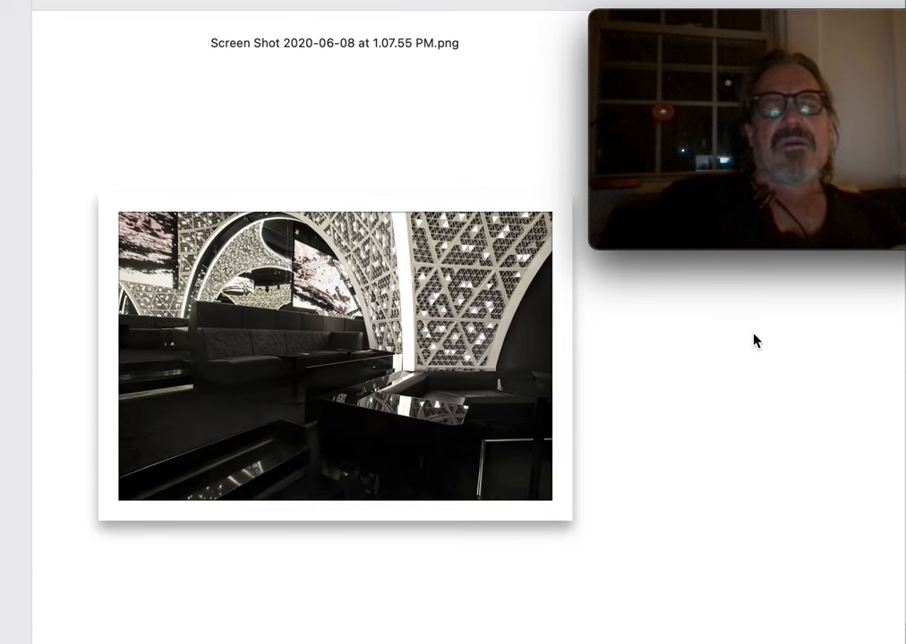
pyautogui.scroll(-3)
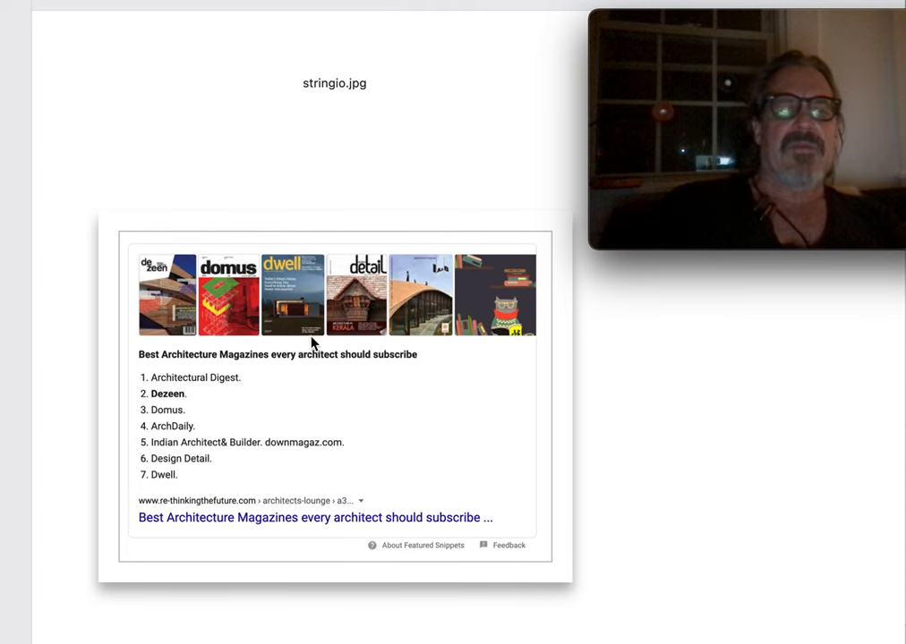
pyautogui.moveTo(373, 384)
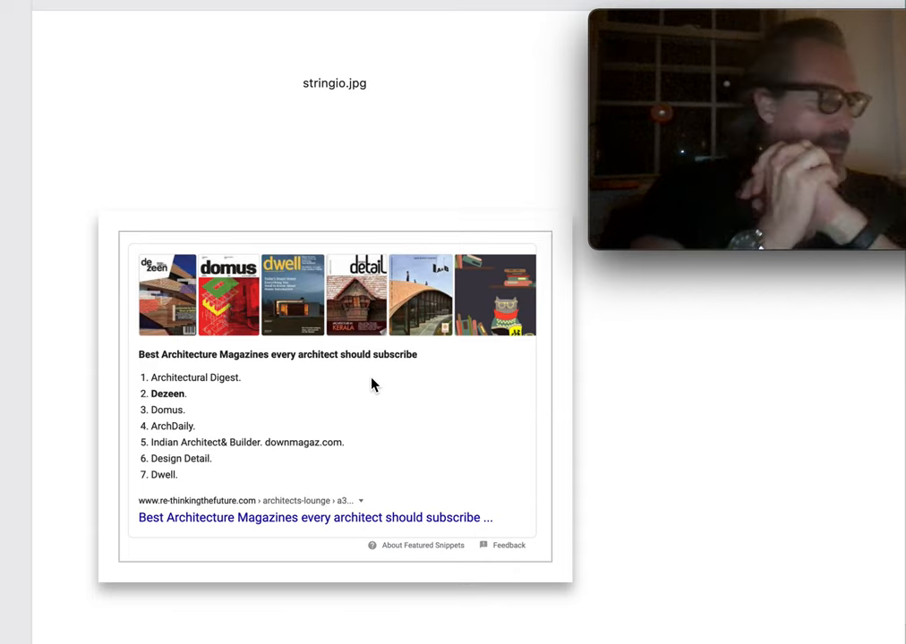
pyautogui.moveTo(401, 459)
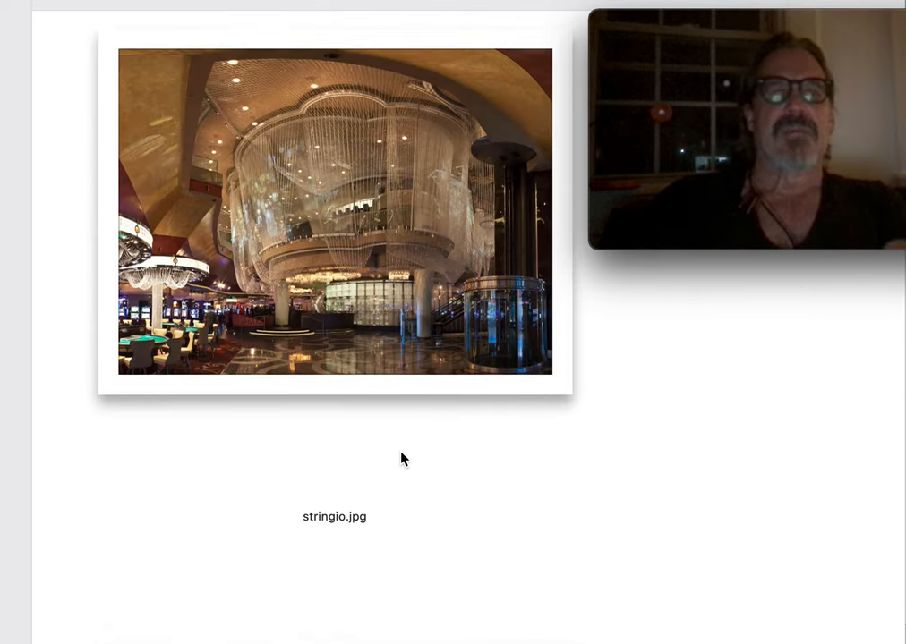
pyautogui.scroll(-3)
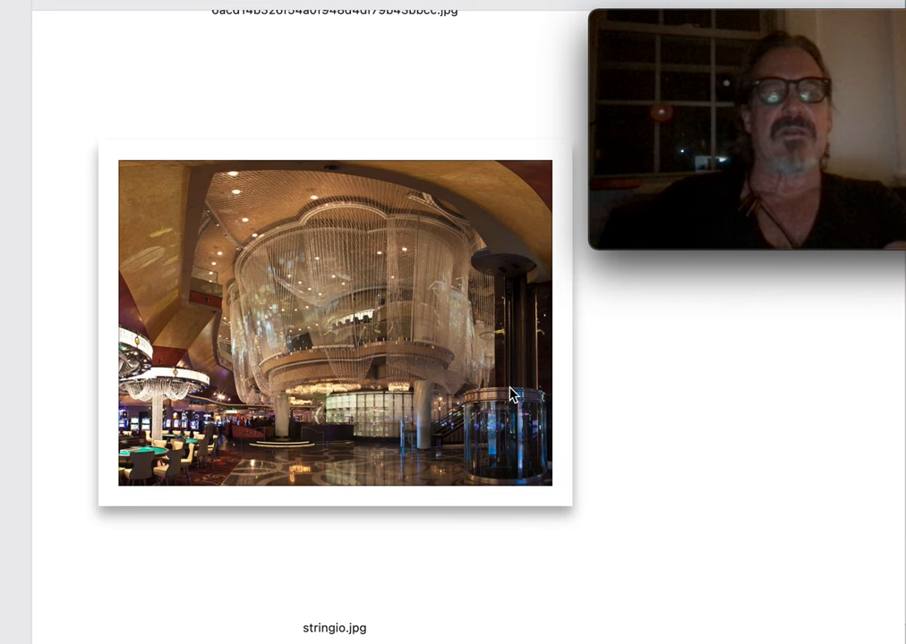
pyautogui.moveTo(550, 428)
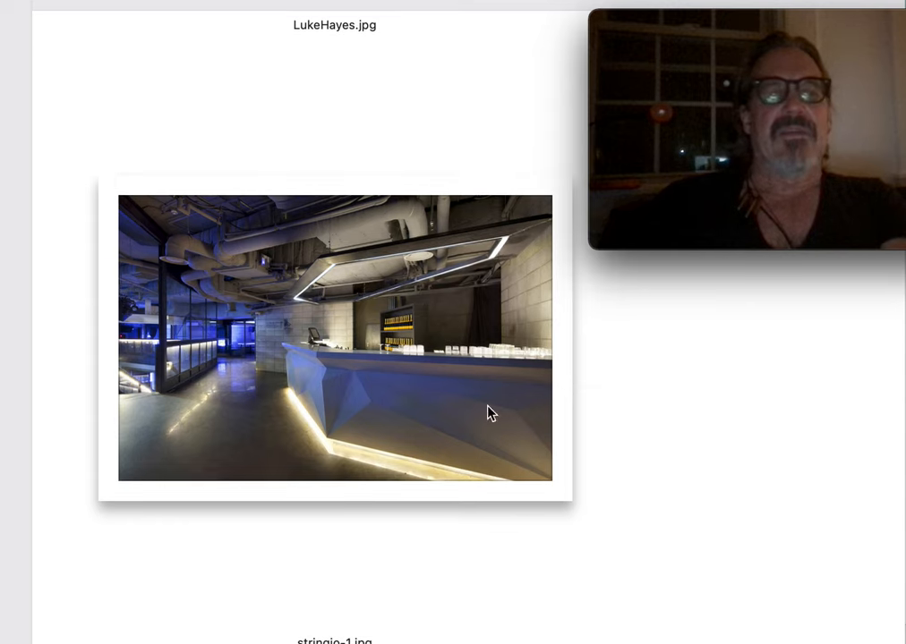
pyautogui.moveTo(283, 311)
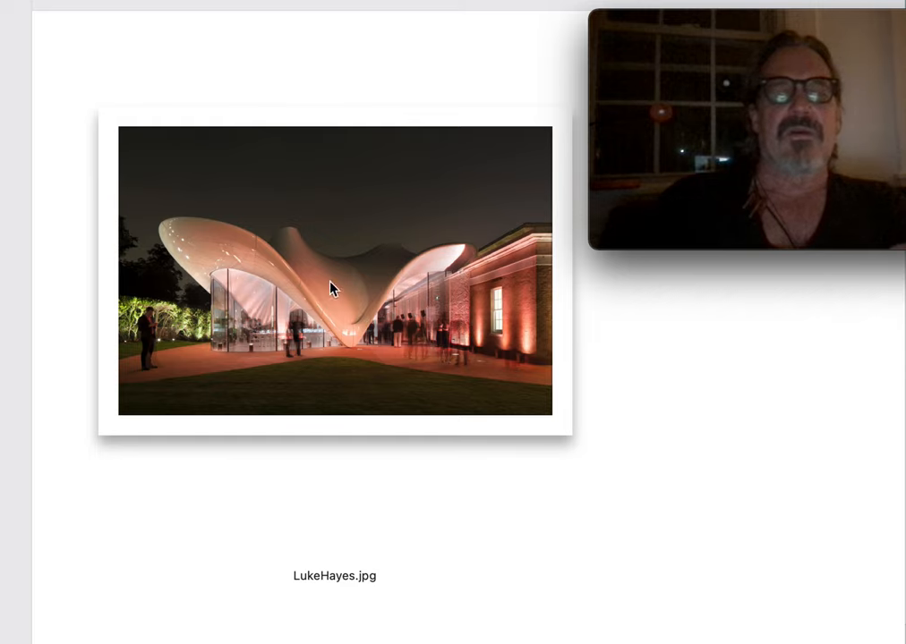
pyautogui.moveTo(464, 367)
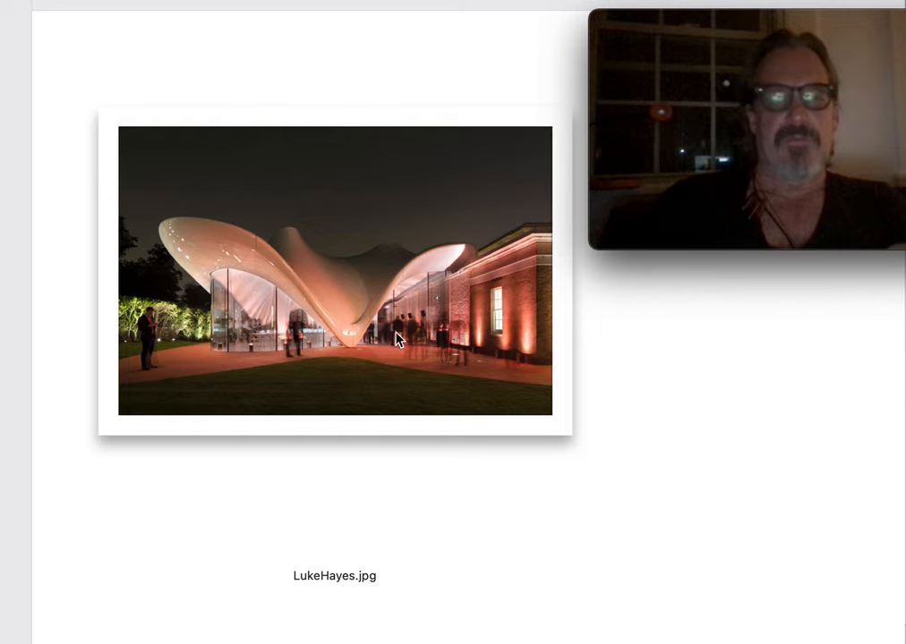
pyautogui.moveTo(417, 302)
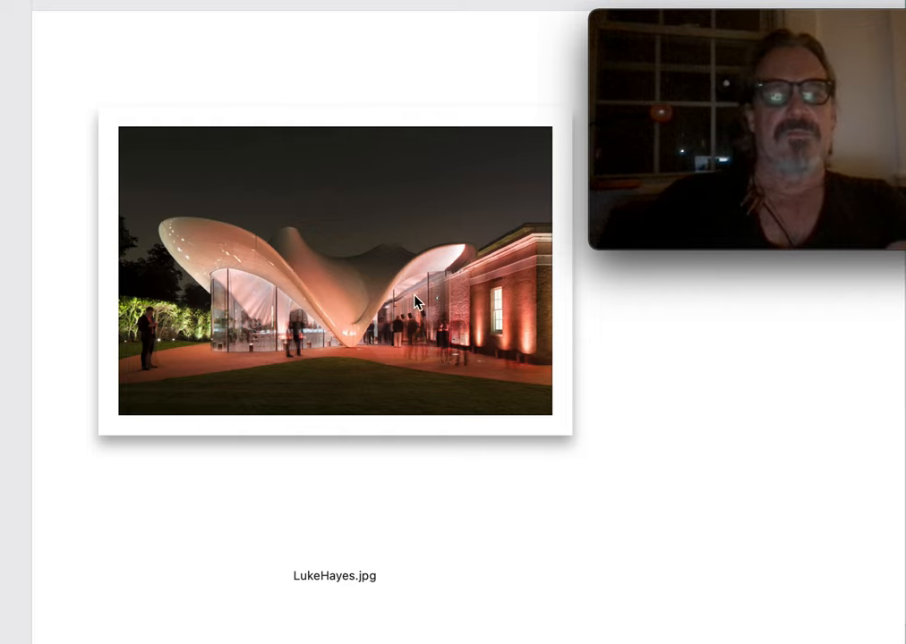
pyautogui.moveTo(479, 258)
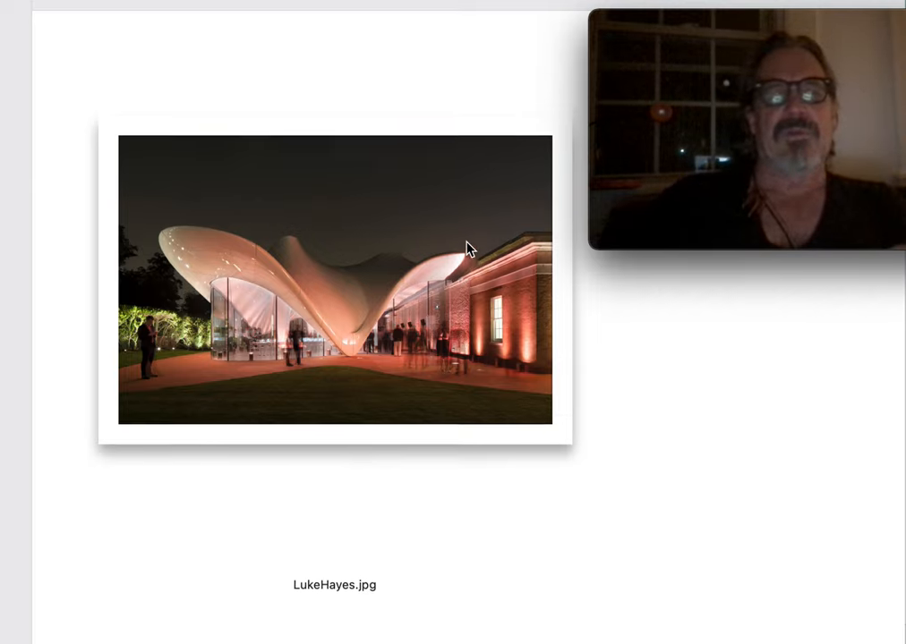
pyautogui.scroll(-3)
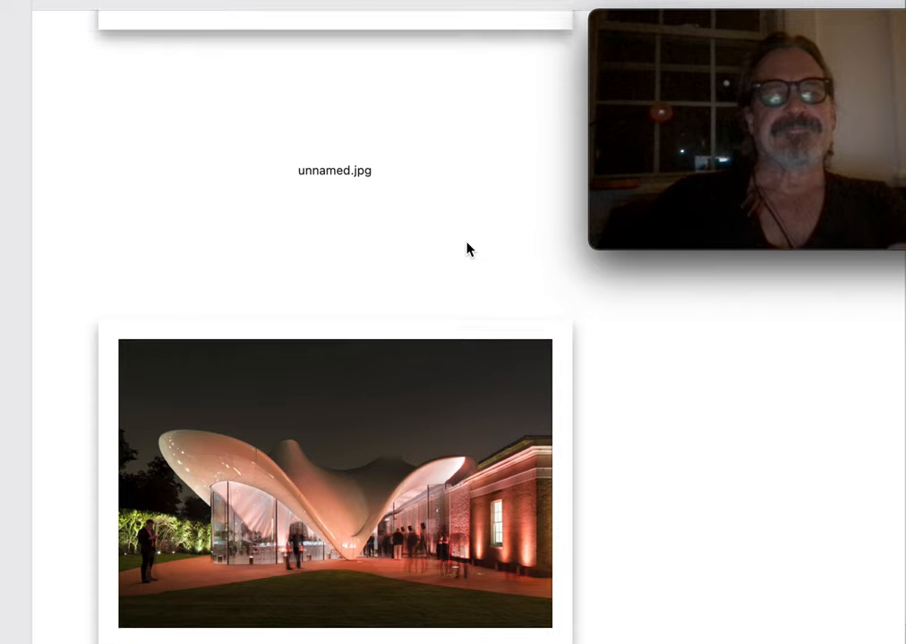
pyautogui.scroll(-3)
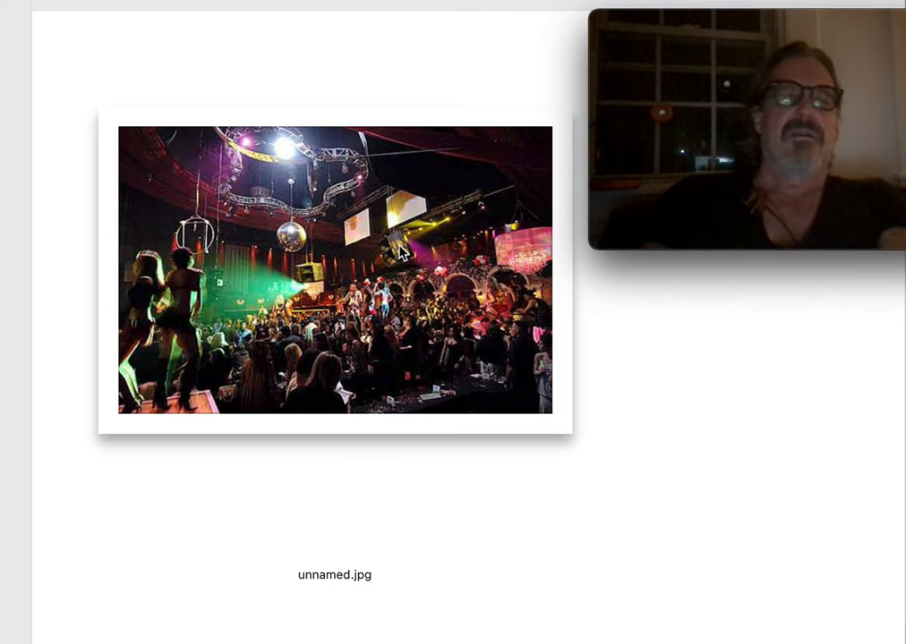
pyautogui.scroll(-3)
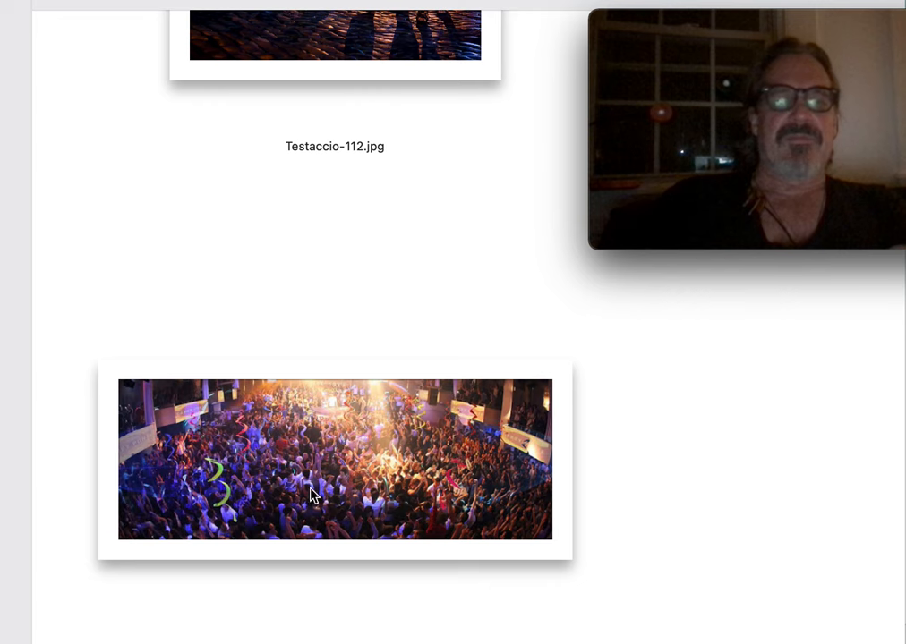
pyautogui.scroll(3)
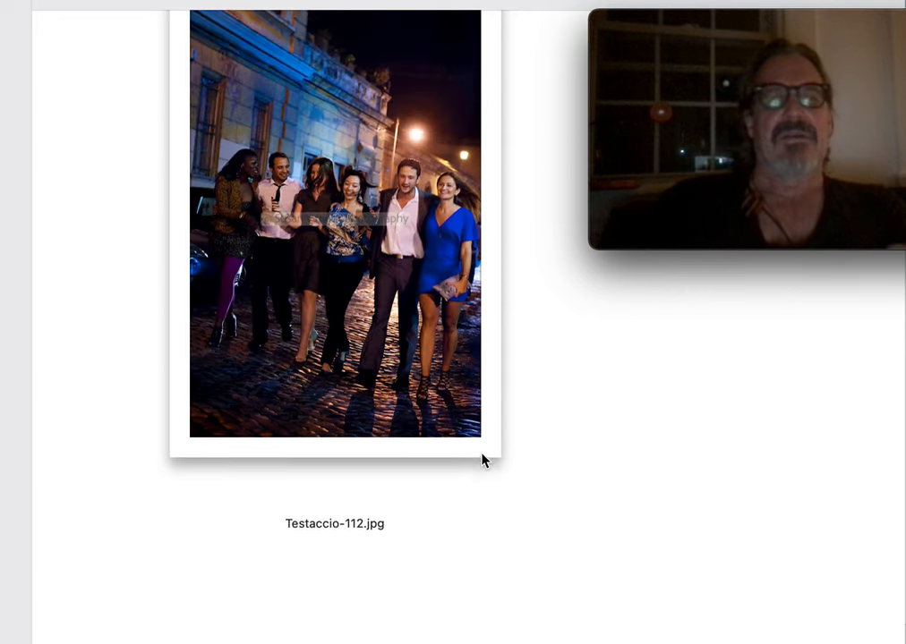
pyautogui.scroll(-3)
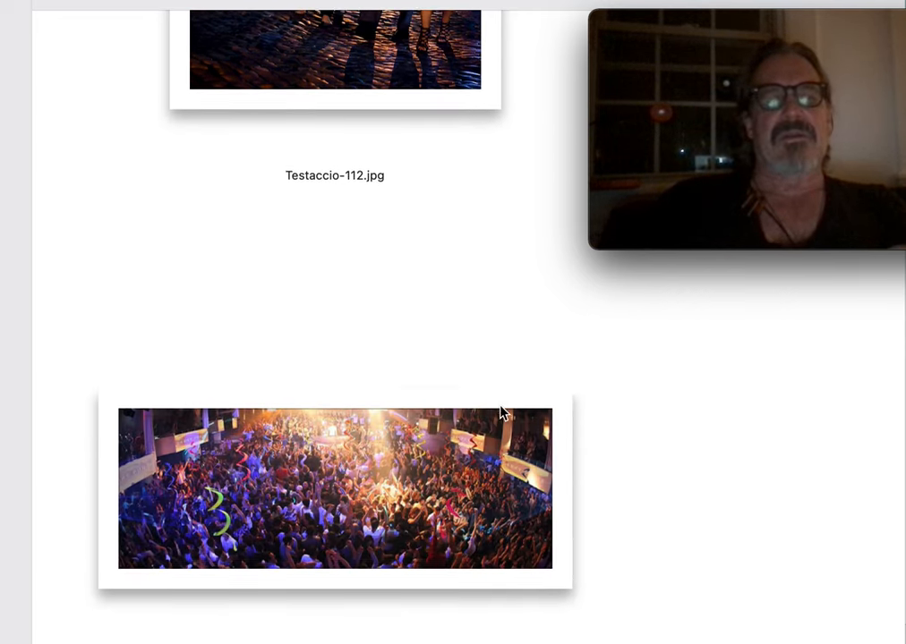
pyautogui.scroll(3)
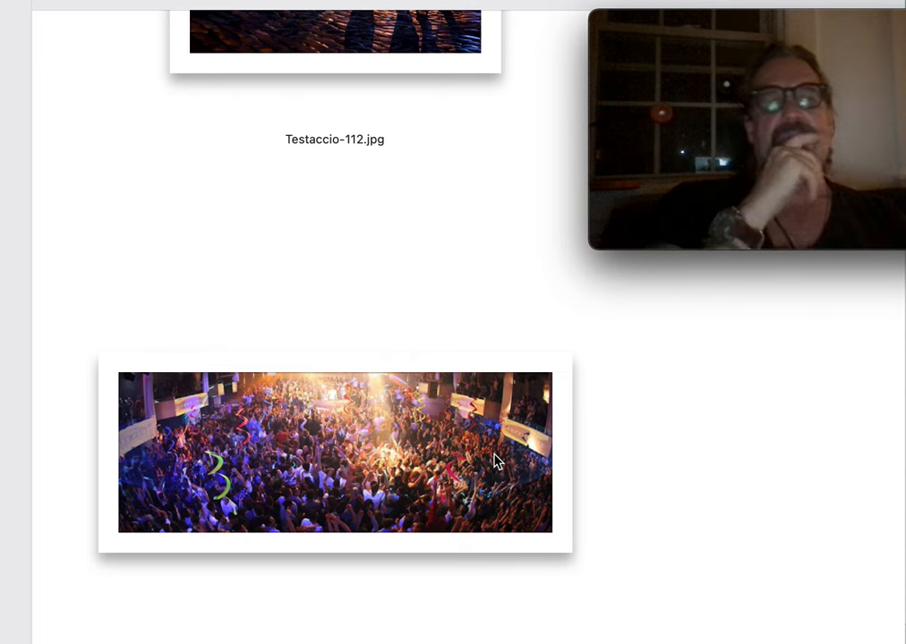
pyautogui.moveTo(473, 324)
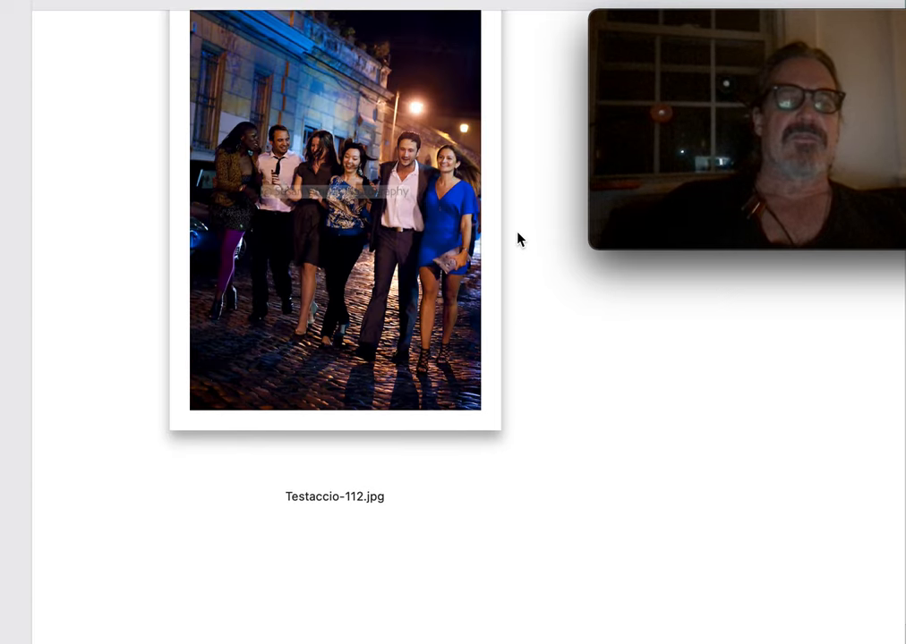
pyautogui.scroll(3)
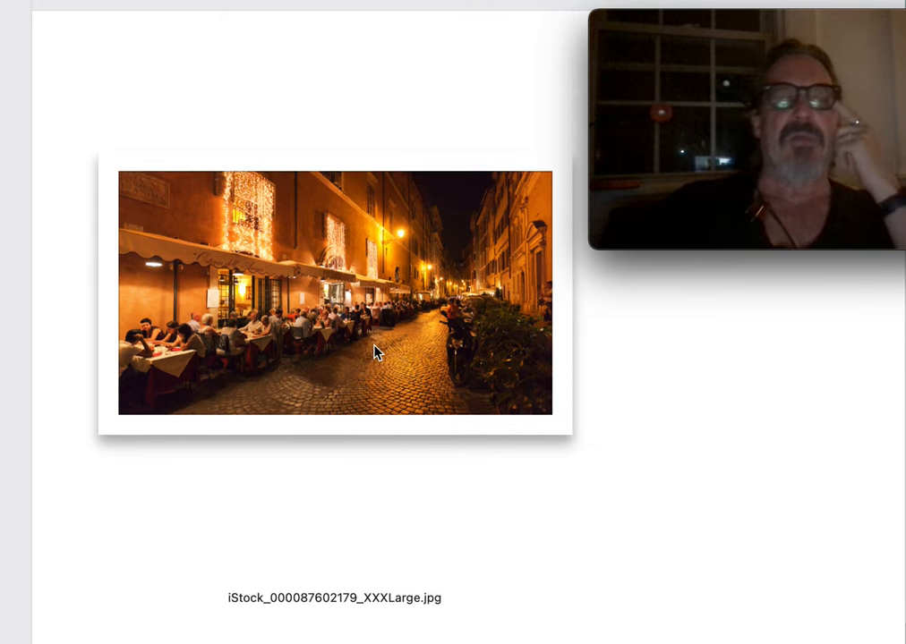
pyautogui.moveTo(389, 307)
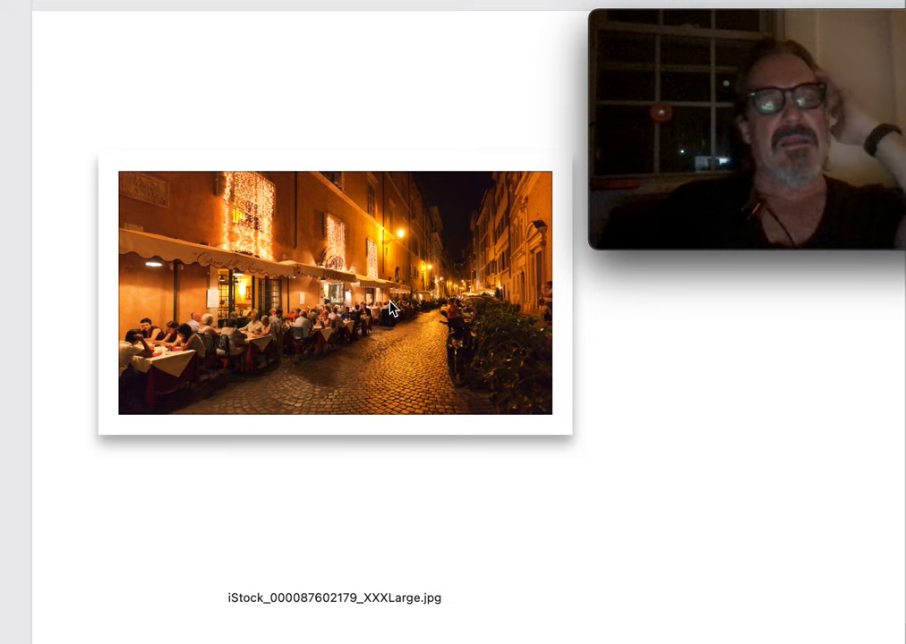
pyautogui.moveTo(449, 314)
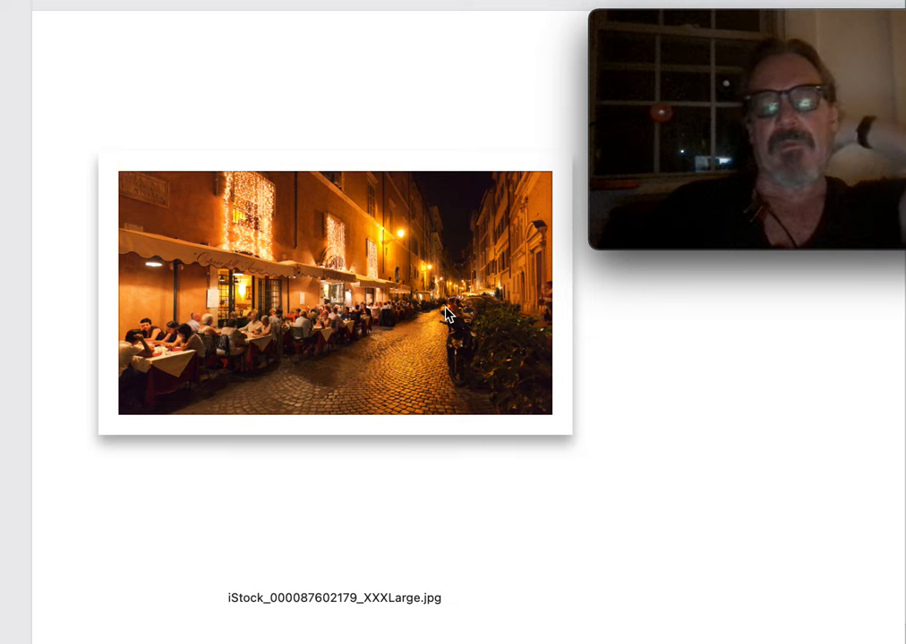
pyautogui.moveTo(391, 337)
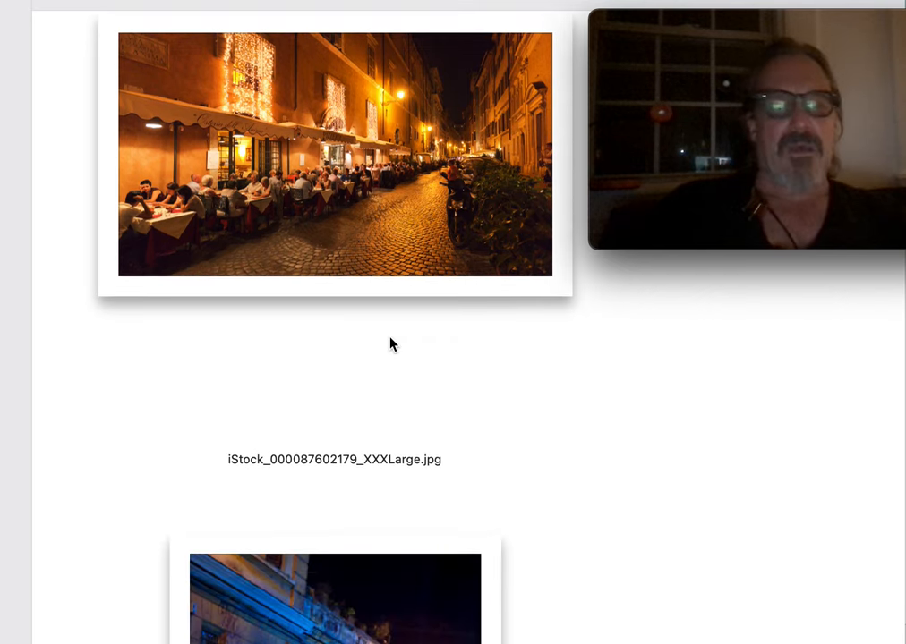
pyautogui.scroll(-3)
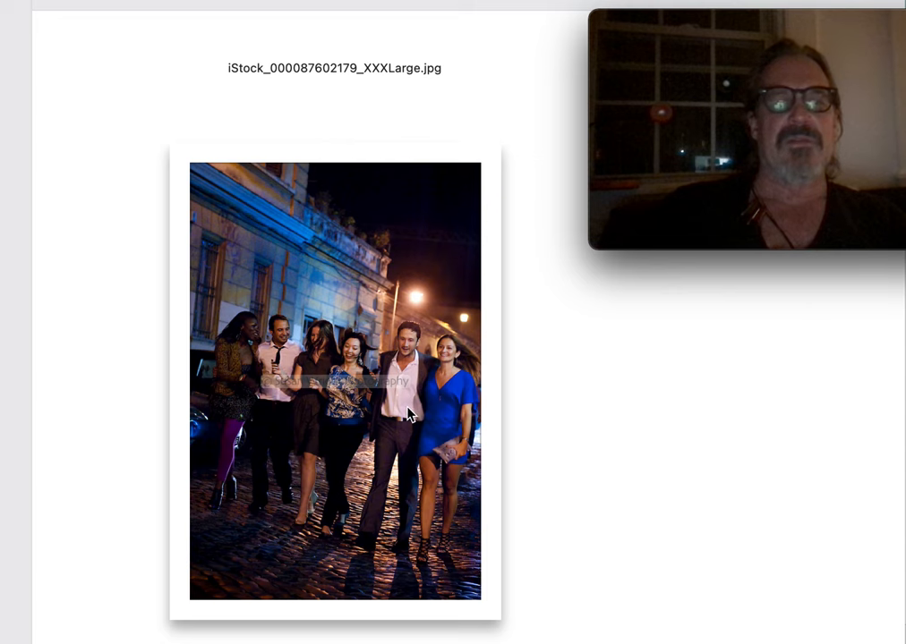
pyautogui.scroll(-3)
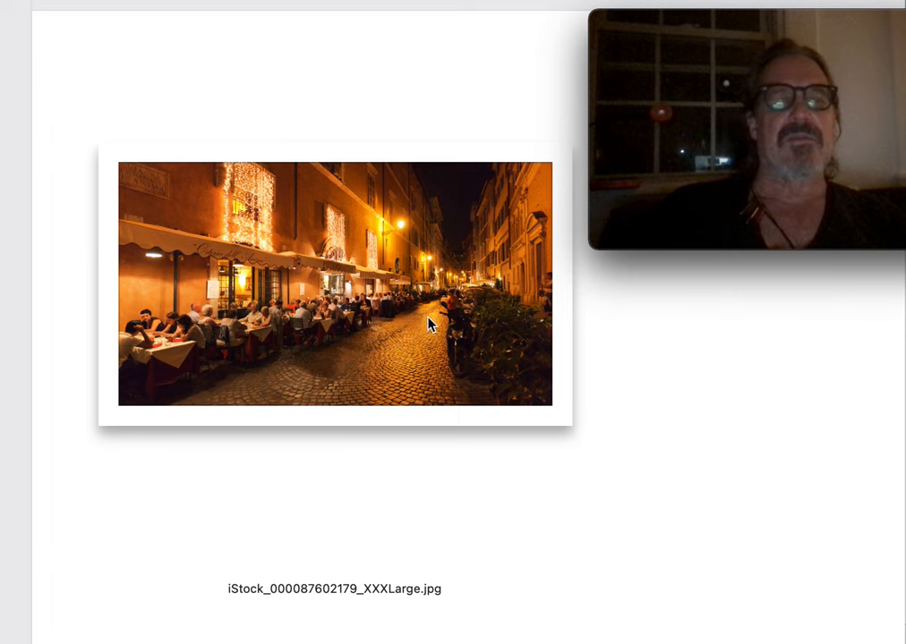
pyautogui.moveTo(473, 364)
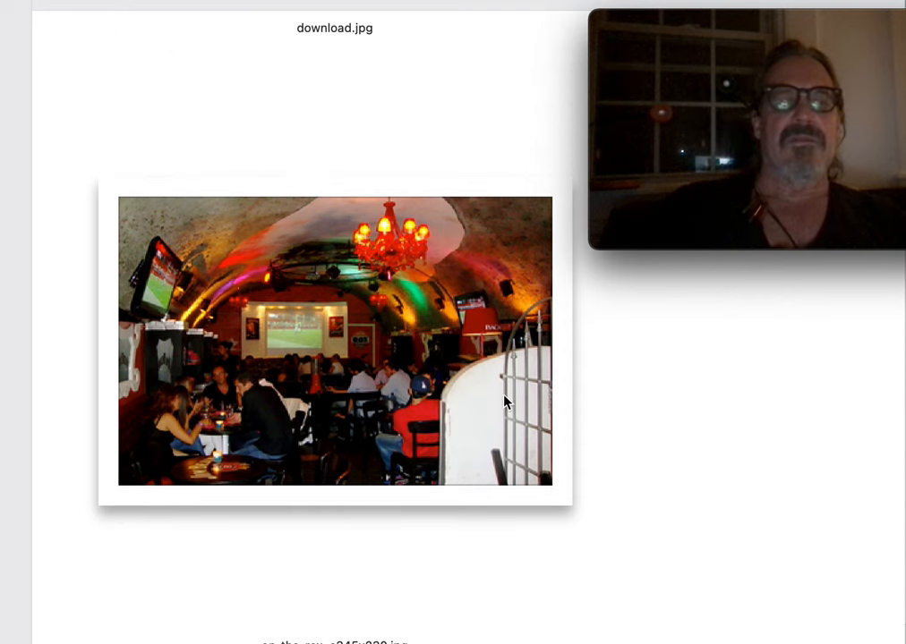
pyautogui.moveTo(199, 289)
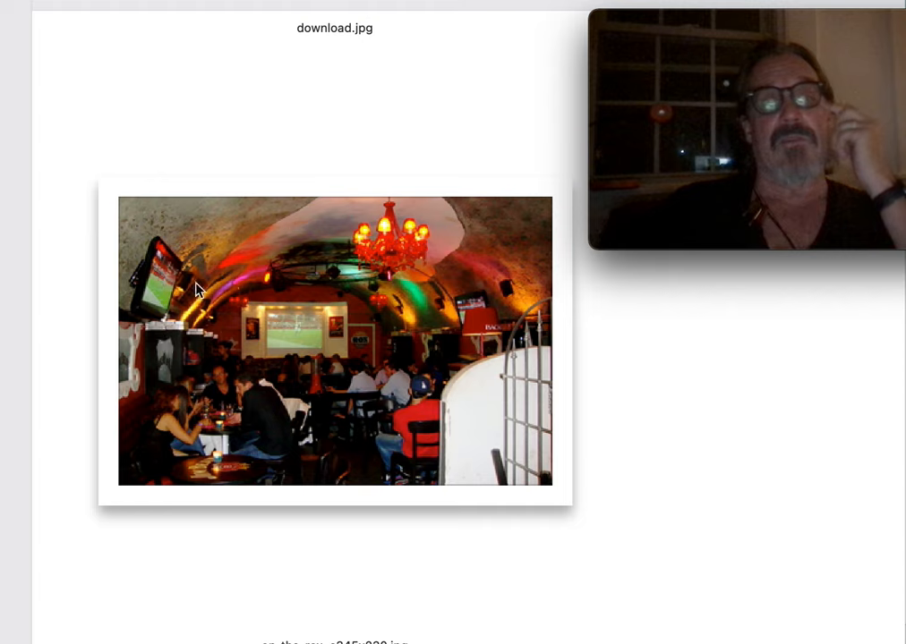
pyautogui.moveTo(426, 367)
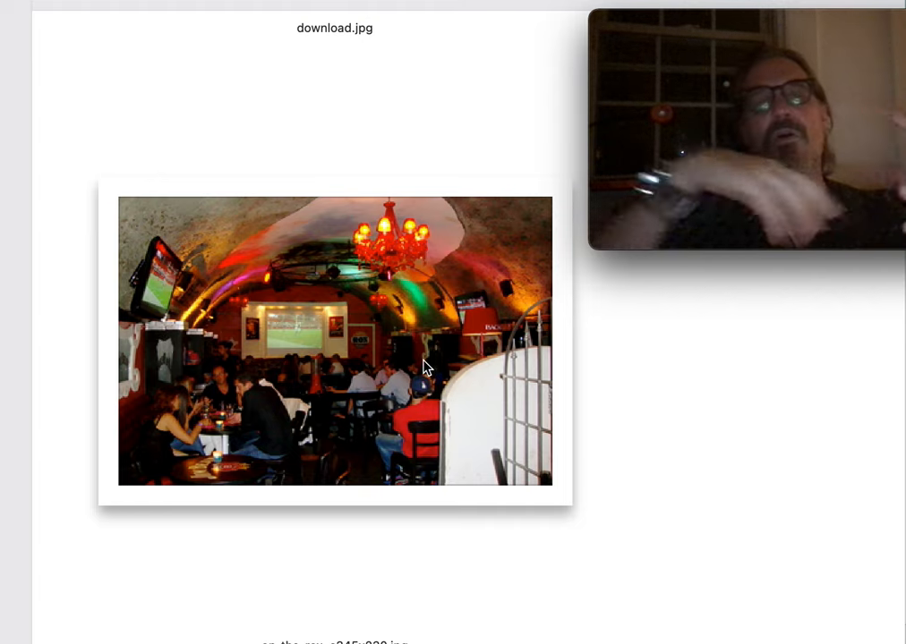
pyautogui.scroll(-3)
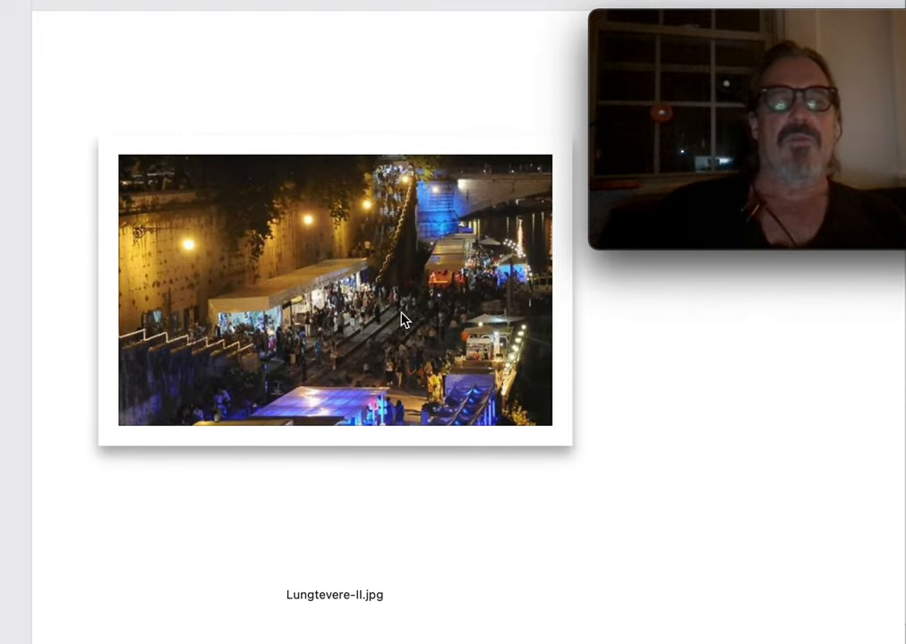
pyautogui.scroll(-3)
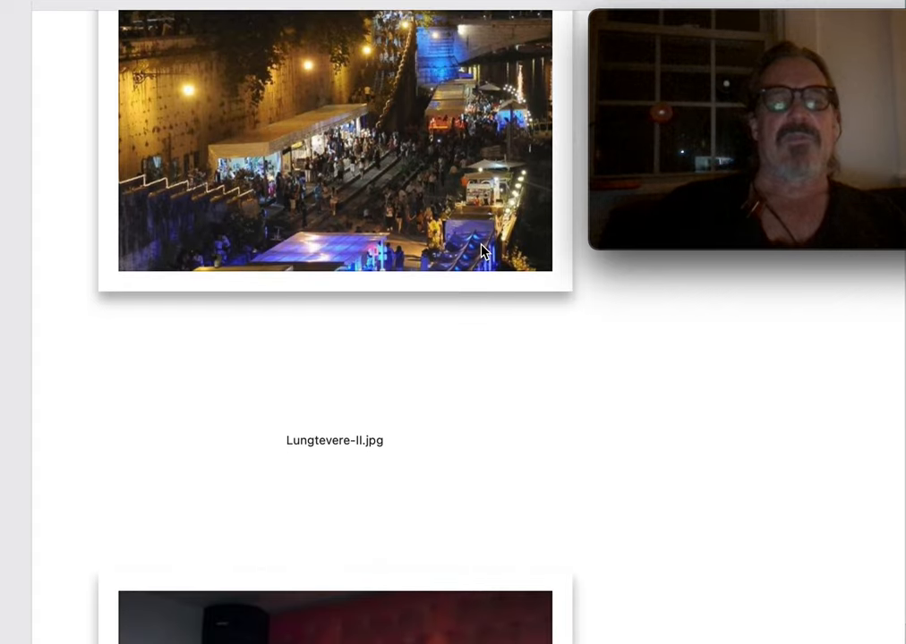
pyautogui.scroll(-3)
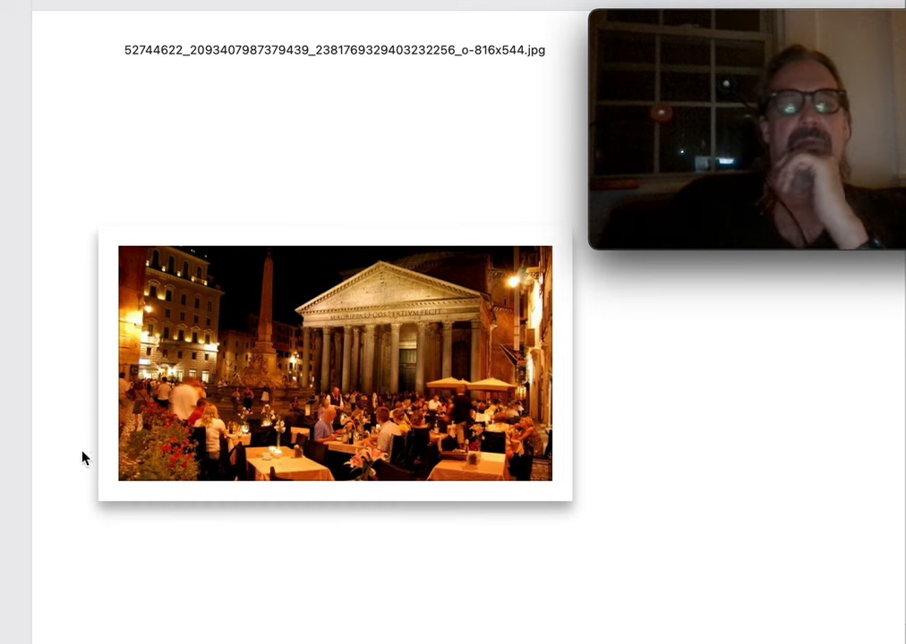
pyautogui.moveTo(261, 426)
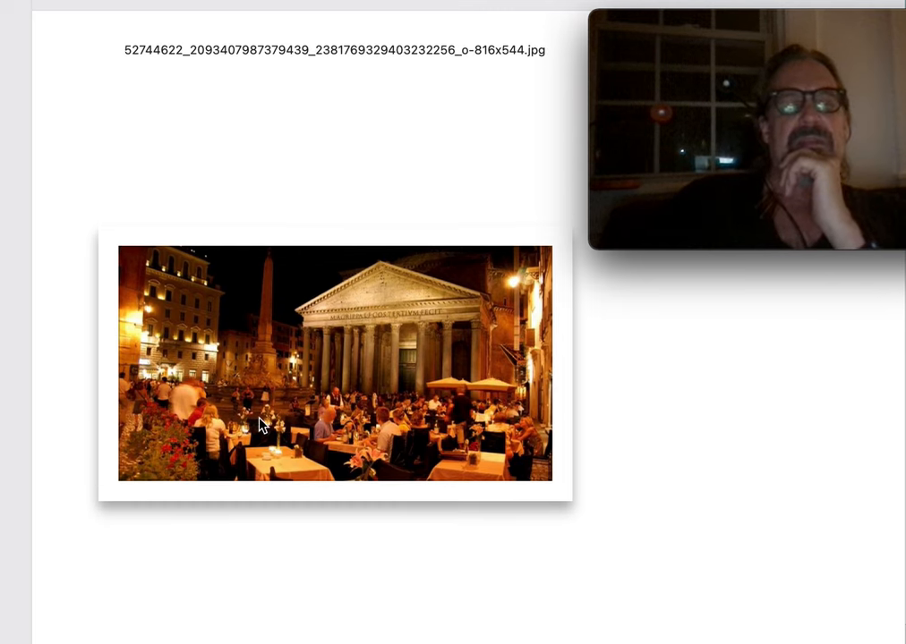
pyautogui.moveTo(253, 412)
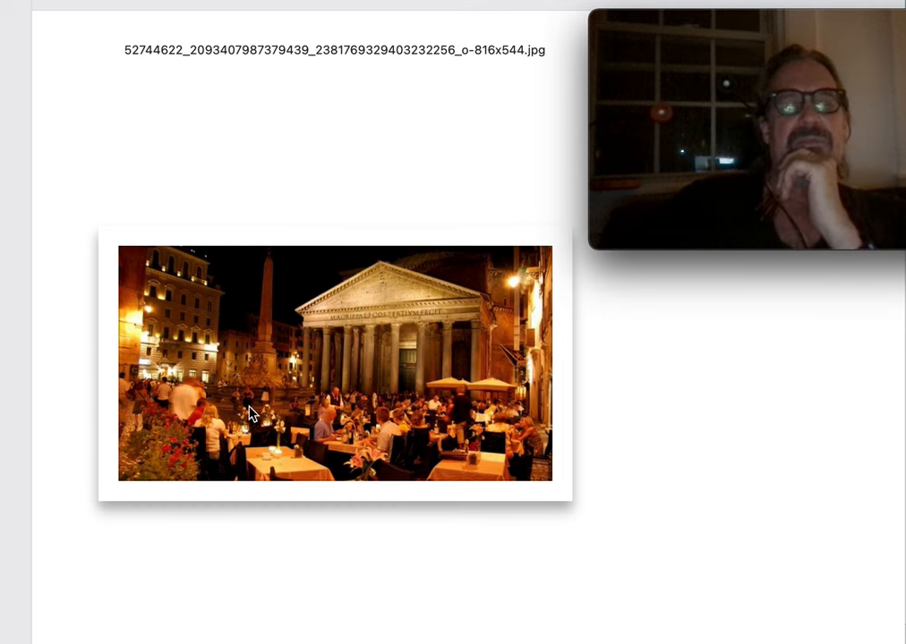
pyautogui.moveTo(310, 412)
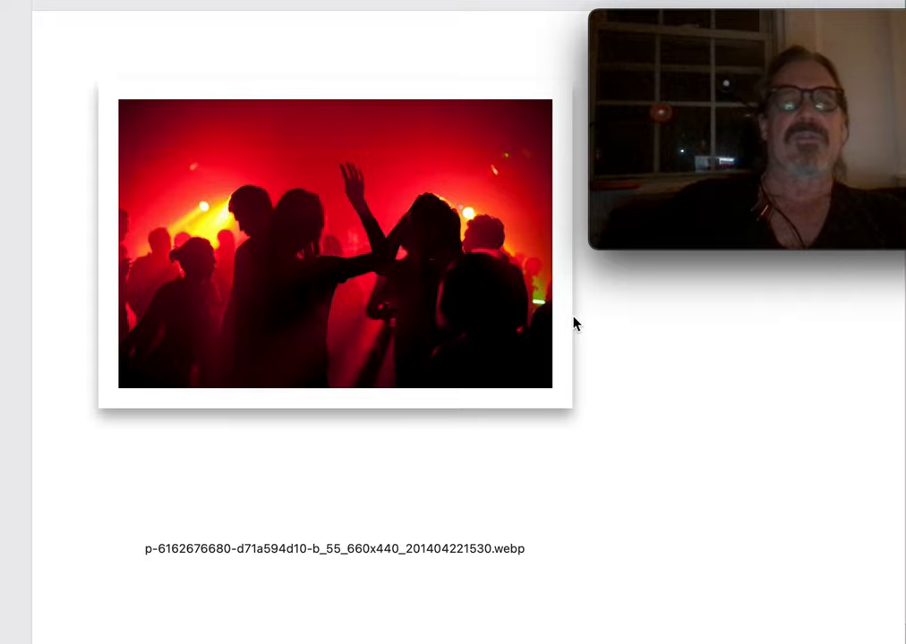
pyautogui.moveTo(587, 318)
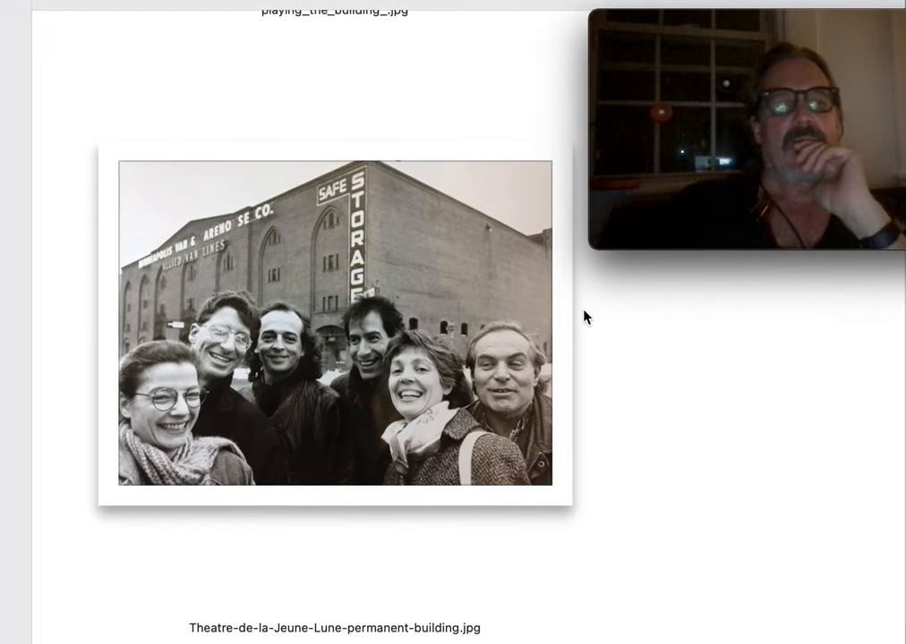
pyautogui.scroll(-3)
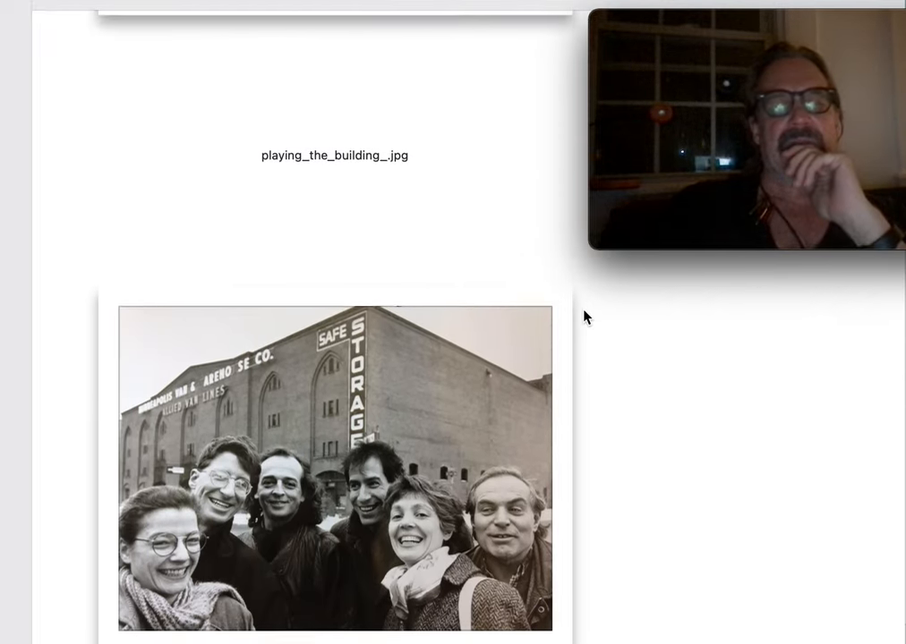
pyautogui.scroll(-3)
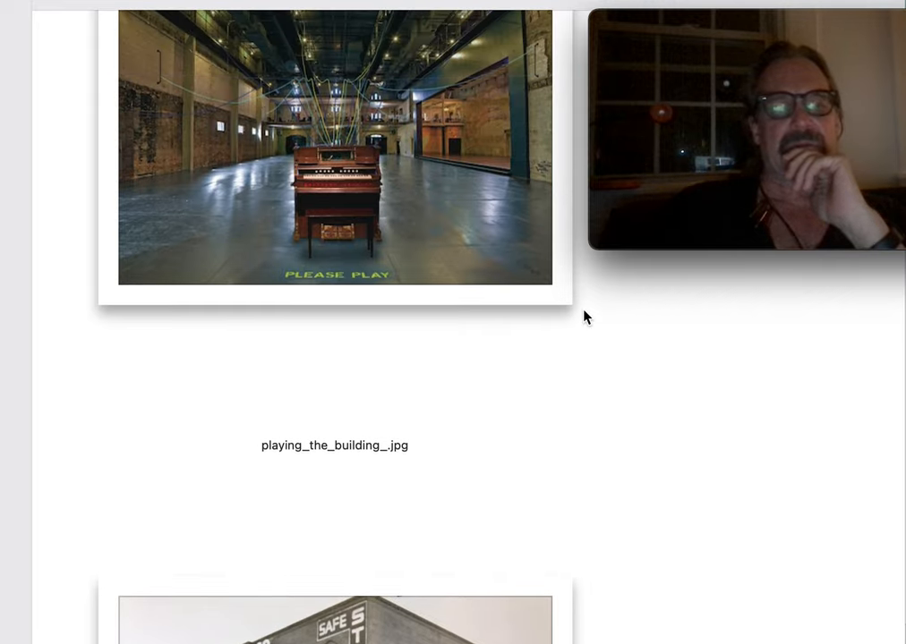
pyautogui.scroll(-3)
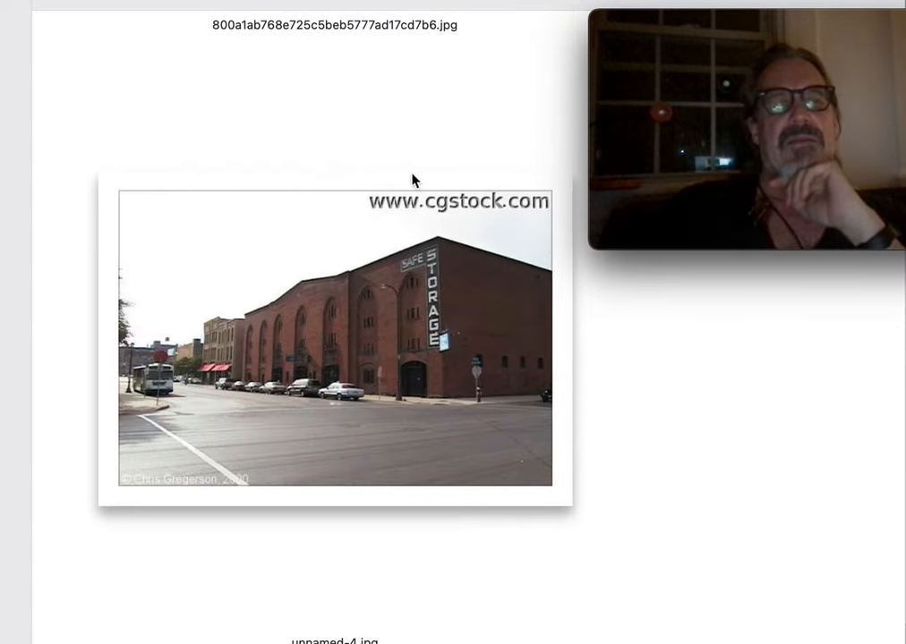
pyautogui.moveTo(493, 296)
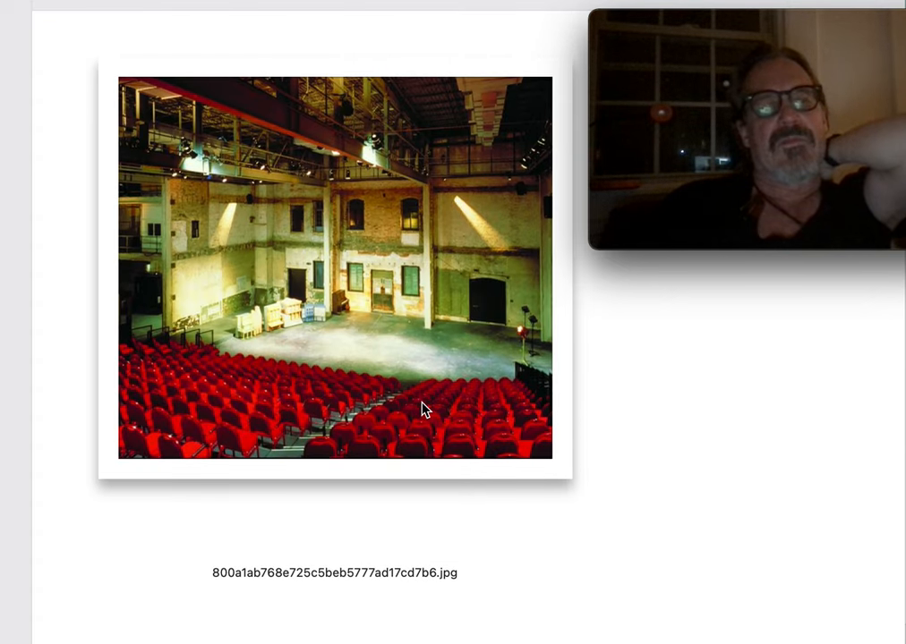
pyautogui.scroll(3)
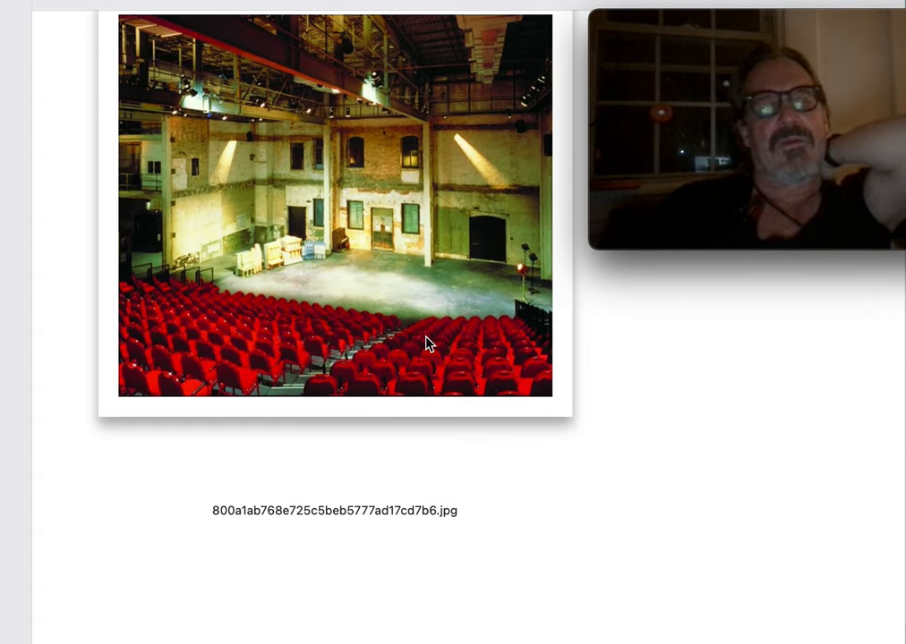
pyautogui.scroll(-3)
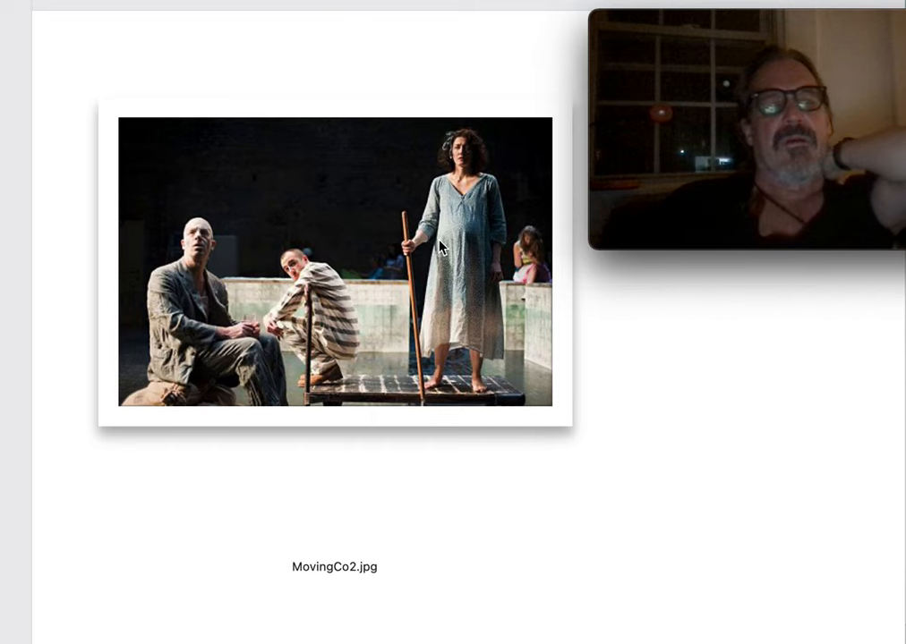
pyautogui.moveTo(616, 374)
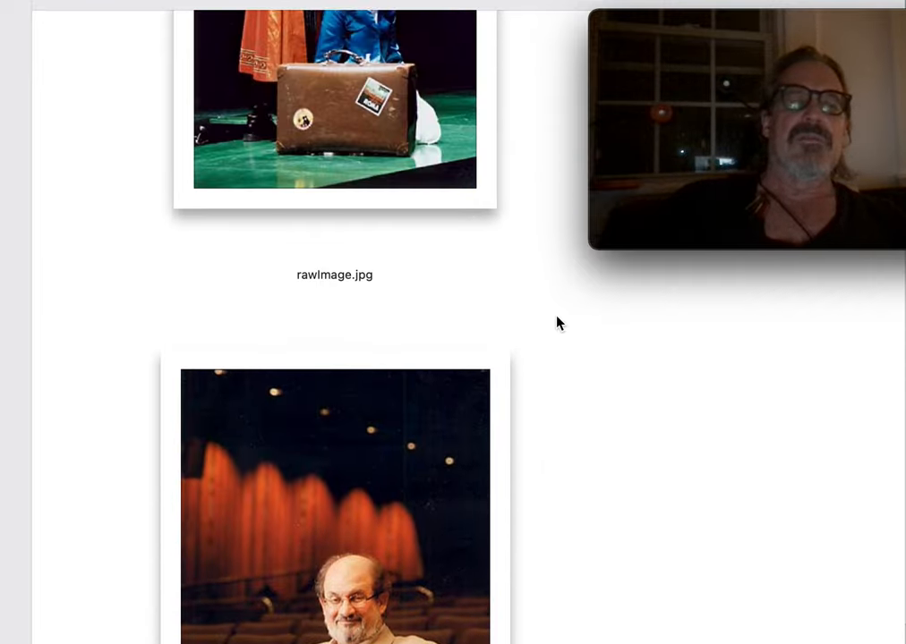
pyautogui.scroll(-3)
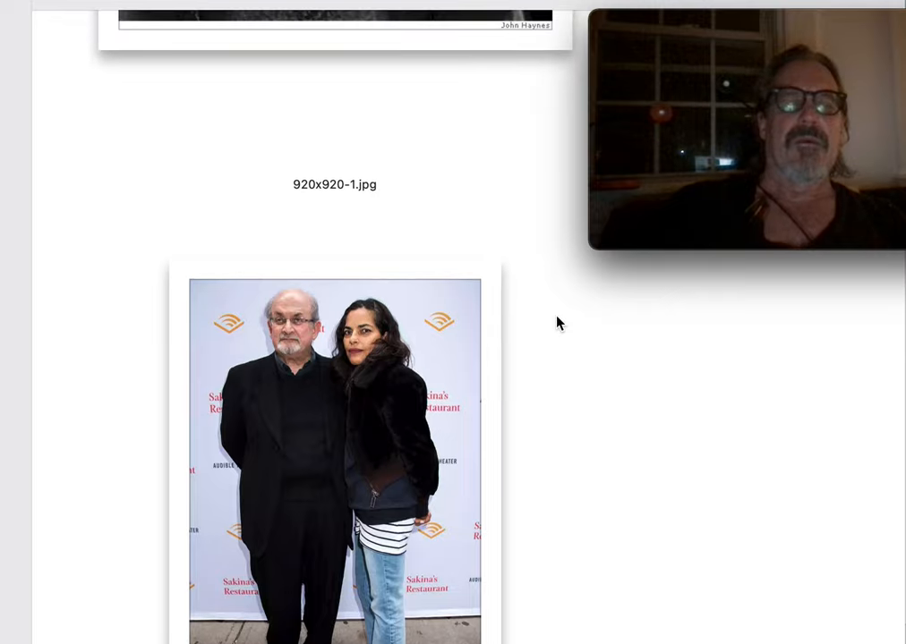
pyautogui.scroll(-3)
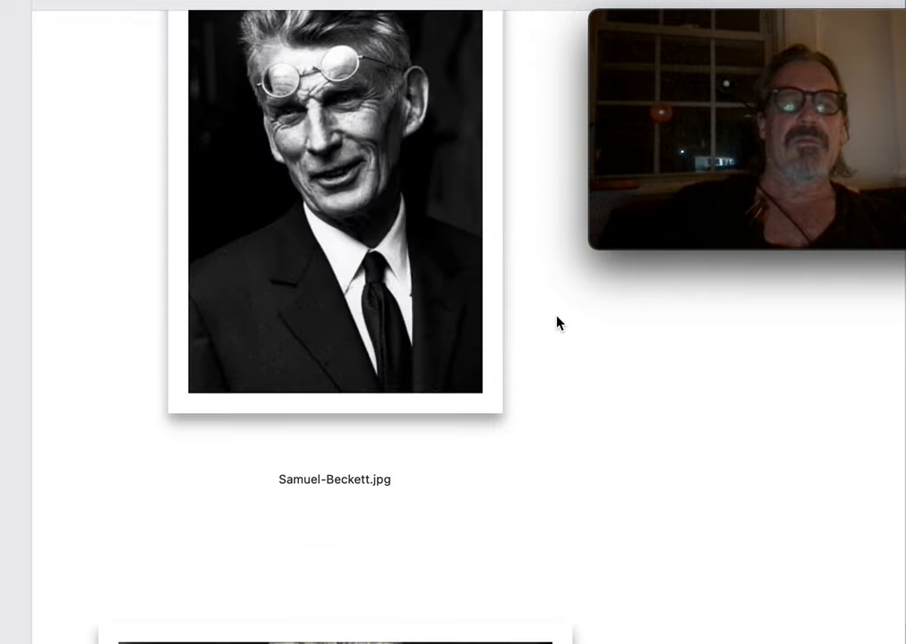
pyautogui.scroll(-3)
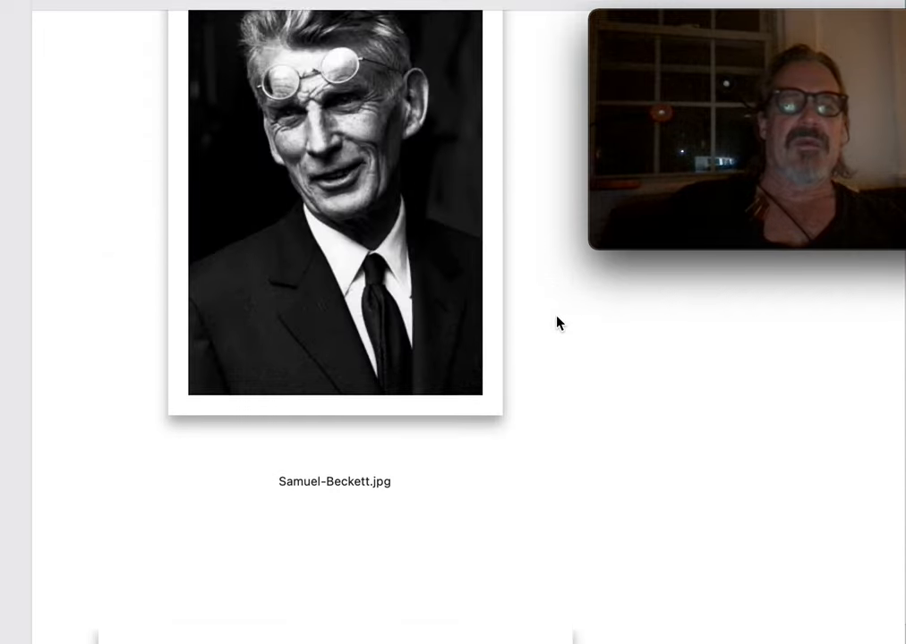
pyautogui.scroll(3)
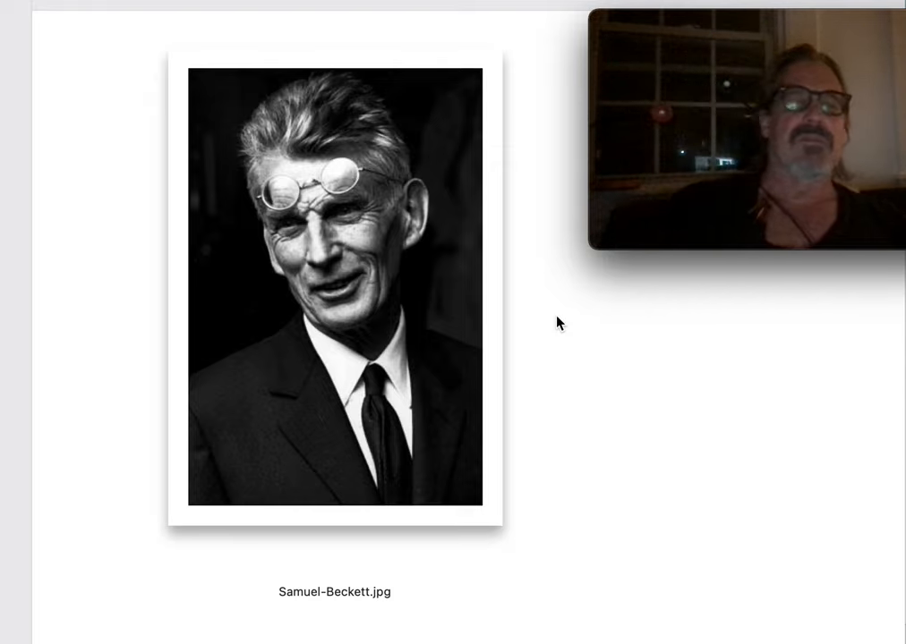
pyautogui.scroll(-3)
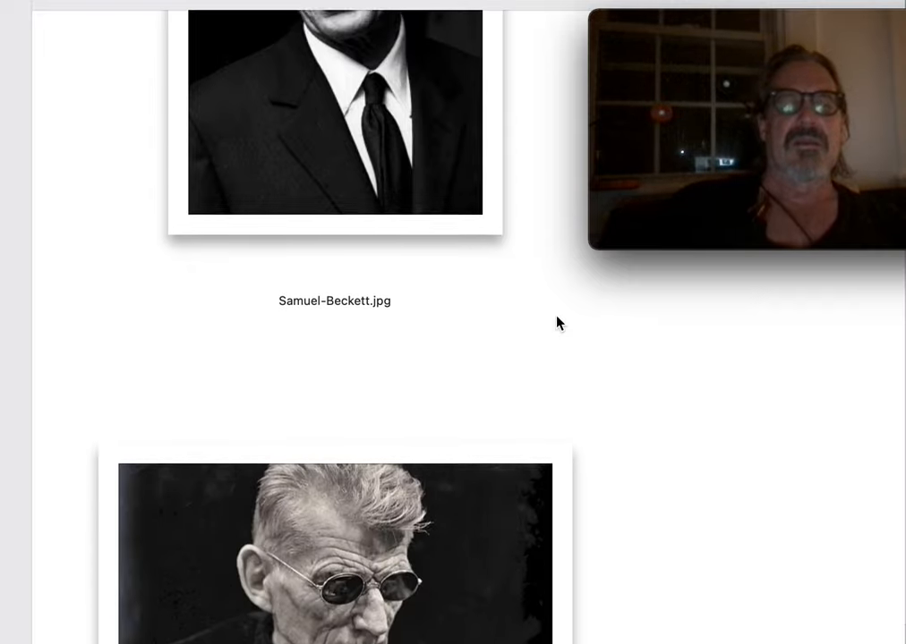
pyautogui.scroll(-3)
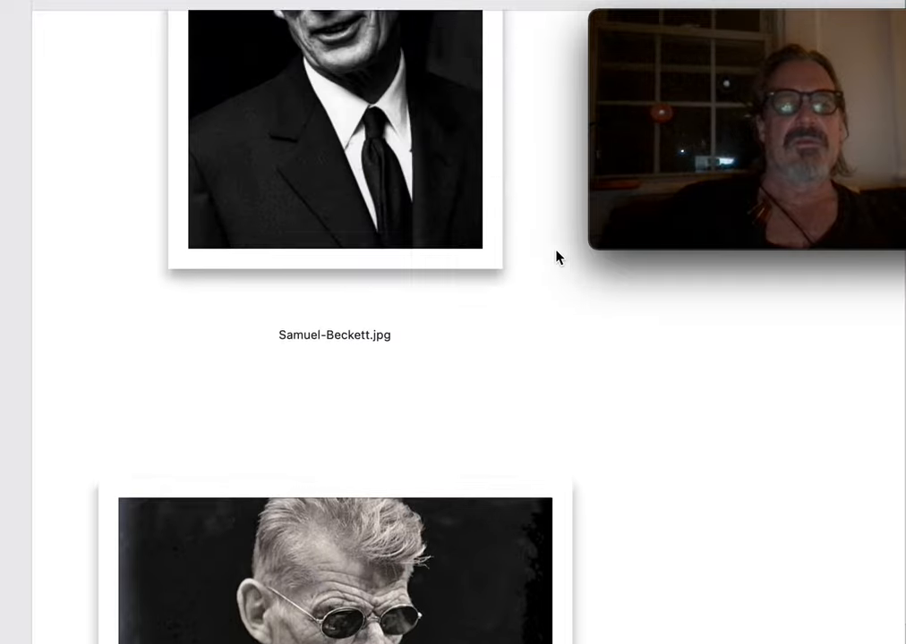
pyautogui.scroll(-3)
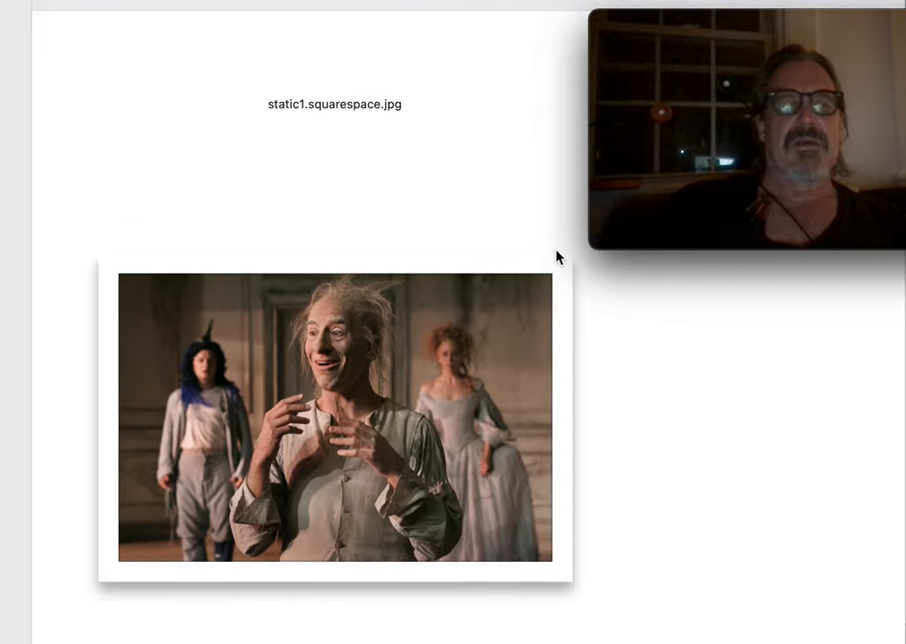
pyautogui.scroll(-3)
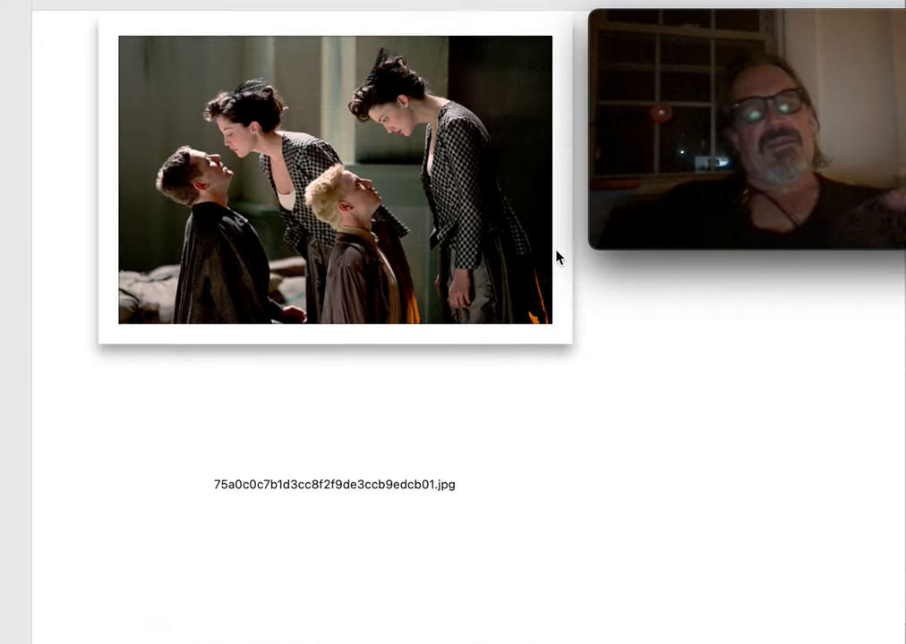
pyautogui.scroll(-3)
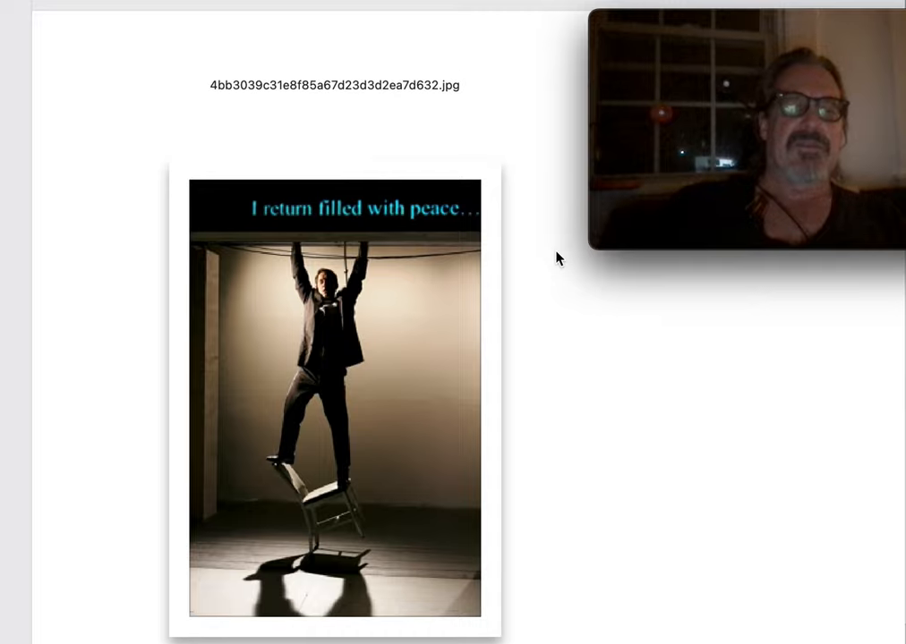
pyautogui.scroll(-3)
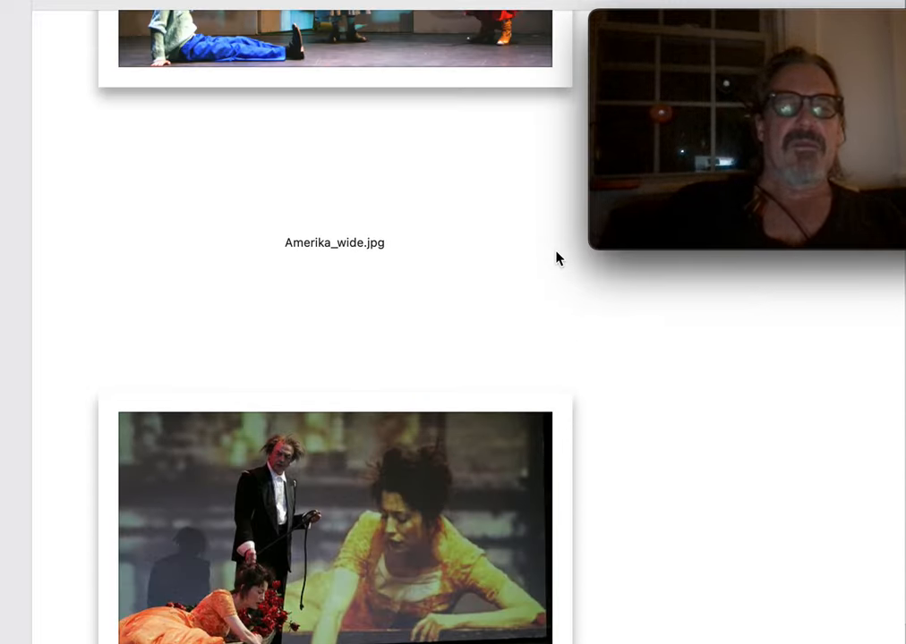
pyautogui.scroll(3)
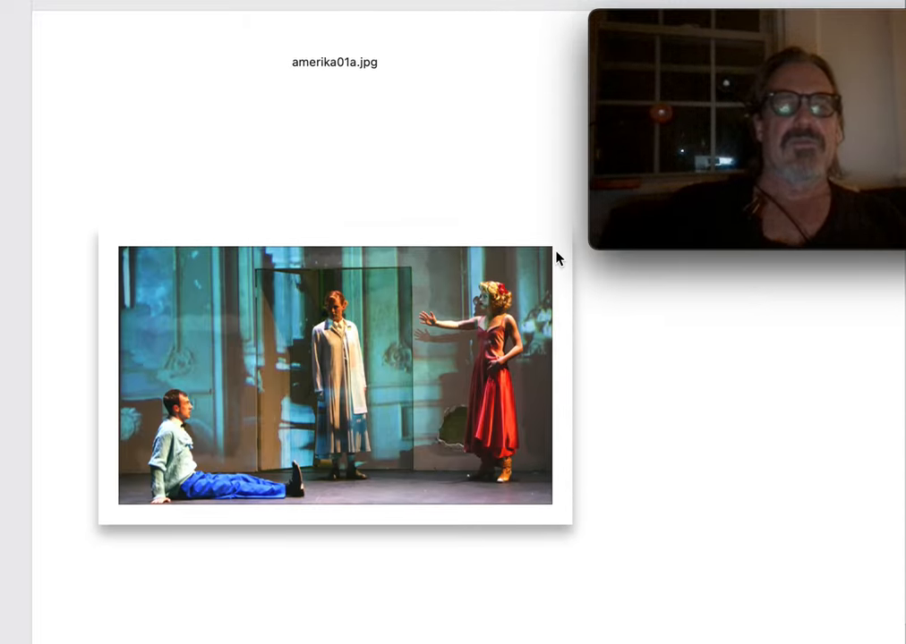
pyautogui.scroll(-3)
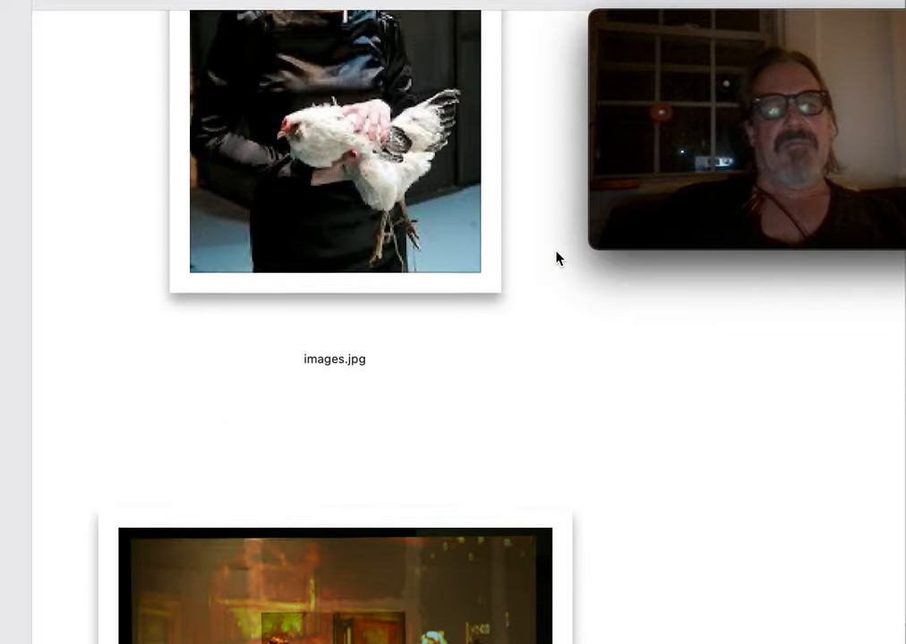
pyautogui.scroll(-3)
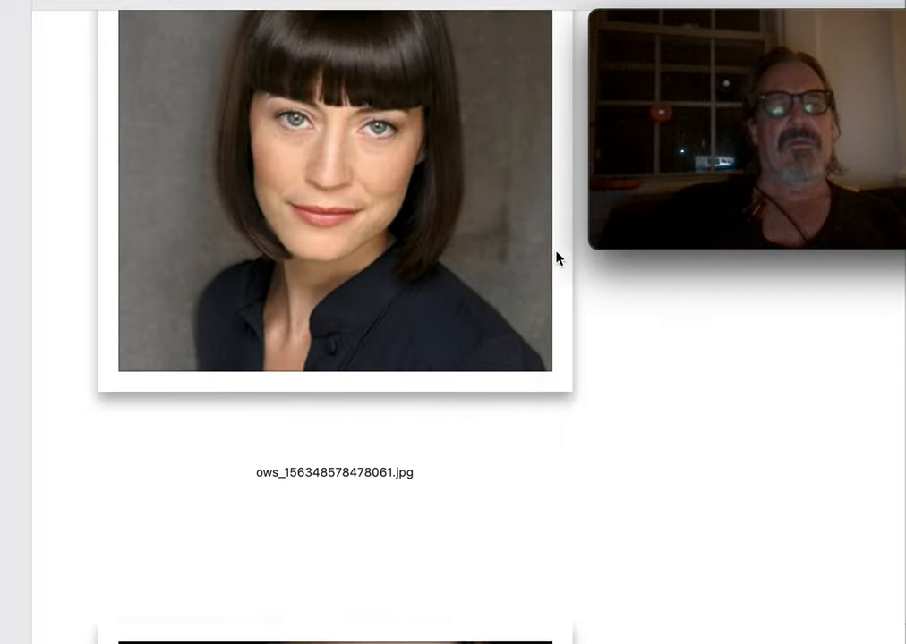
pyautogui.scroll(-3)
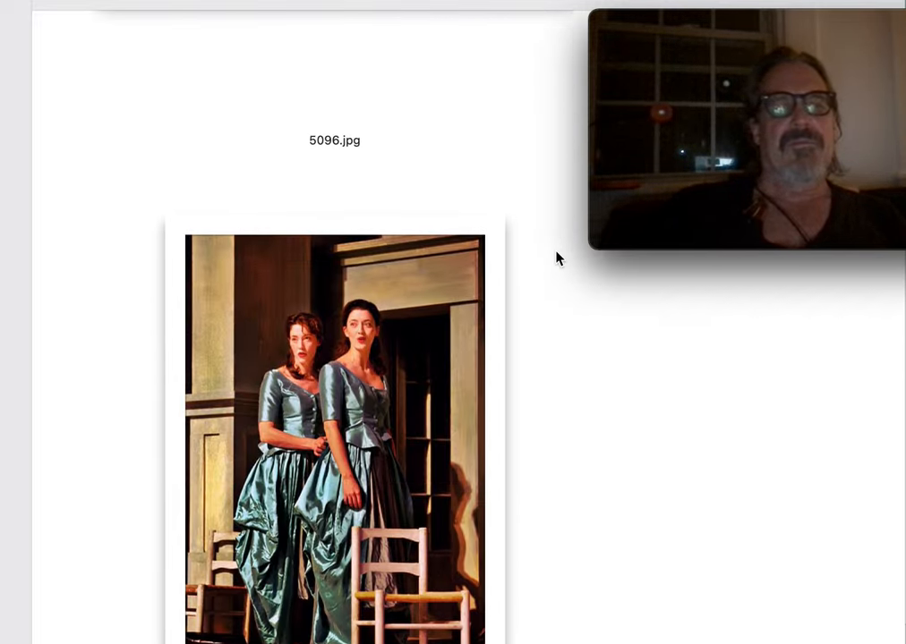
pyautogui.scroll(-3)
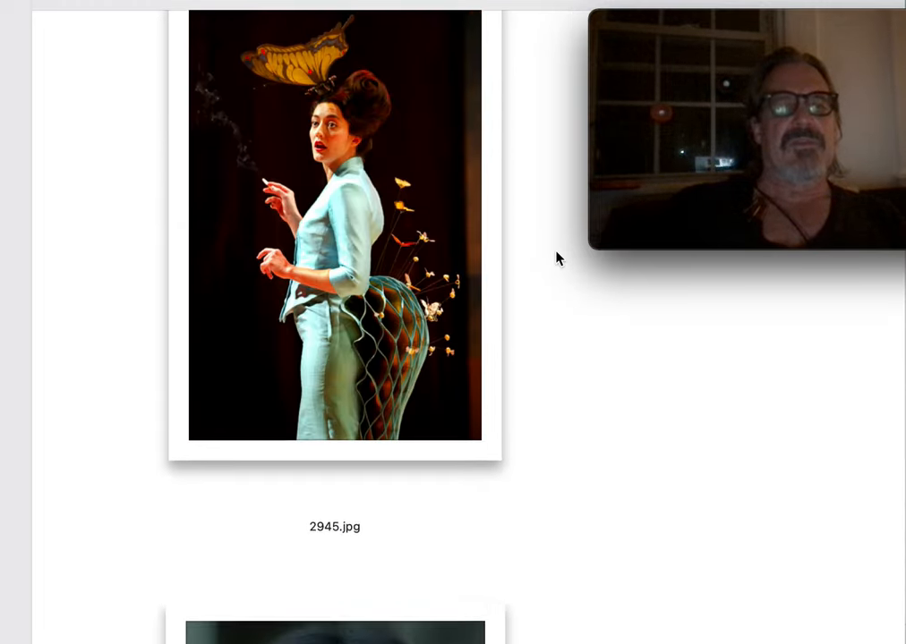
pyautogui.scroll(-3)
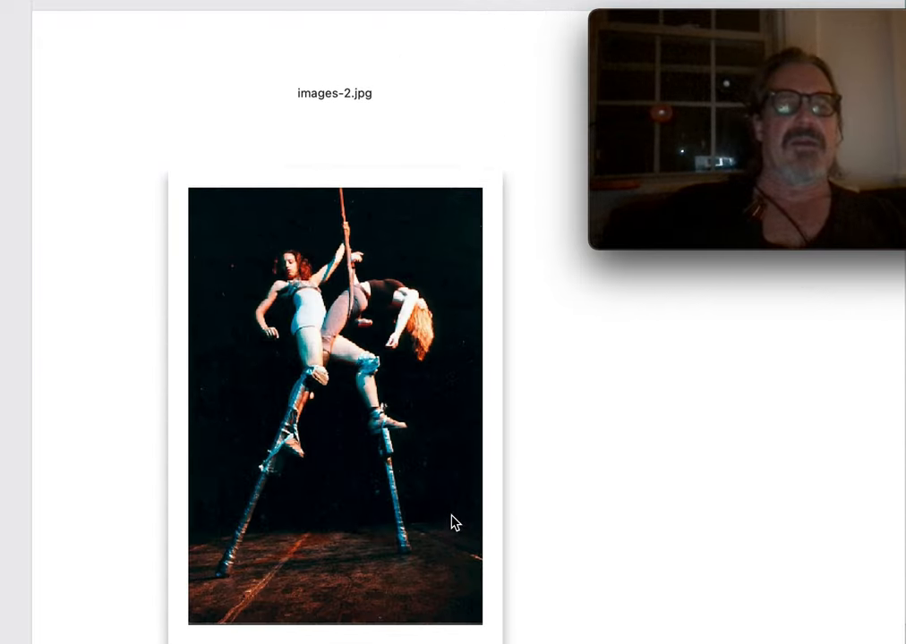
pyautogui.scroll(-3)
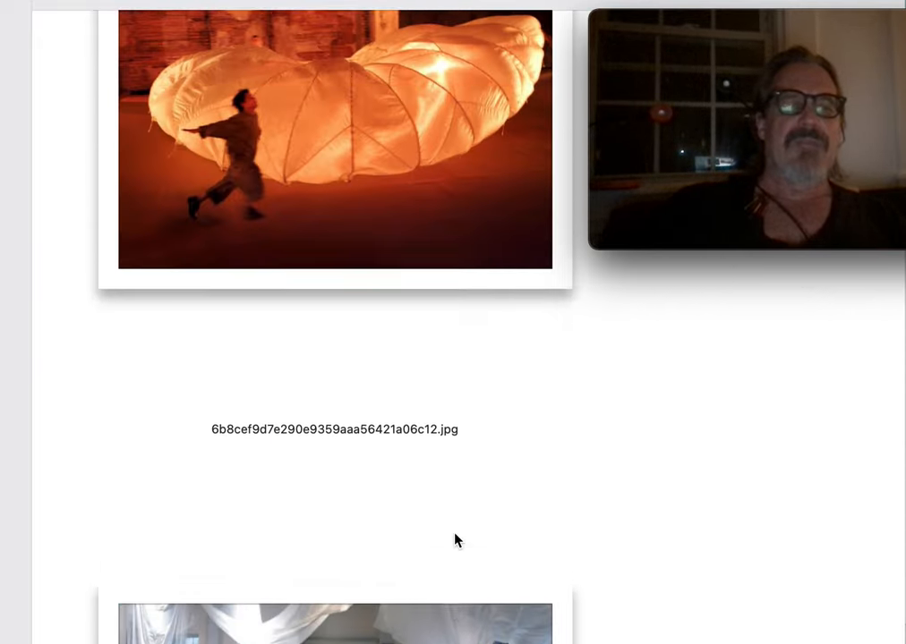
pyautogui.scroll(3)
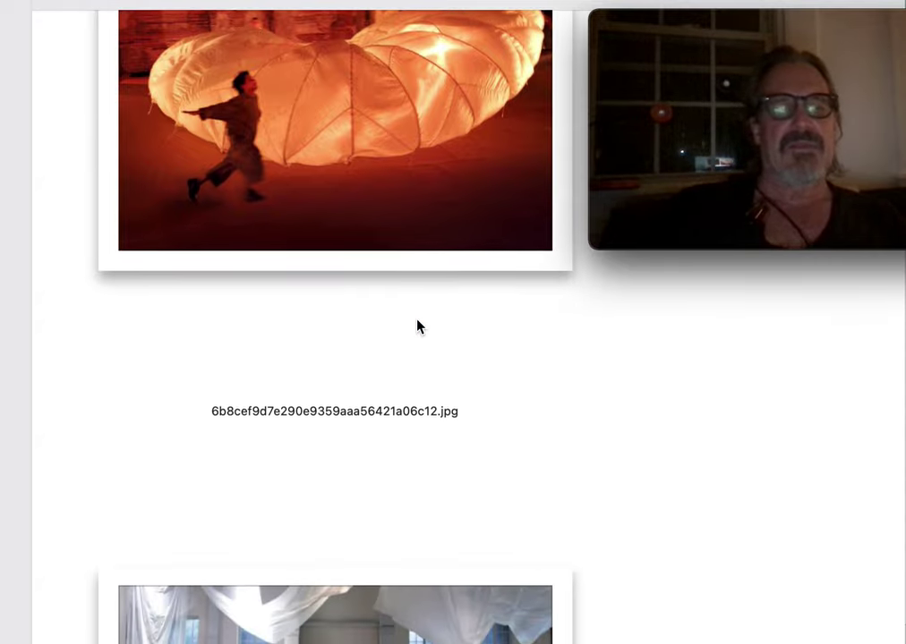
pyautogui.scroll(-3)
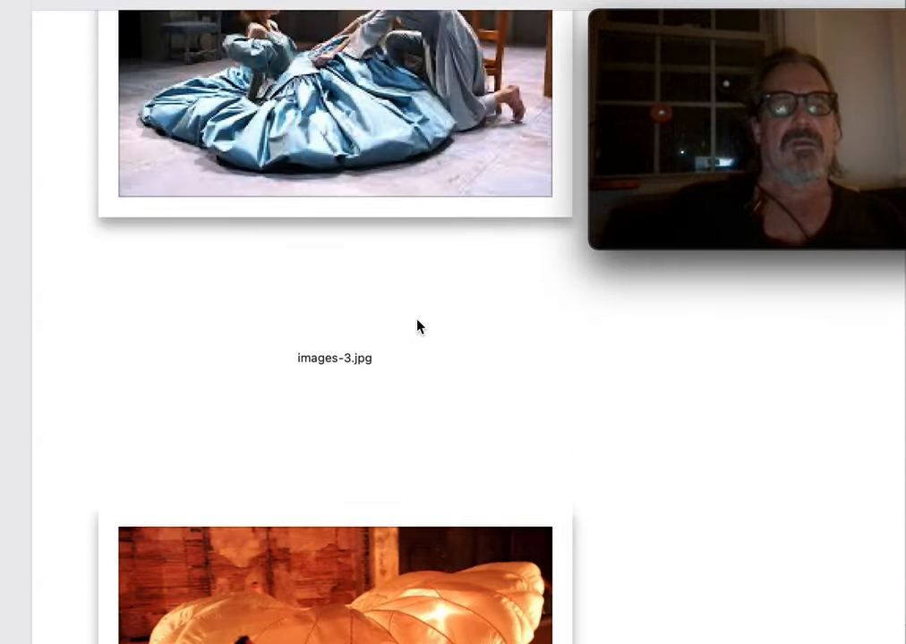
pyautogui.scroll(-3)
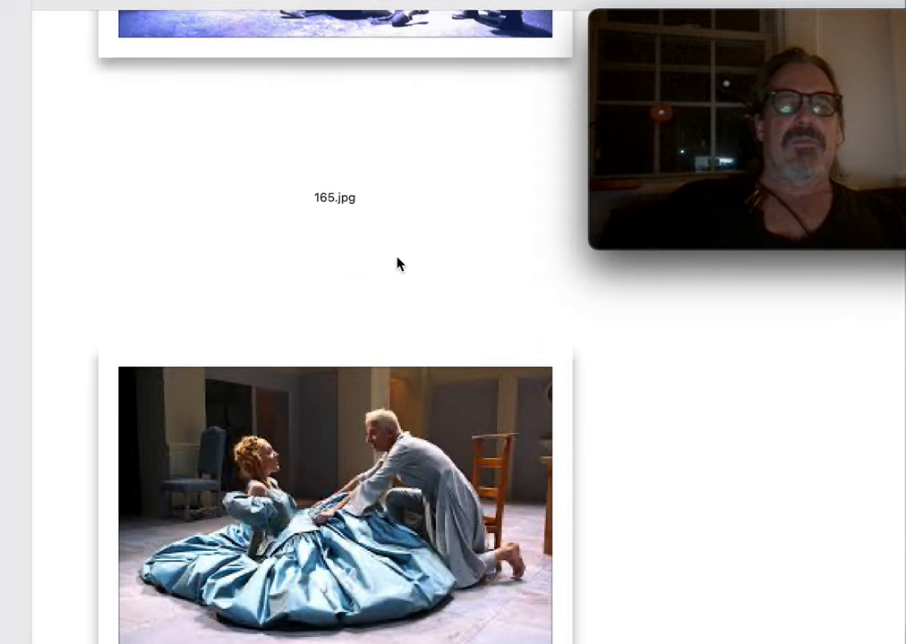
pyautogui.scroll(-3)
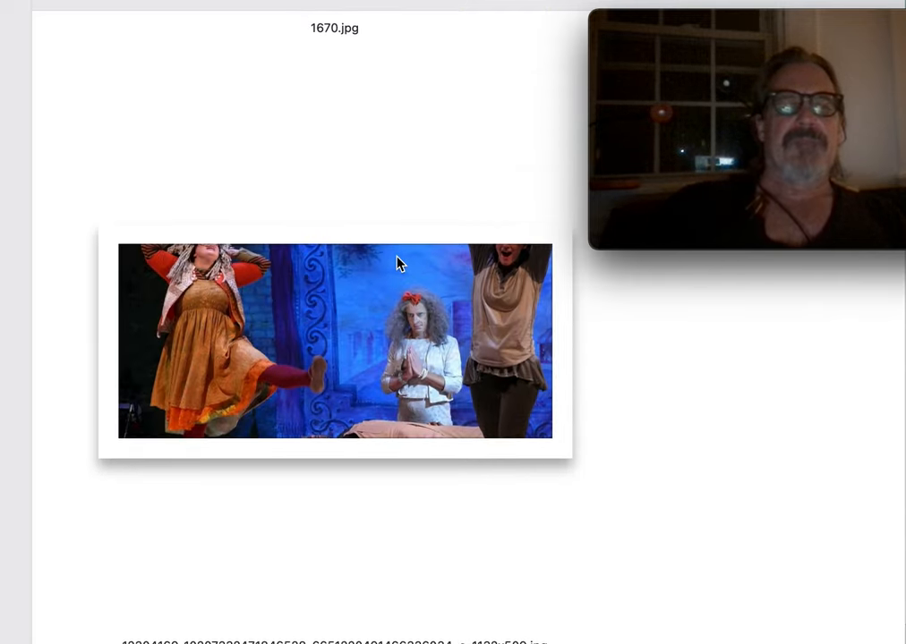
pyautogui.scroll(-3)
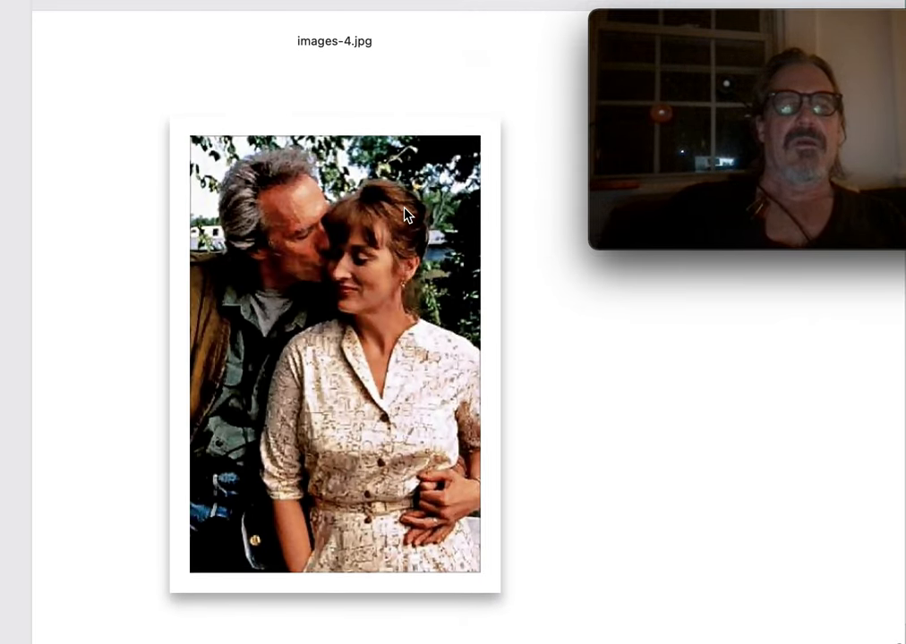
pyautogui.scroll(-3)
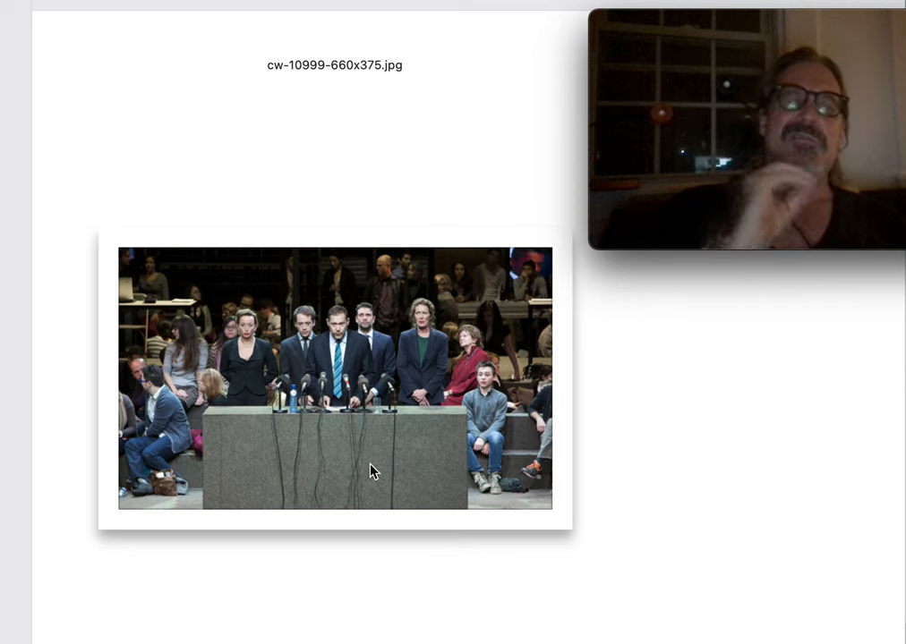
pyautogui.scroll(-3)
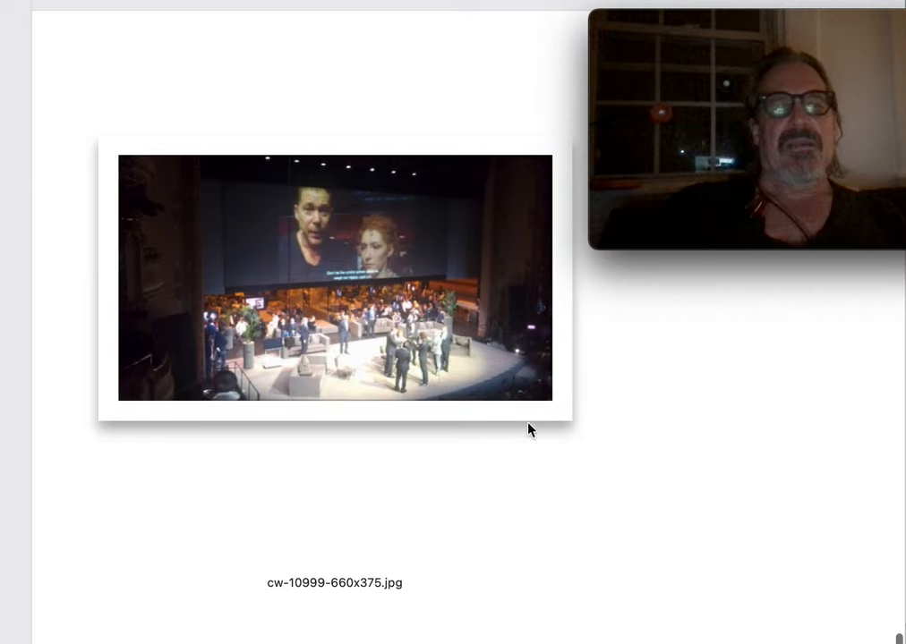
pyautogui.moveTo(440, 361)
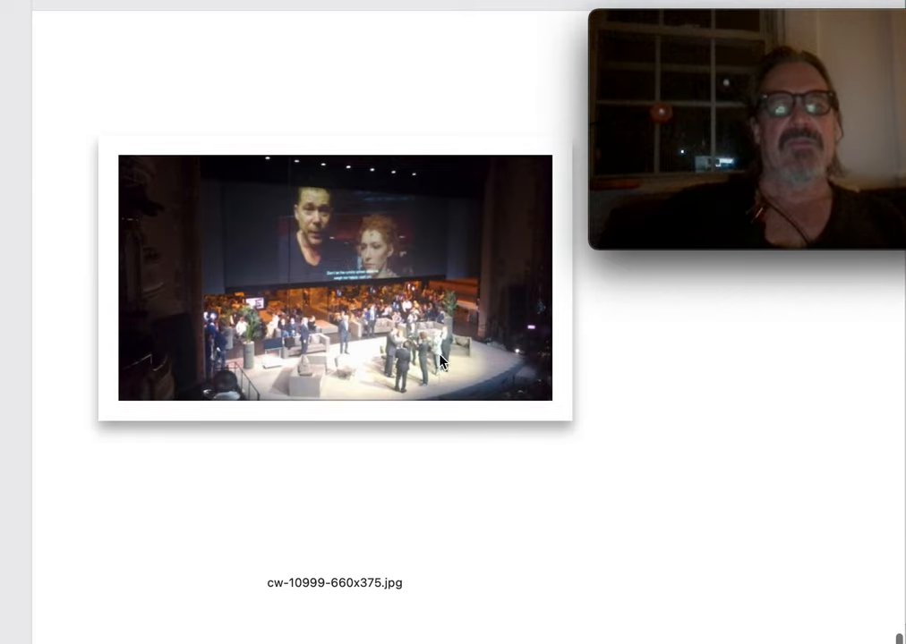
pyautogui.moveTo(390, 338)
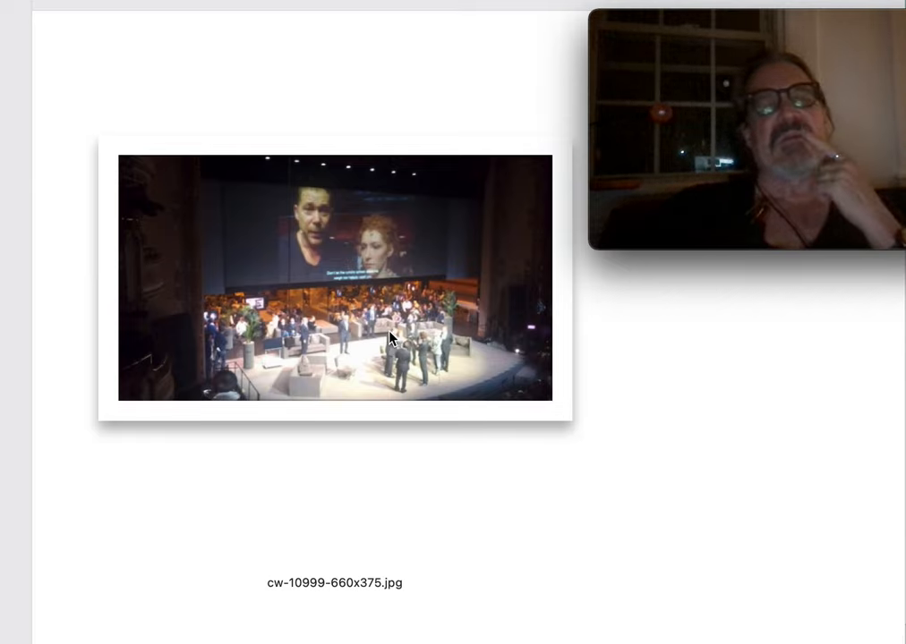
pyautogui.moveTo(528, 417)
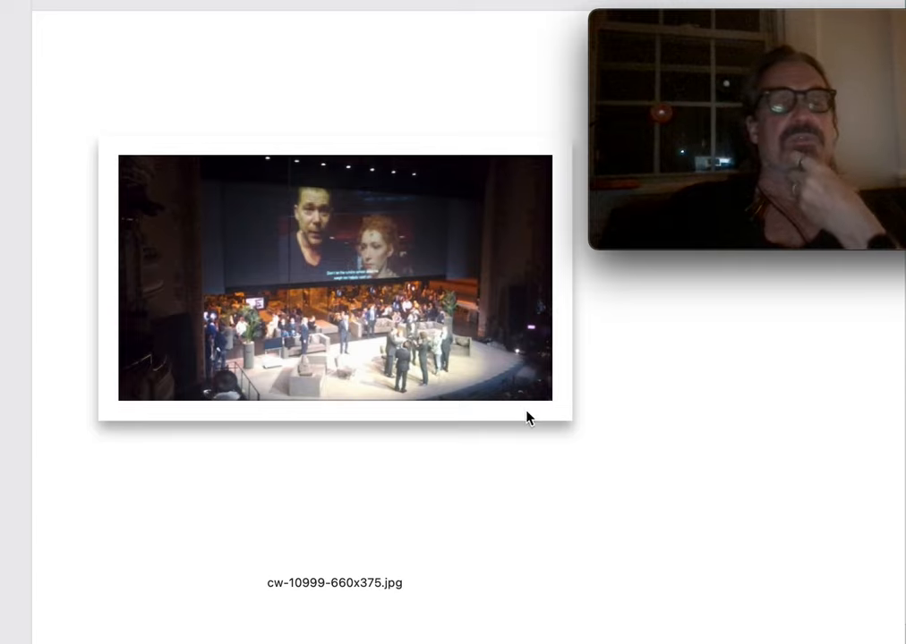
pyautogui.moveTo(356, 342)
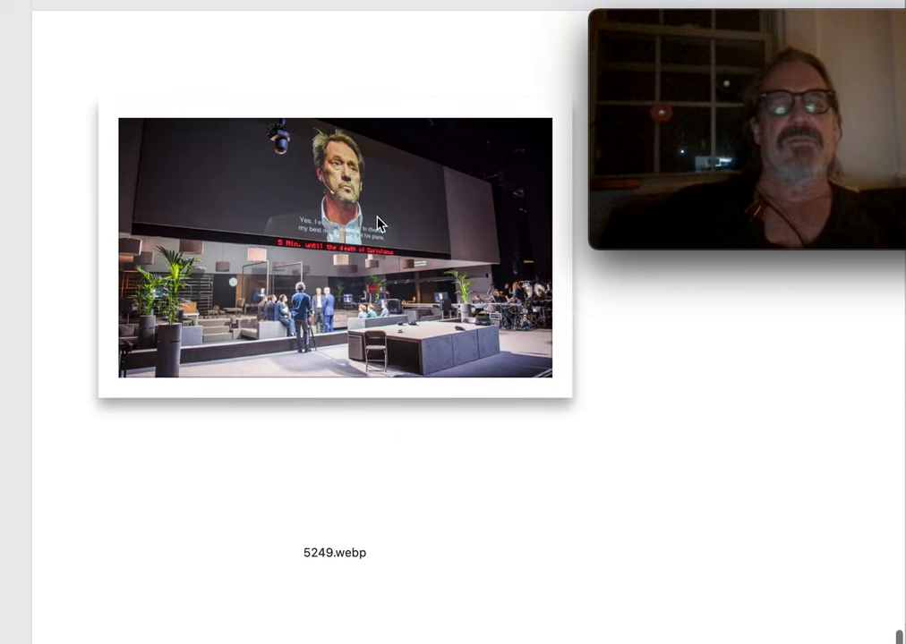
pyautogui.moveTo(429, 324)
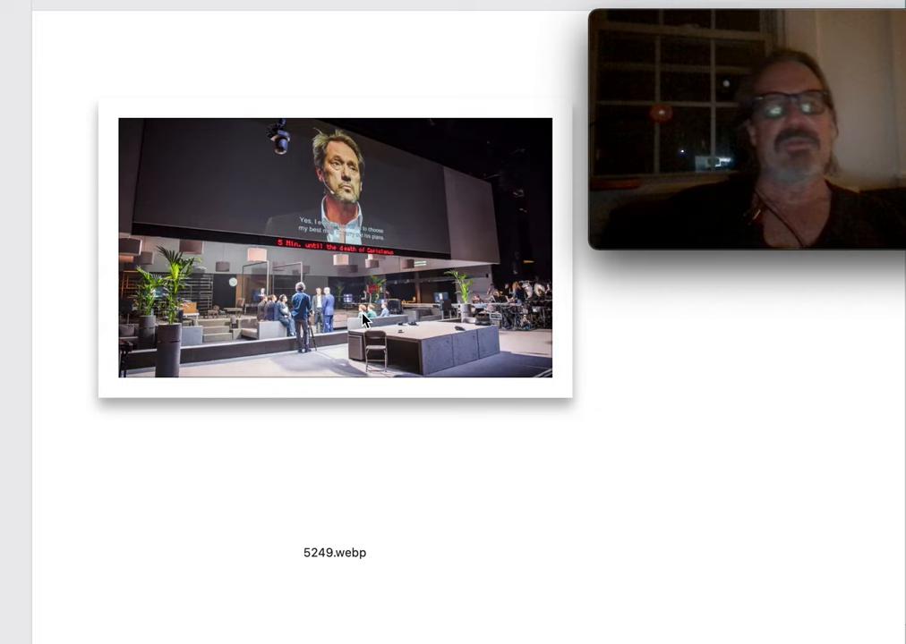
pyautogui.scroll(-3)
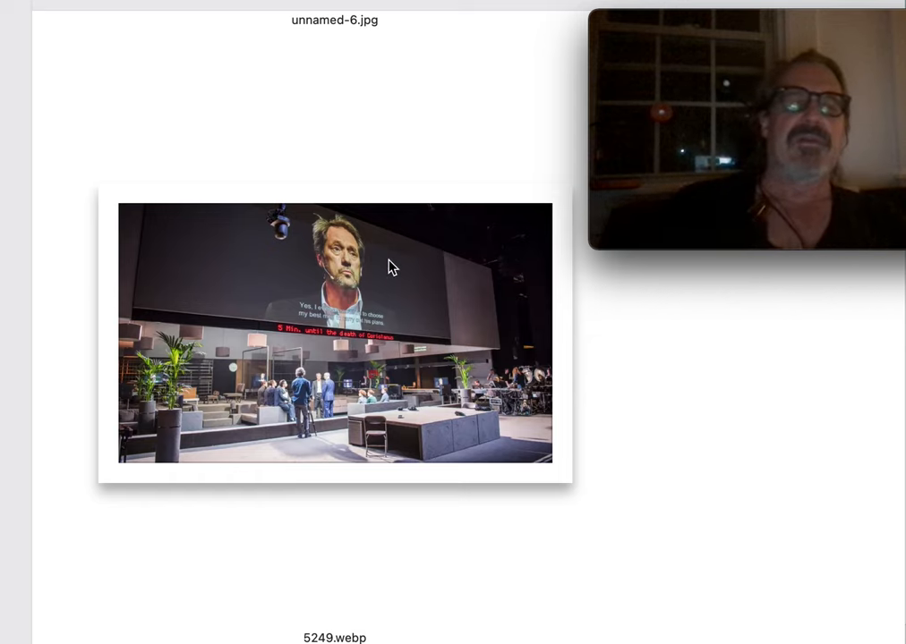
pyautogui.moveTo(383, 265)
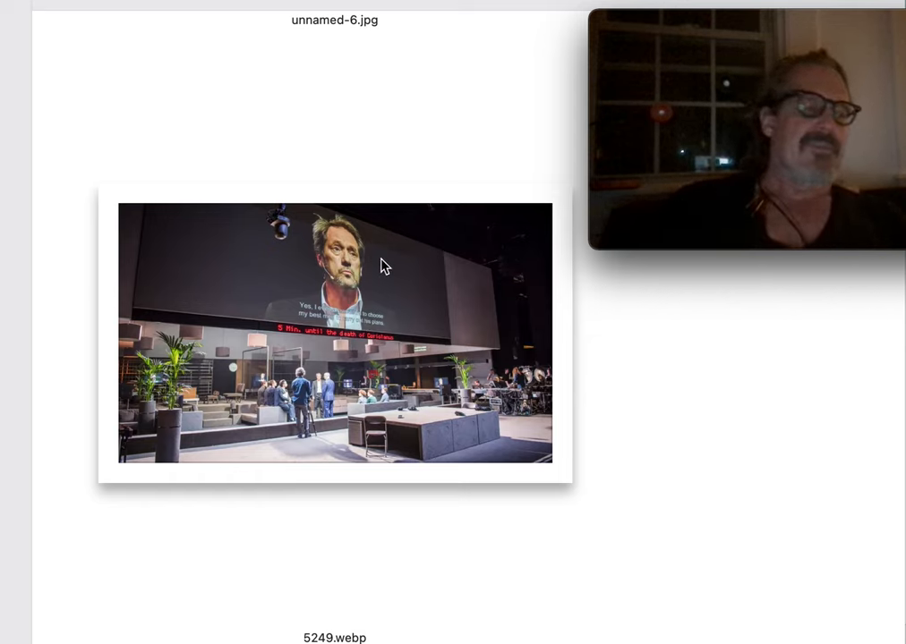
pyautogui.moveTo(360, 310)
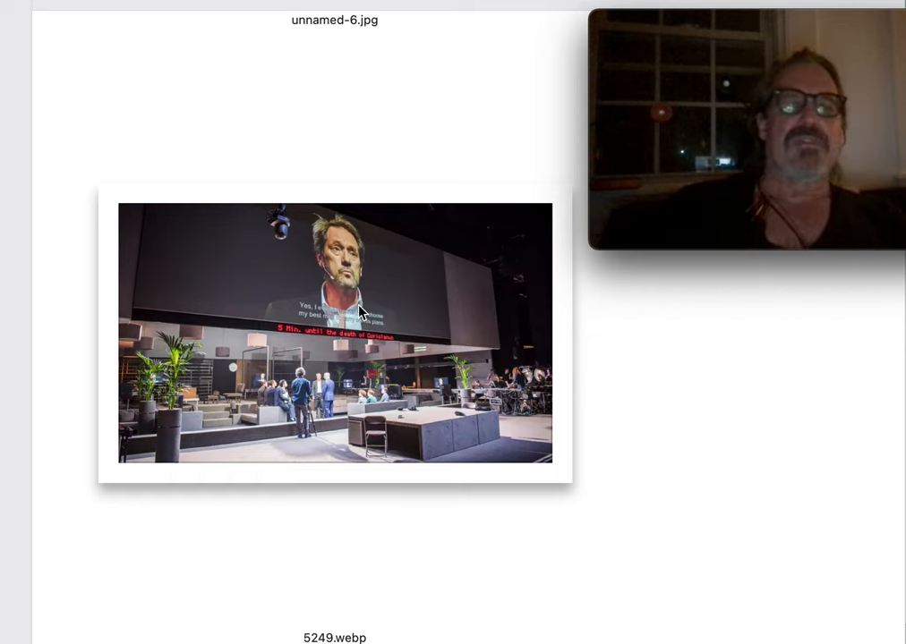
pyautogui.scroll(-3)
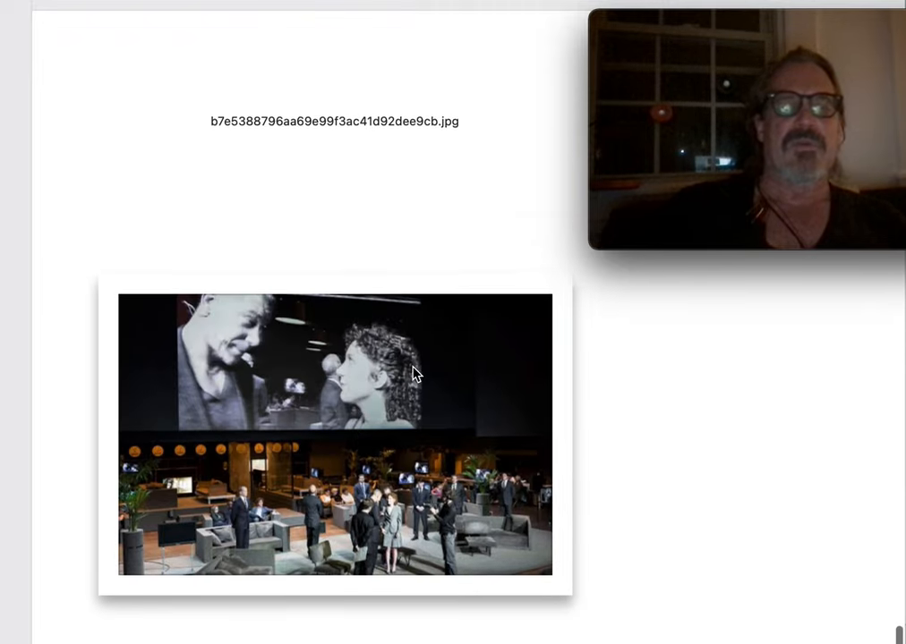
pyautogui.scroll(-3)
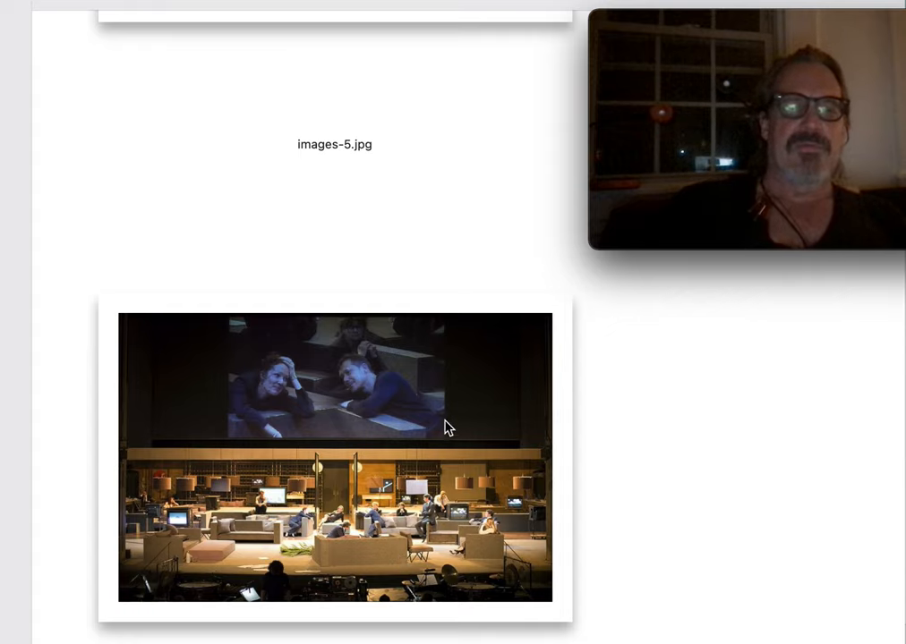
pyautogui.scroll(-3)
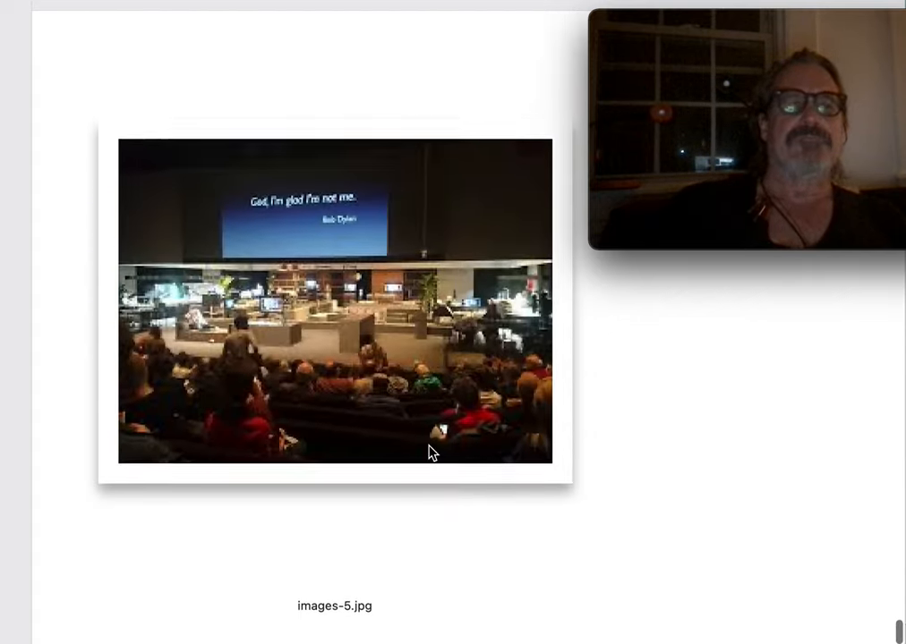
pyautogui.scroll(-3)
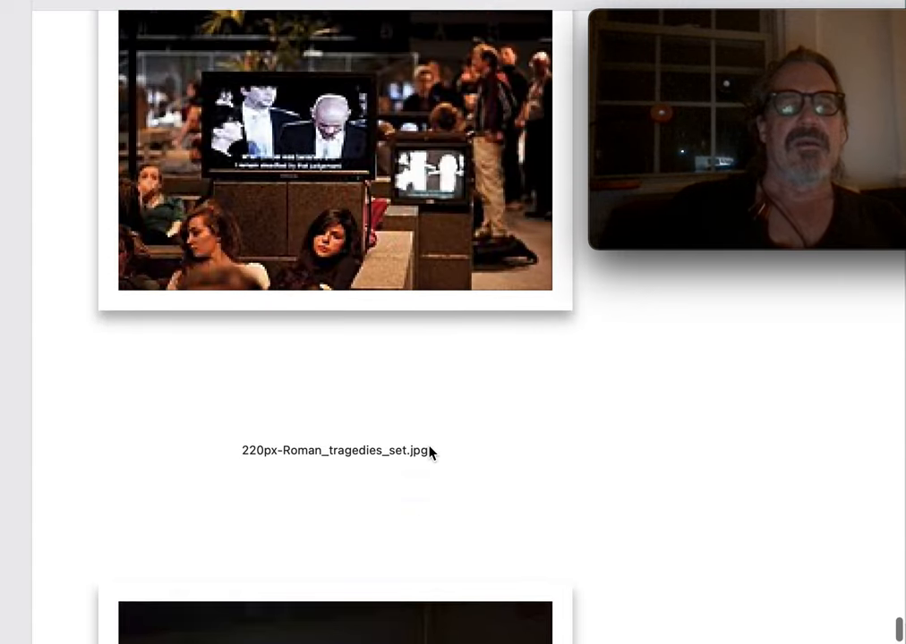
pyautogui.scroll(3)
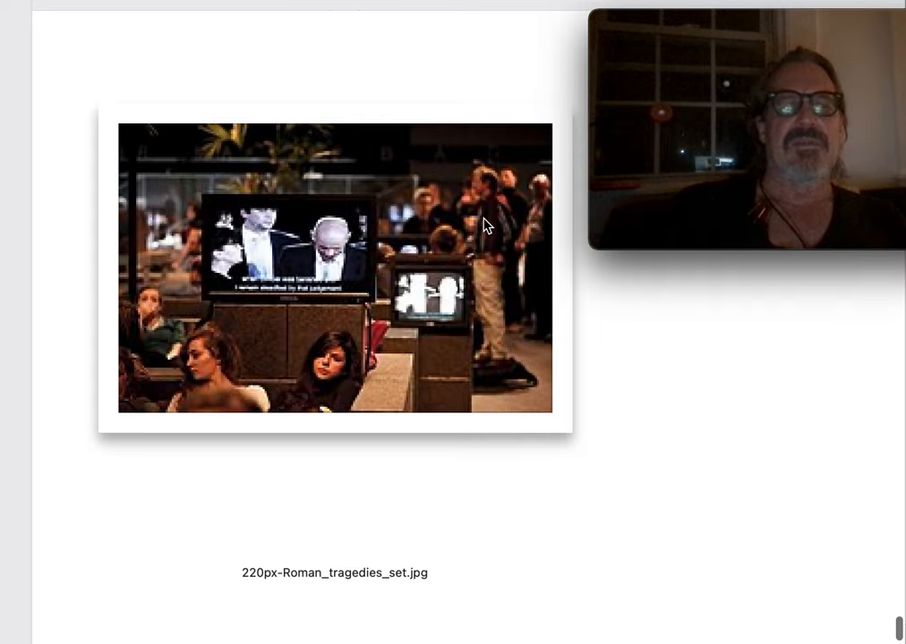
pyautogui.scroll(-3)
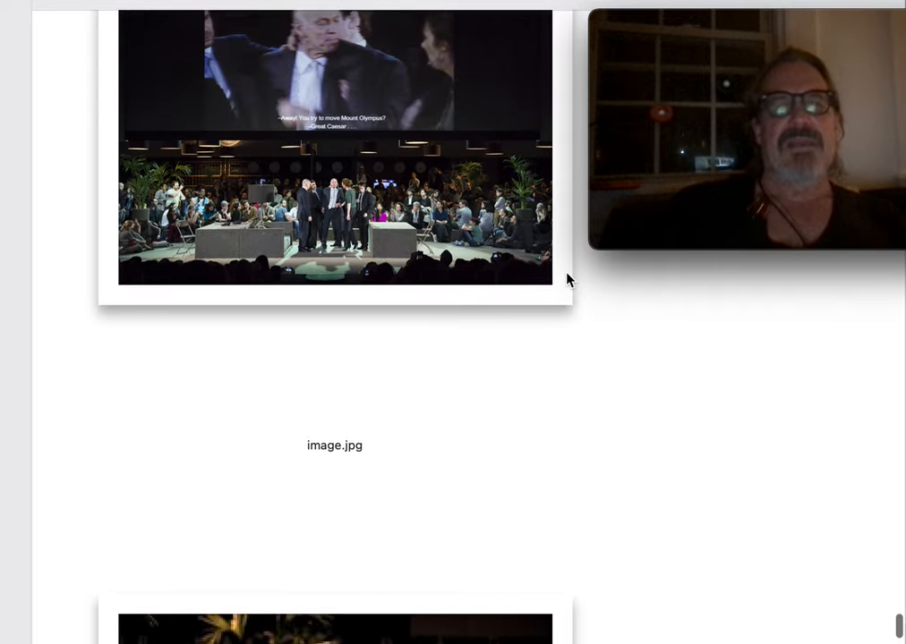
pyautogui.scroll(3)
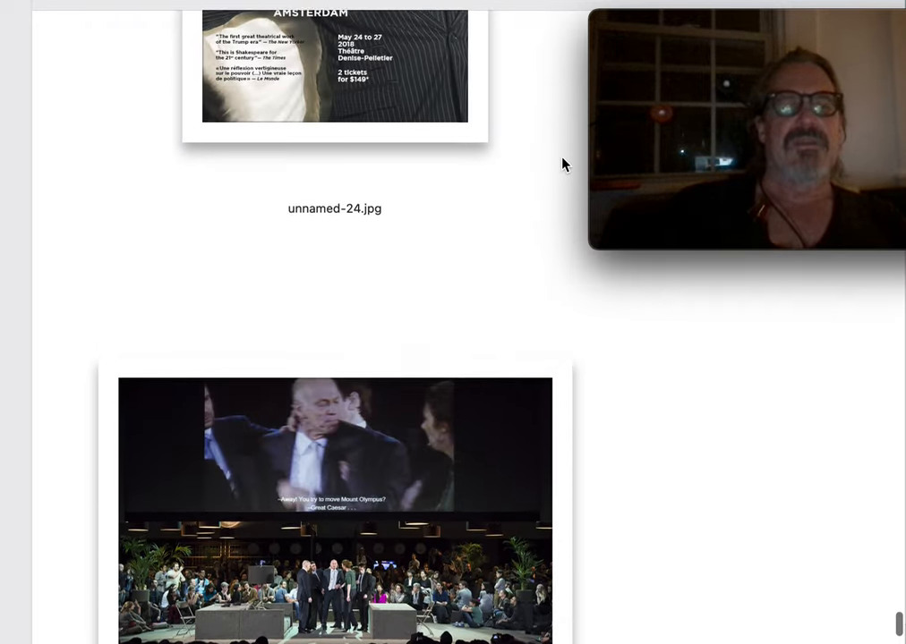
pyautogui.scroll(3)
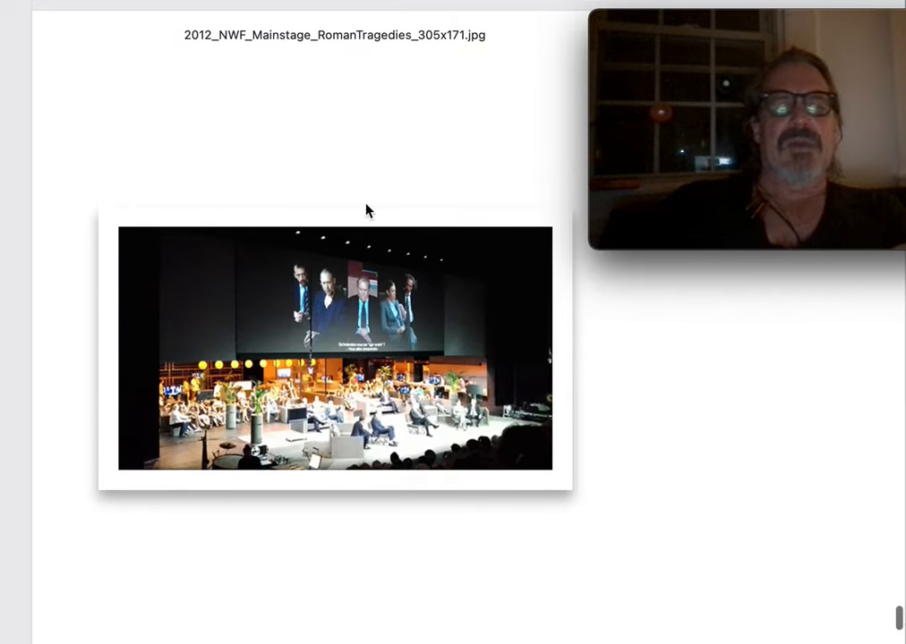
pyautogui.moveTo(525, 145)
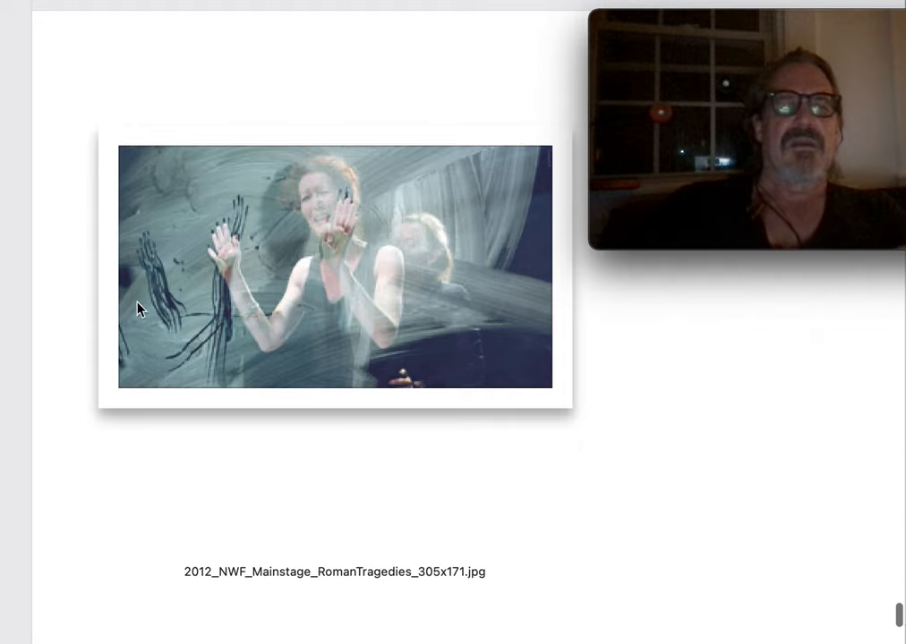
pyautogui.moveTo(438, 322)
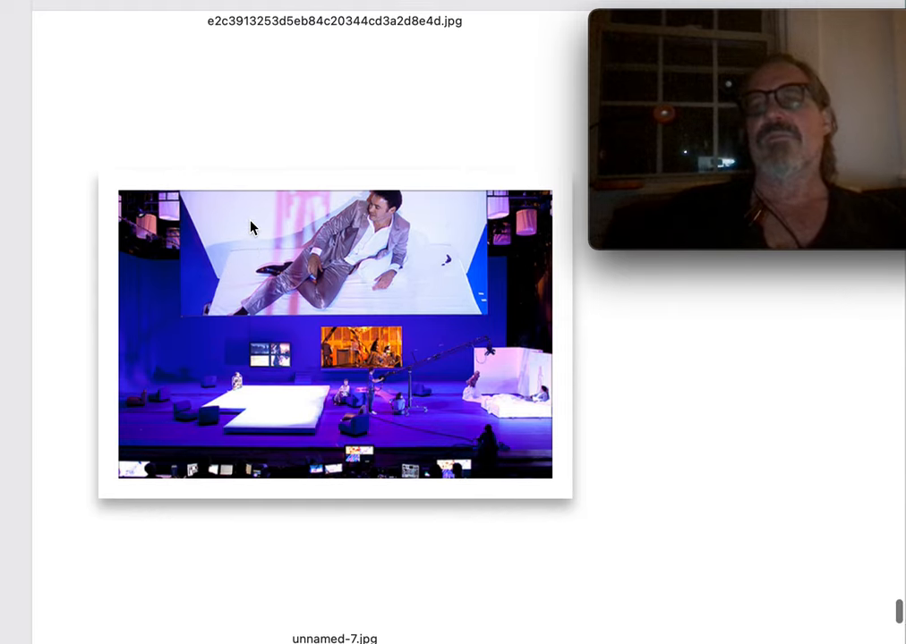
pyautogui.scroll(-3)
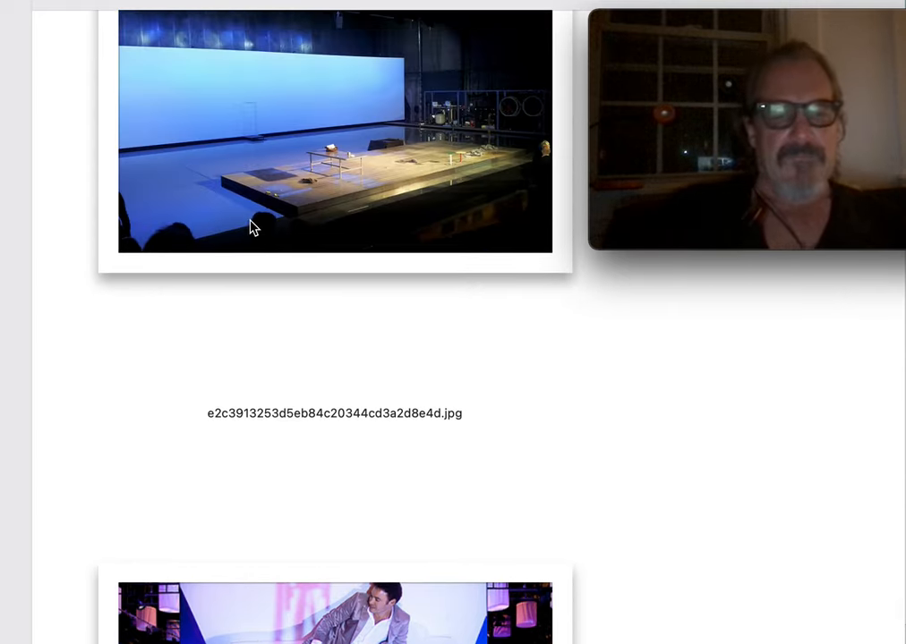
pyautogui.scroll(3)
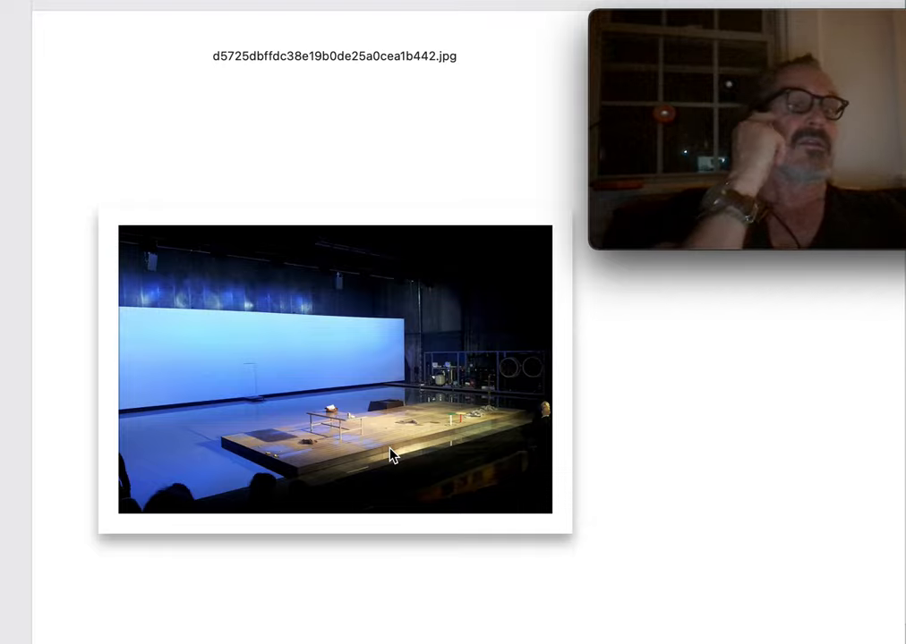
pyautogui.scroll(-3)
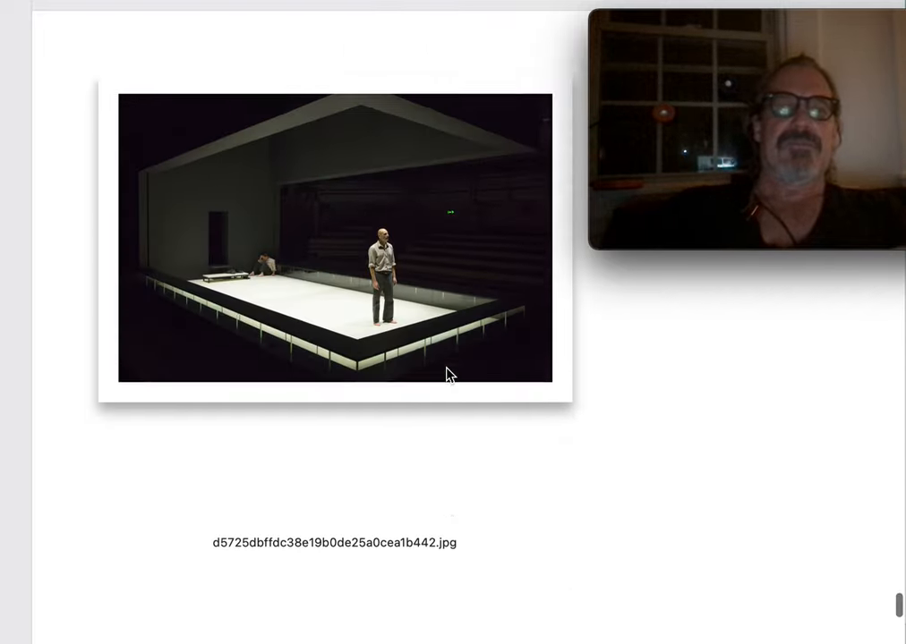
pyautogui.scroll(-3)
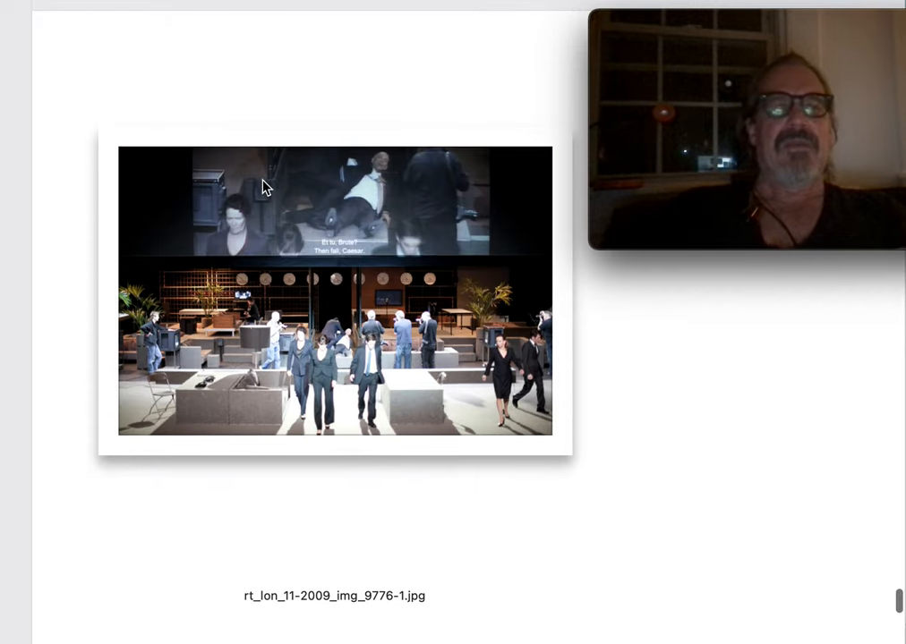
pyautogui.moveTo(422, 249)
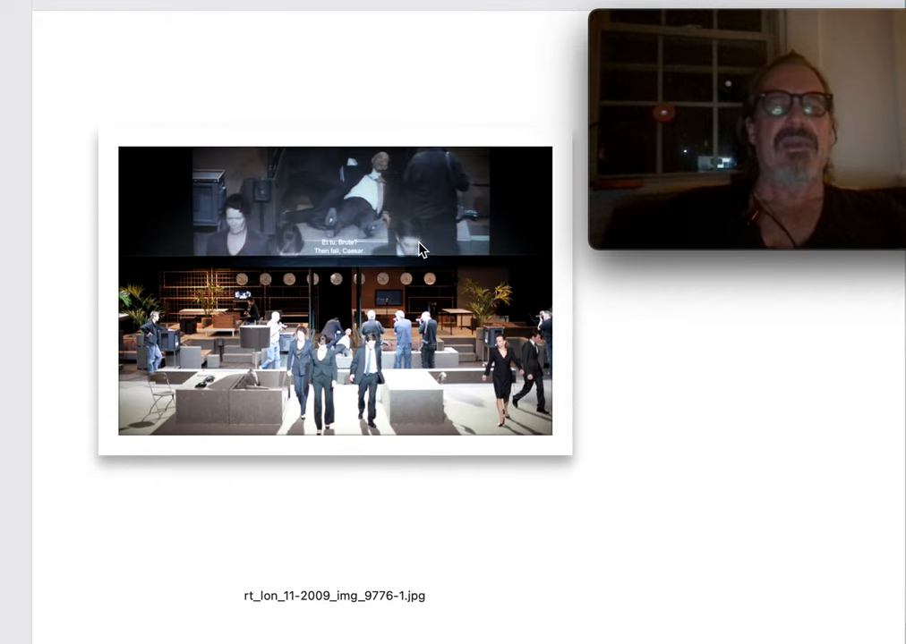
pyautogui.moveTo(388, 382)
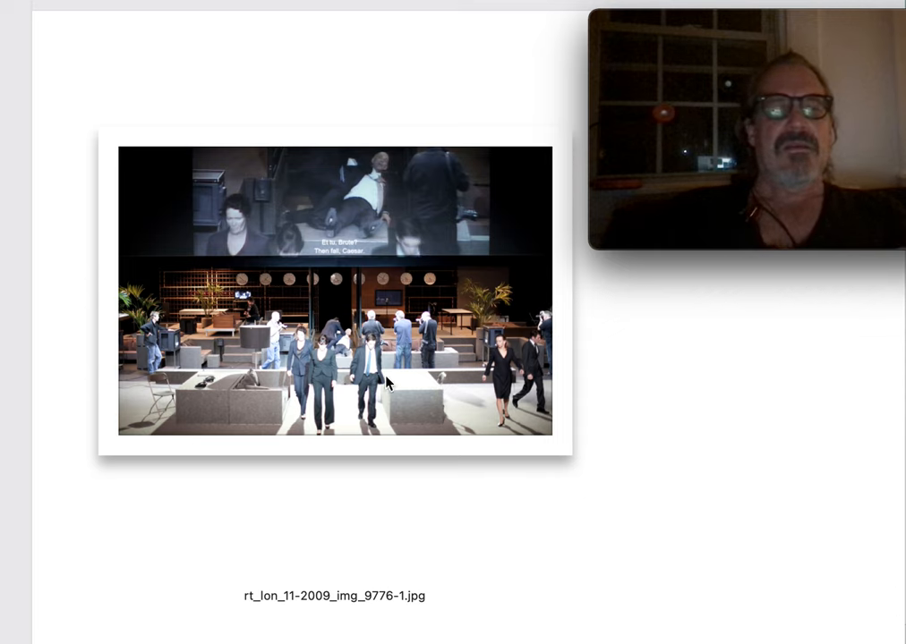
pyautogui.scroll(-3)
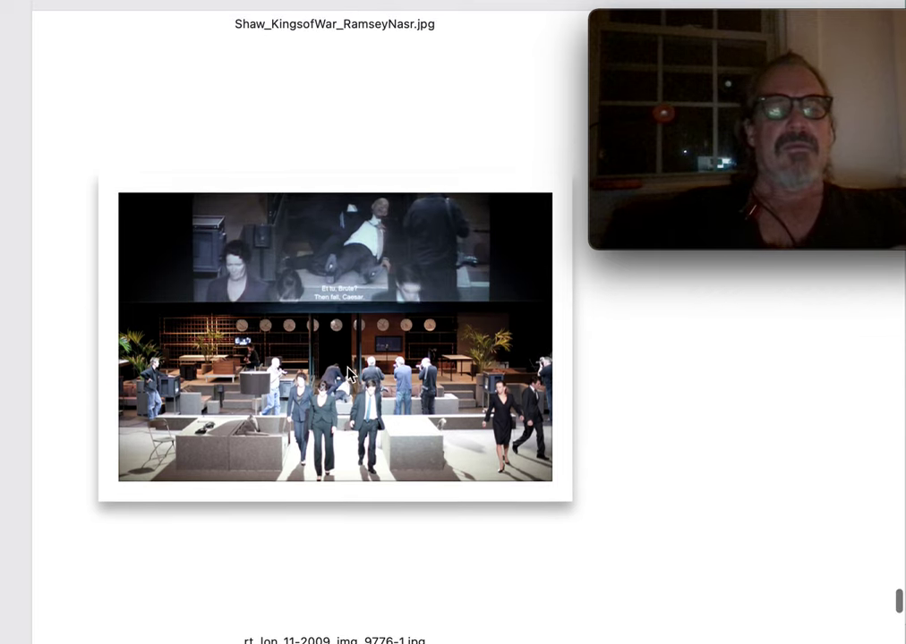
pyautogui.moveTo(373, 304)
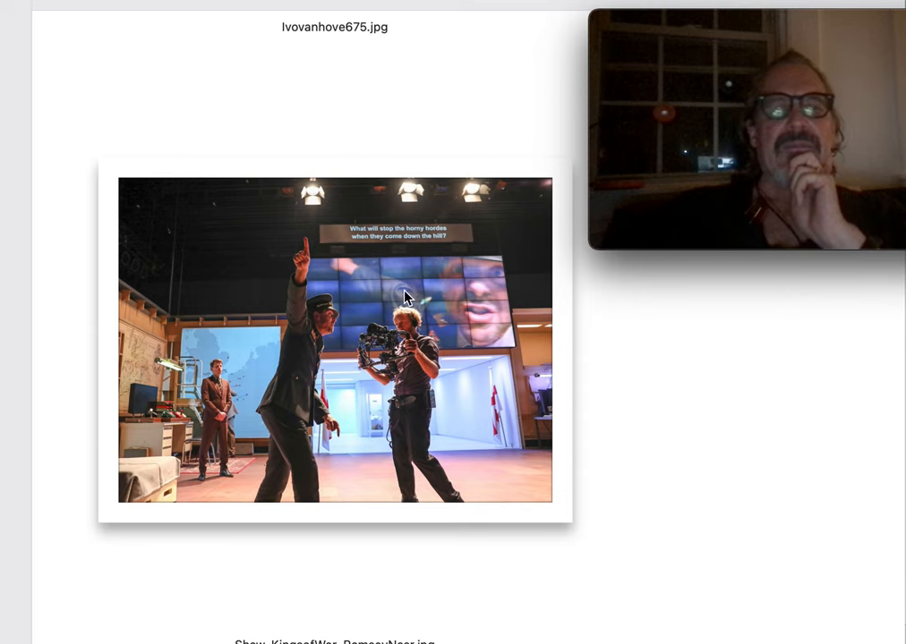
pyautogui.moveTo(466, 277)
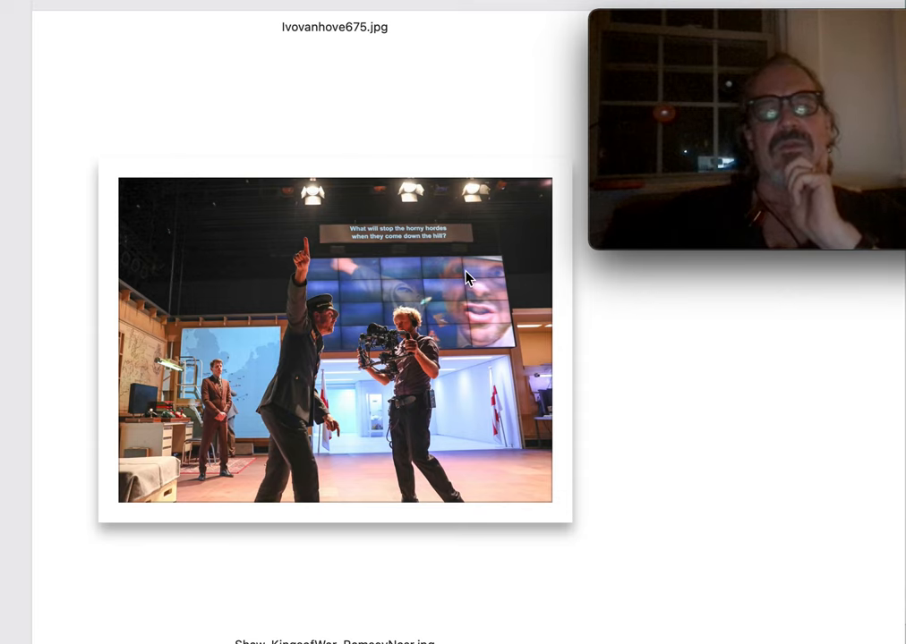
pyautogui.scroll(3)
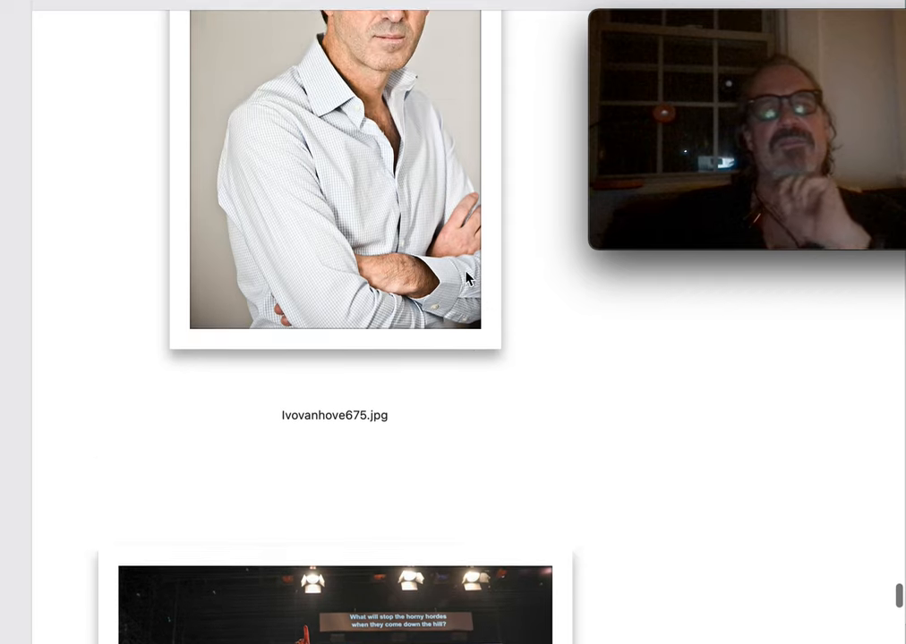
pyautogui.scroll(-3)
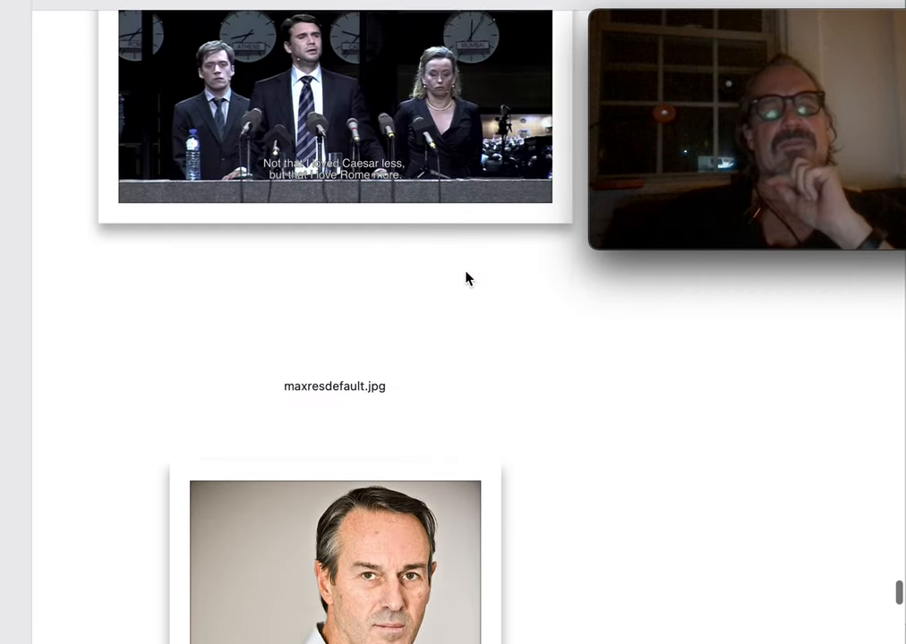
pyautogui.scroll(-3)
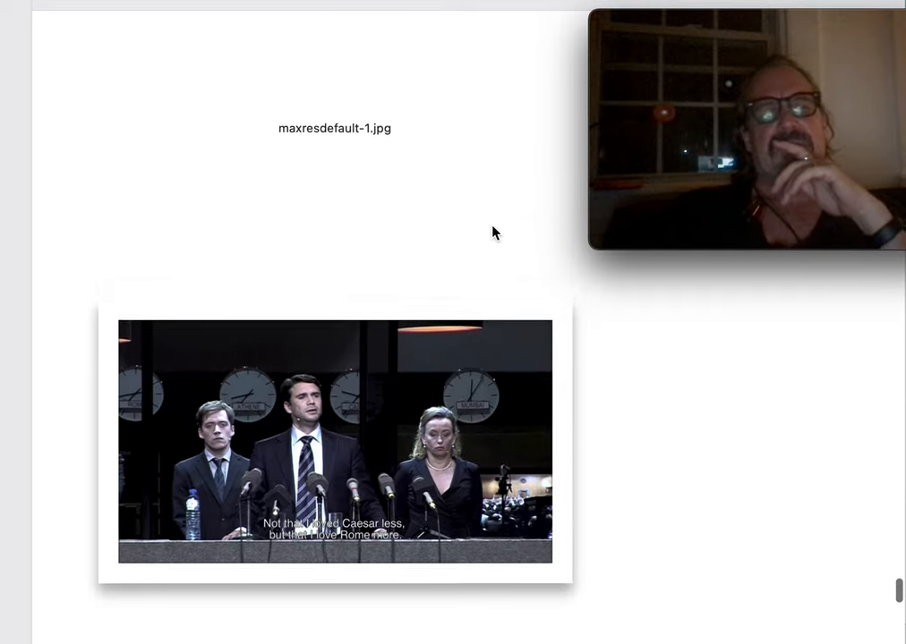
pyautogui.scroll(3)
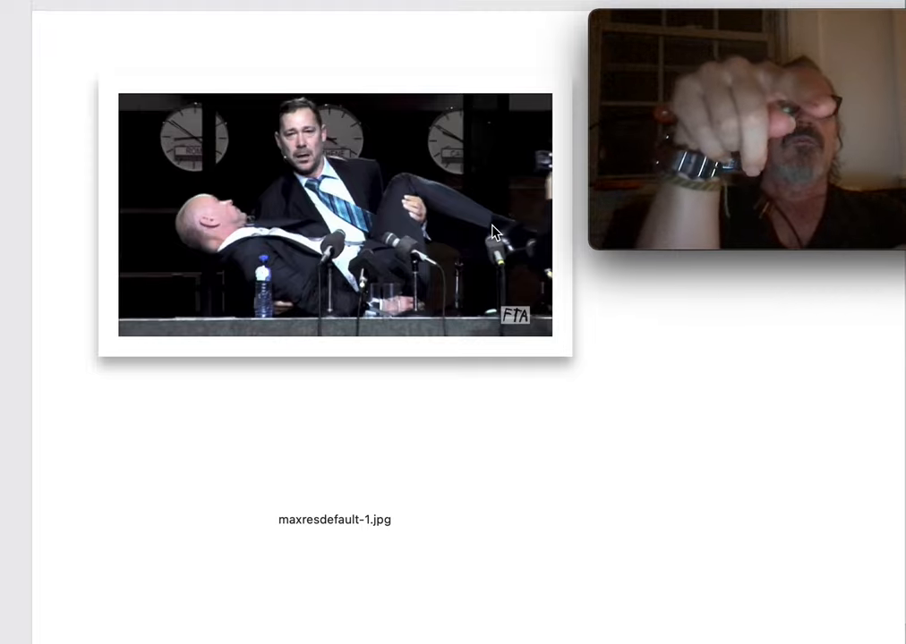
pyautogui.moveTo(512, 200)
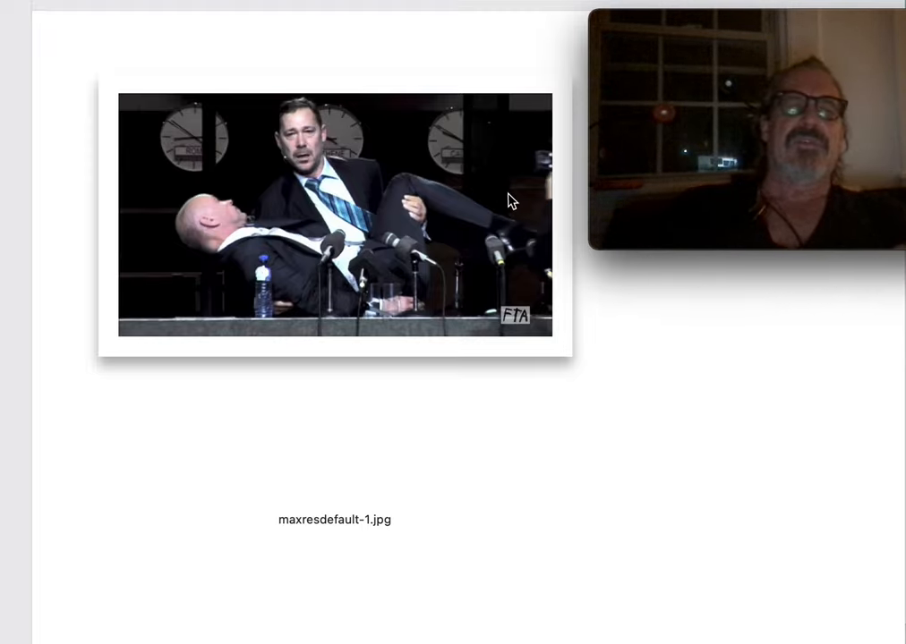
pyautogui.scroll(-3)
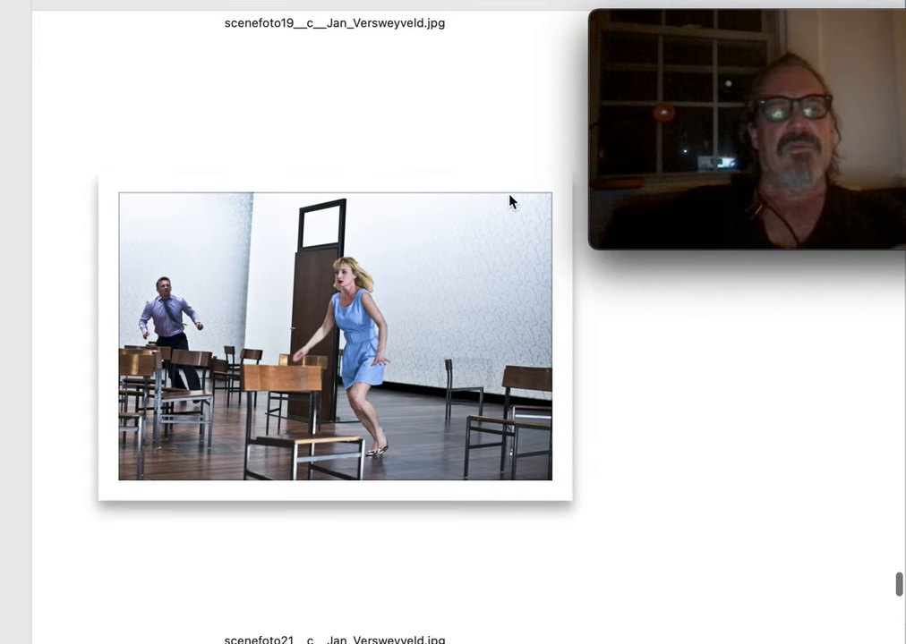
pyautogui.scroll(-3)
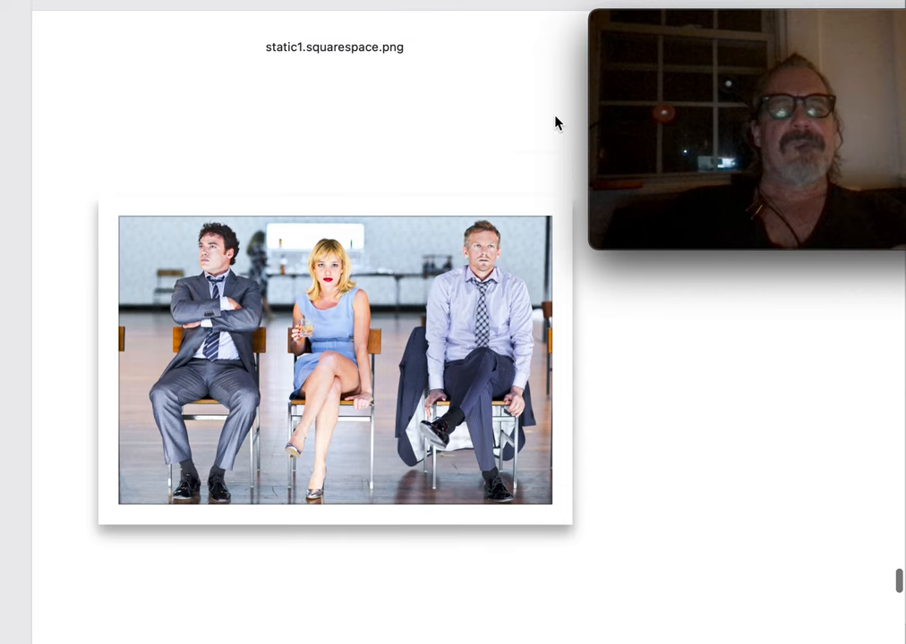
pyautogui.scroll(3)
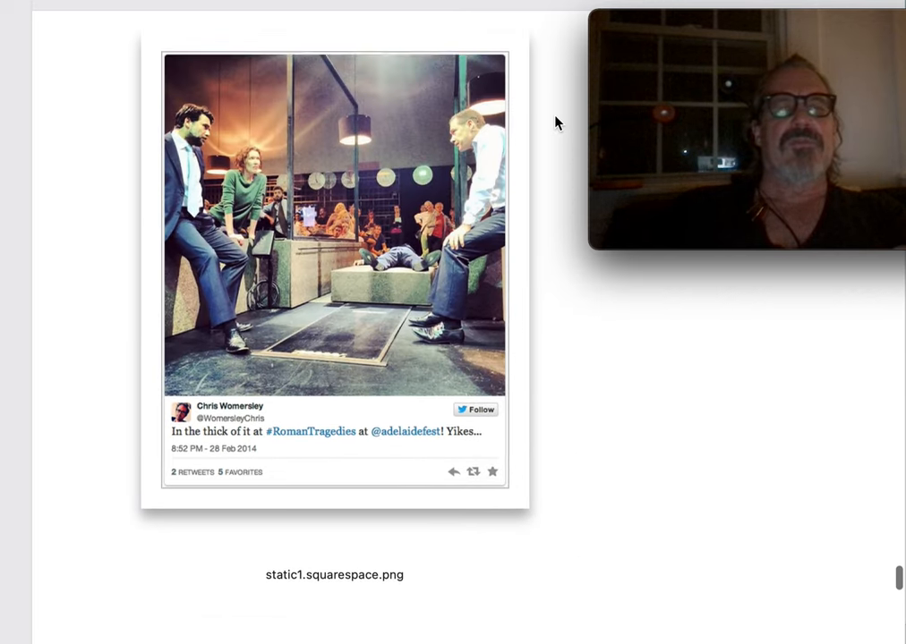
pyautogui.scroll(-3)
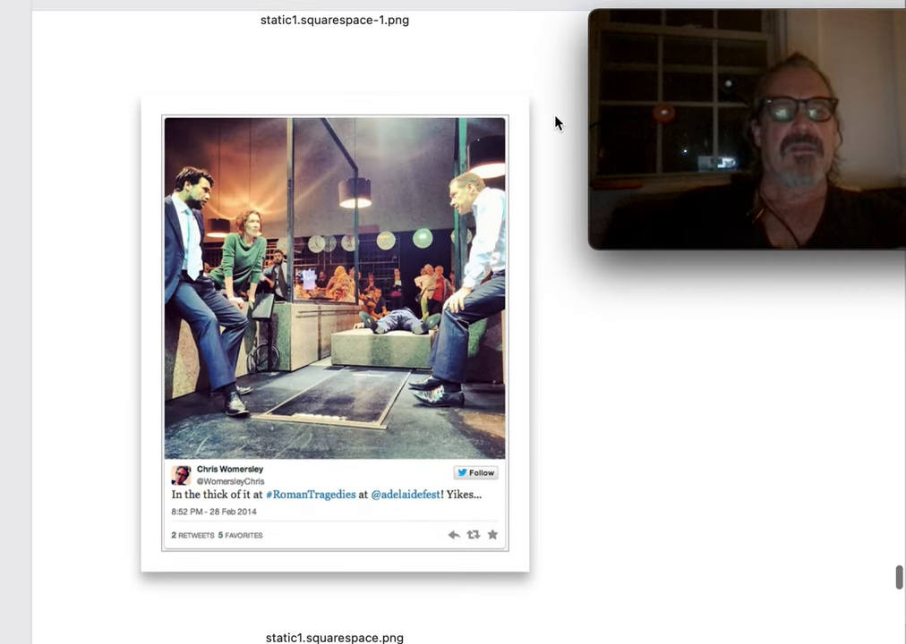
pyautogui.scroll(-3)
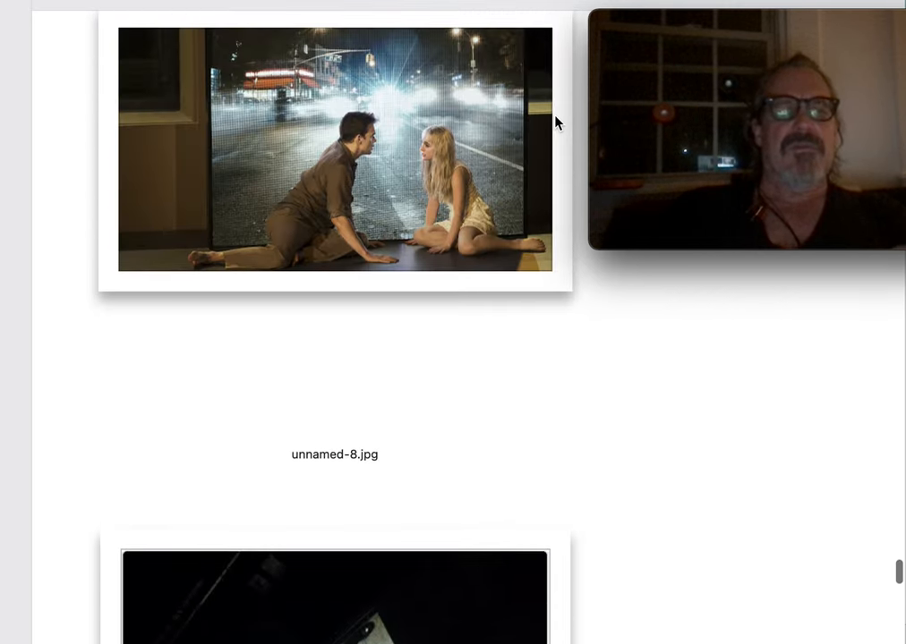
pyautogui.scroll(-3)
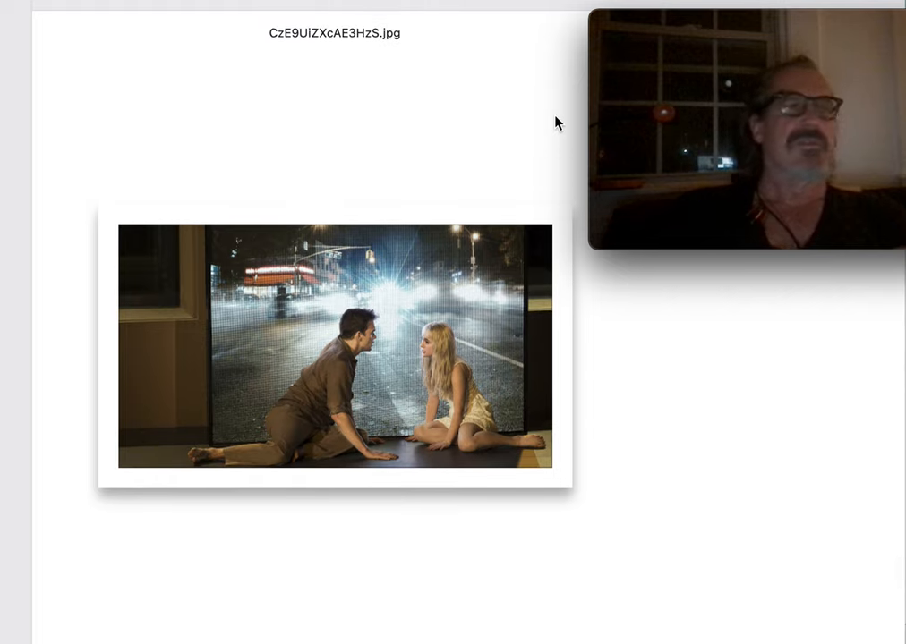
pyautogui.scroll(-3)
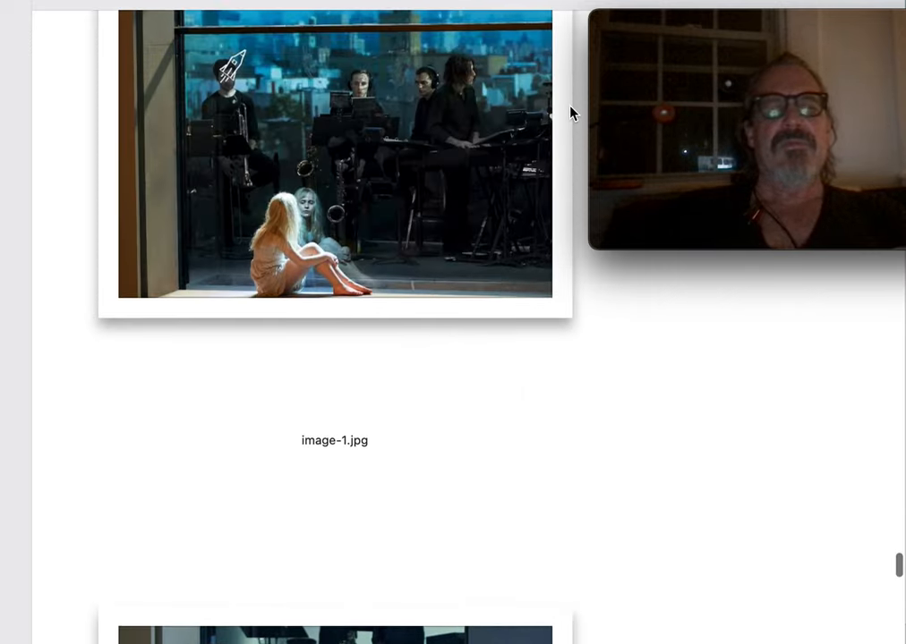
pyautogui.scroll(-3)
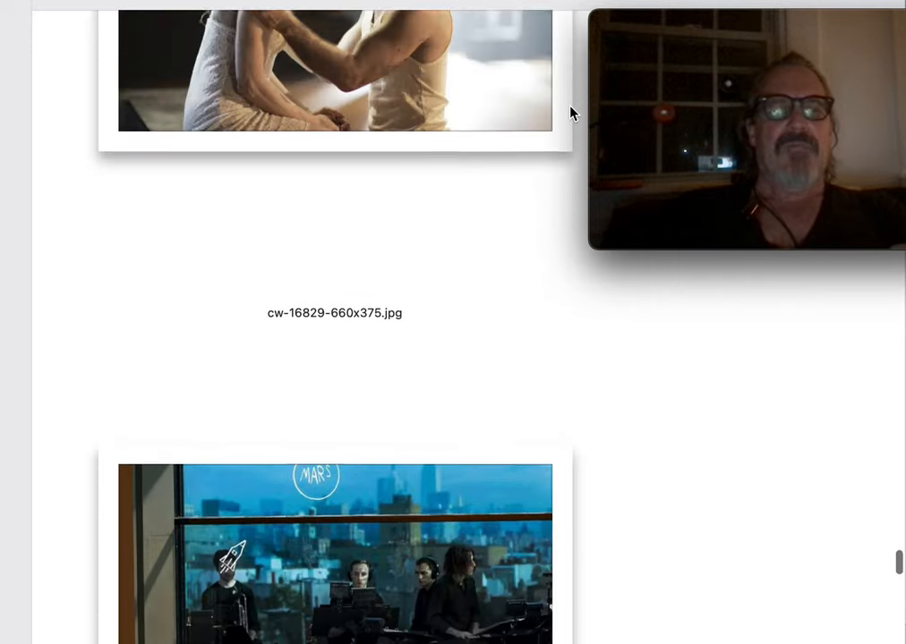
pyautogui.scroll(-3)
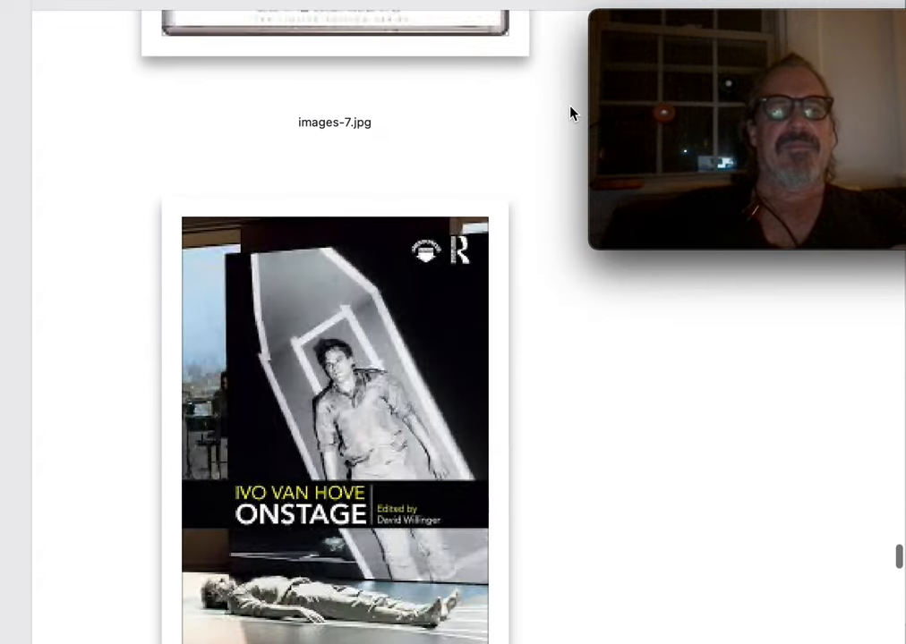
pyautogui.scroll(-3)
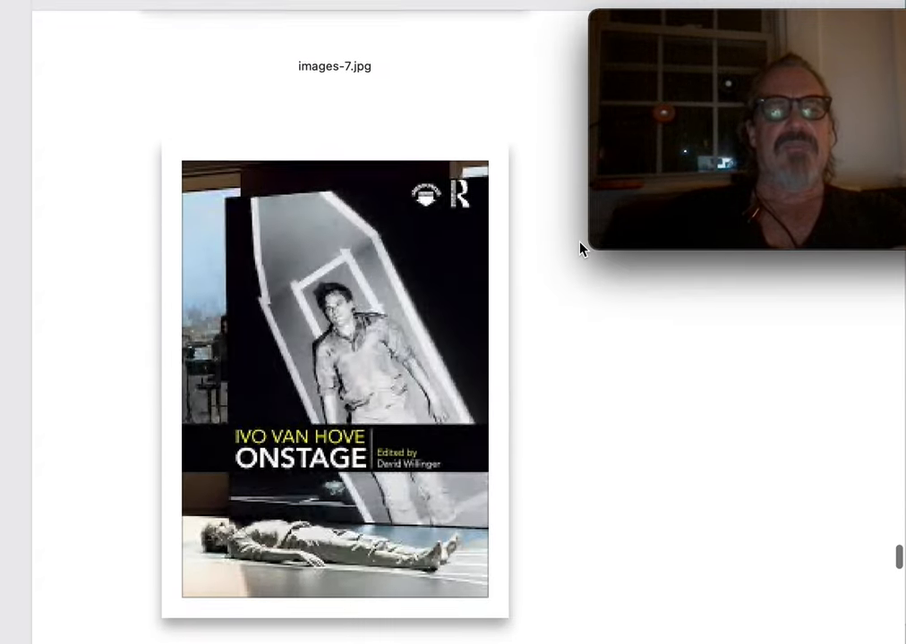
pyautogui.scroll(-3)
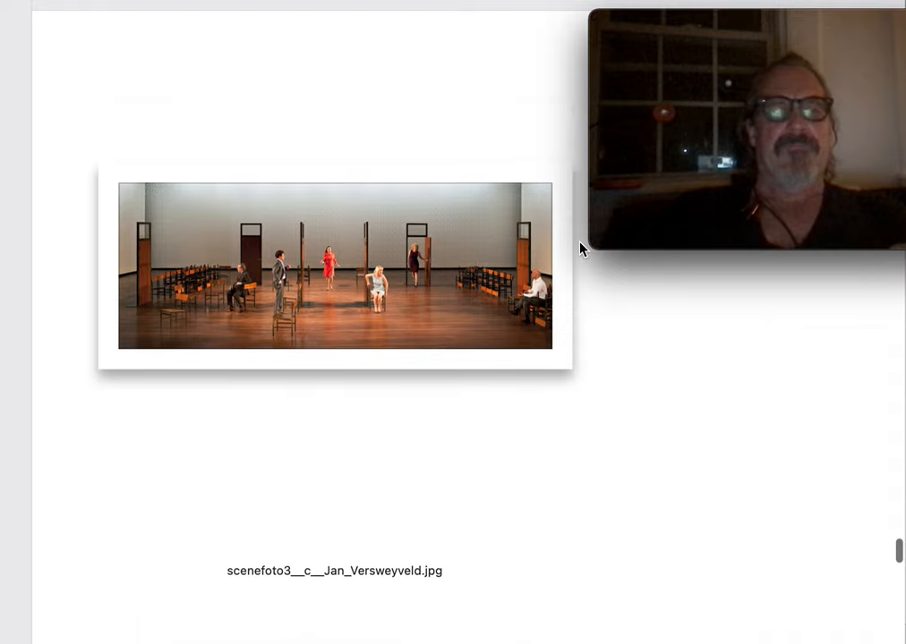
pyautogui.scroll(-3)
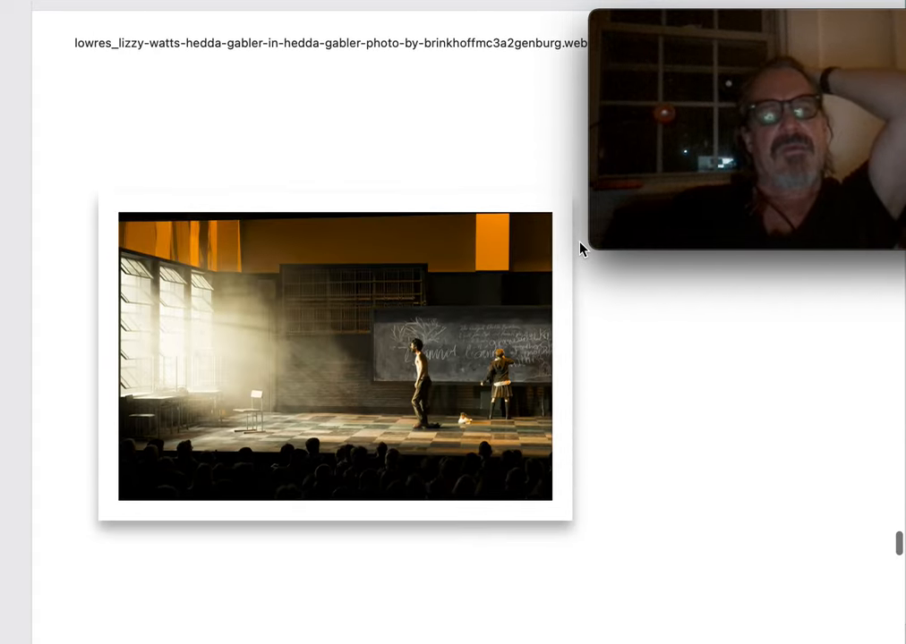
pyautogui.moveTo(495, 405)
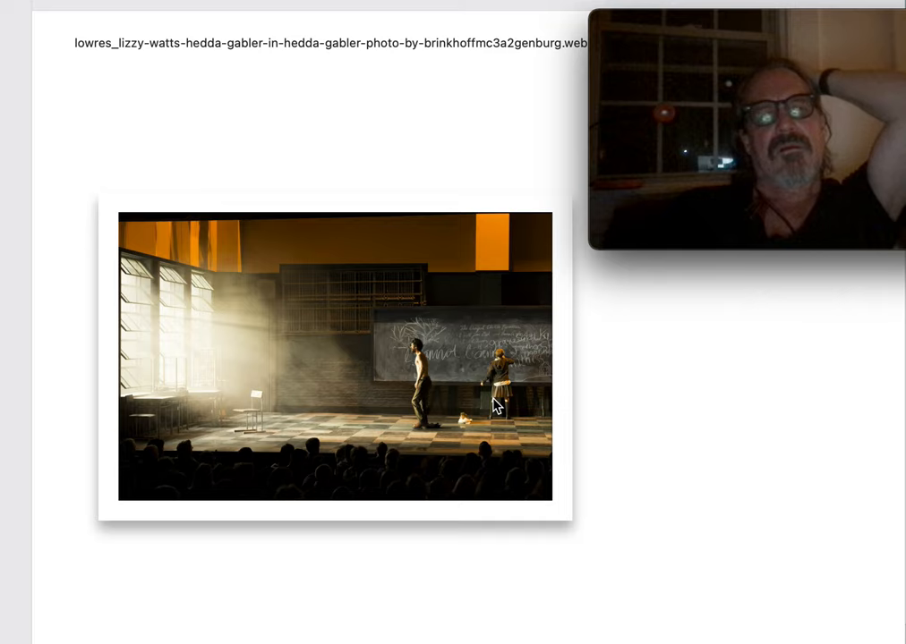
pyautogui.scroll(-3)
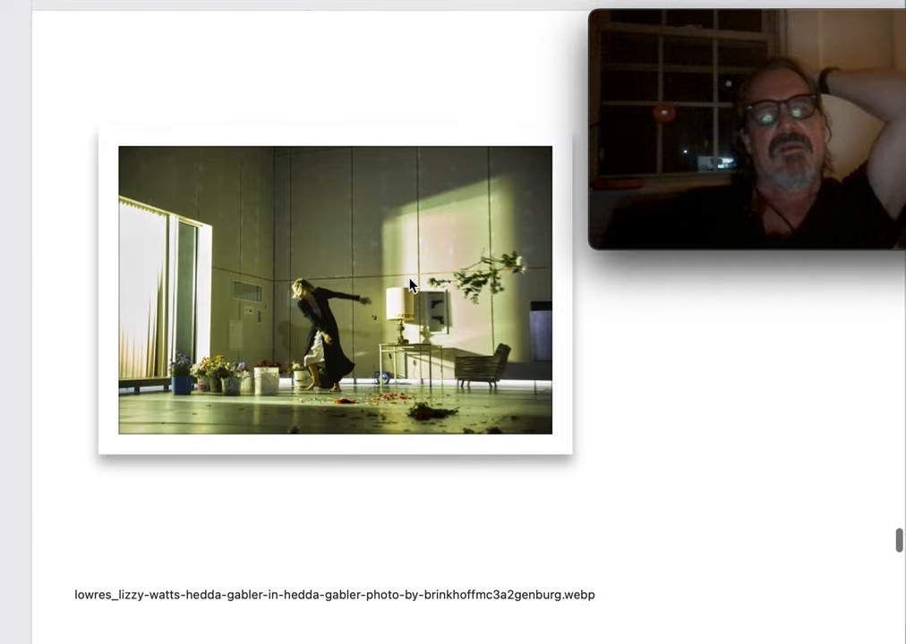
pyautogui.scroll(-3)
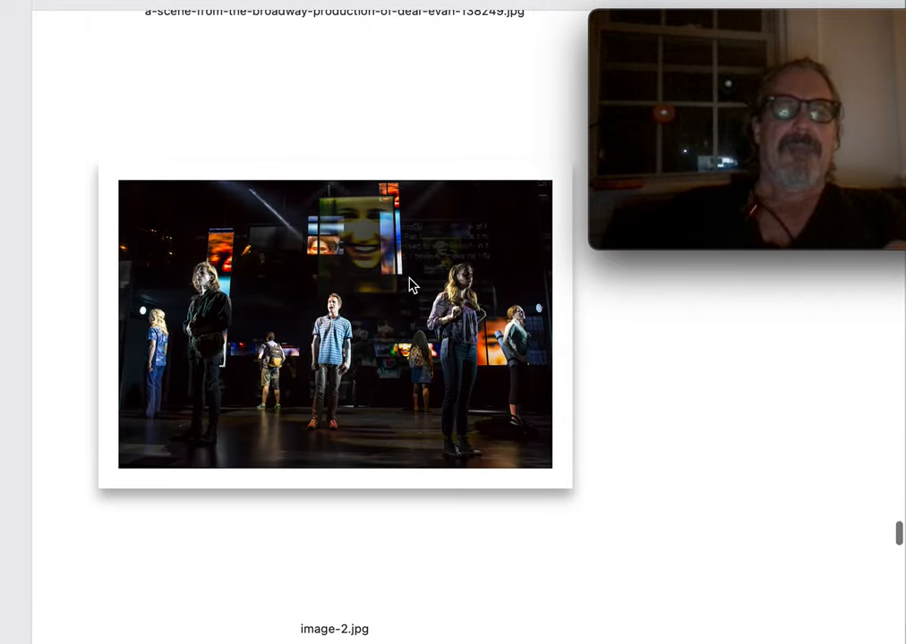
pyautogui.scroll(-3)
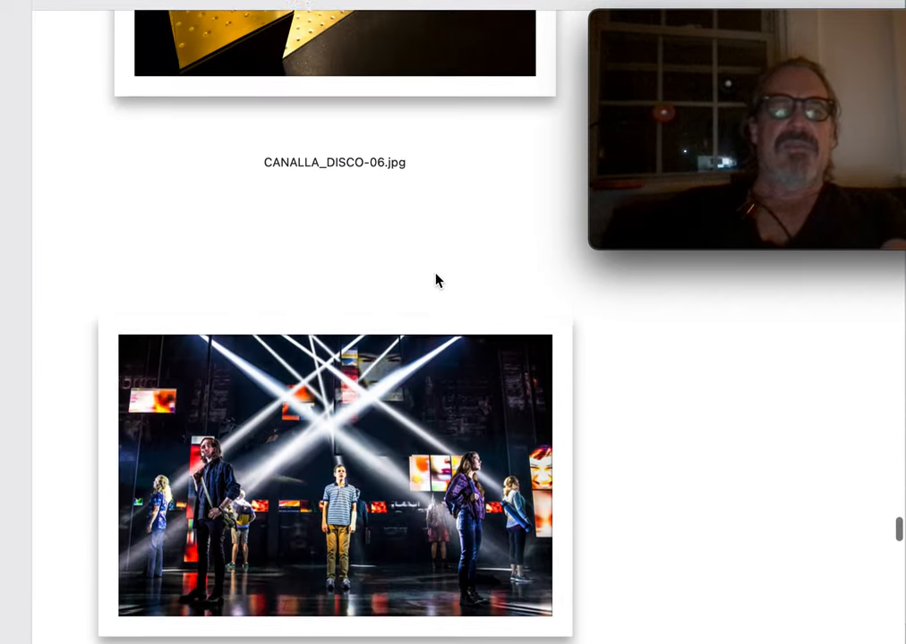
pyautogui.scroll(3)
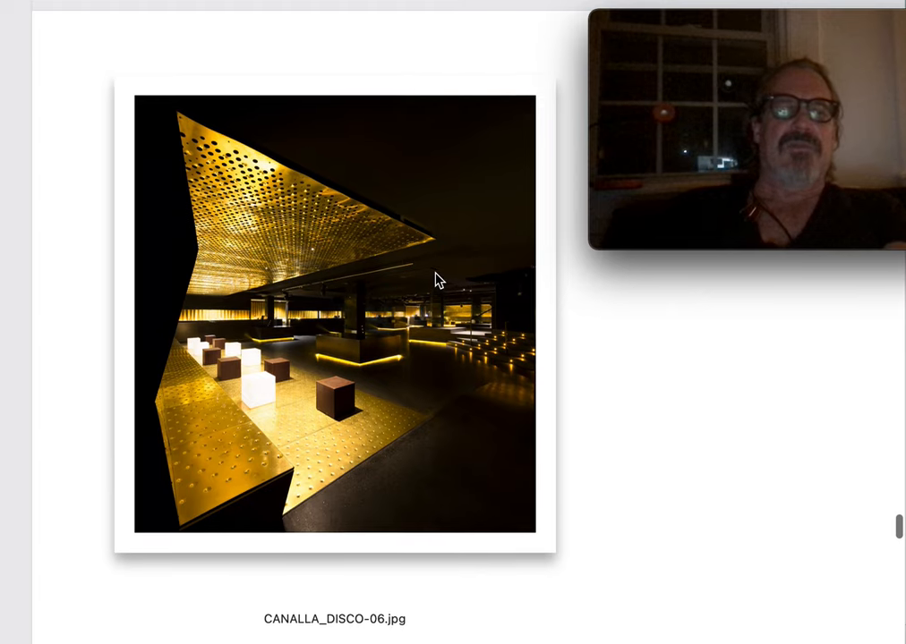
pyautogui.scroll(-3)
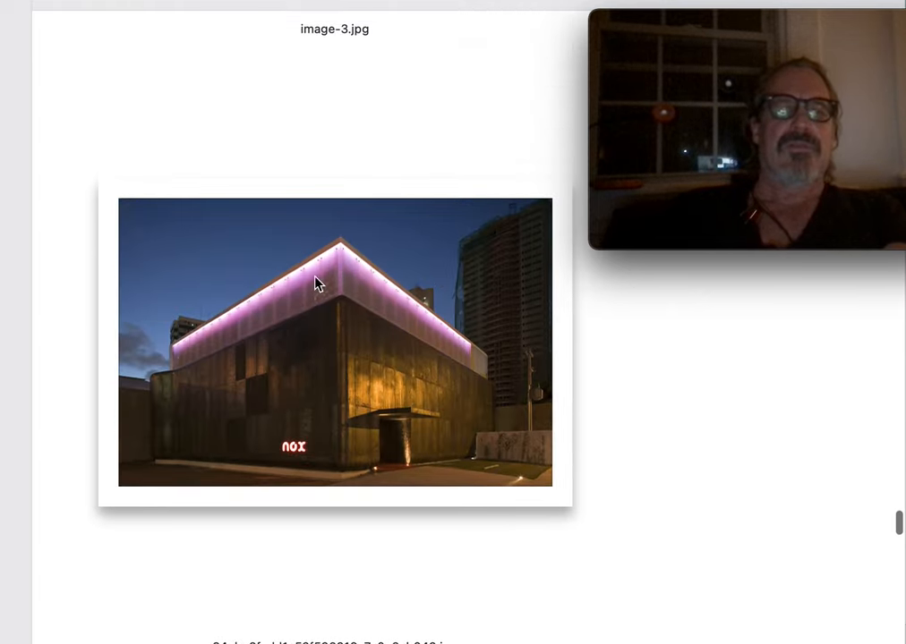
pyautogui.scroll(-3)
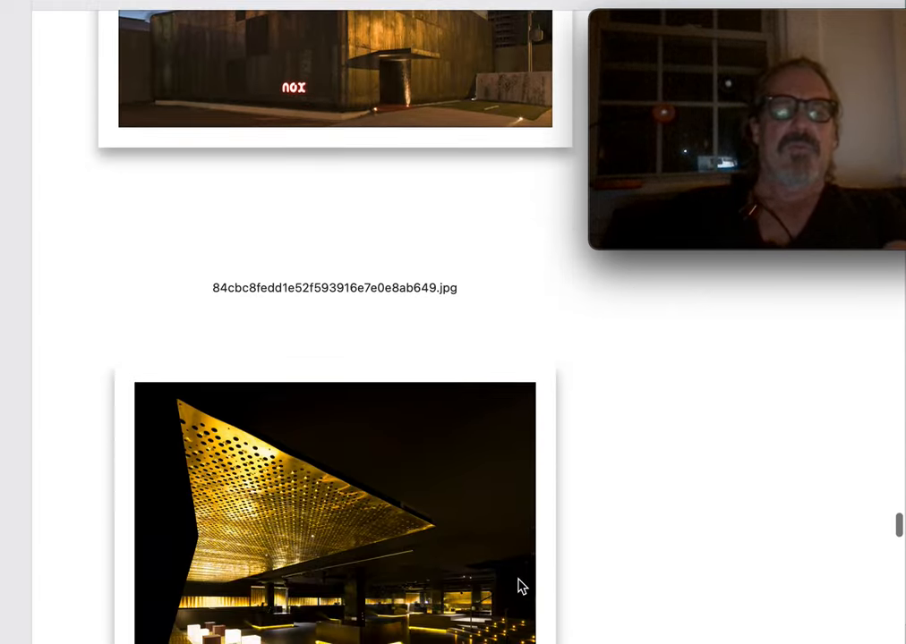
pyautogui.scroll(3)
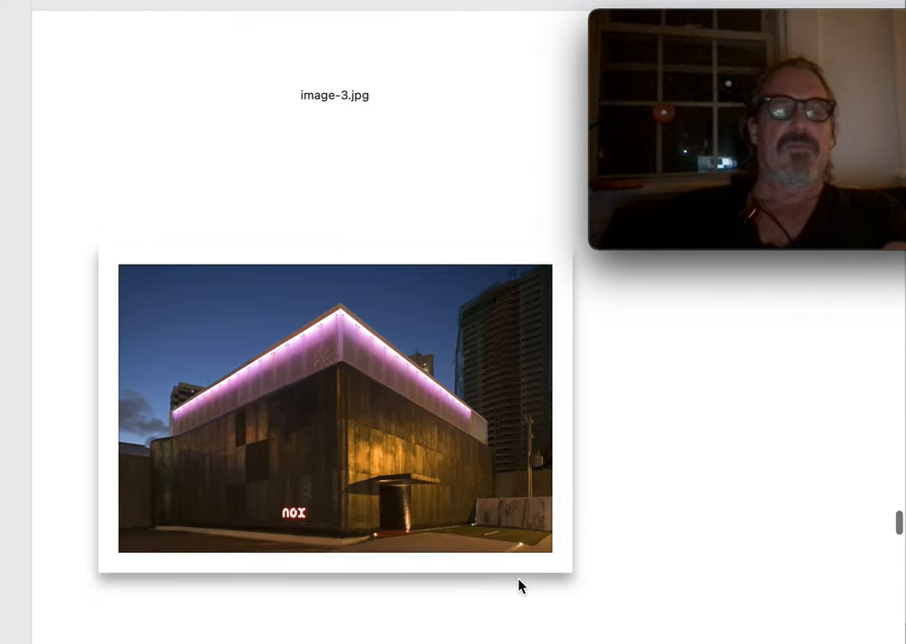
pyautogui.scroll(-3)
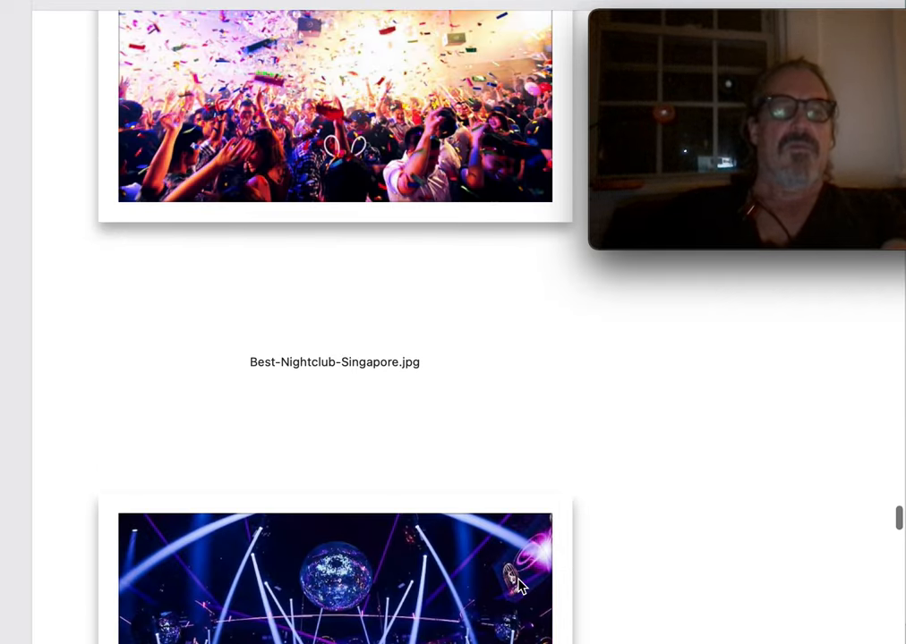
pyautogui.scroll(-3)
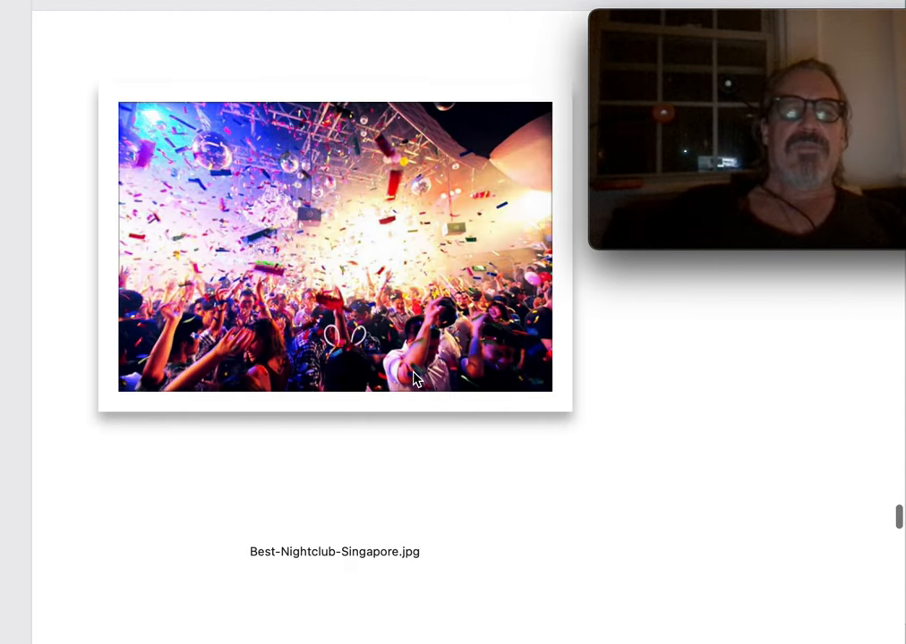
pyautogui.scroll(-3)
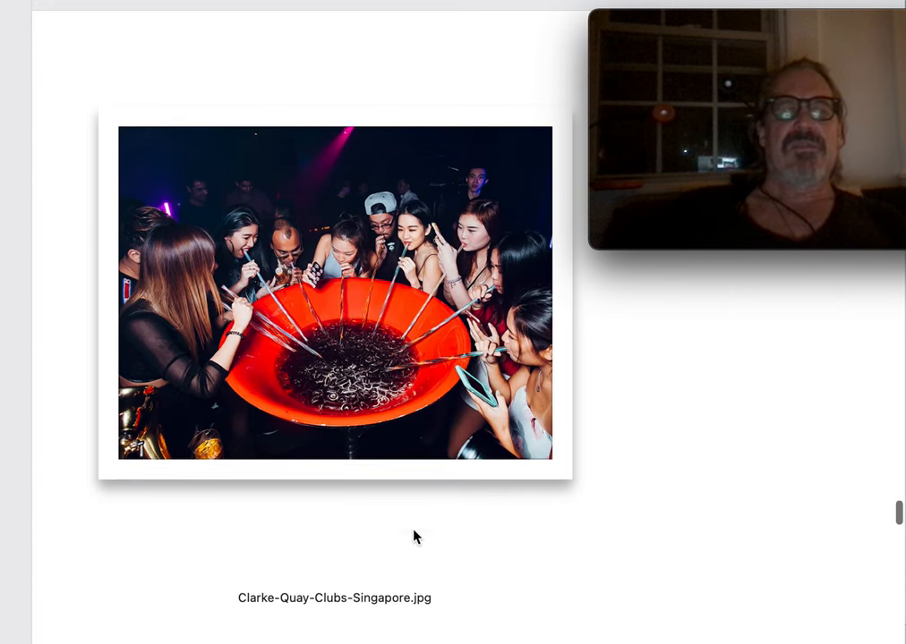
pyautogui.scroll(-3)
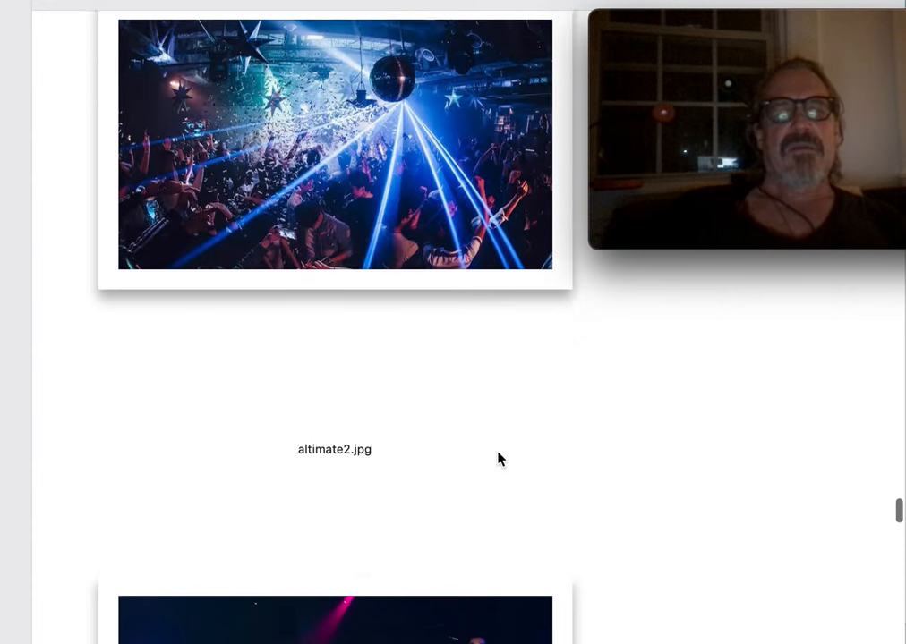
pyautogui.scroll(-3)
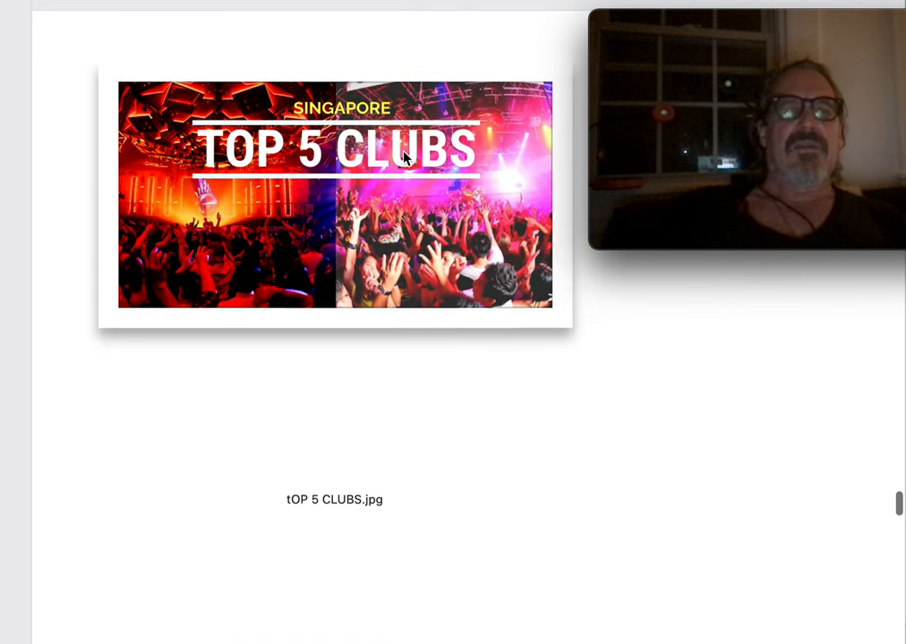
pyautogui.scroll(-3)
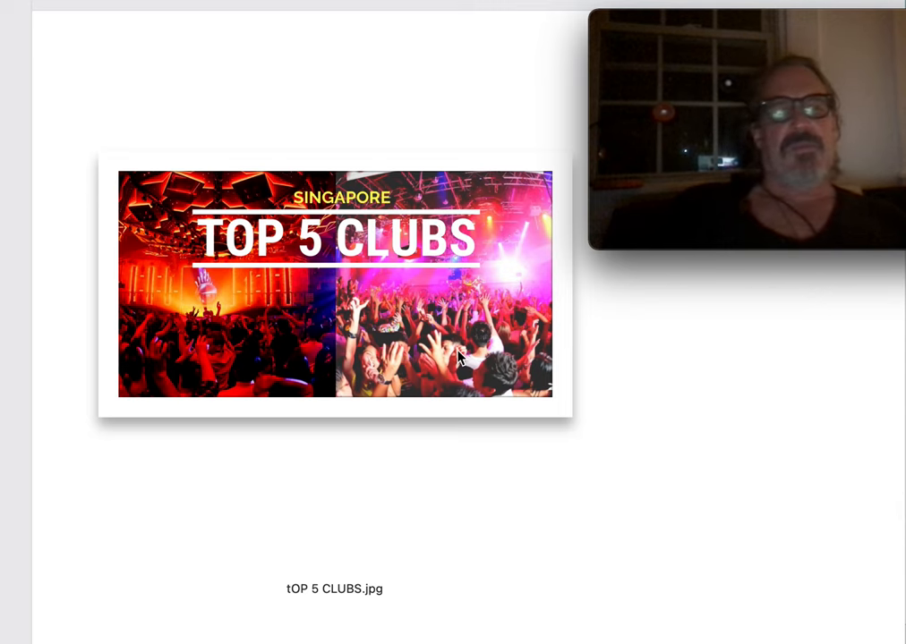
pyautogui.scroll(-3)
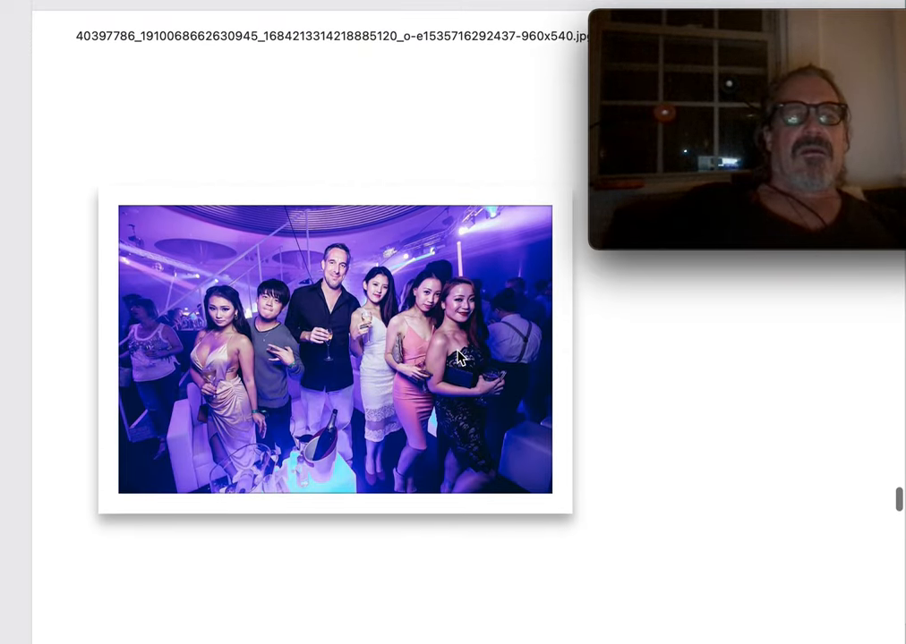
pyautogui.scroll(-3)
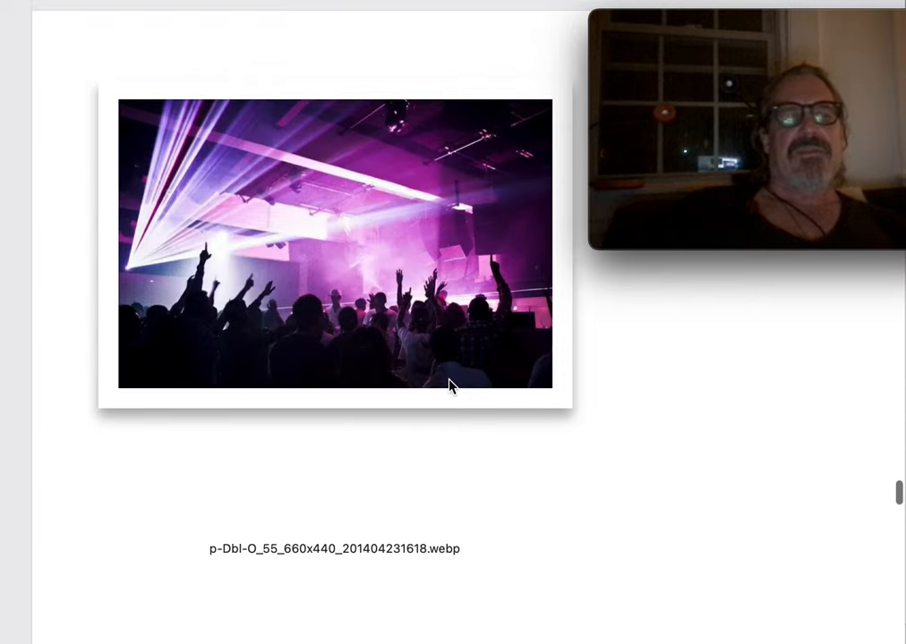
pyautogui.moveTo(315, 199)
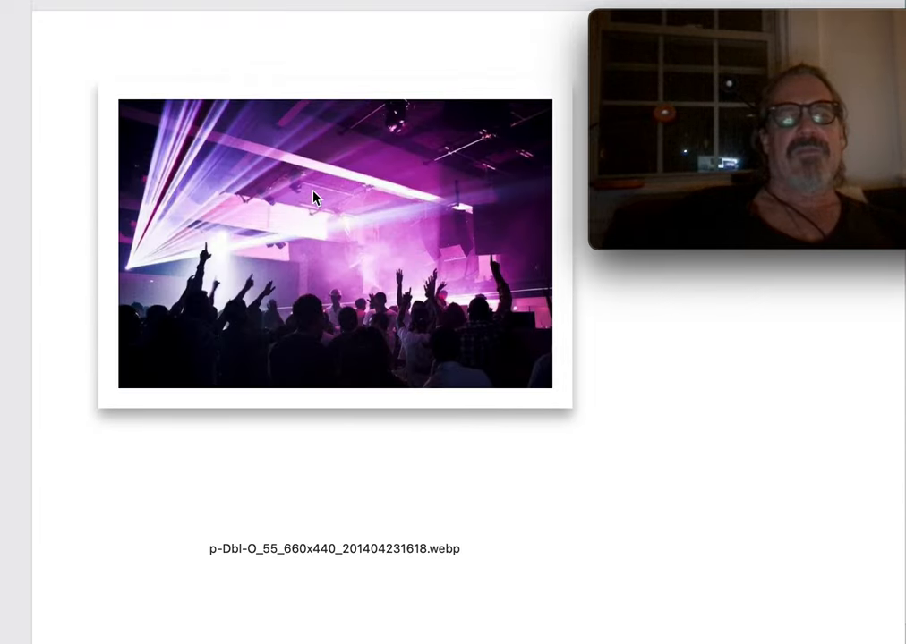
pyautogui.scroll(-3)
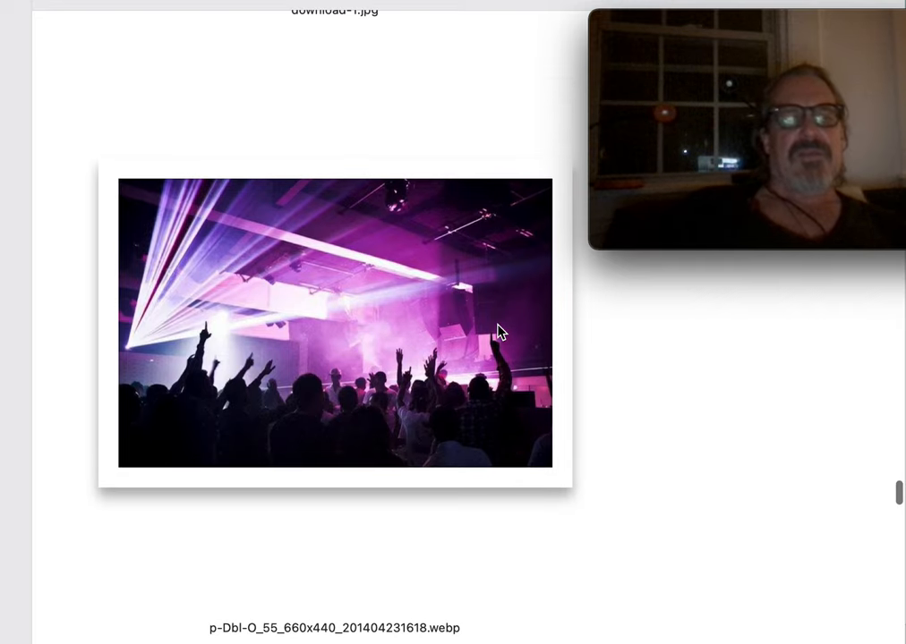
pyautogui.scroll(3)
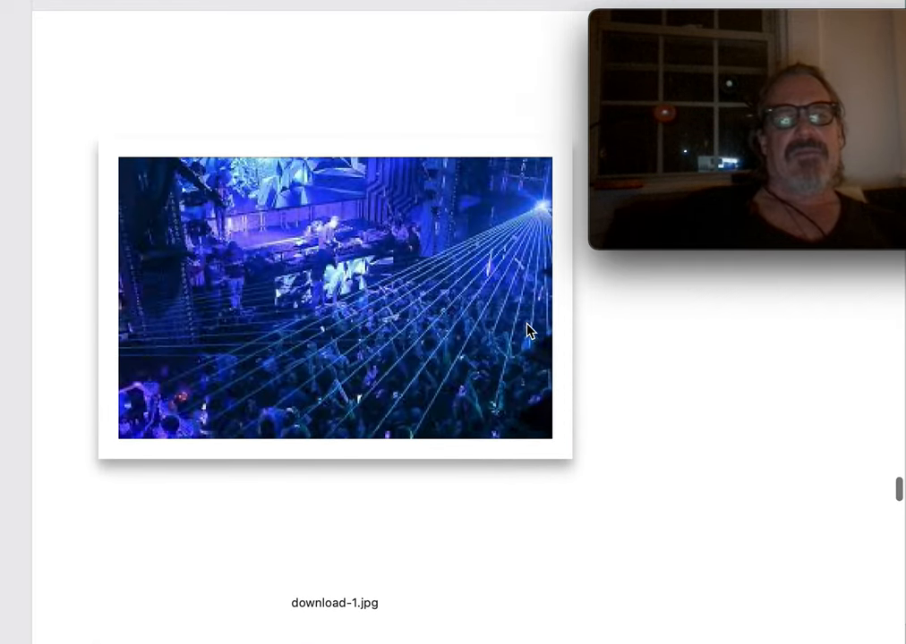
pyautogui.moveTo(535, 333)
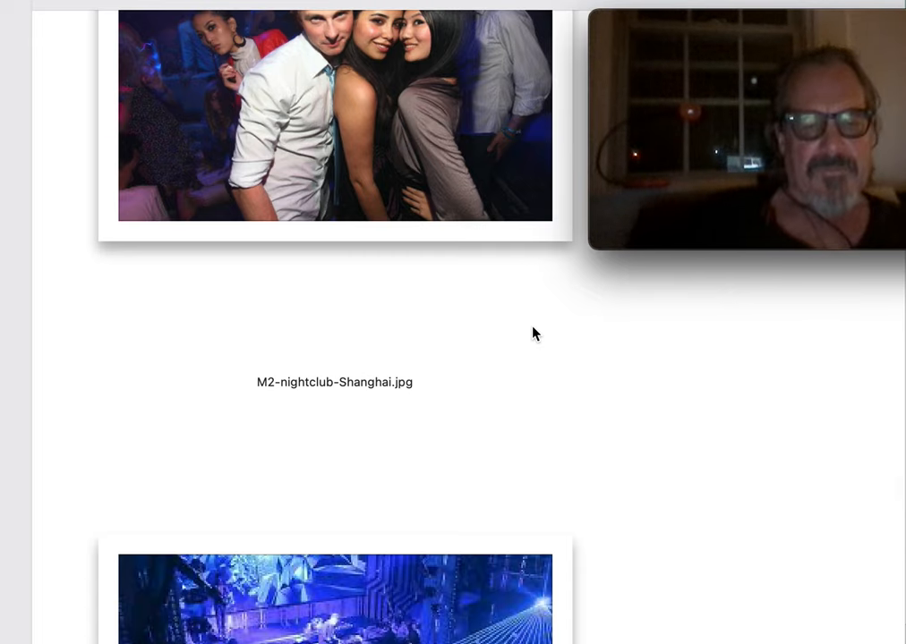
pyautogui.scroll(3)
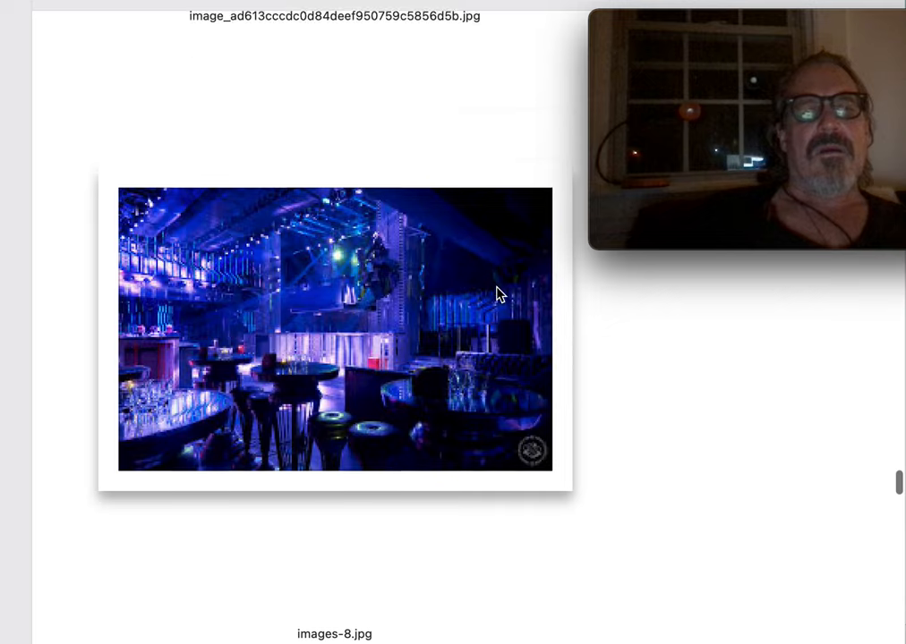
pyautogui.scroll(-3)
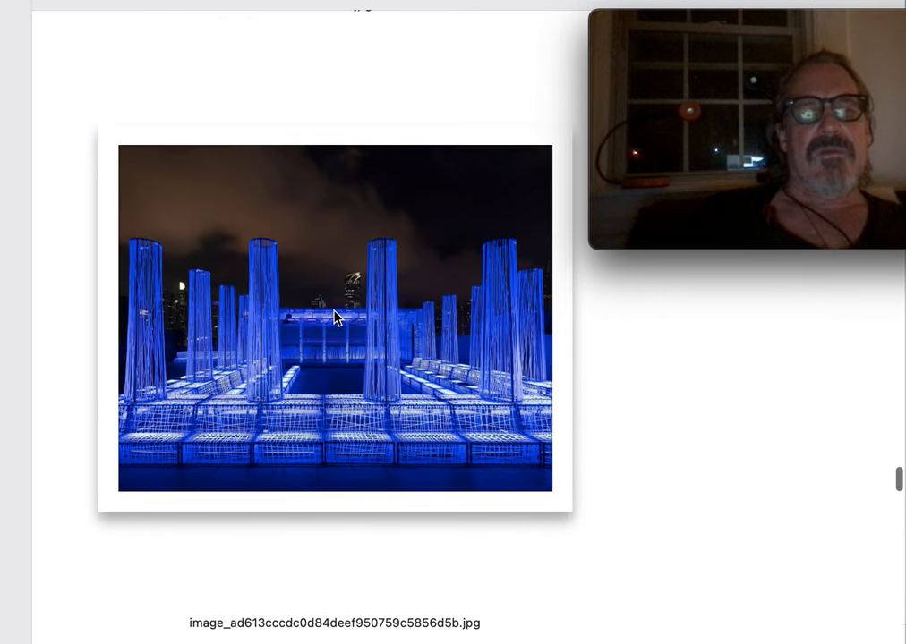
pyautogui.scroll(-3)
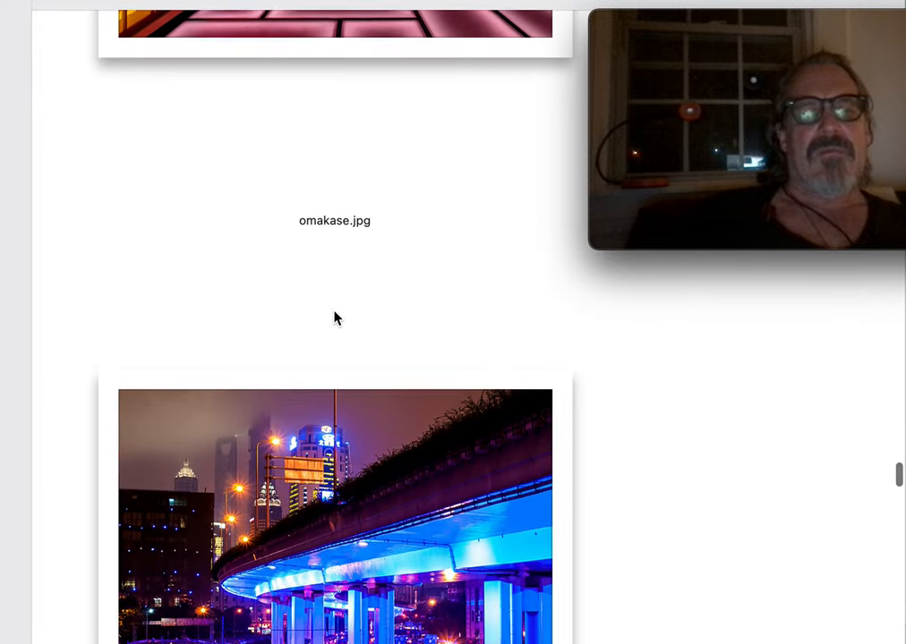
pyautogui.scroll(-3)
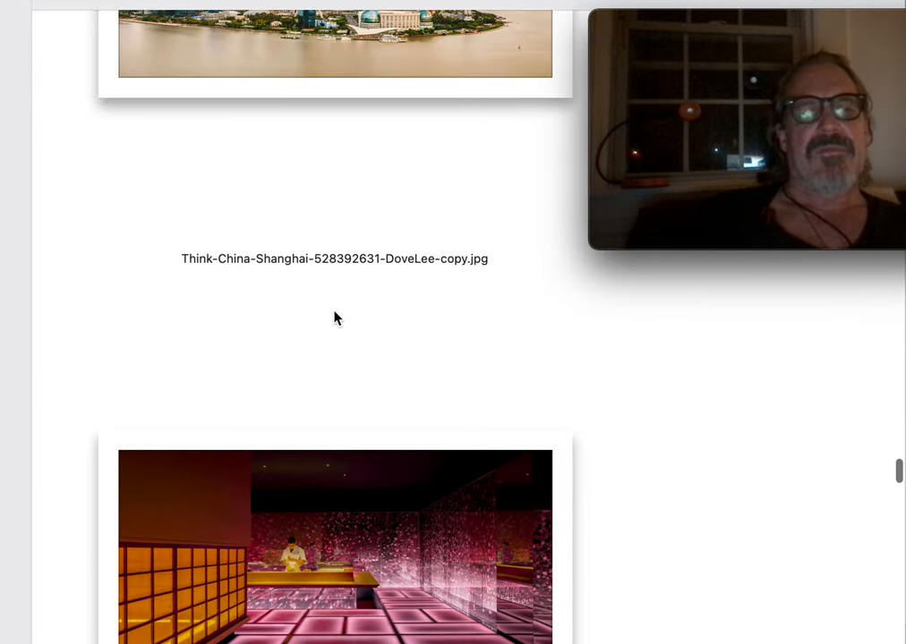
pyautogui.scroll(-3)
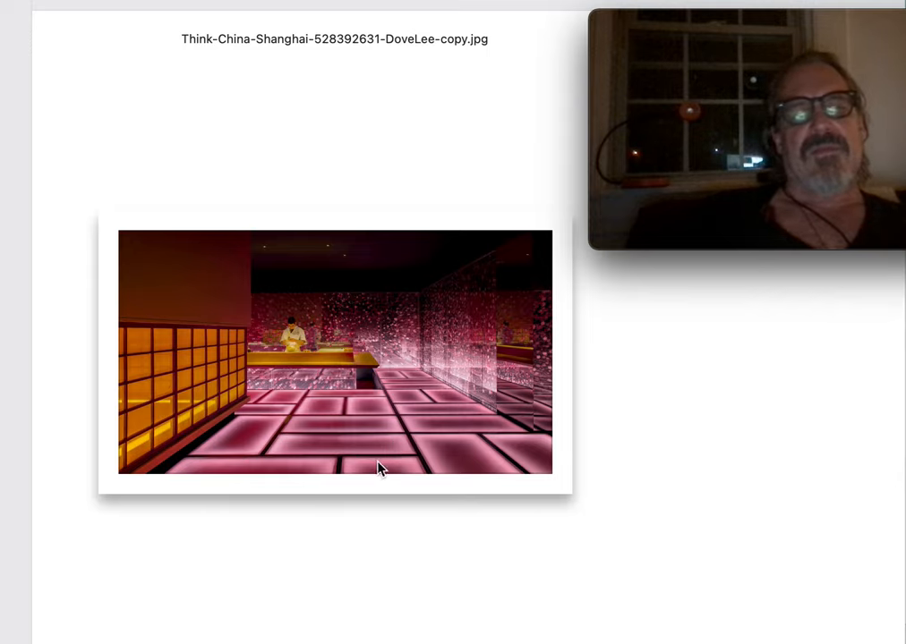
pyautogui.scroll(-3)
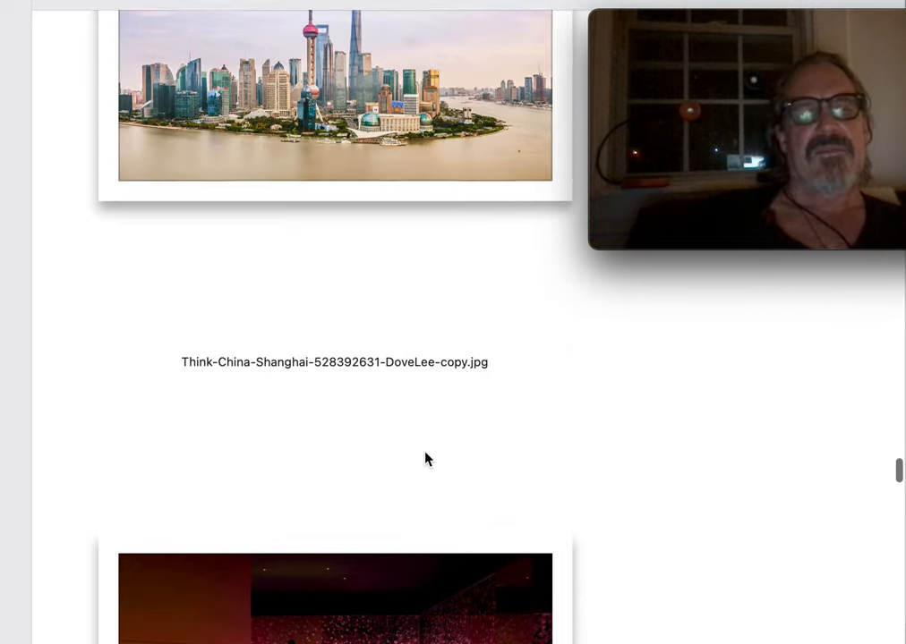
pyautogui.scroll(3)
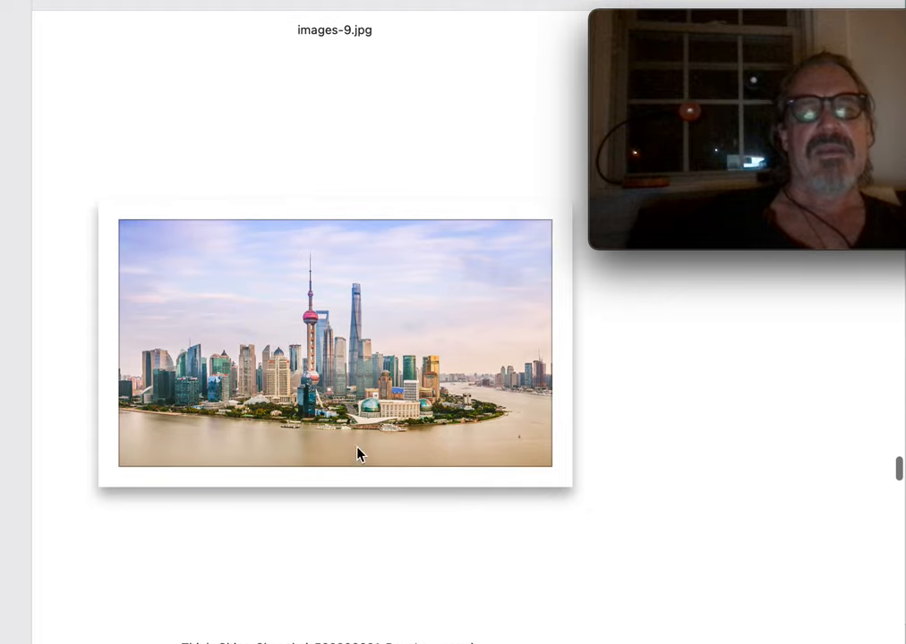
pyautogui.scroll(-3)
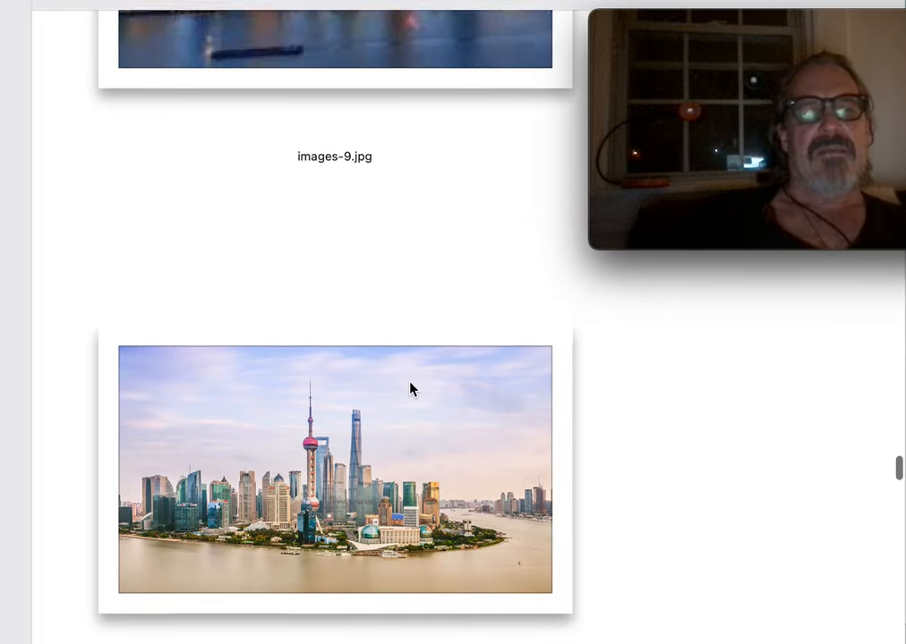
pyautogui.scroll(-3)
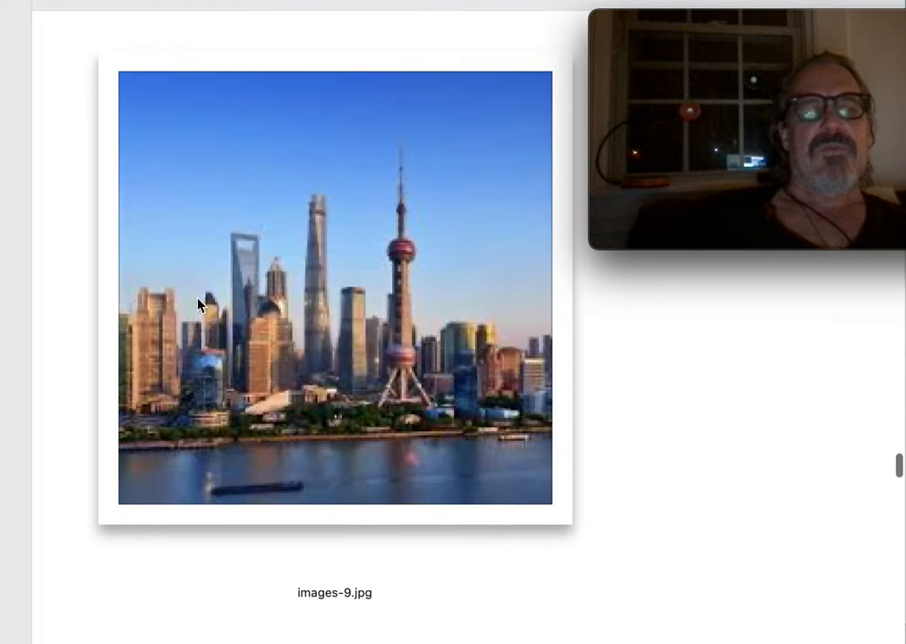
pyautogui.scroll(-3)
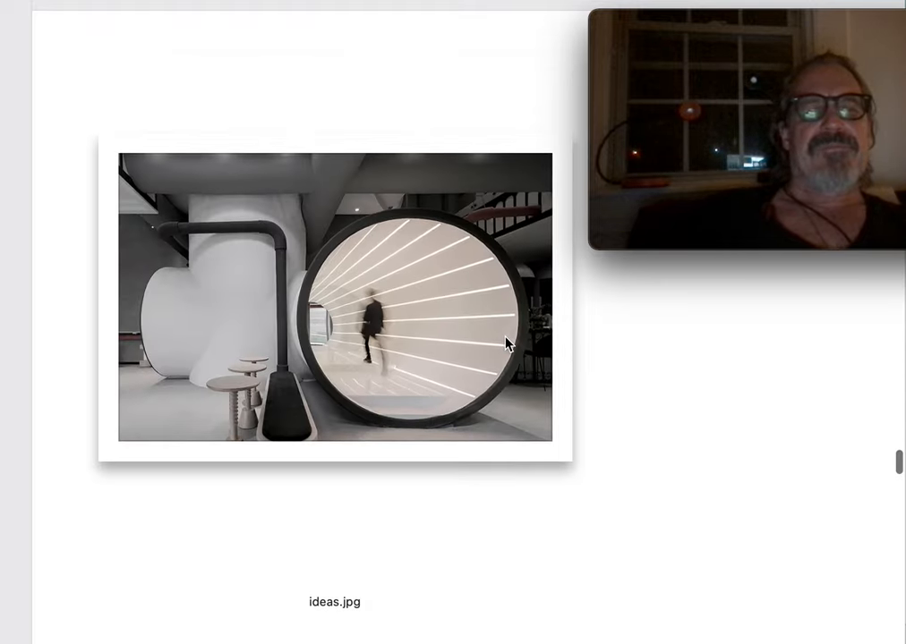
pyautogui.scroll(-3)
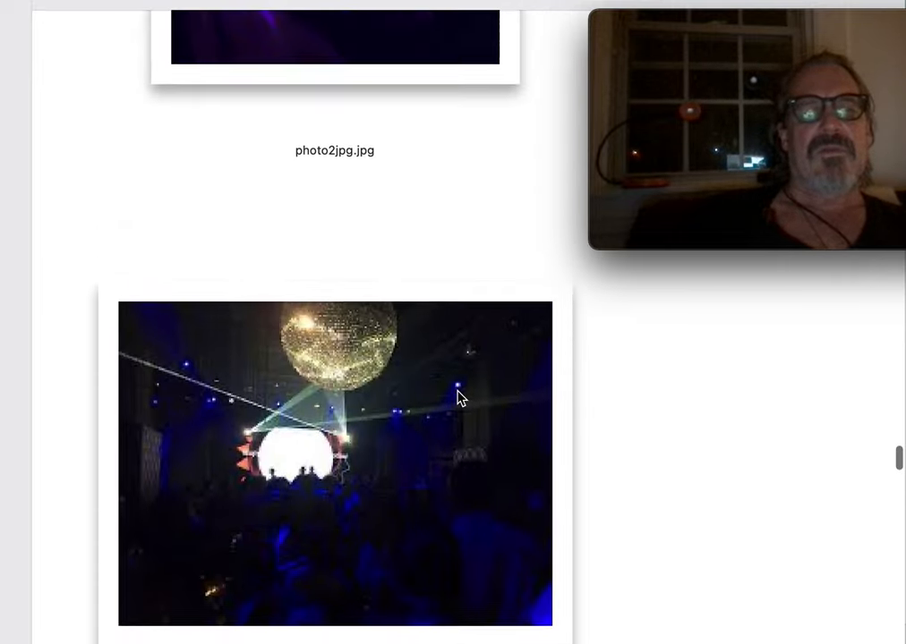
pyautogui.scroll(3)
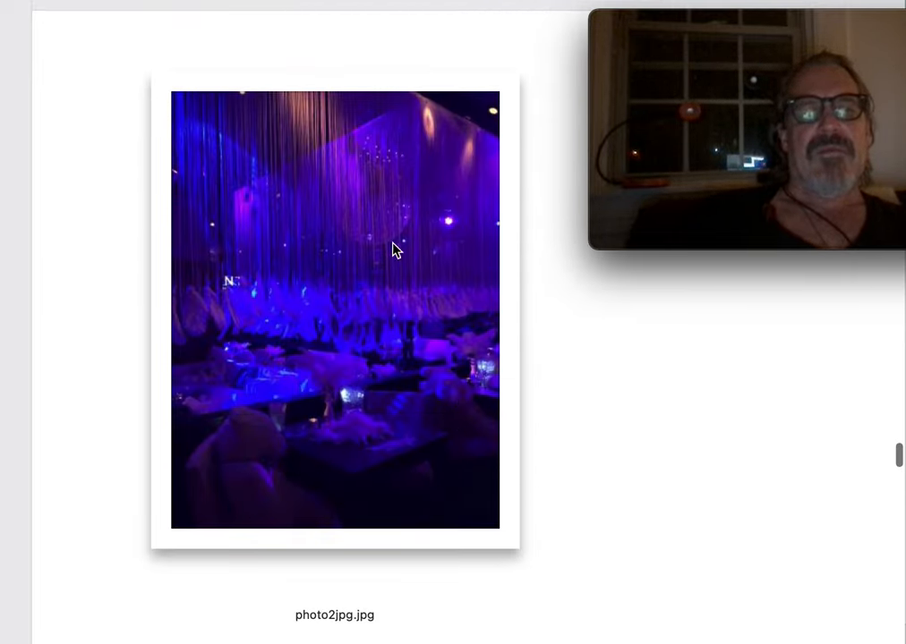
pyautogui.moveTo(405, 265)
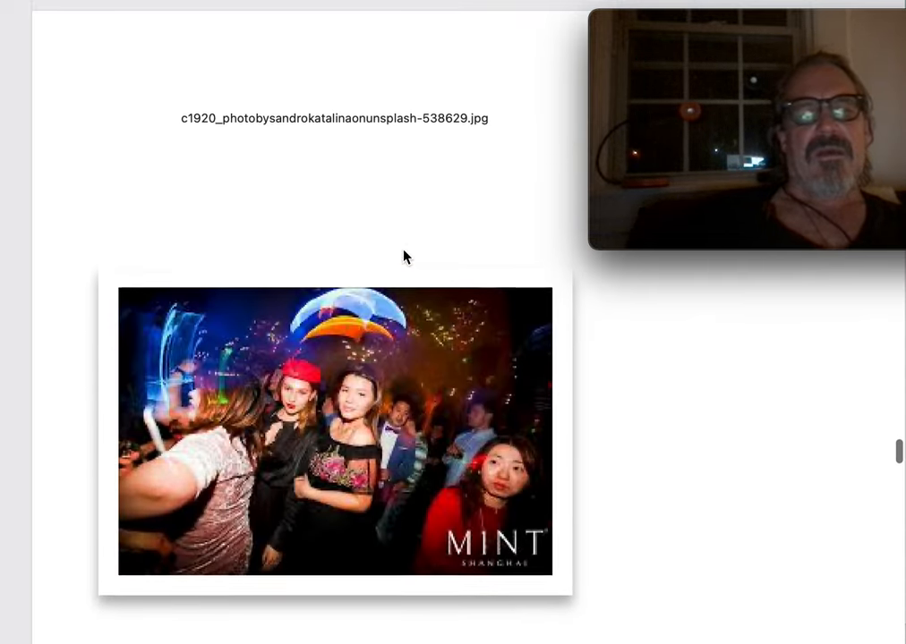
pyautogui.scroll(-3)
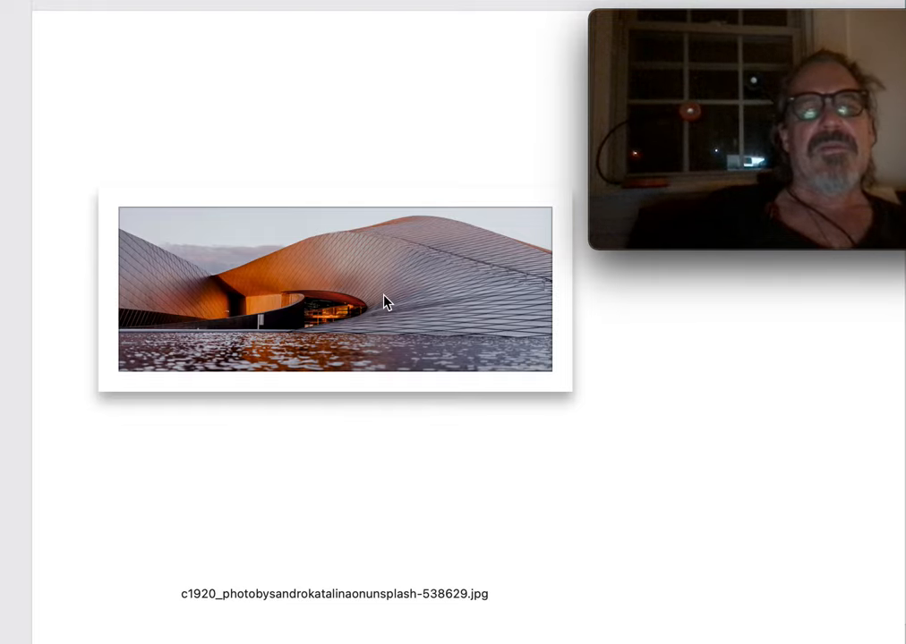
pyautogui.scroll(-3)
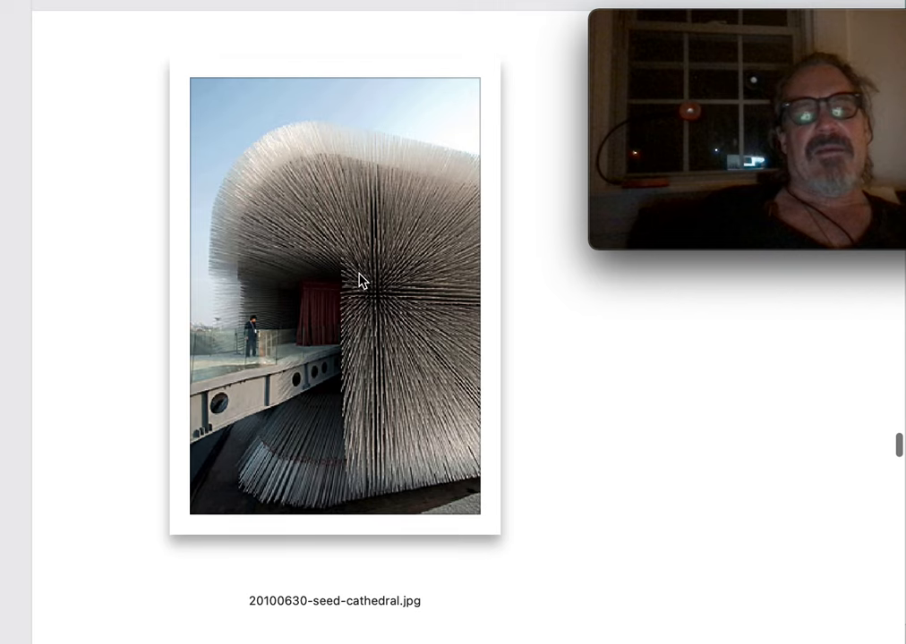
pyautogui.moveTo(326, 313)
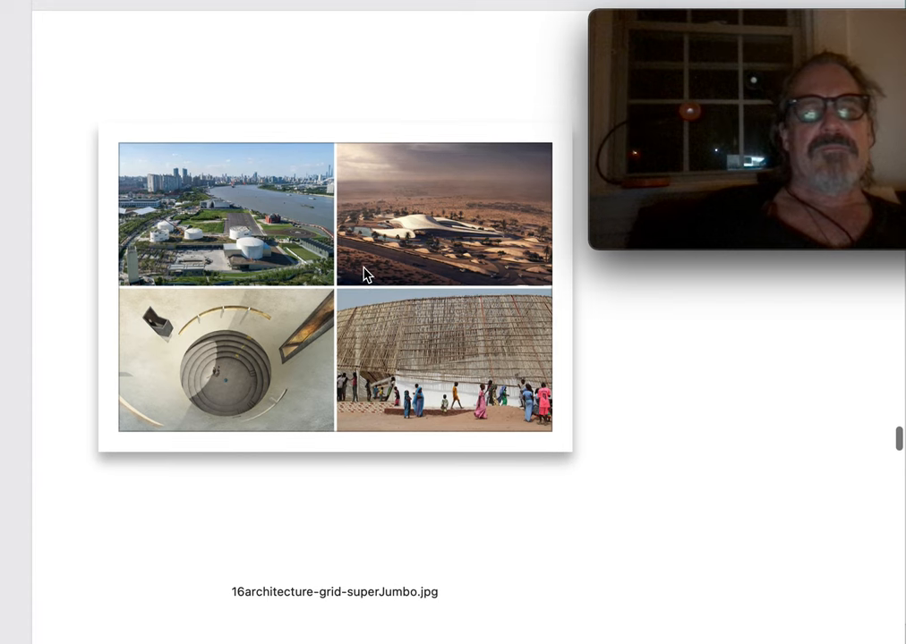
pyautogui.scroll(-3)
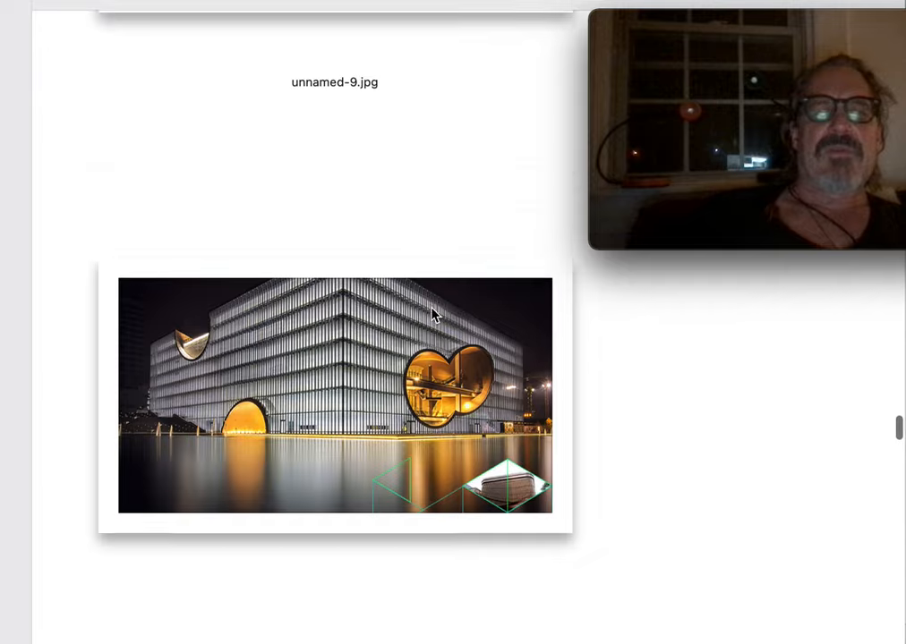
pyautogui.scroll(-3)
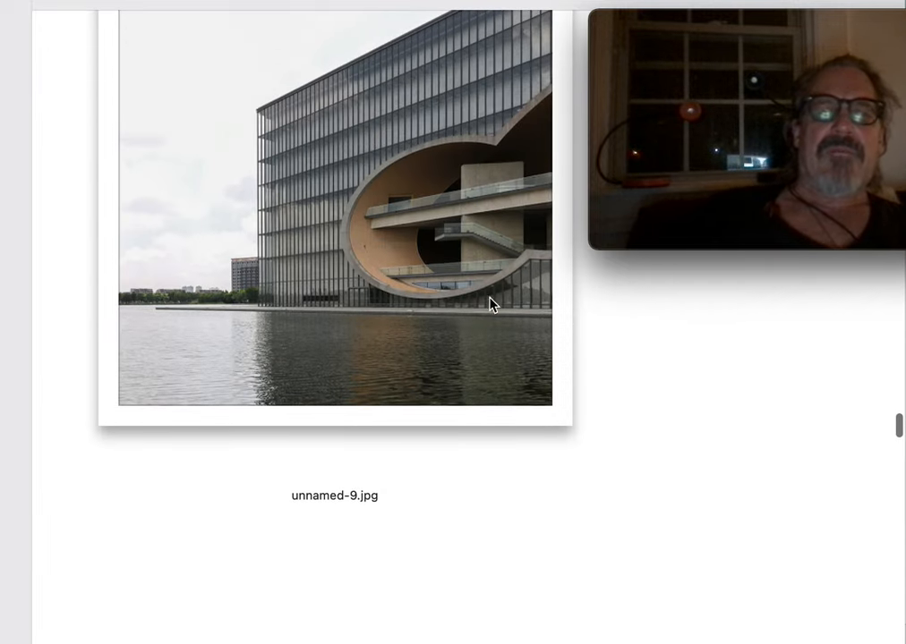
pyautogui.scroll(3)
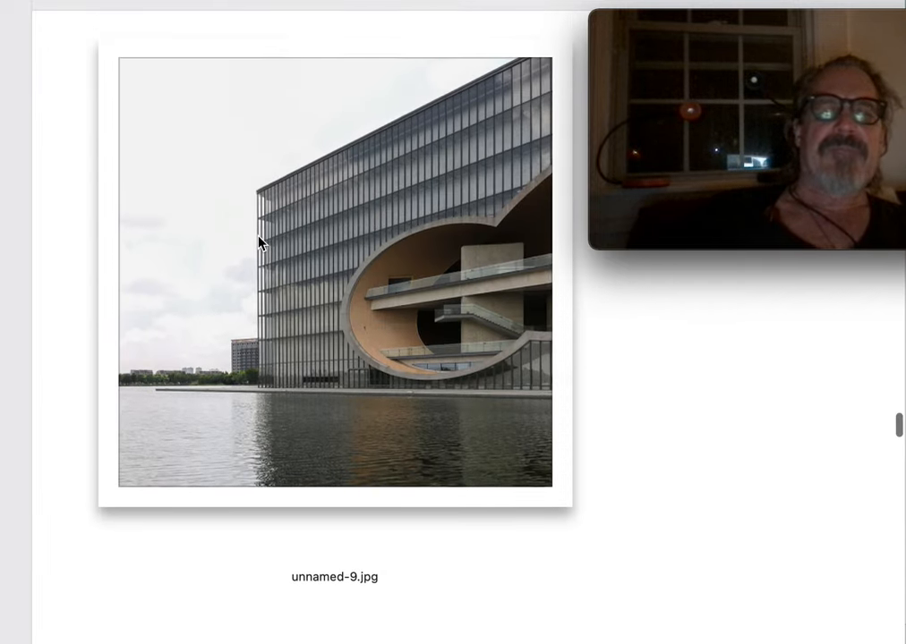
pyautogui.scroll(3)
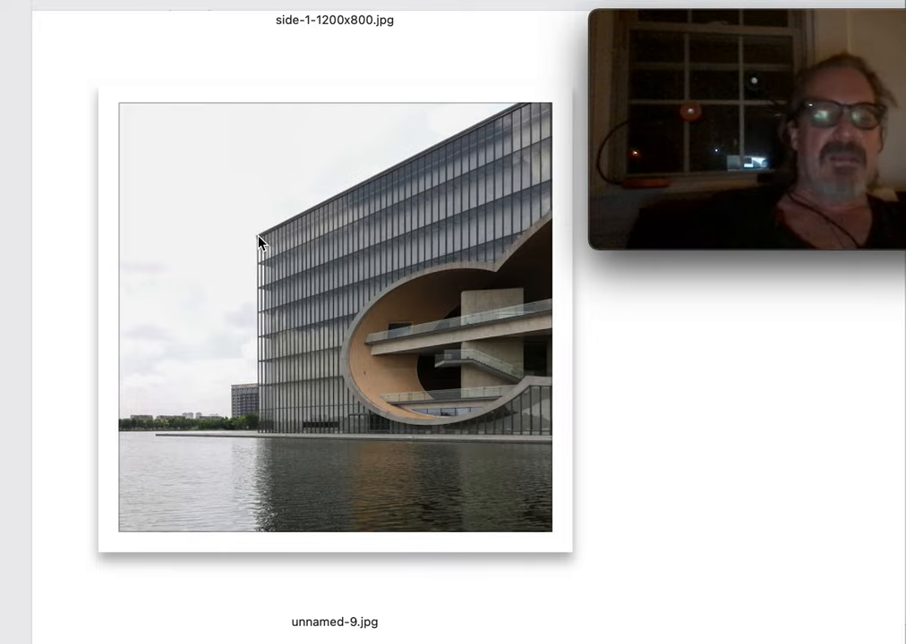
pyautogui.scroll(-3)
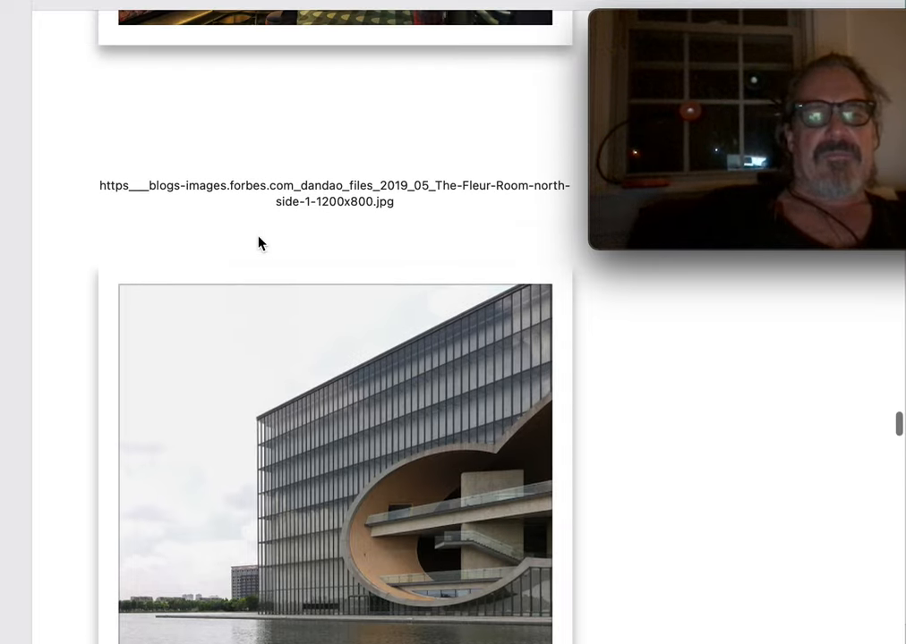
pyautogui.scroll(3)
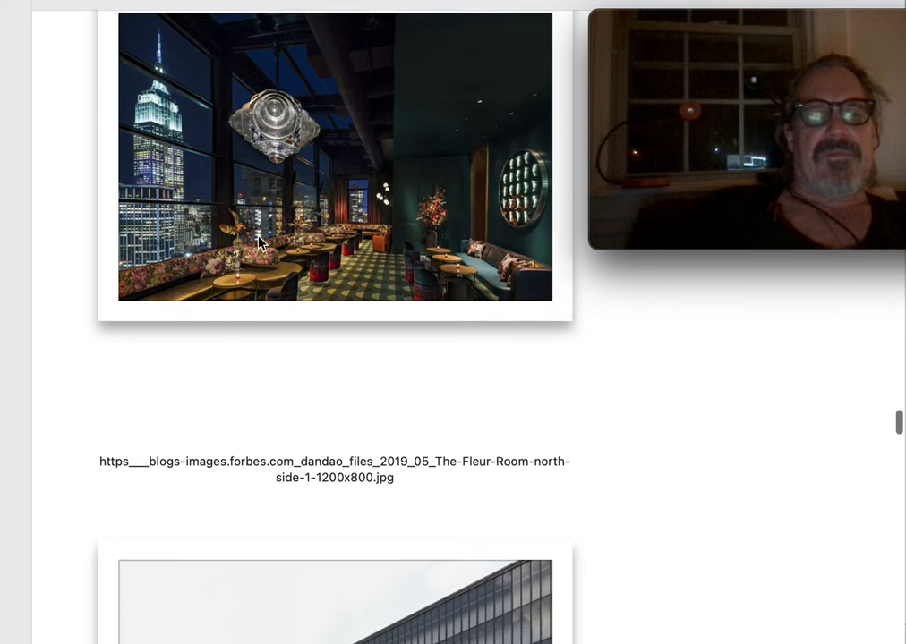
pyautogui.scroll(-3)
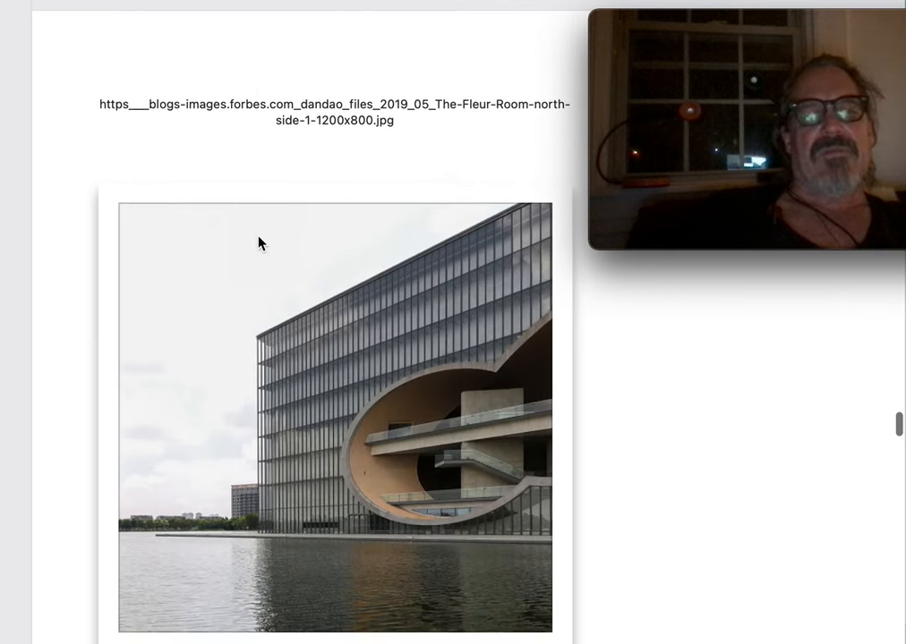
pyautogui.moveTo(472, 381)
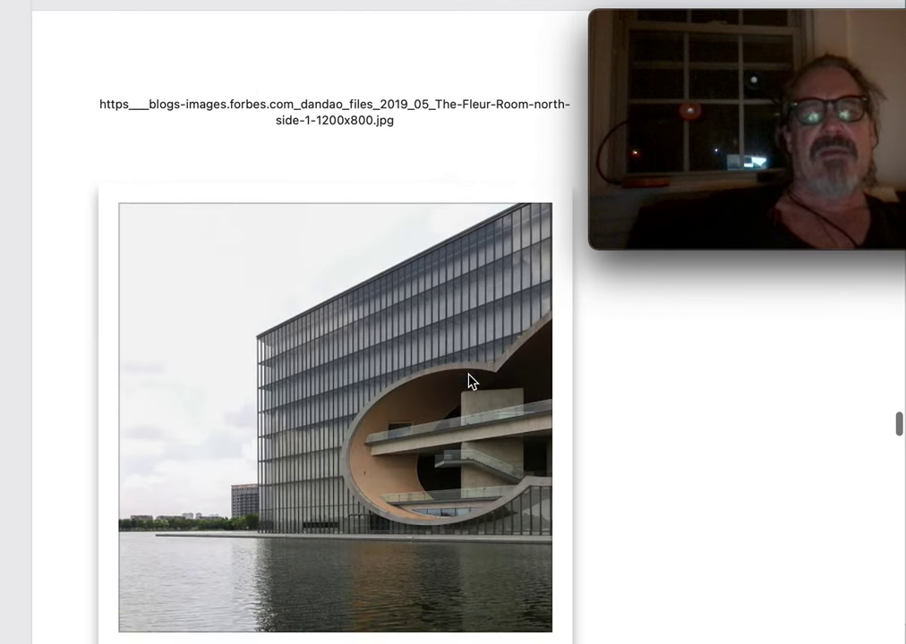
pyautogui.scroll(-3)
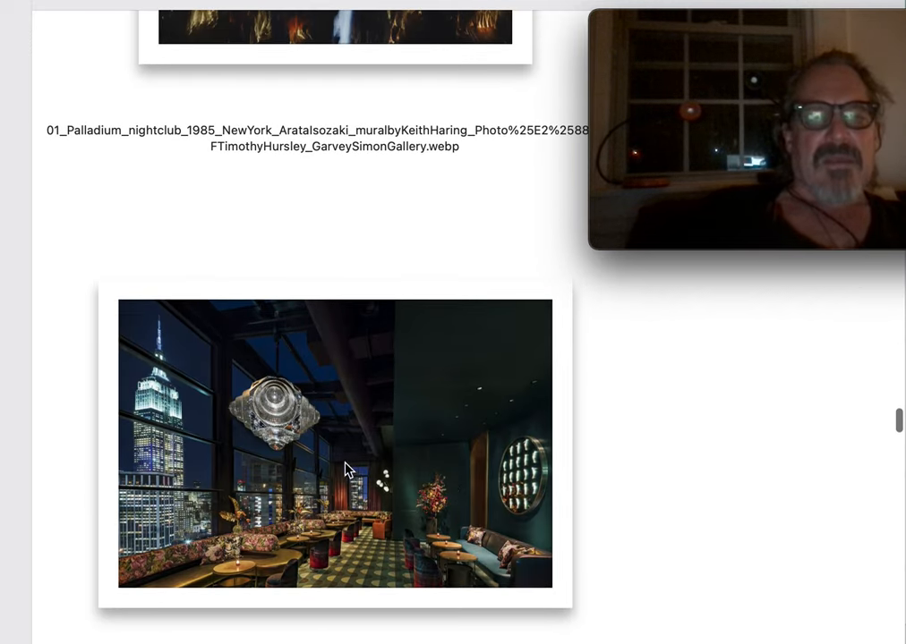
pyautogui.moveTo(387, 451)
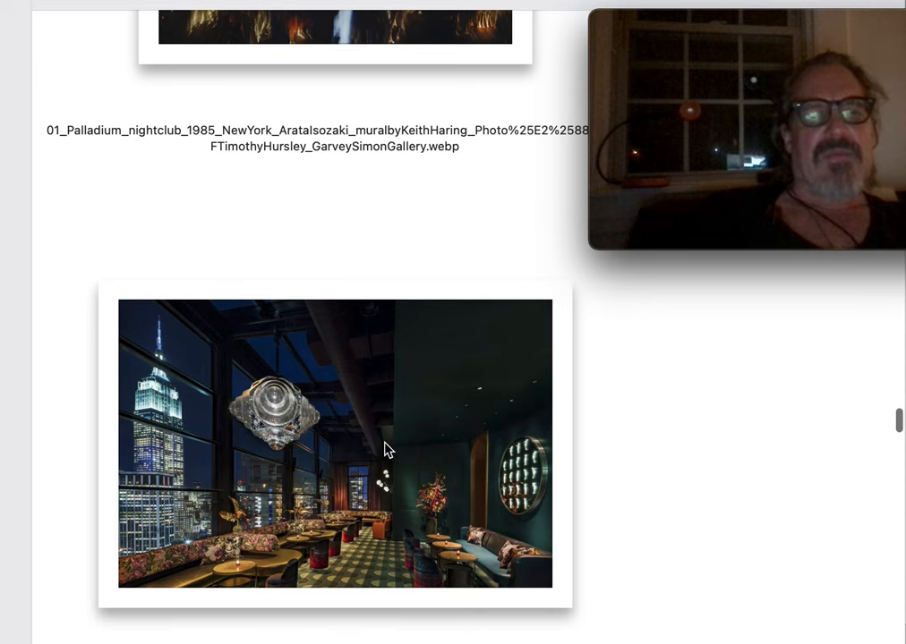
pyautogui.moveTo(376, 382)
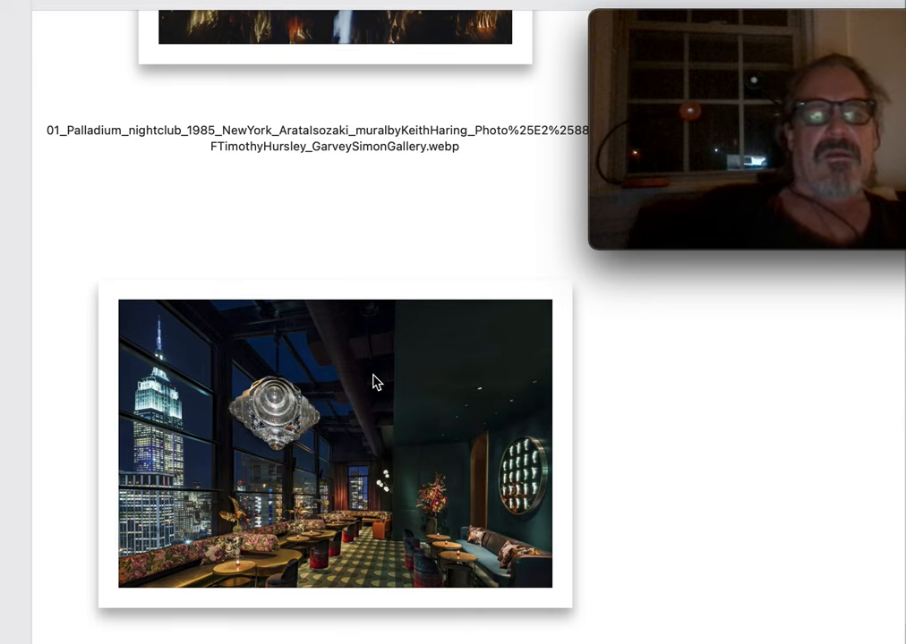
pyautogui.scroll(-3)
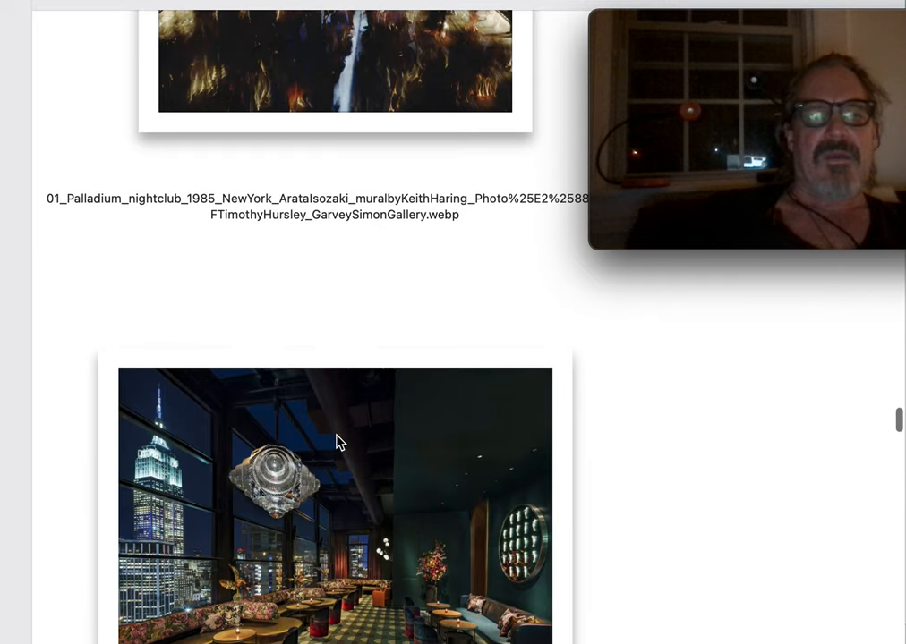
pyautogui.scroll(-3)
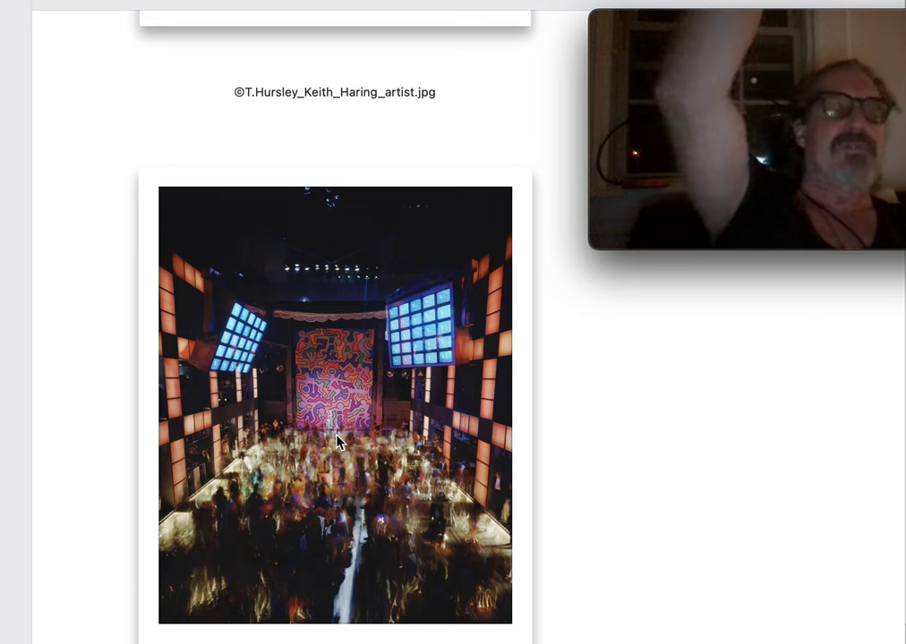
pyautogui.moveTo(446, 337)
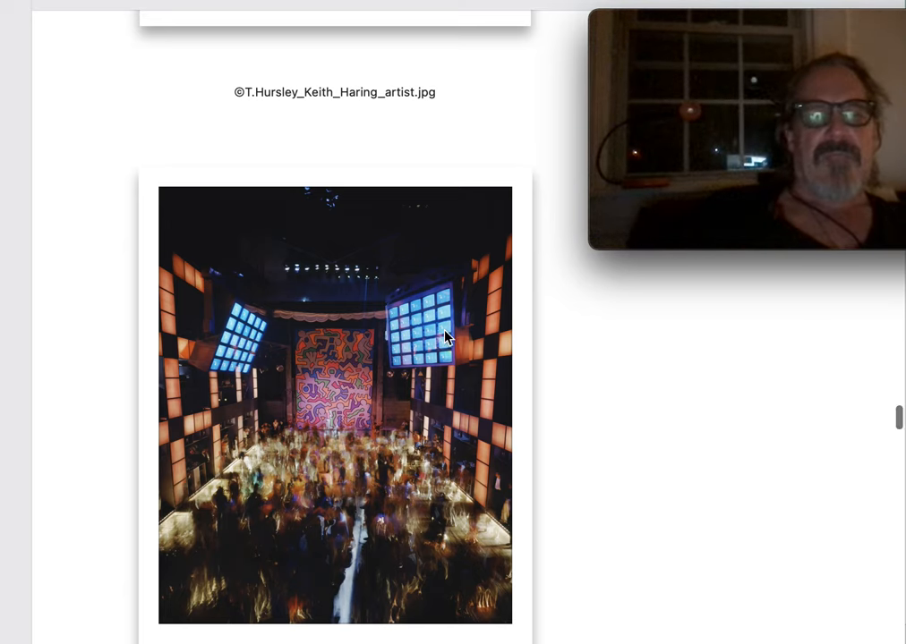
pyautogui.scroll(-3)
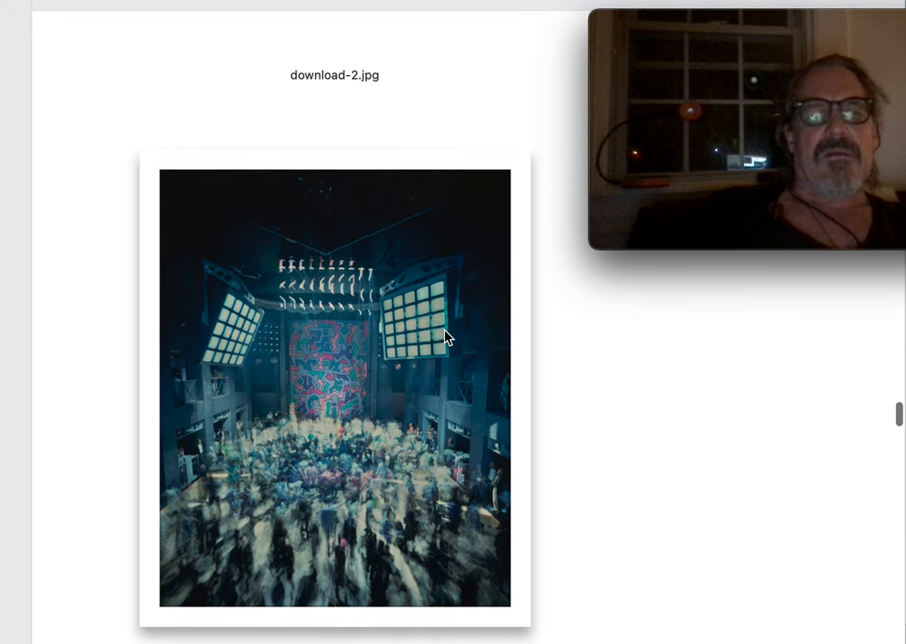
pyautogui.scroll(-3)
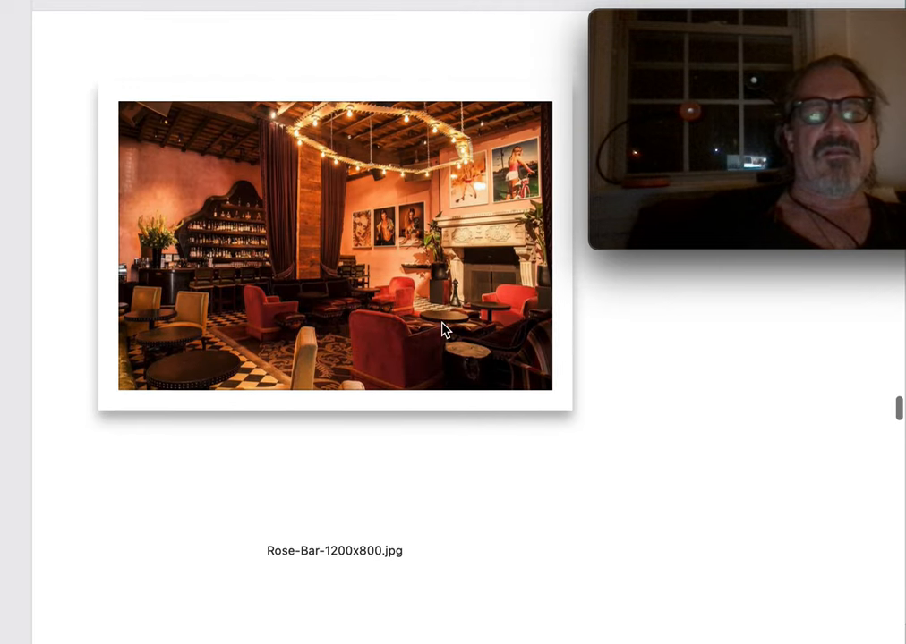
pyautogui.scroll(3)
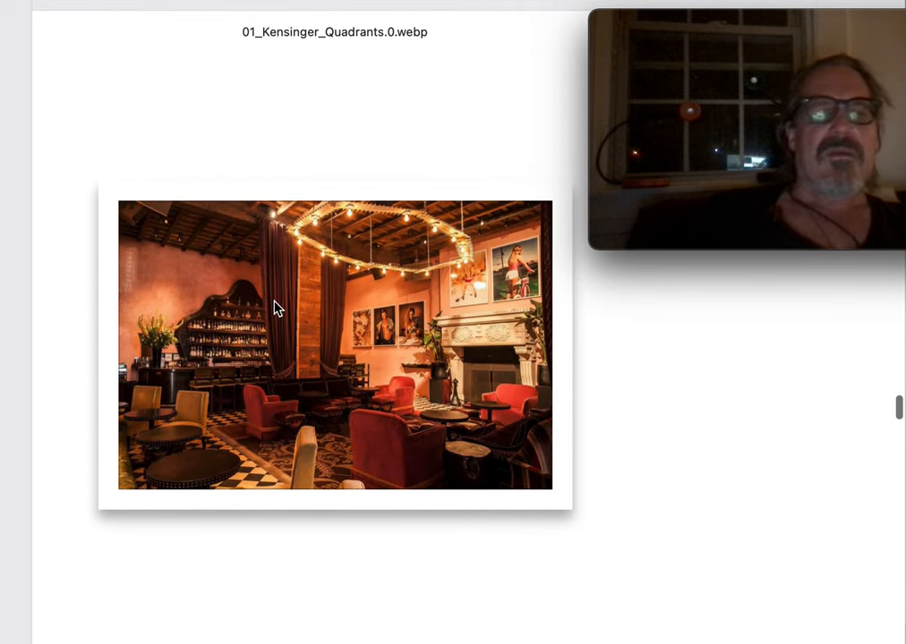
pyautogui.moveTo(76, 347)
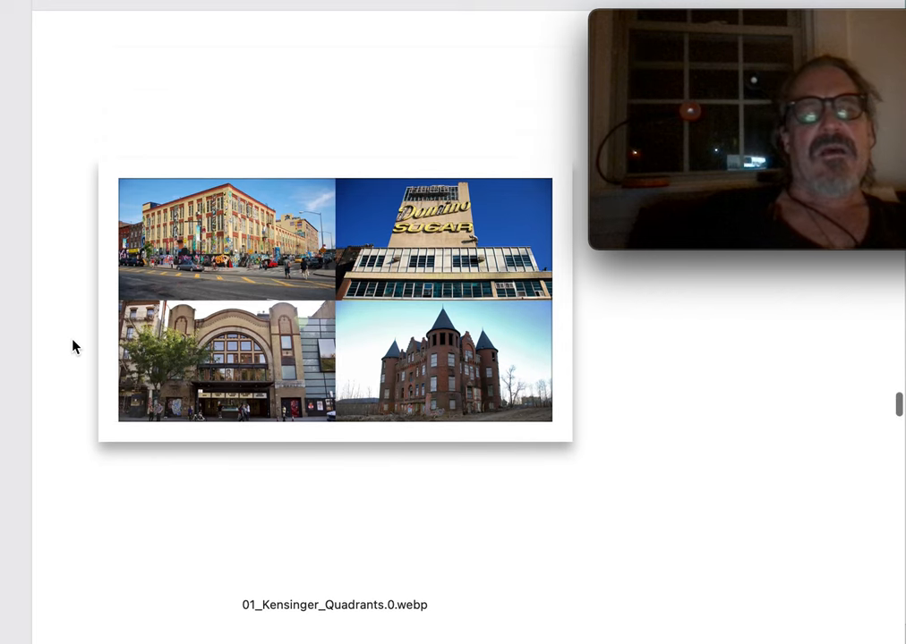
pyautogui.scroll(-3)
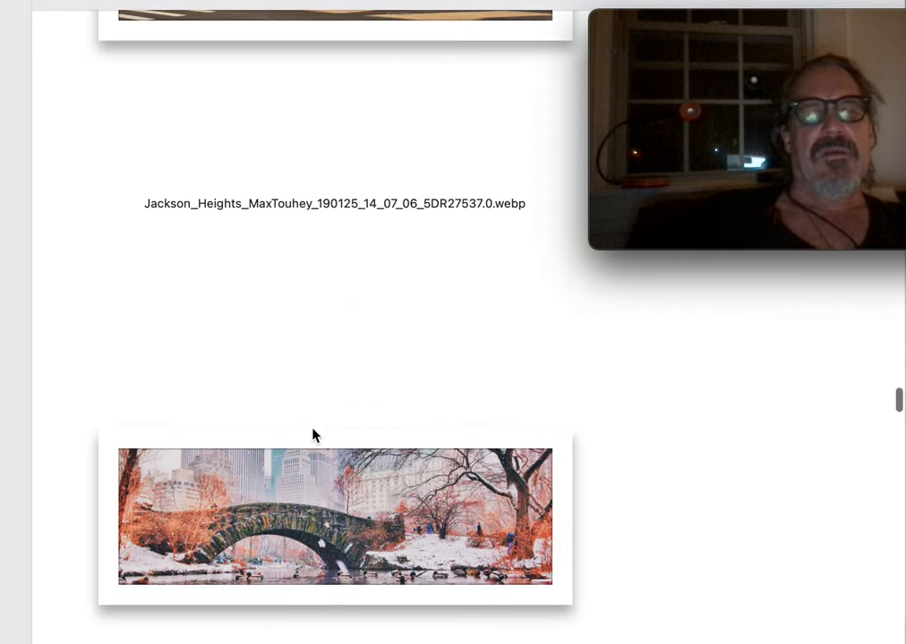
pyautogui.scroll(3)
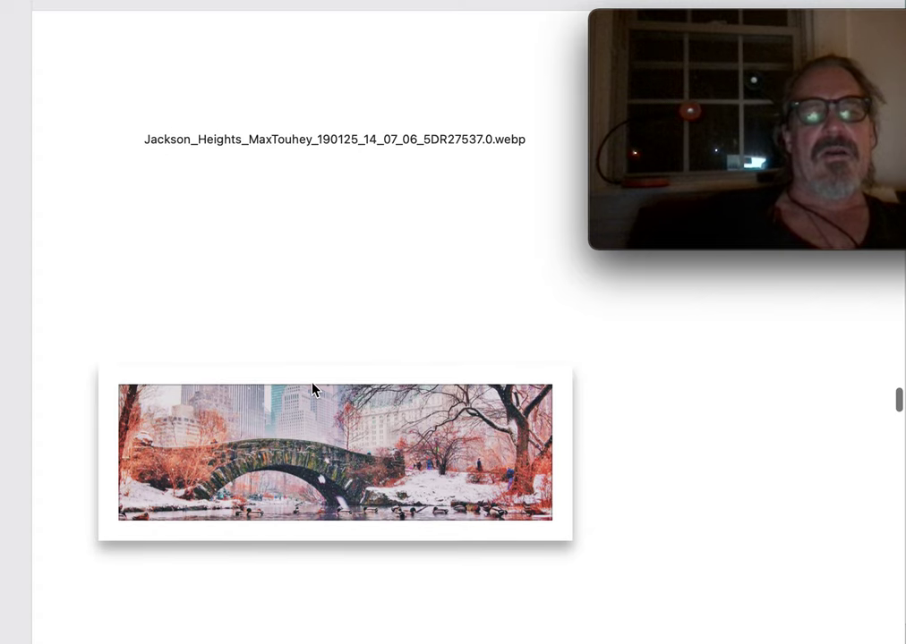
pyautogui.scroll(-3)
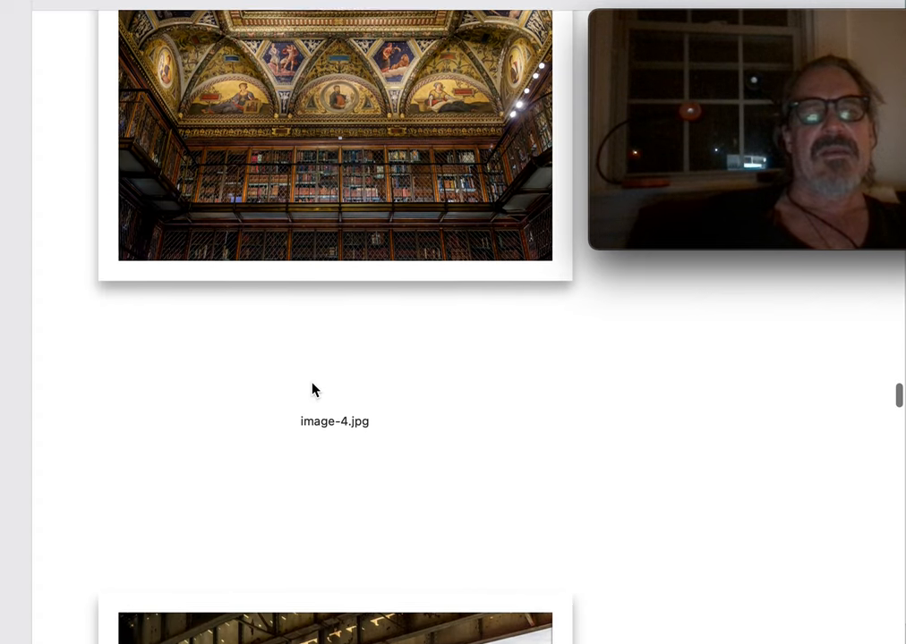
pyautogui.scroll(3)
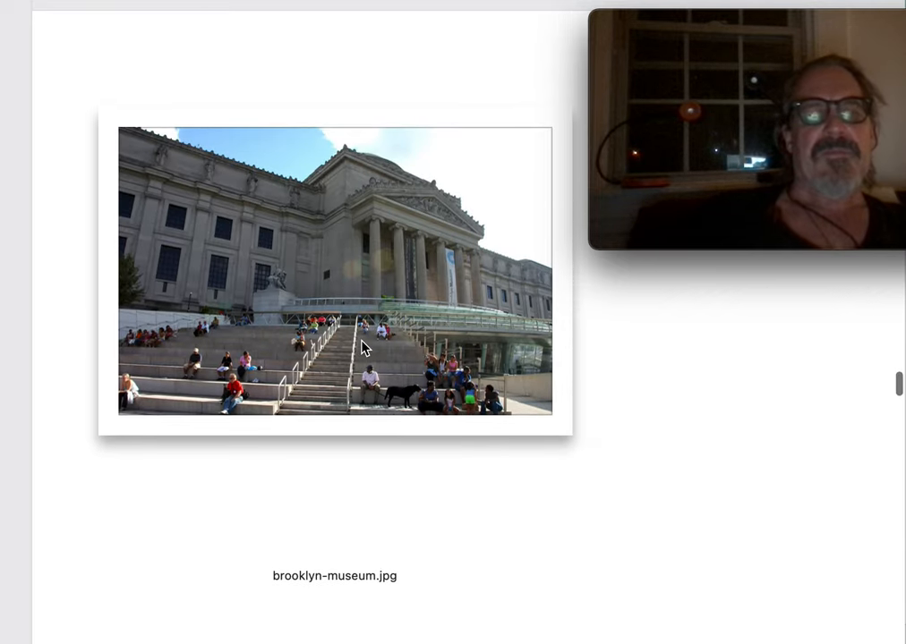
pyautogui.moveTo(280, 326)
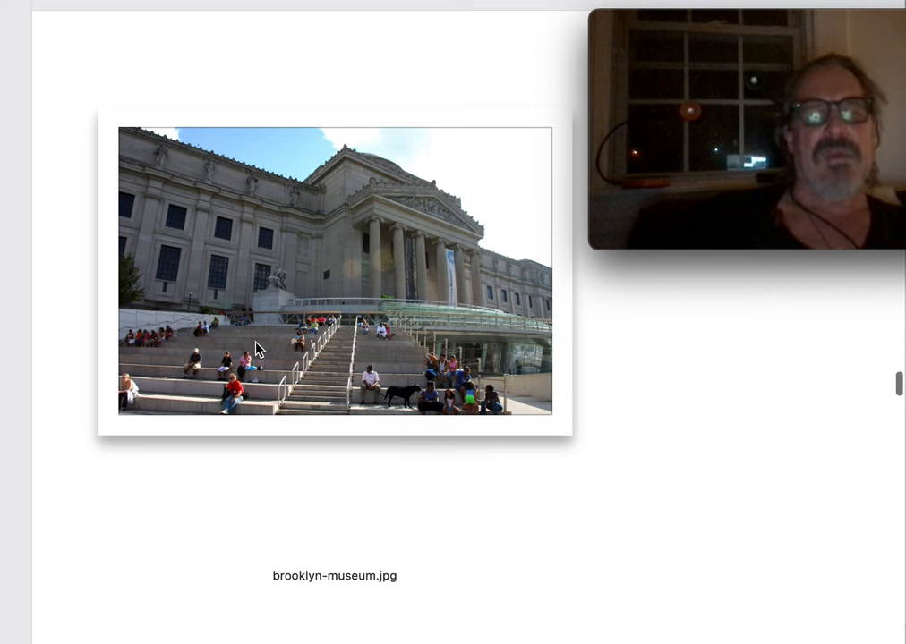
pyautogui.moveTo(298, 323)
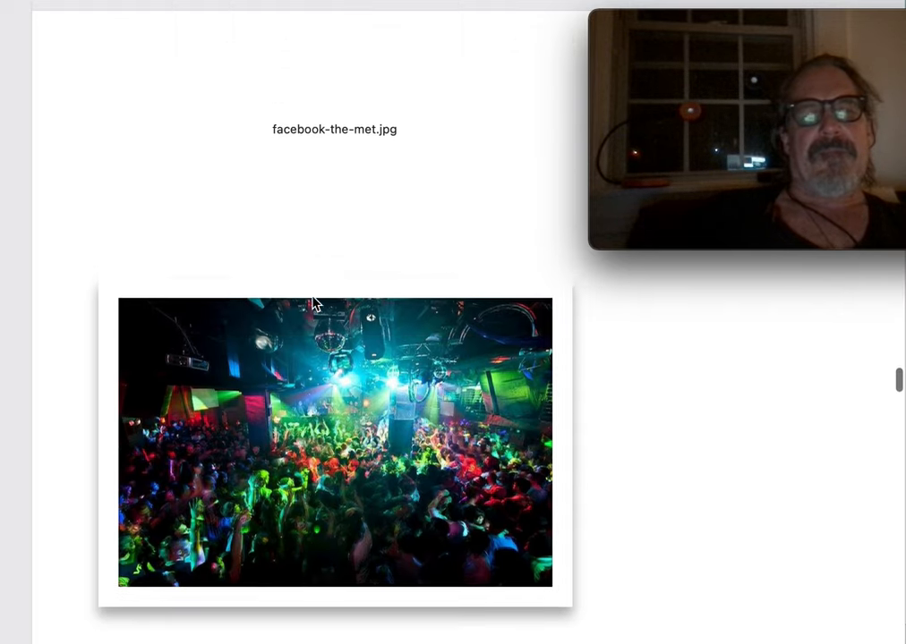
pyautogui.scroll(3)
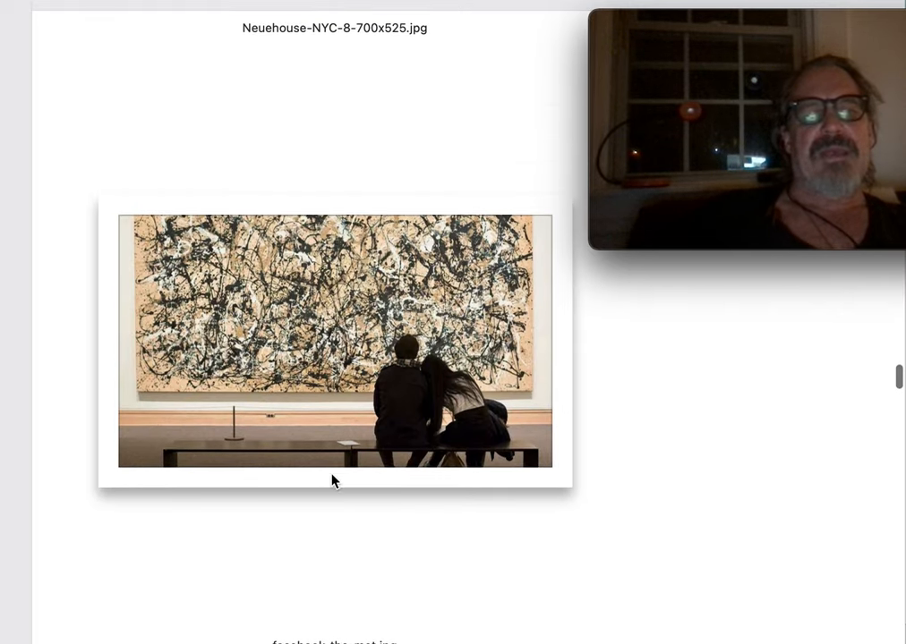
pyautogui.moveTo(464, 363)
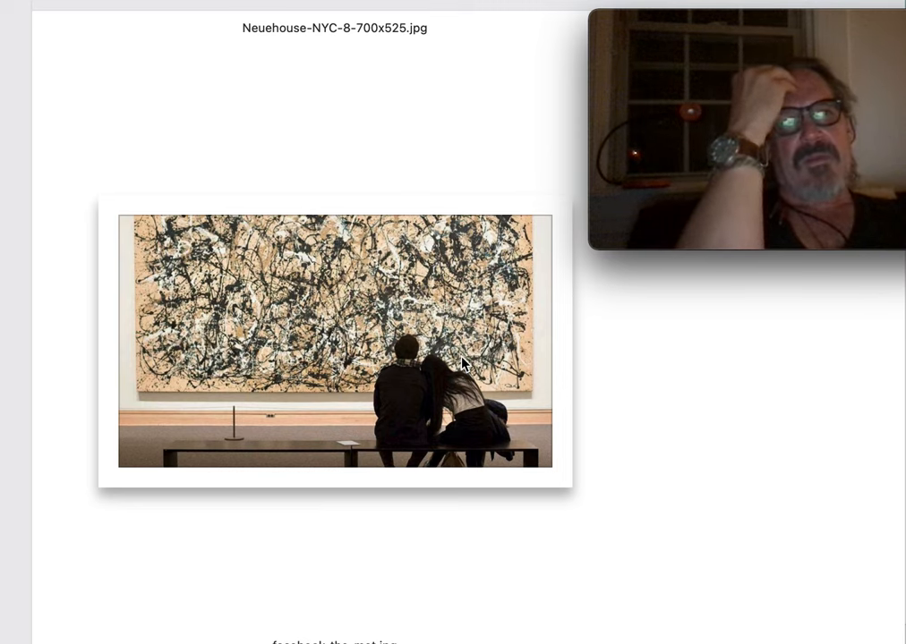
pyautogui.scroll(-3)
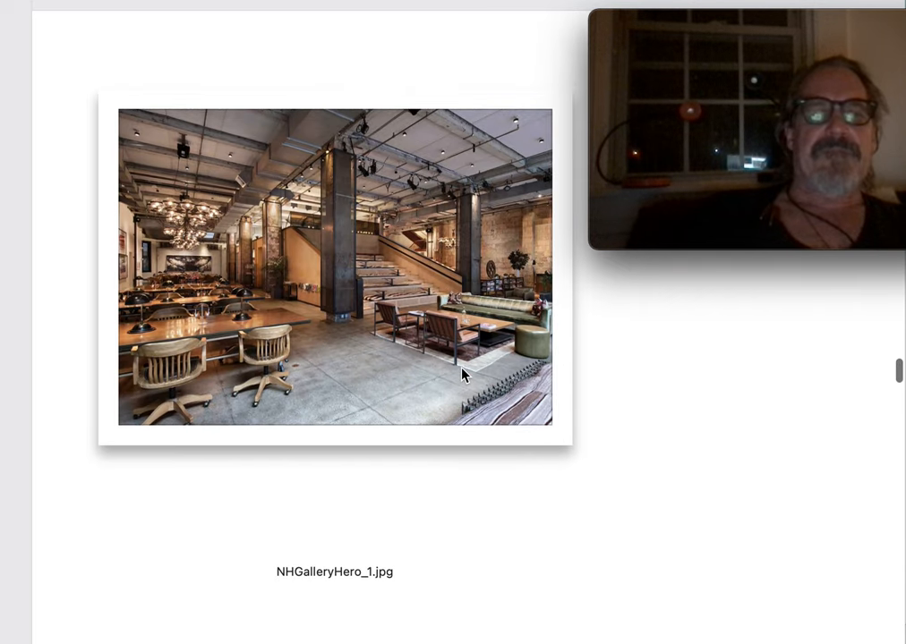
pyautogui.scroll(-3)
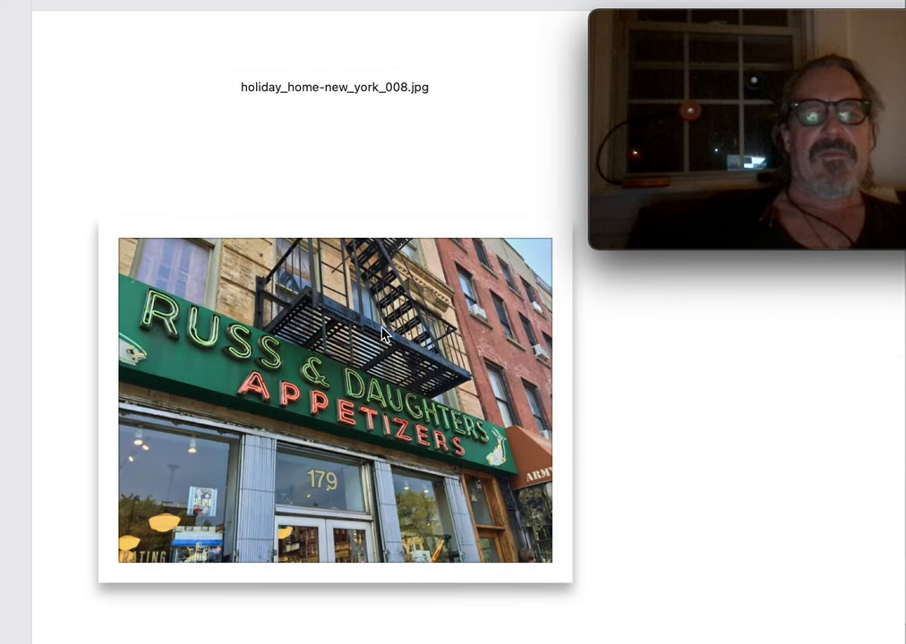
pyautogui.scroll(-3)
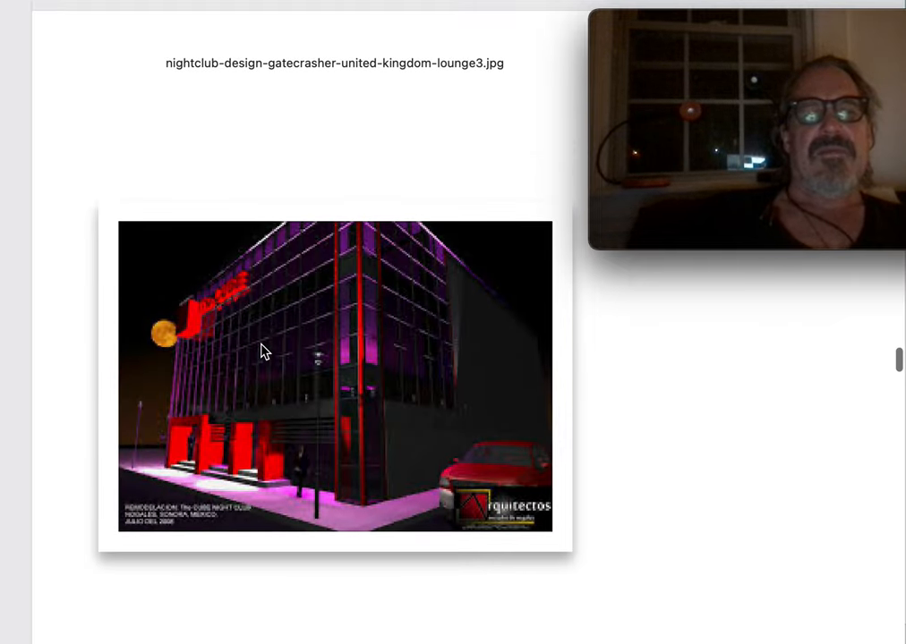
pyautogui.scroll(3)
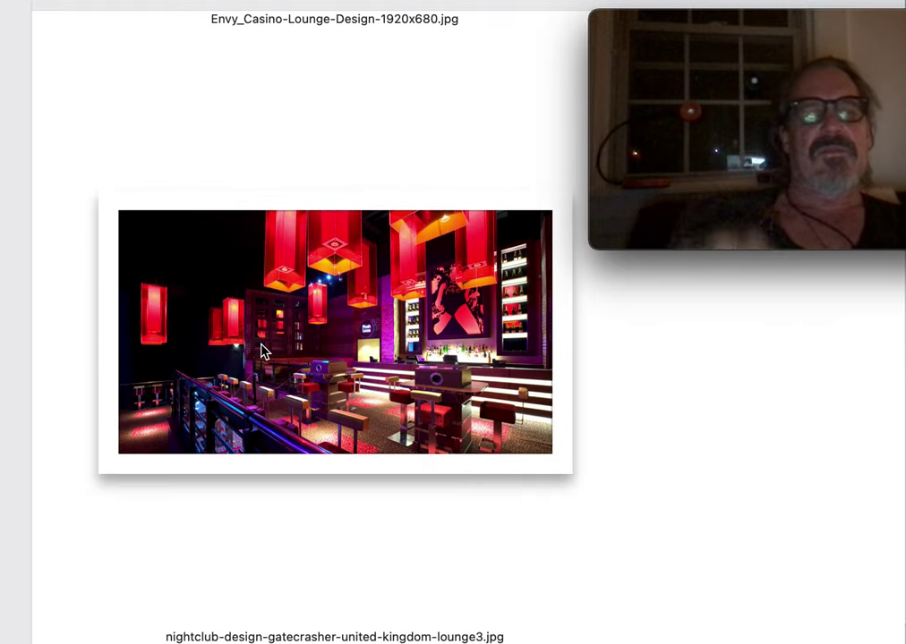
pyautogui.scroll(-3)
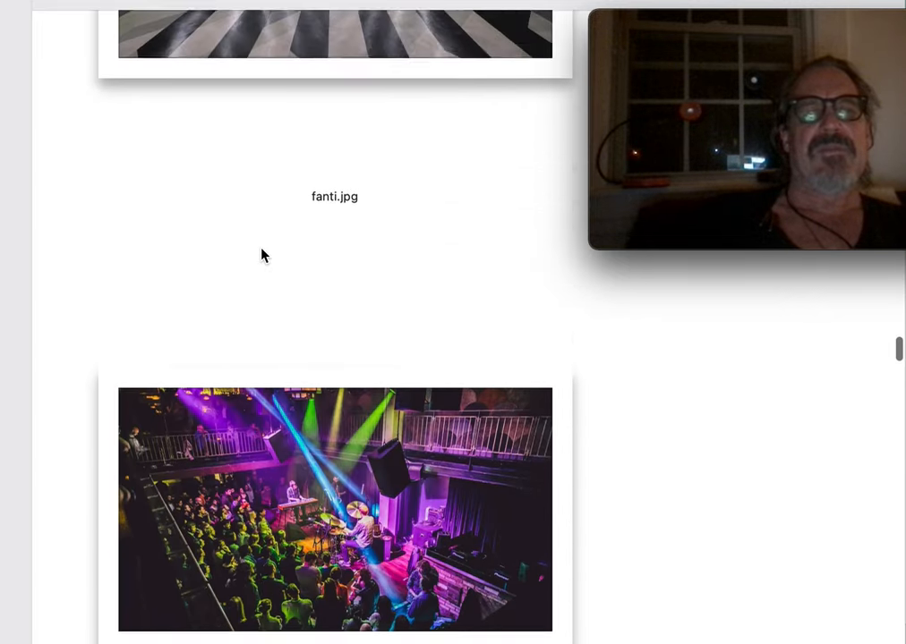
pyautogui.scroll(3)
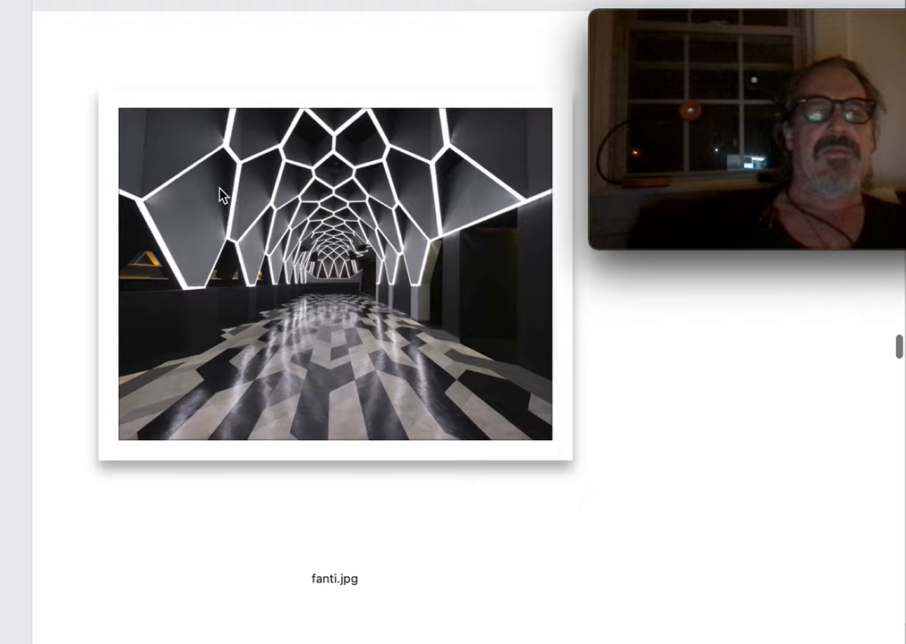
pyautogui.scroll(-3)
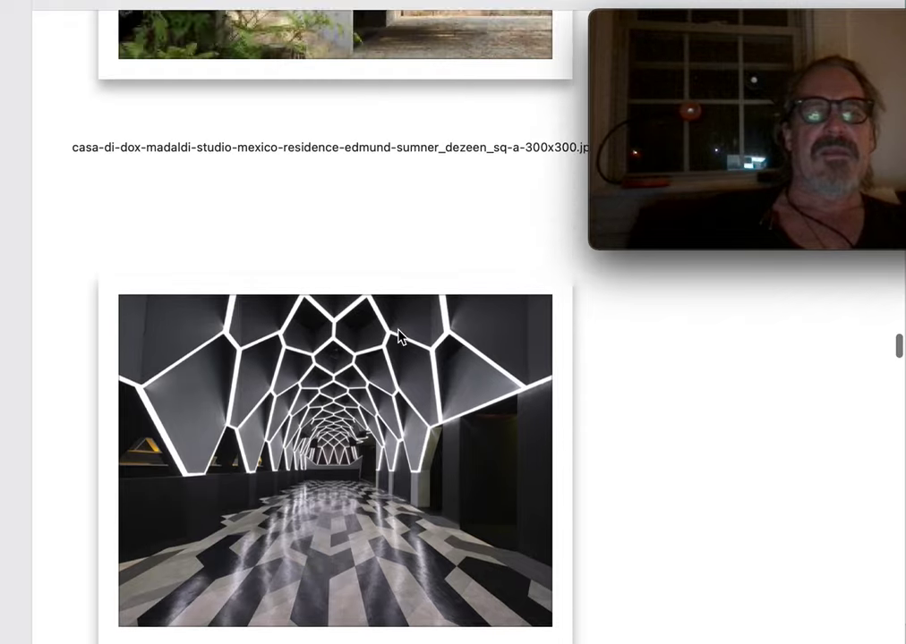
pyautogui.scroll(-3)
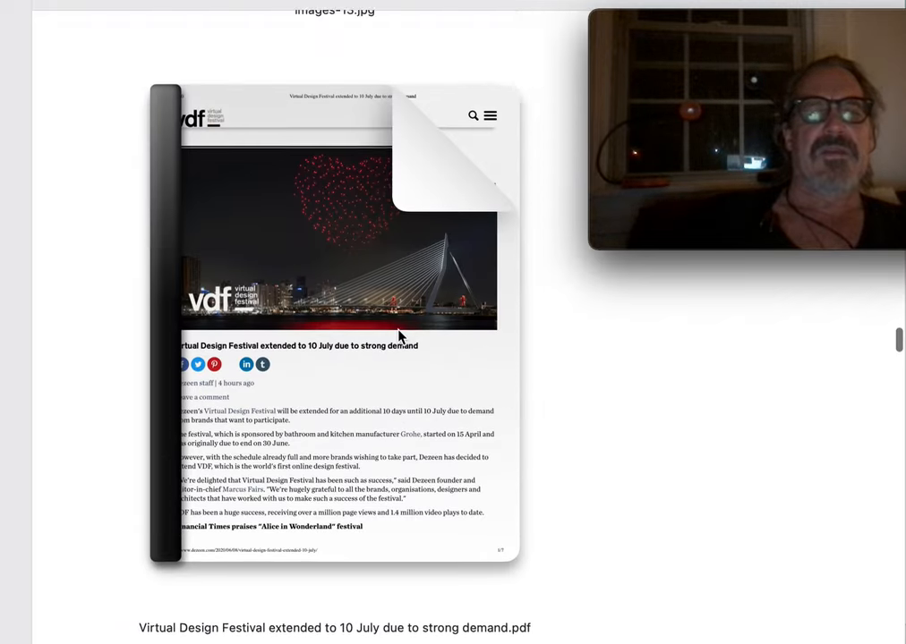
pyautogui.scroll(-3)
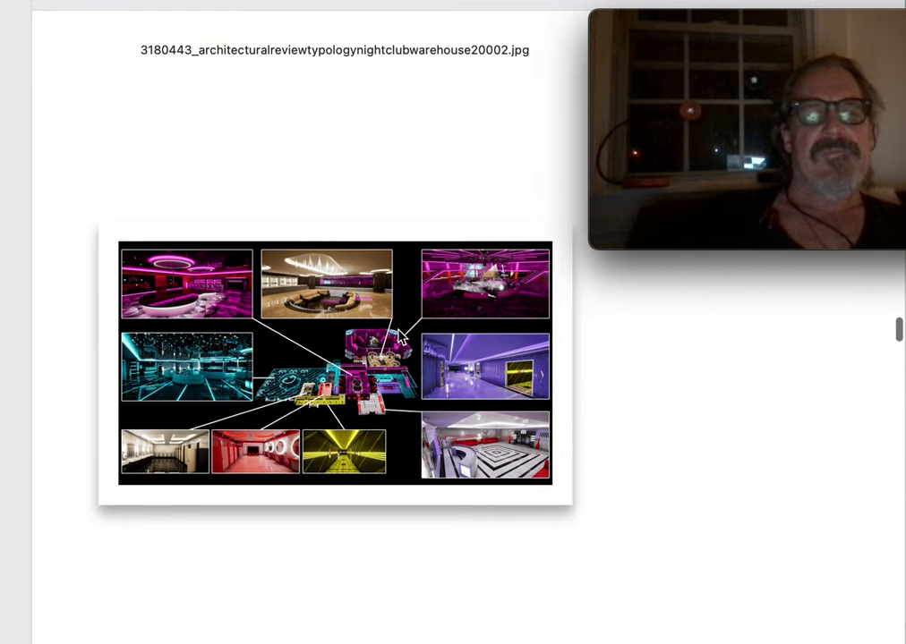
pyautogui.scroll(-3)
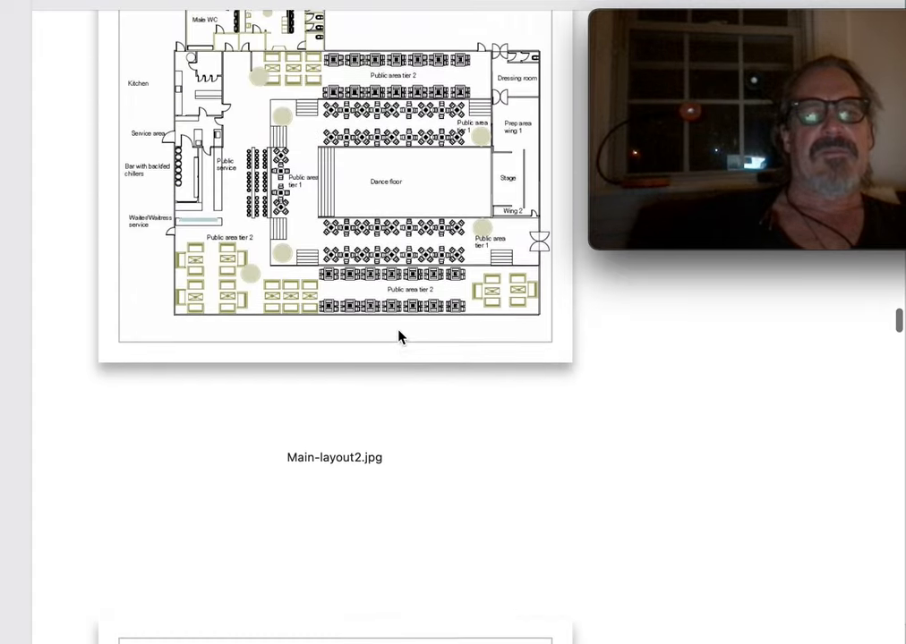
pyautogui.scroll(-3)
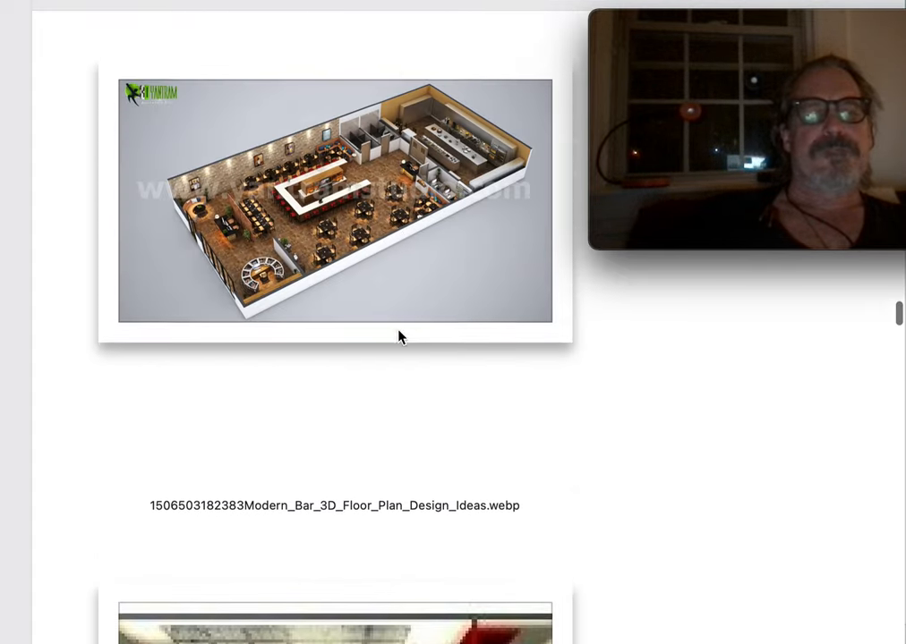
pyautogui.scroll(-3)
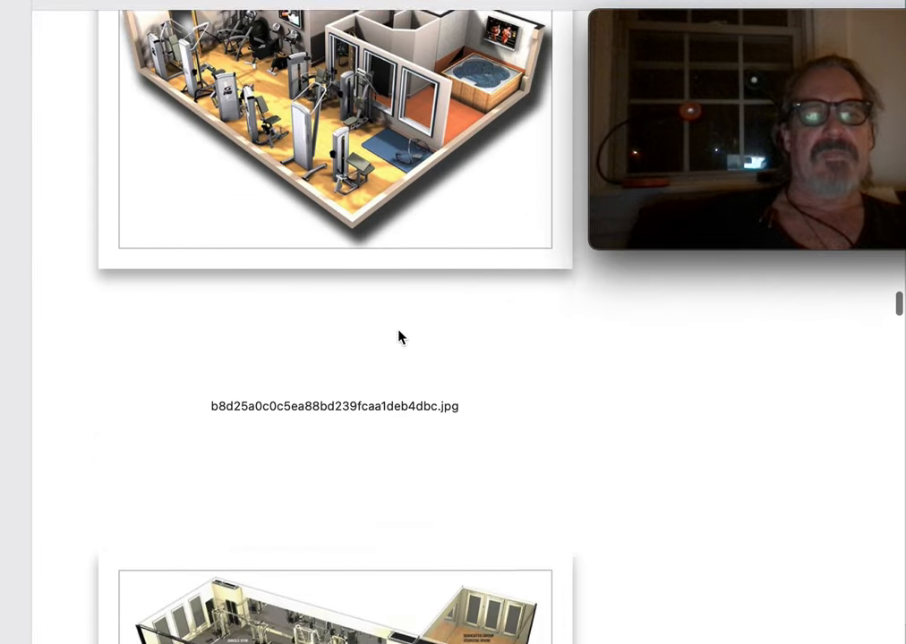
pyautogui.scroll(-3)
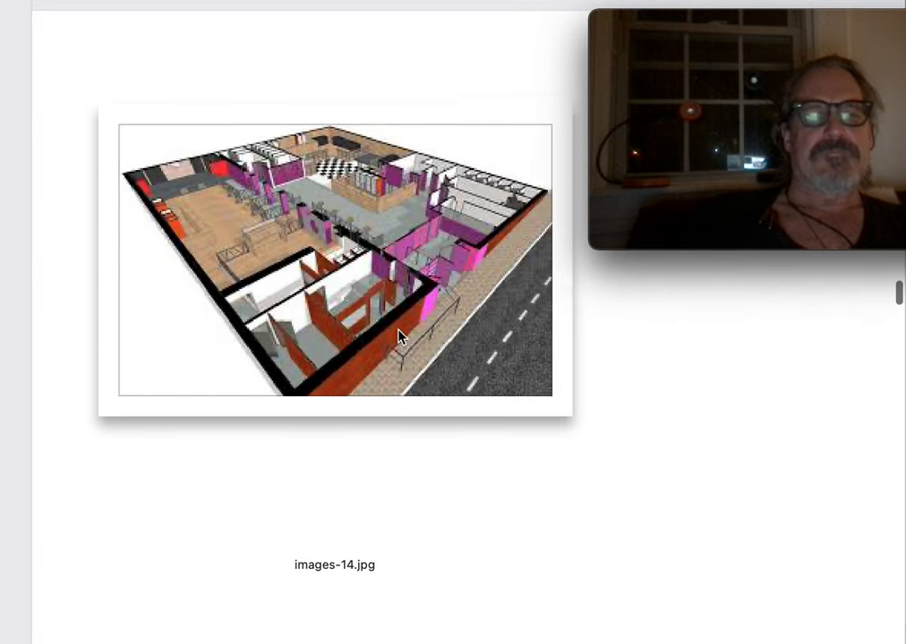
pyautogui.scroll(-3)
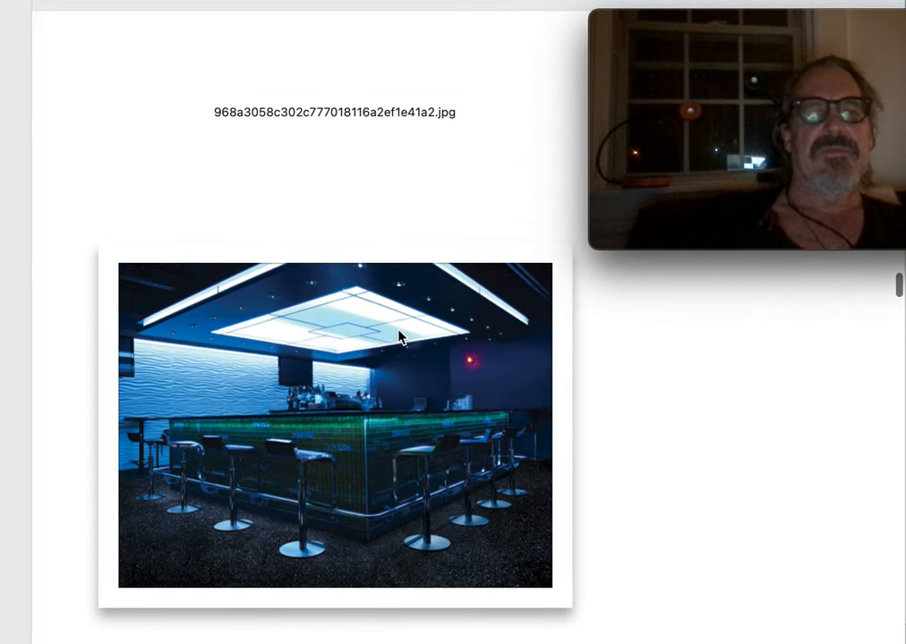
pyautogui.scroll(-3)
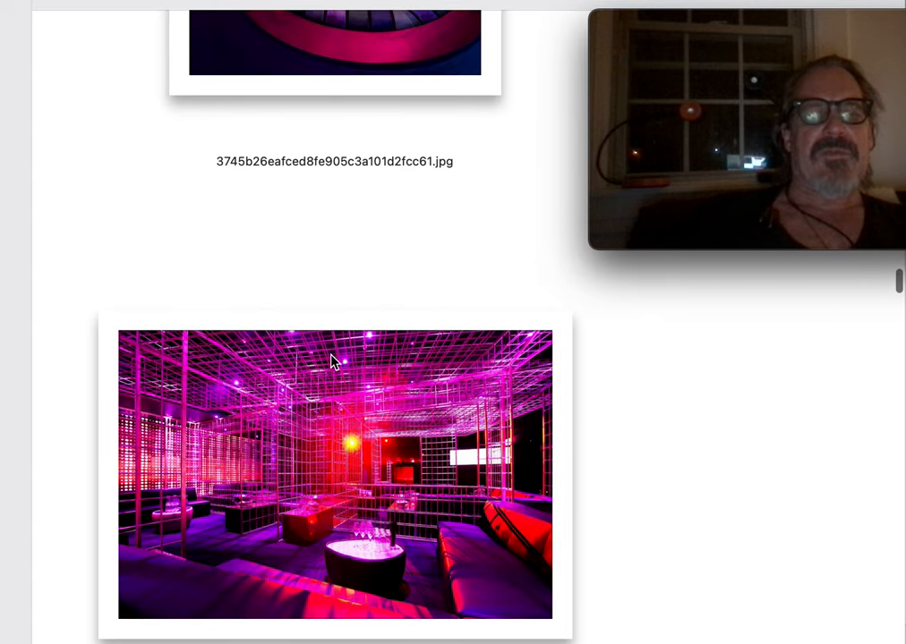
pyautogui.scroll(-3)
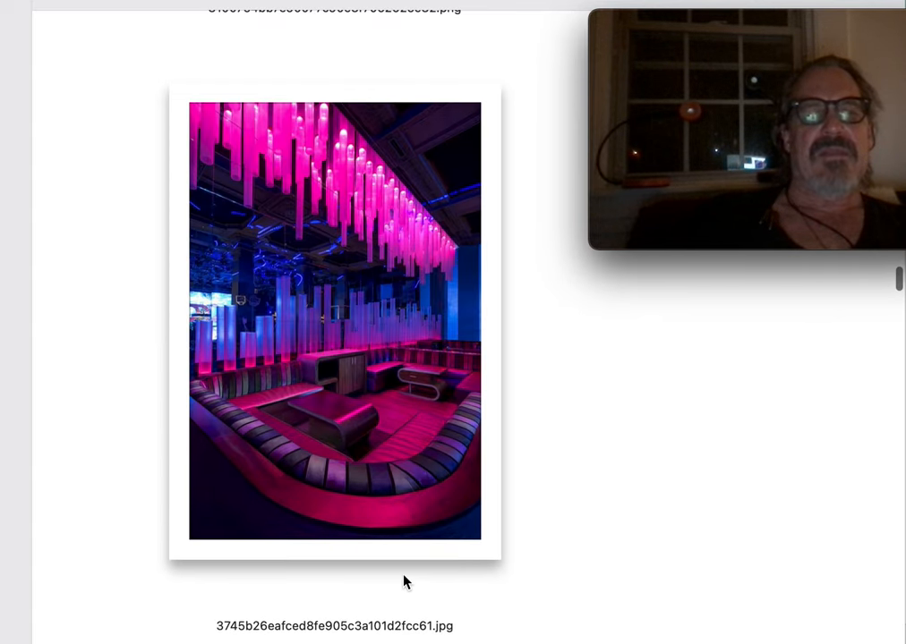
pyautogui.scroll(-3)
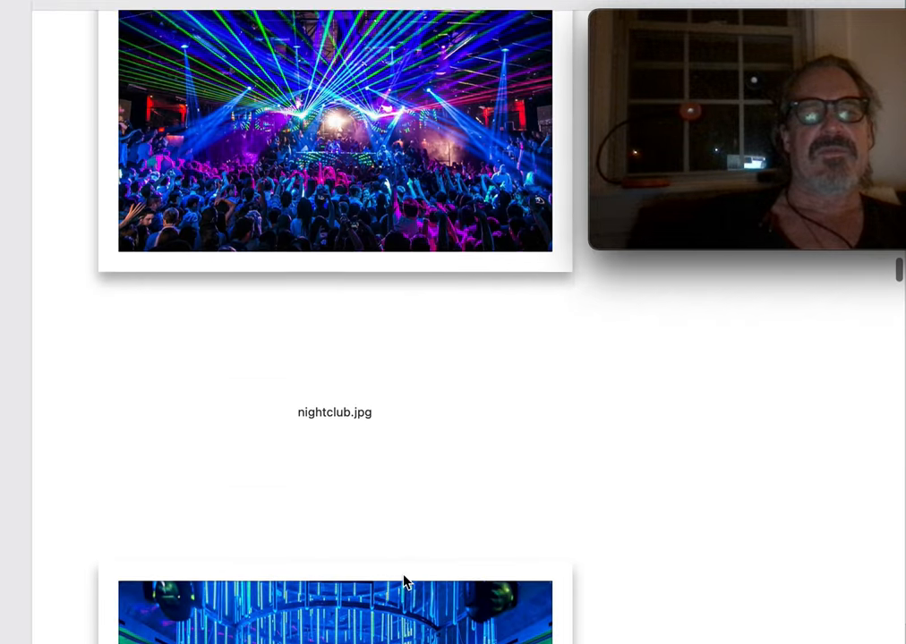
pyautogui.scroll(-3)
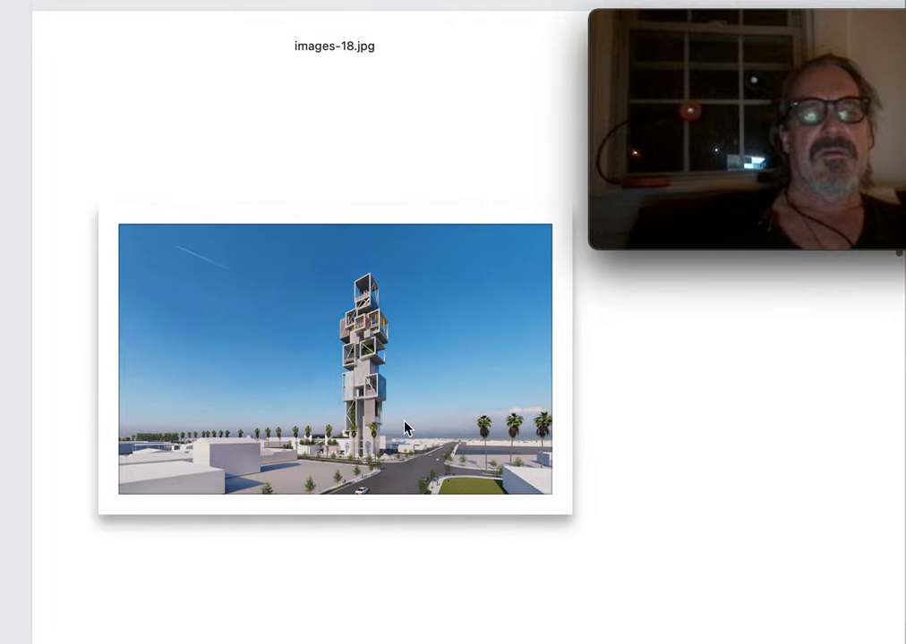
pyautogui.moveTo(395, 326)
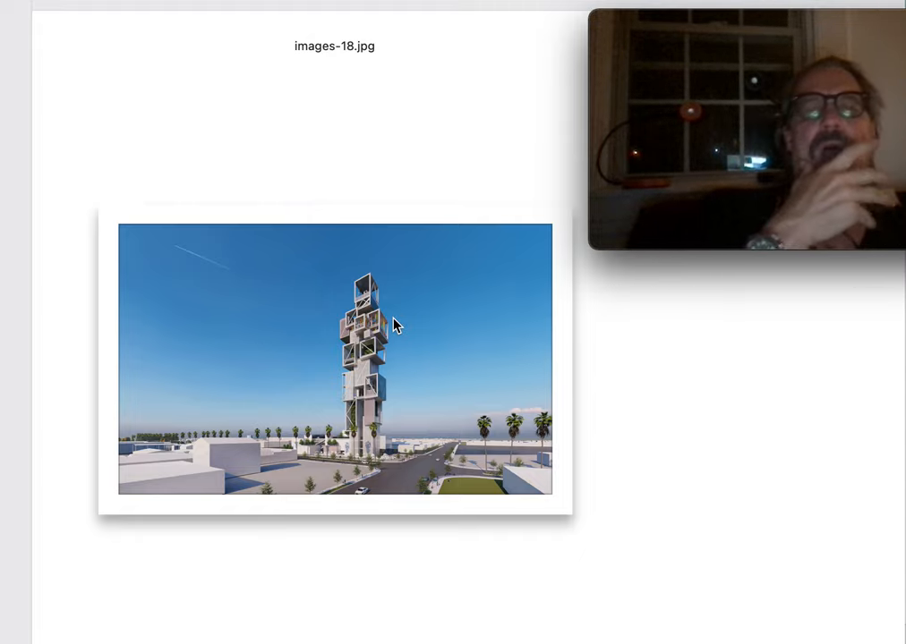
pyautogui.moveTo(401, 276)
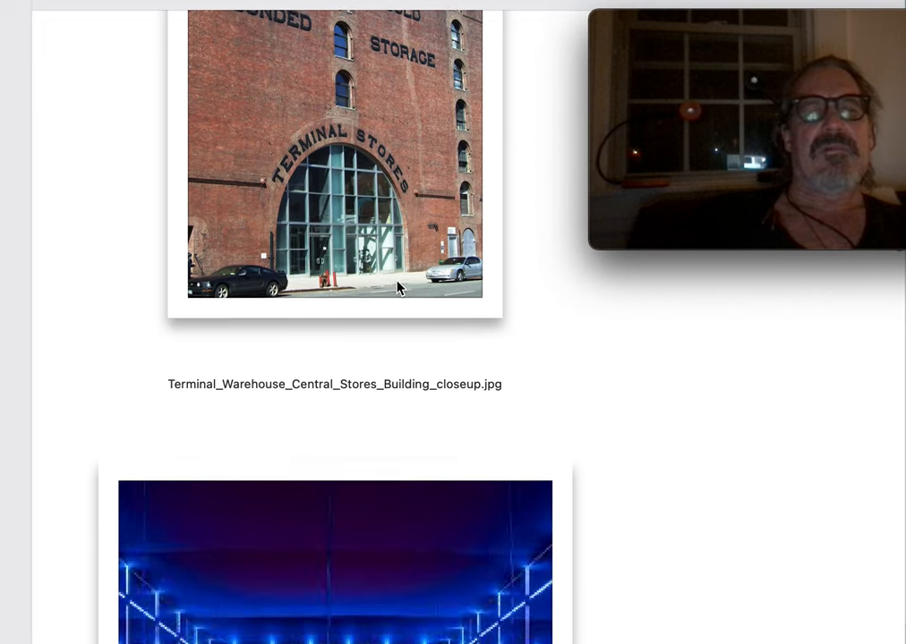
pyautogui.scroll(3)
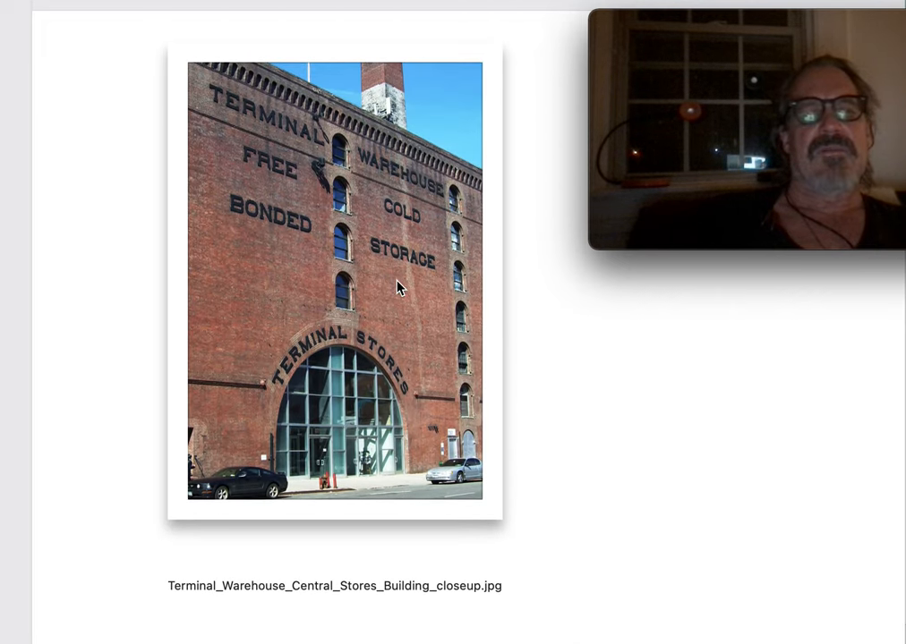
pyautogui.moveTo(450, 408)
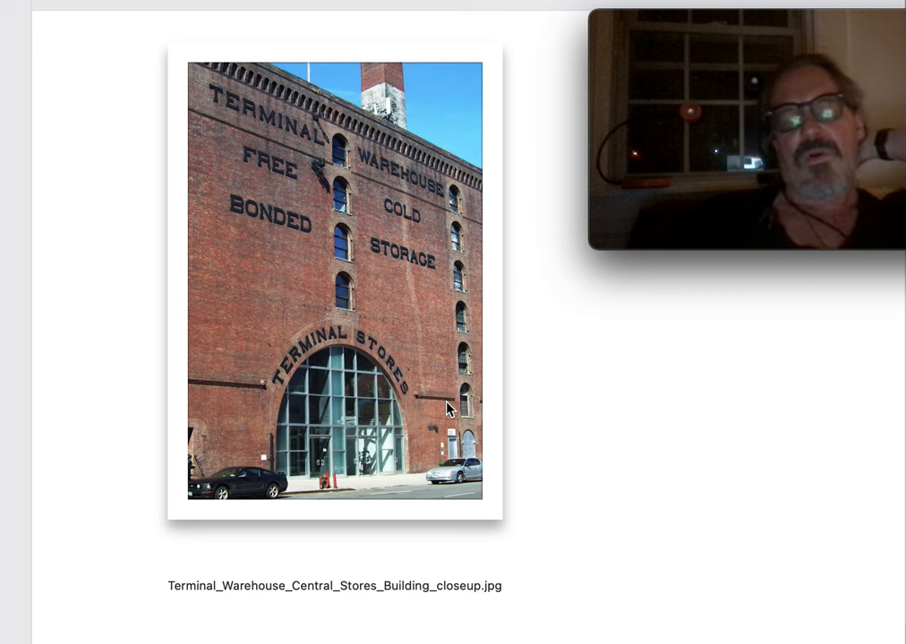
pyautogui.moveTo(221, 326)
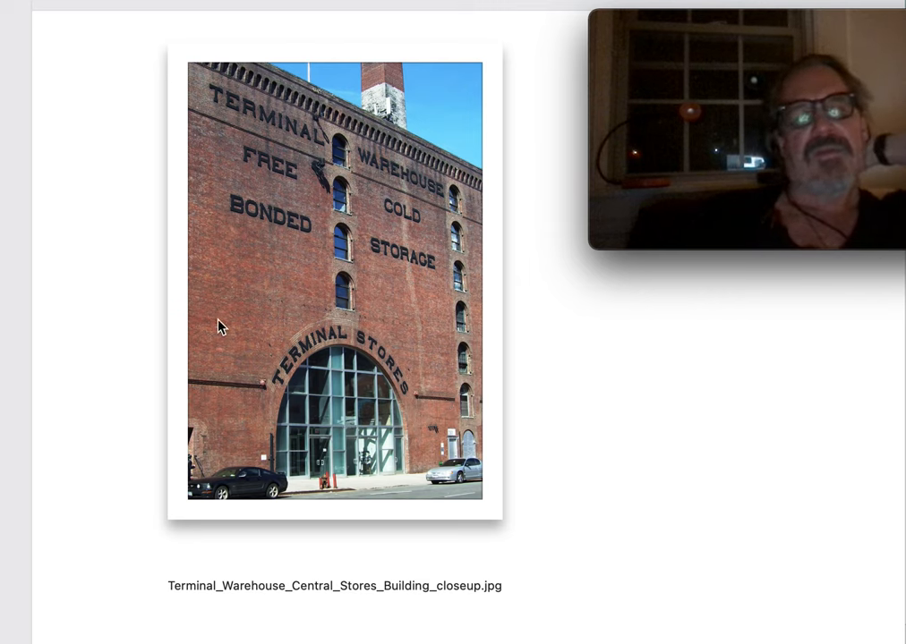
pyautogui.moveTo(125, 320)
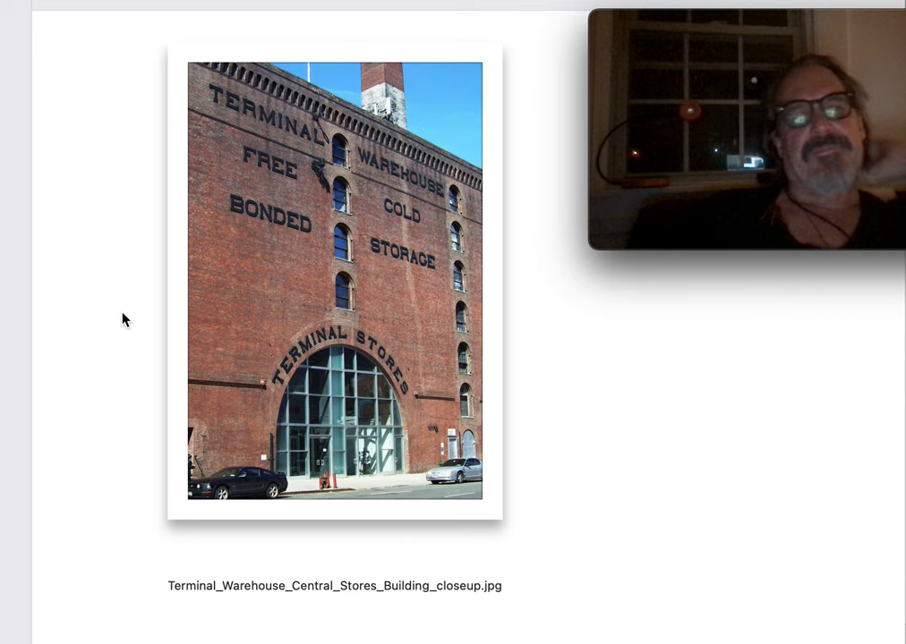
pyautogui.moveTo(322, 450)
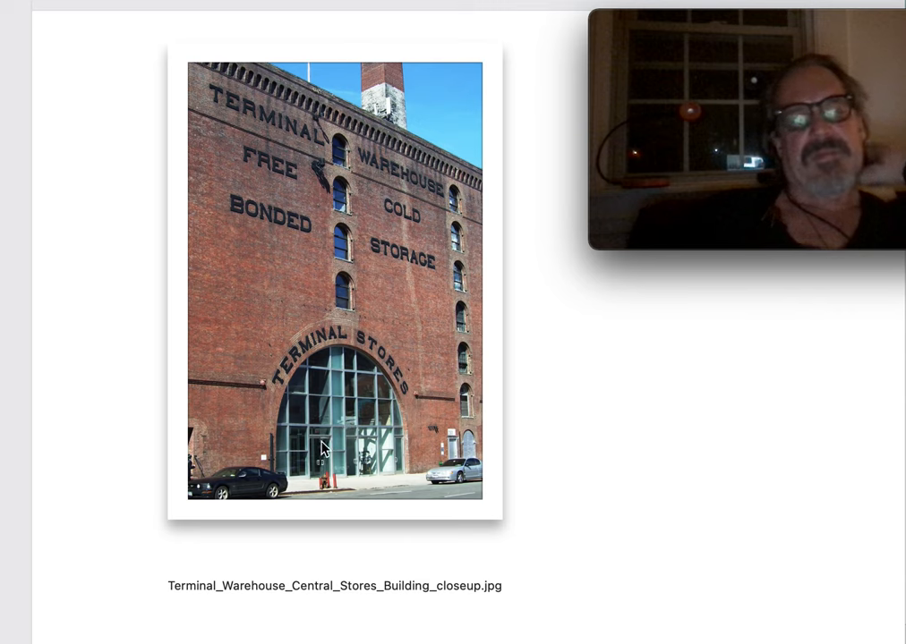
pyautogui.moveTo(173, 413)
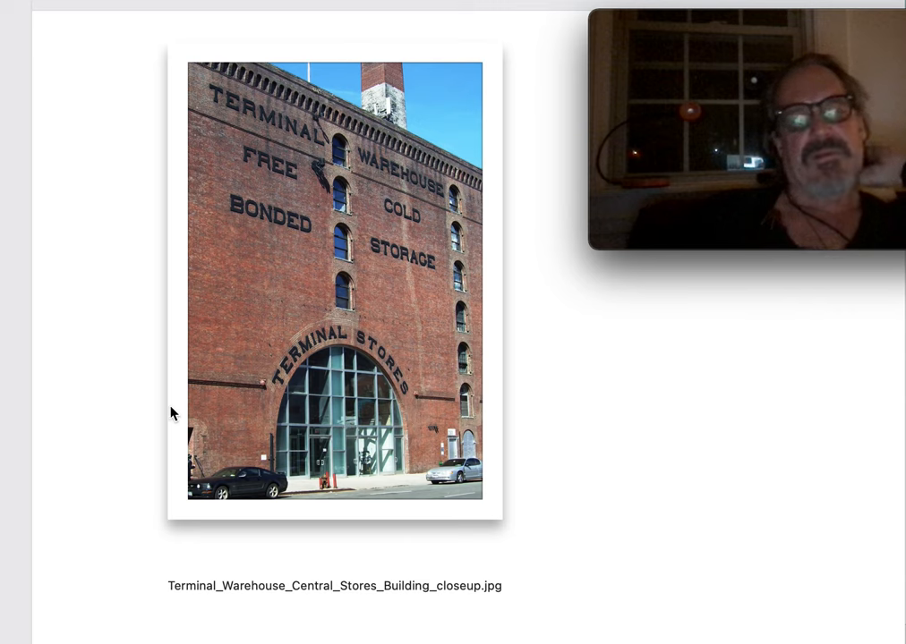
pyautogui.scroll(3)
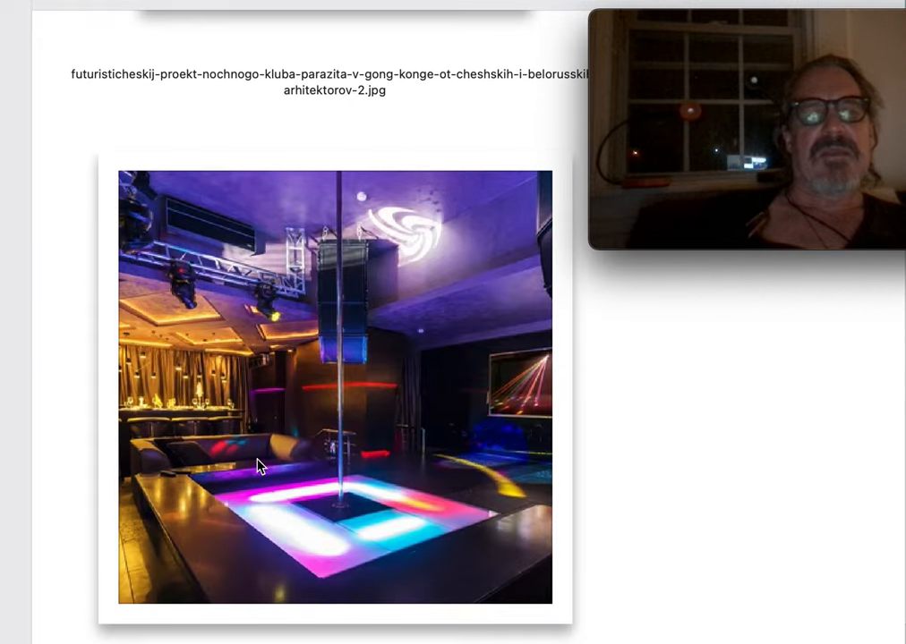
pyautogui.moveTo(404, 451)
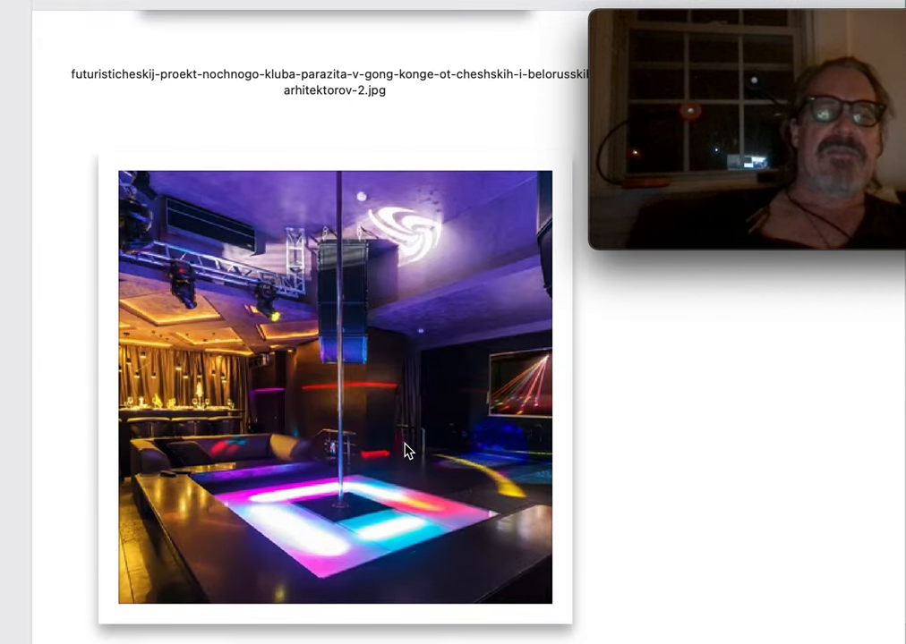
pyautogui.scroll(-3)
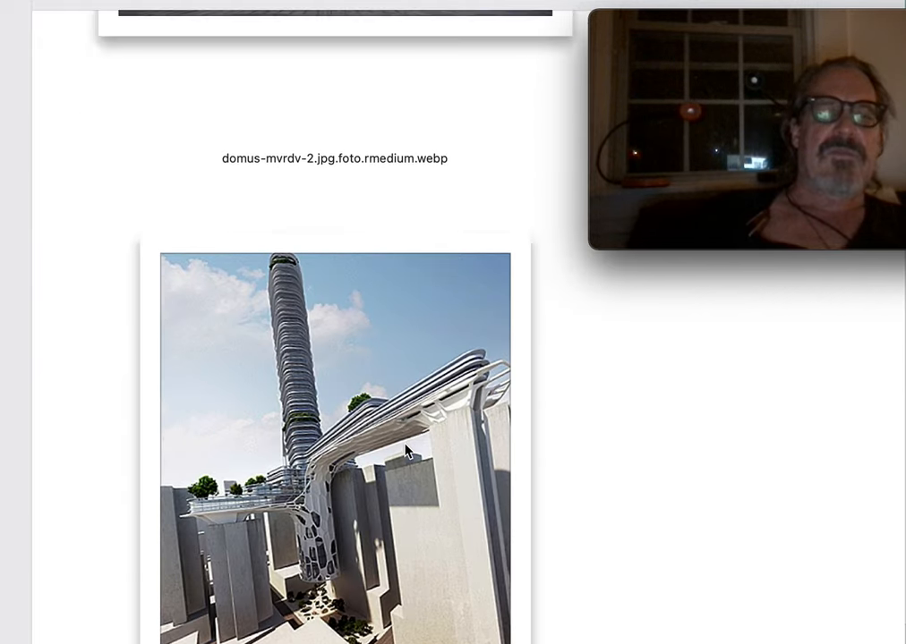
pyautogui.scroll(-3)
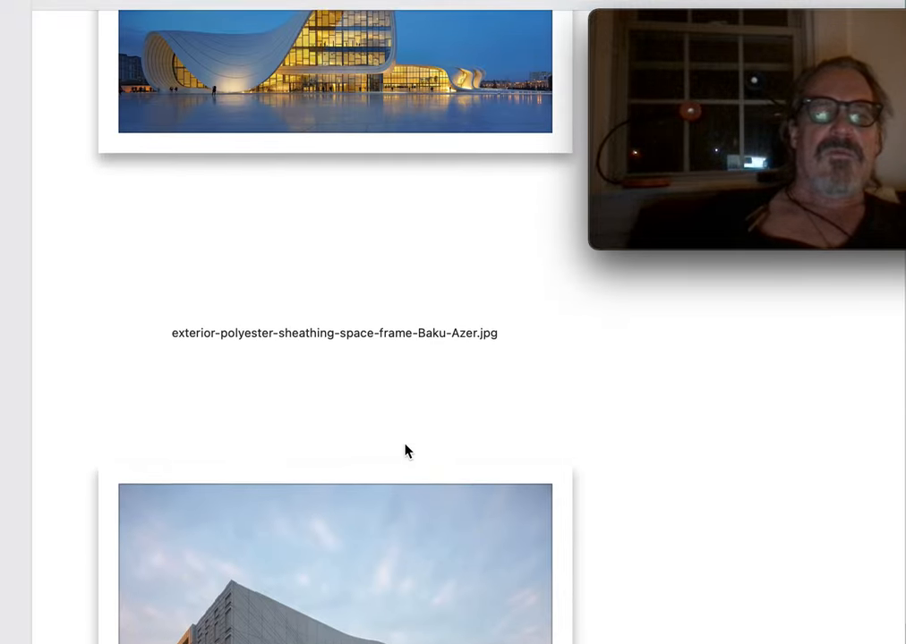
pyautogui.scroll(3)
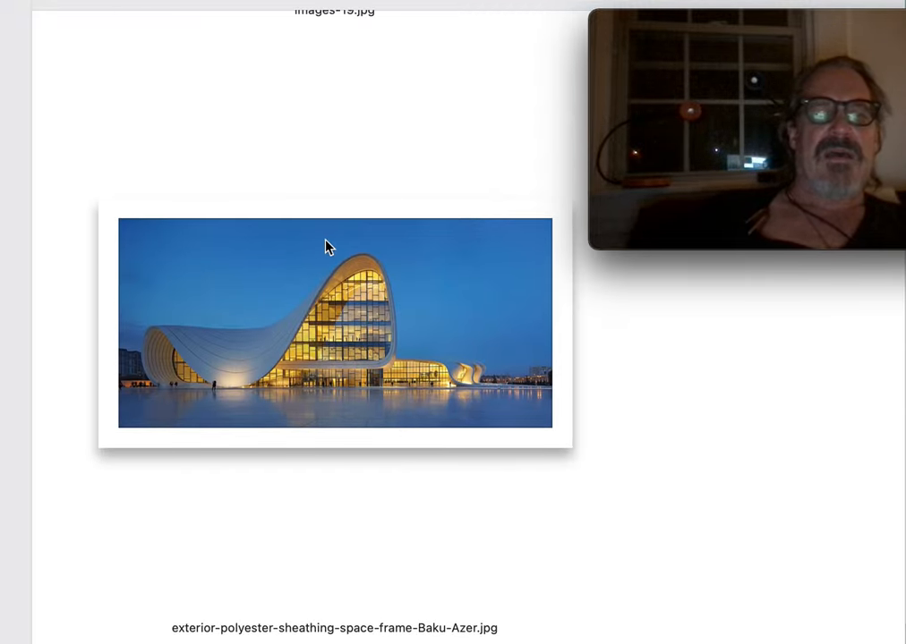
pyautogui.moveTo(409, 418)
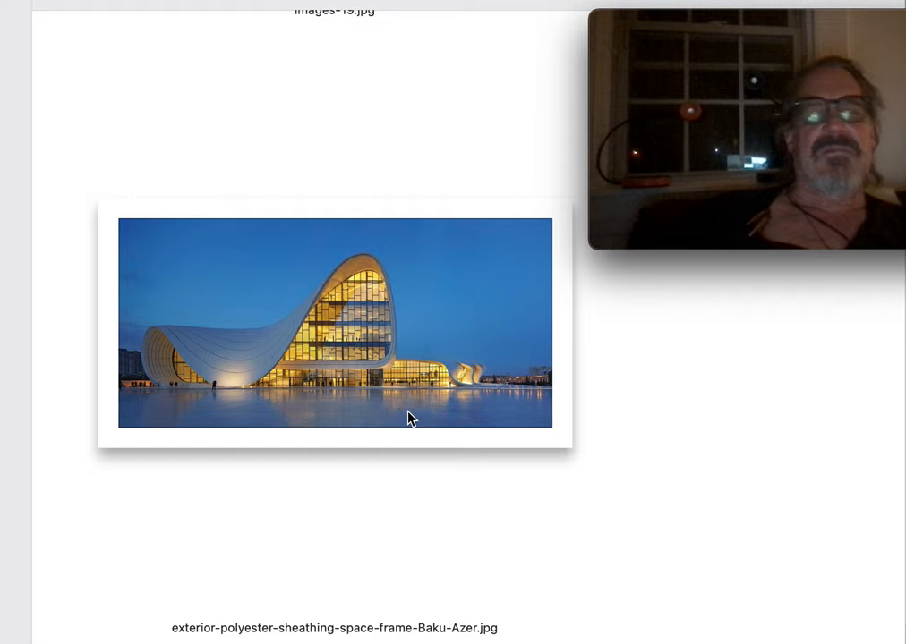
pyautogui.scroll(-3)
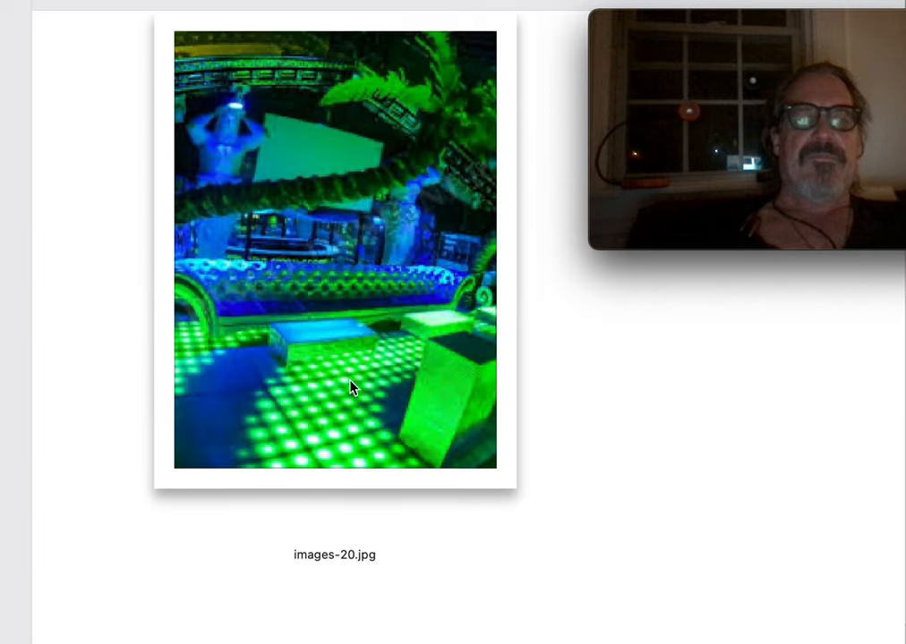
pyautogui.scroll(-3)
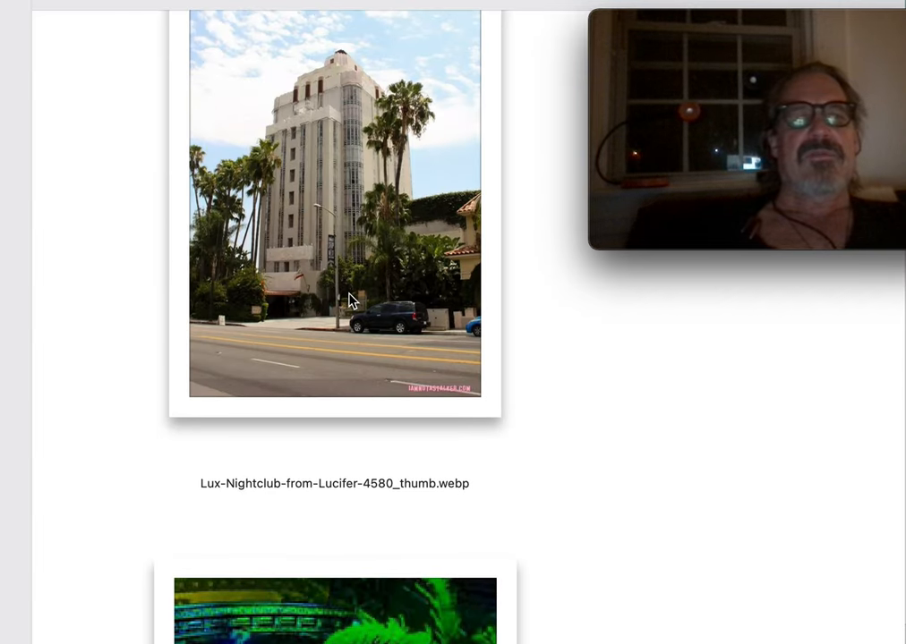
pyautogui.scroll(3)
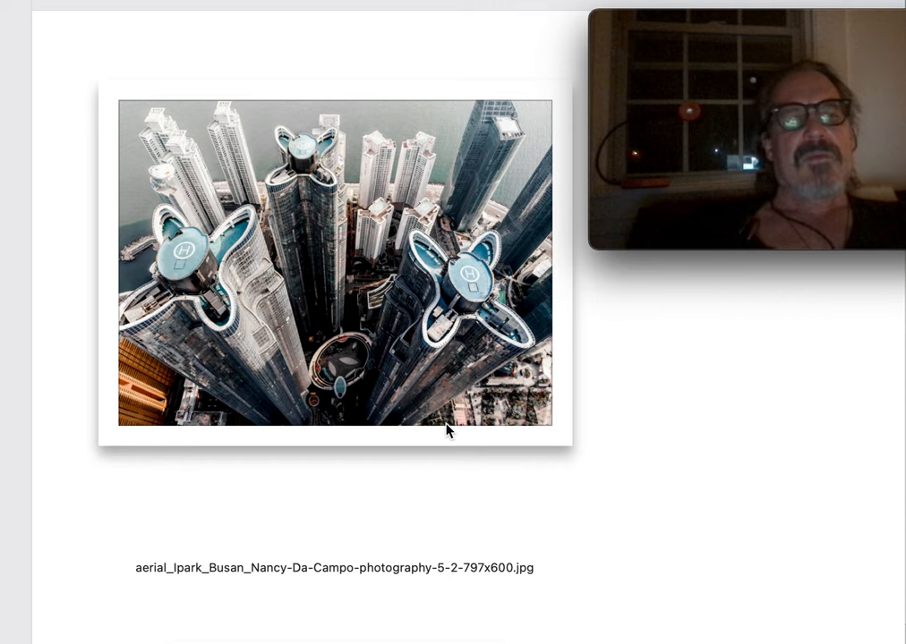
pyautogui.moveTo(448, 400)
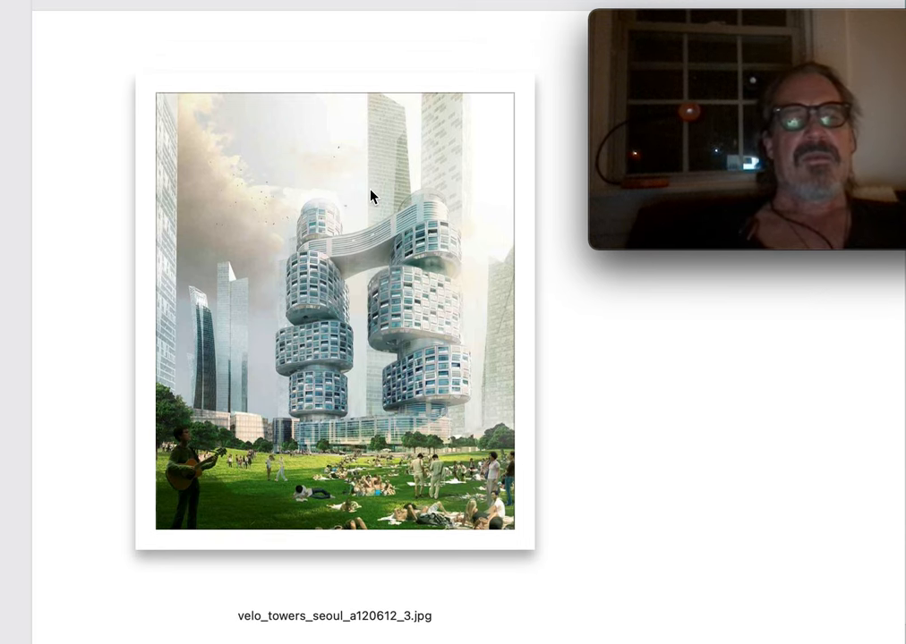
pyautogui.scroll(-3)
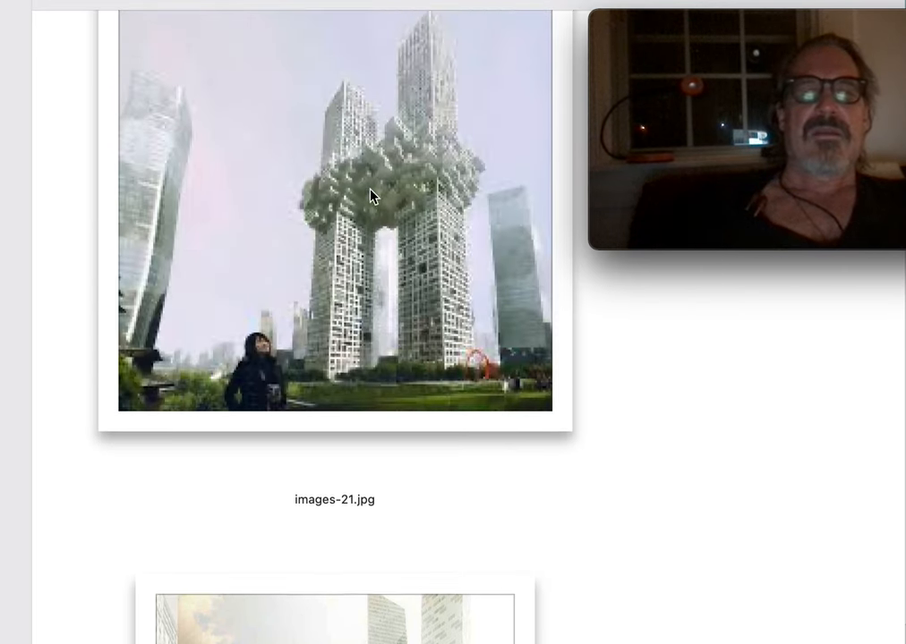
pyautogui.scroll(3)
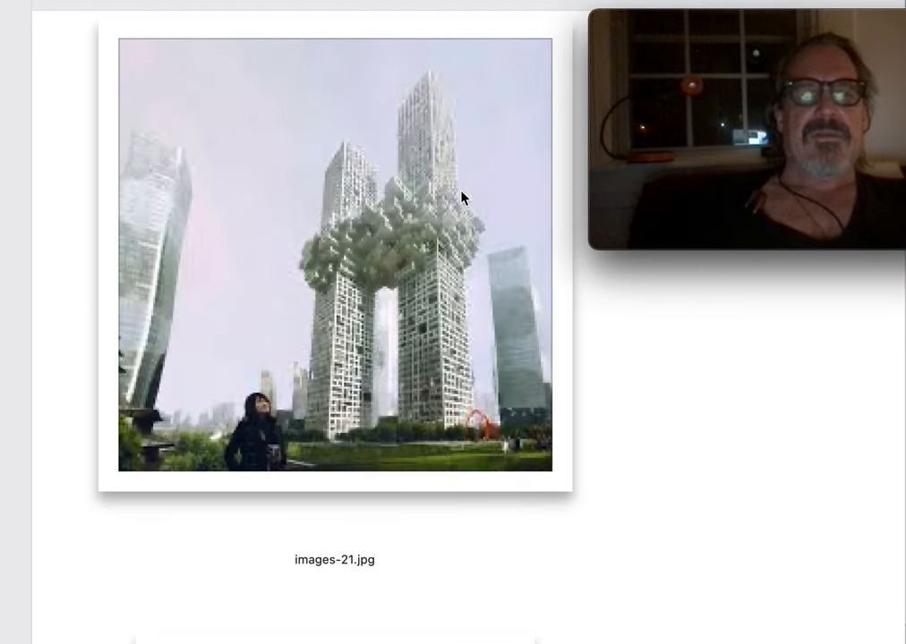
pyautogui.moveTo(425, 229)
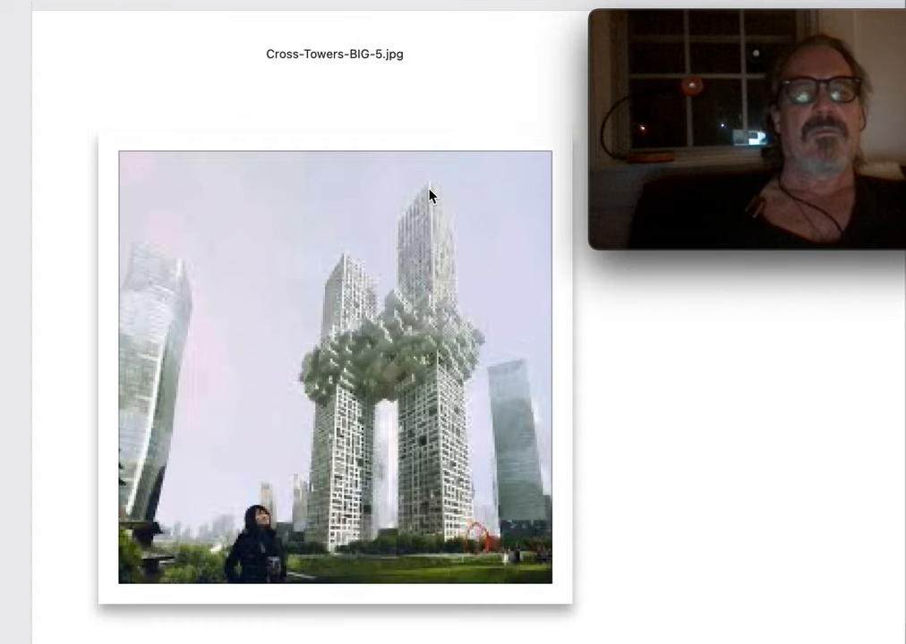
pyautogui.scroll(-3)
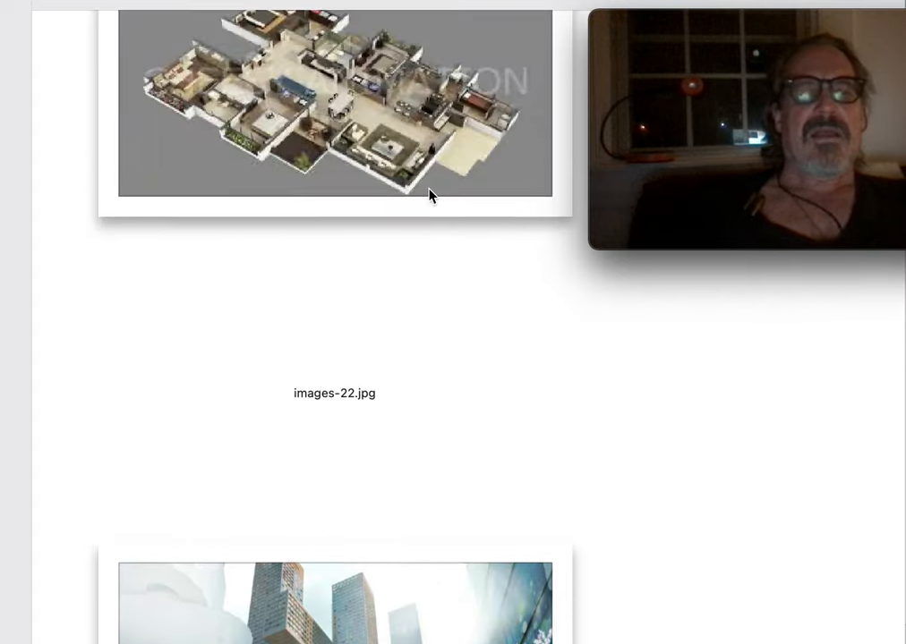
pyautogui.scroll(-3)
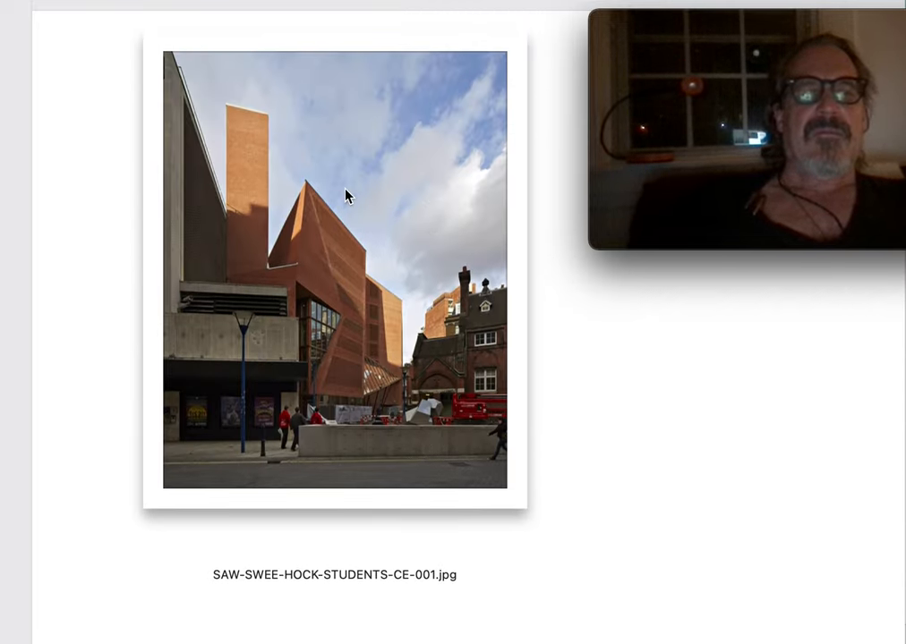
pyautogui.scroll(-3)
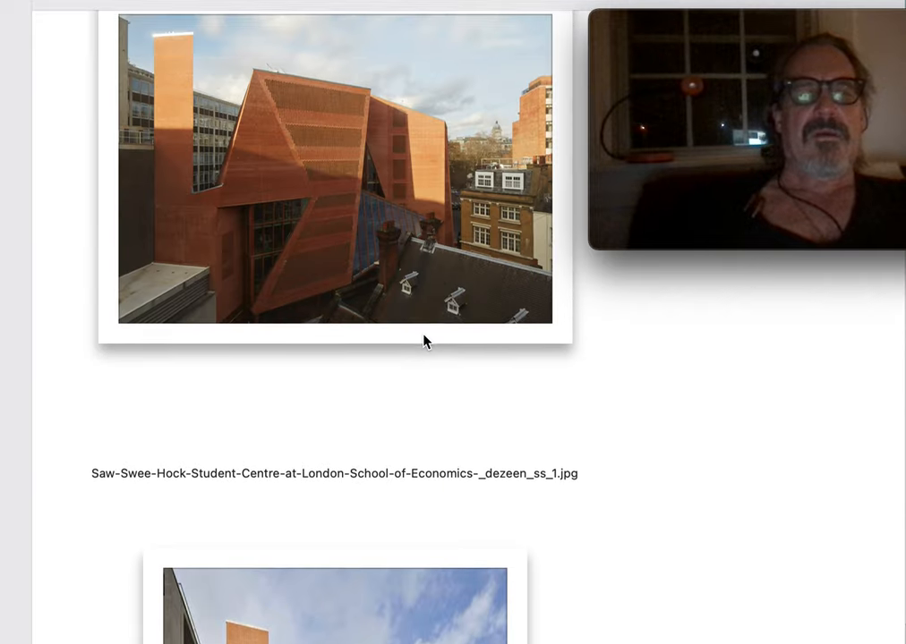
pyautogui.scroll(-3)
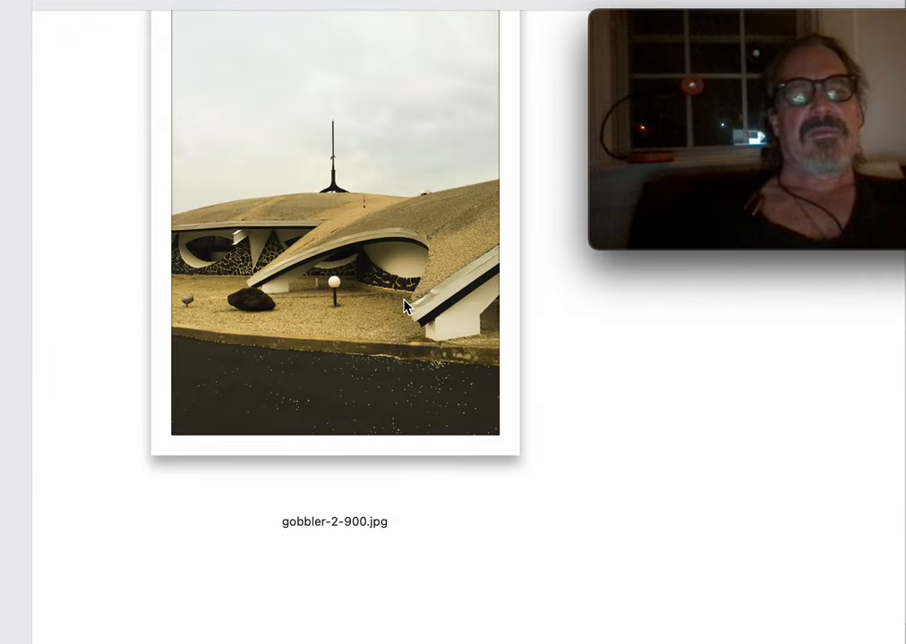
pyautogui.moveTo(460, 384)
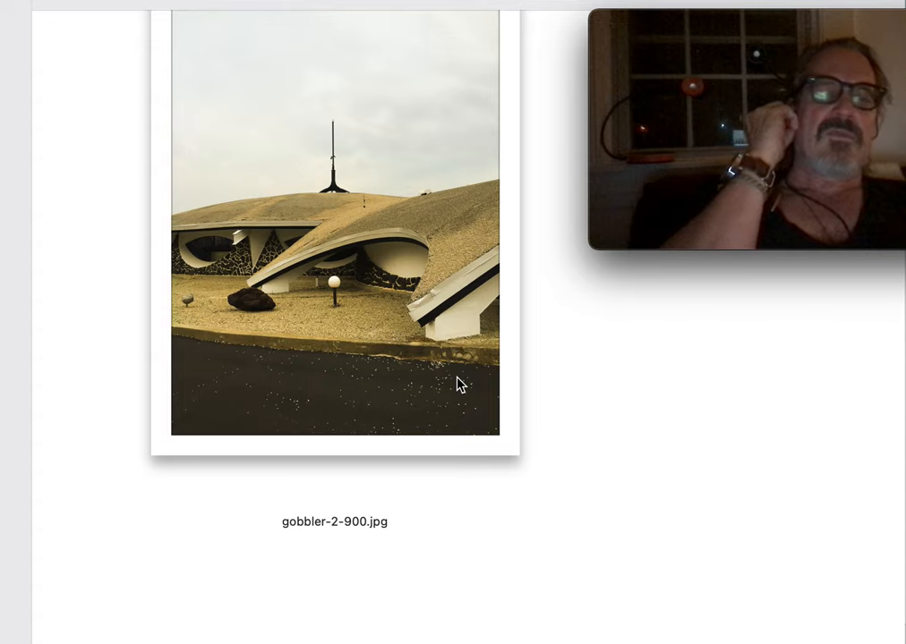
pyautogui.scroll(-3)
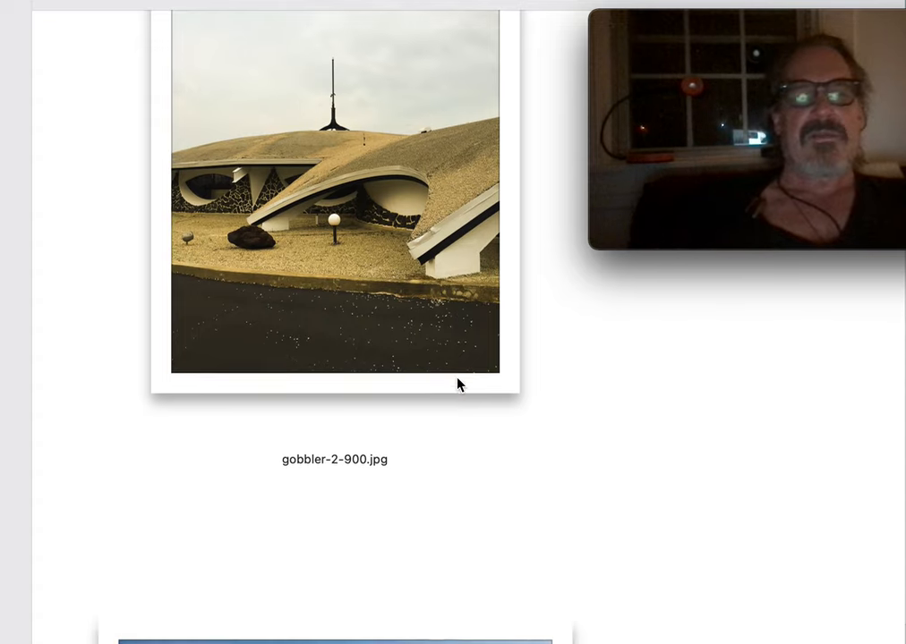
pyautogui.scroll(-3)
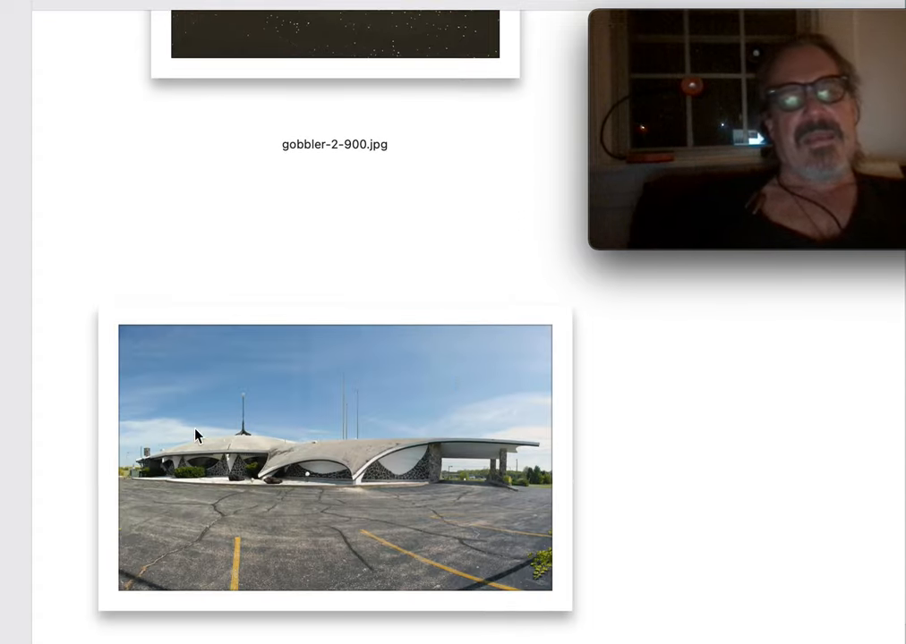
pyautogui.moveTo(409, 469)
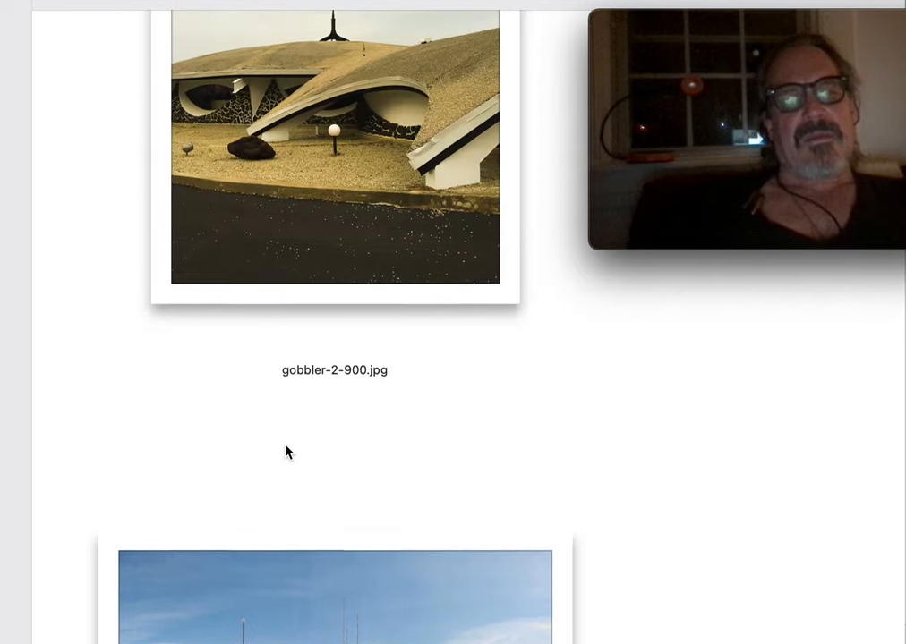
pyautogui.scroll(-3)
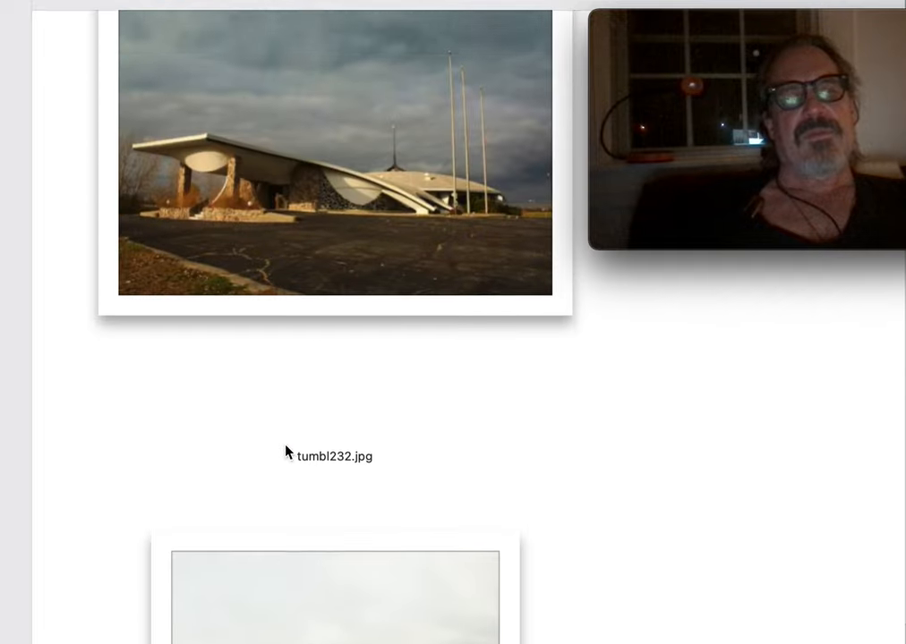
pyautogui.scroll(-3)
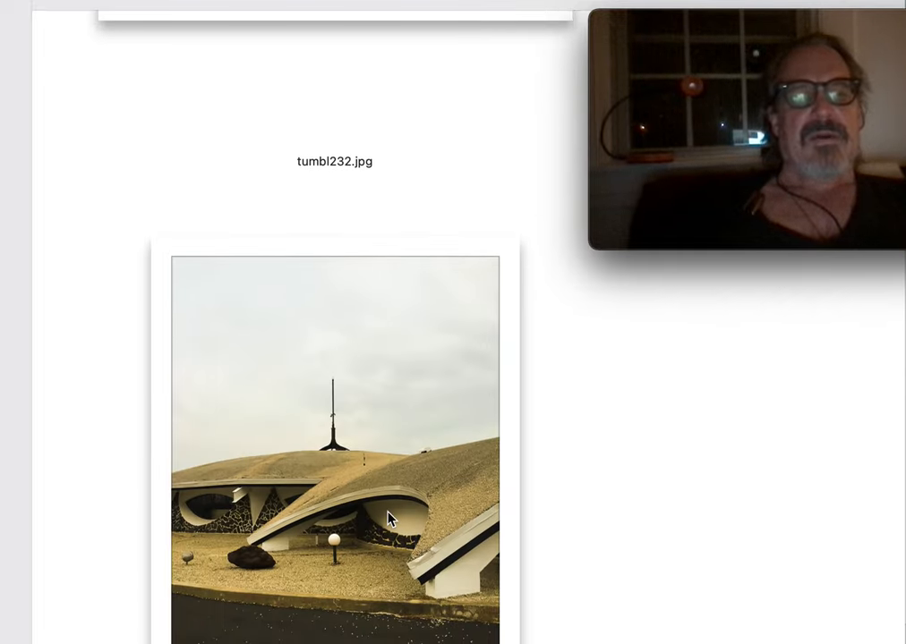
pyautogui.scroll(-3)
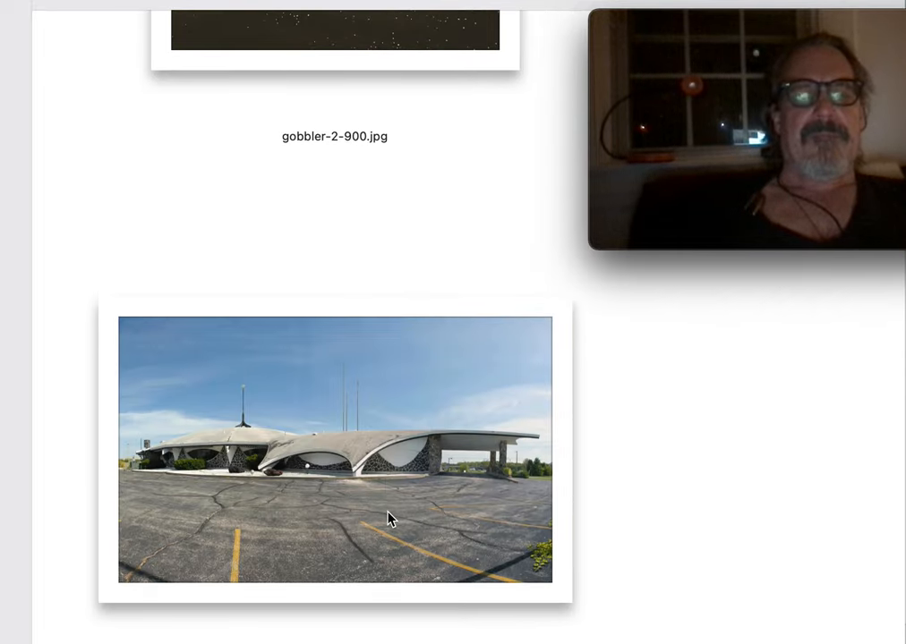
pyautogui.scroll(-3)
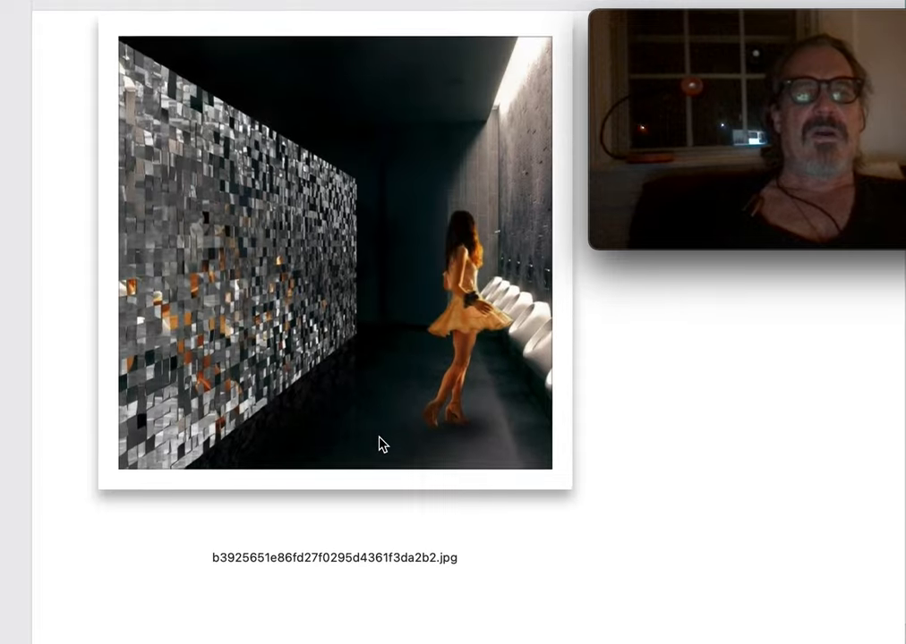
pyautogui.scroll(-3)
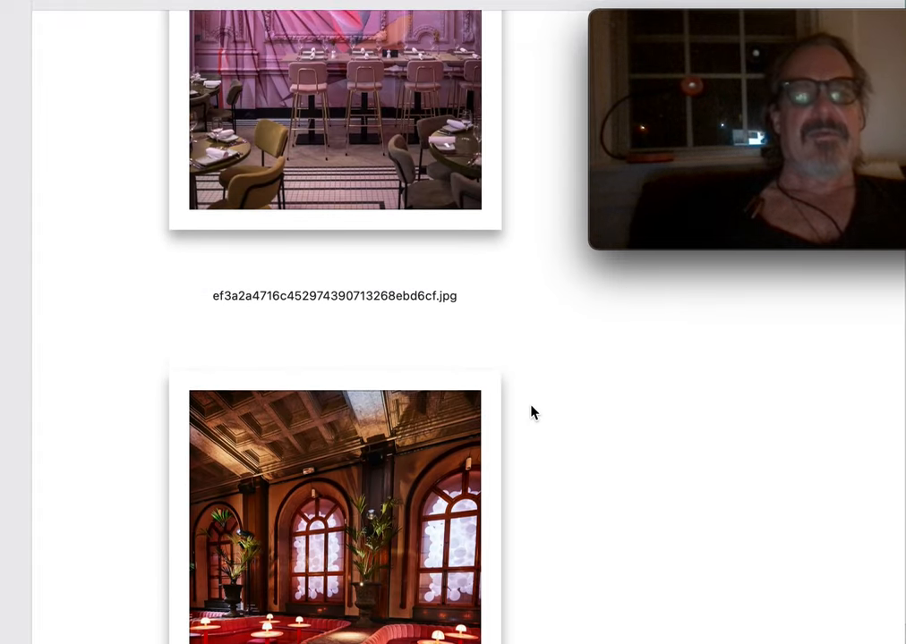
pyautogui.scroll(3)
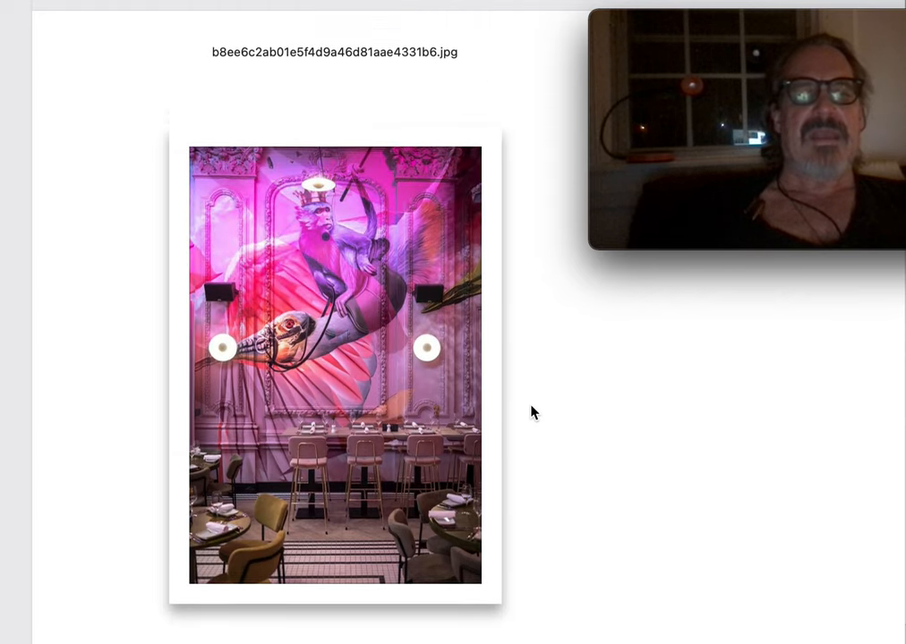
pyautogui.scroll(-3)
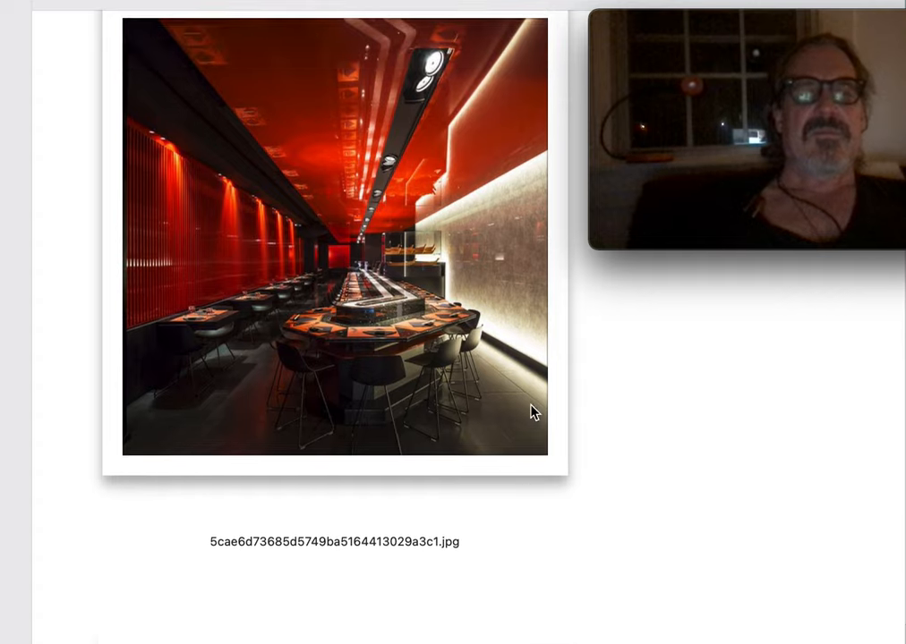
pyautogui.scroll(3)
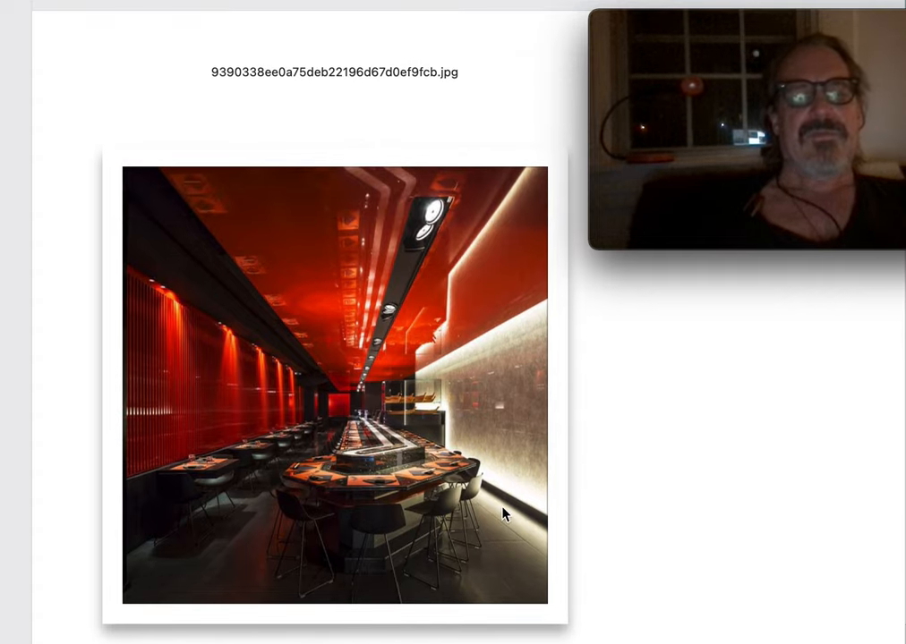
pyautogui.scroll(-3)
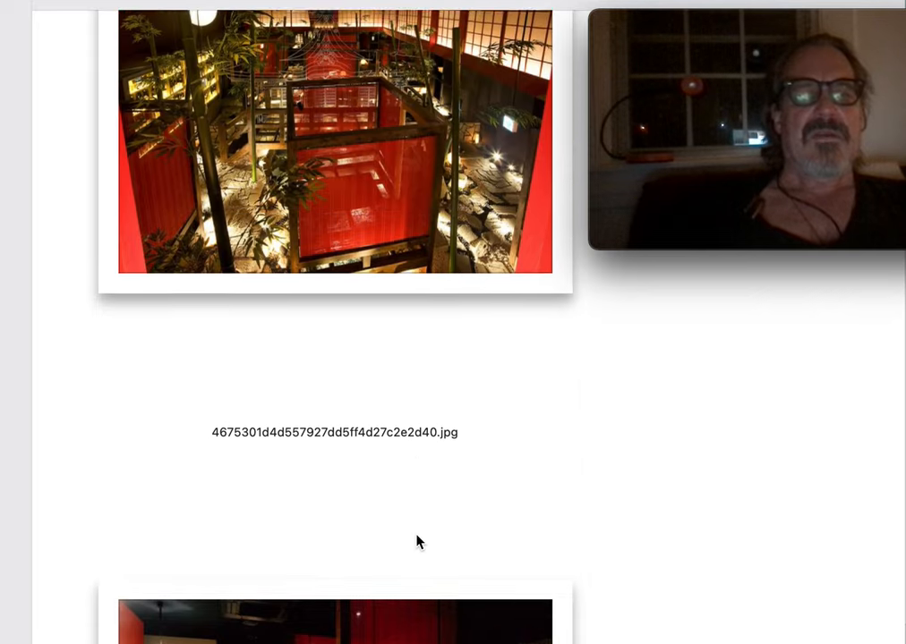
pyautogui.scroll(-3)
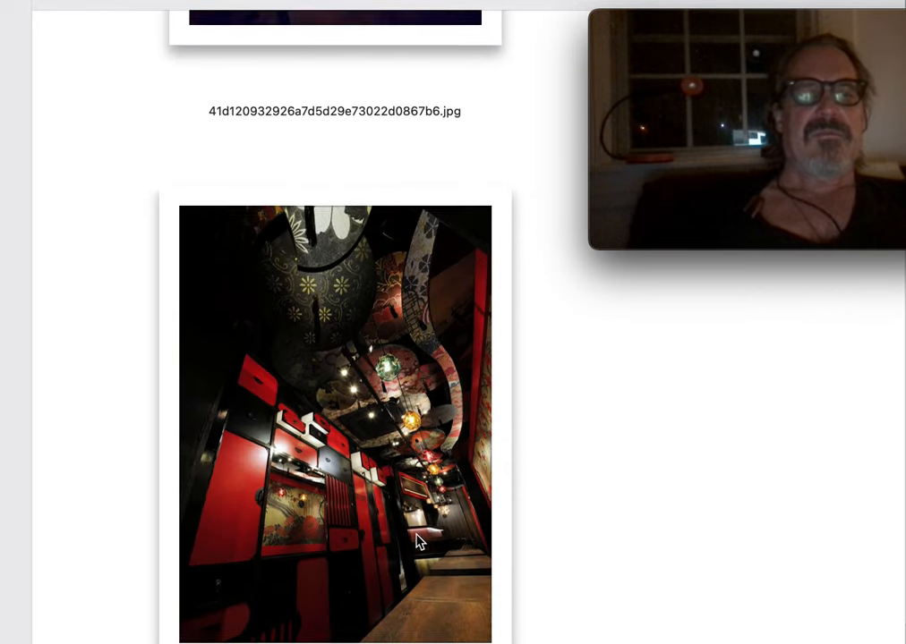
pyautogui.scroll(-3)
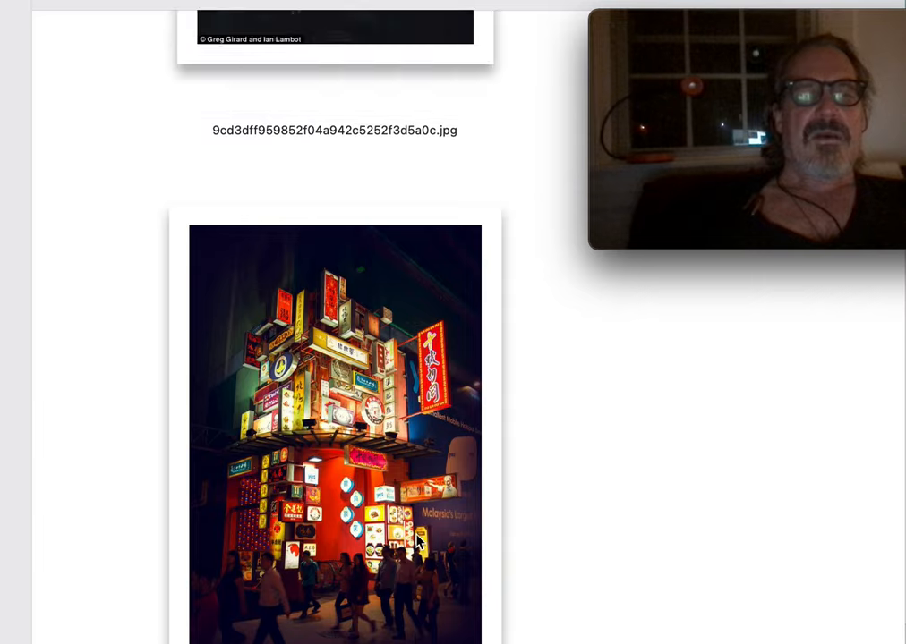
pyautogui.scroll(-3)
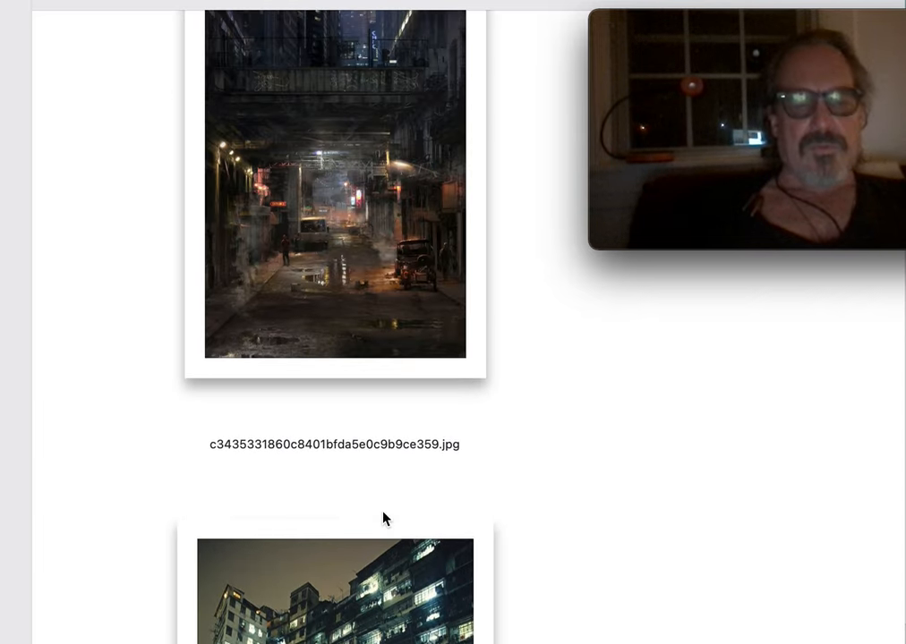
pyautogui.scroll(3)
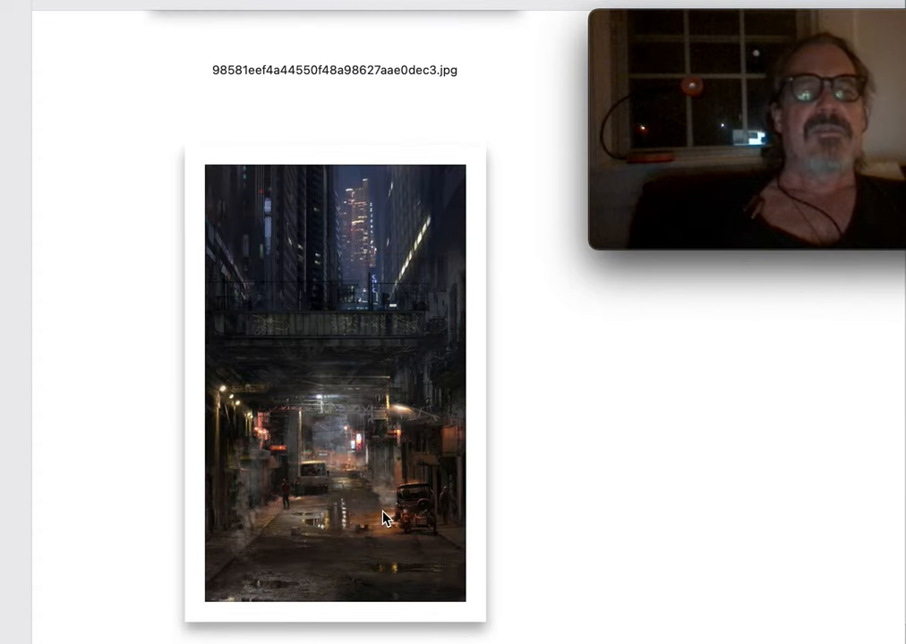
pyautogui.moveTo(341, 356)
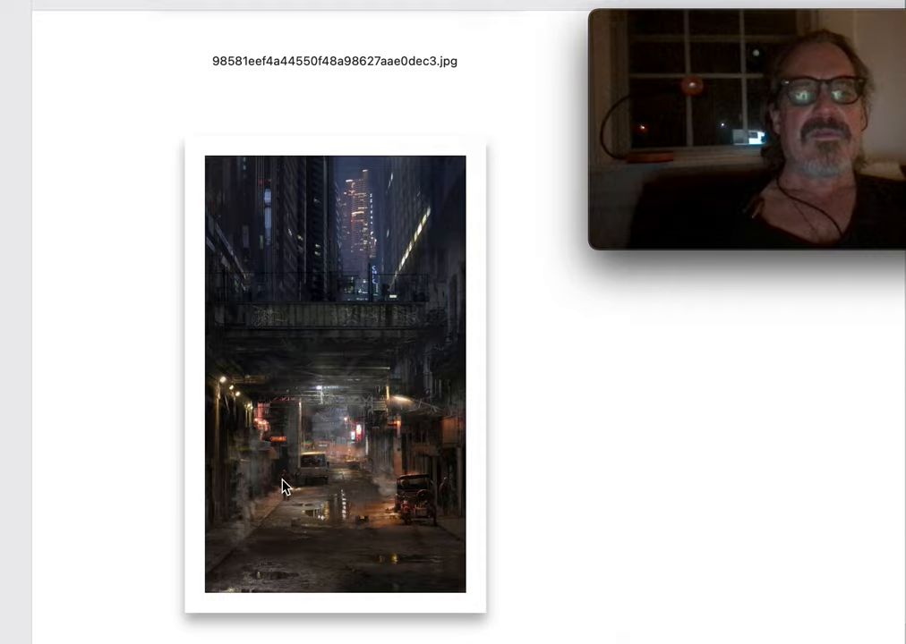
pyautogui.moveTo(363, 452)
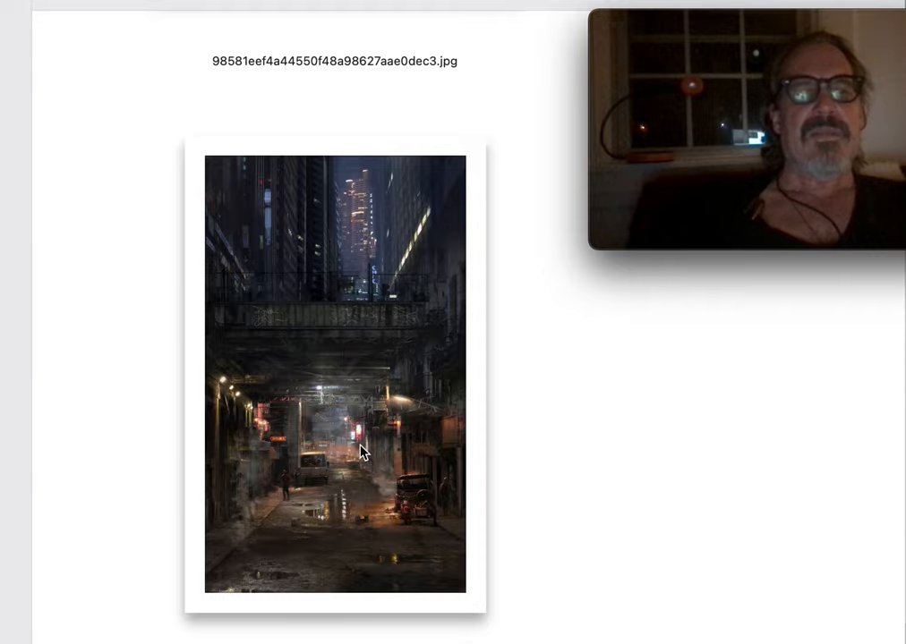
pyautogui.scroll(-3)
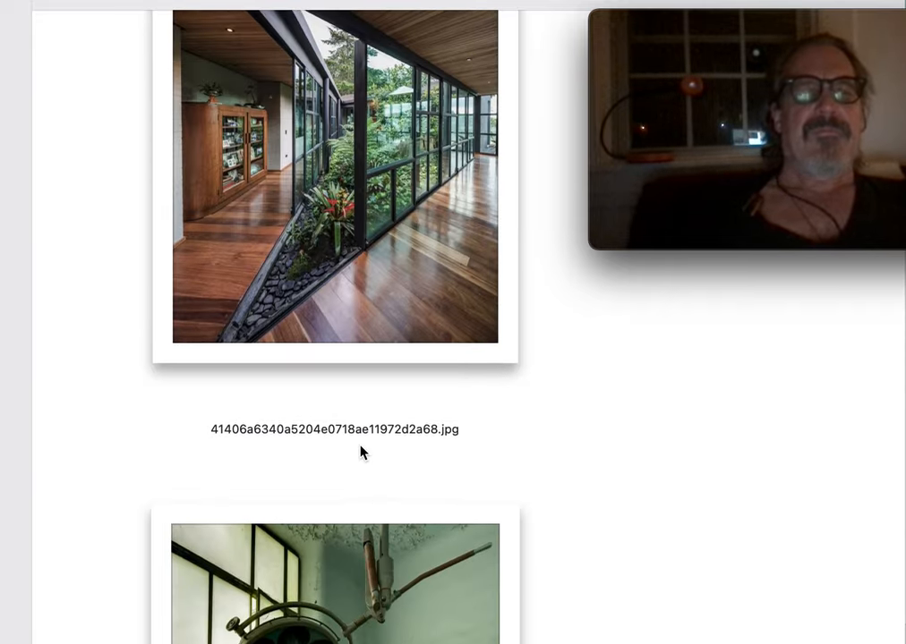
pyautogui.scroll(-3)
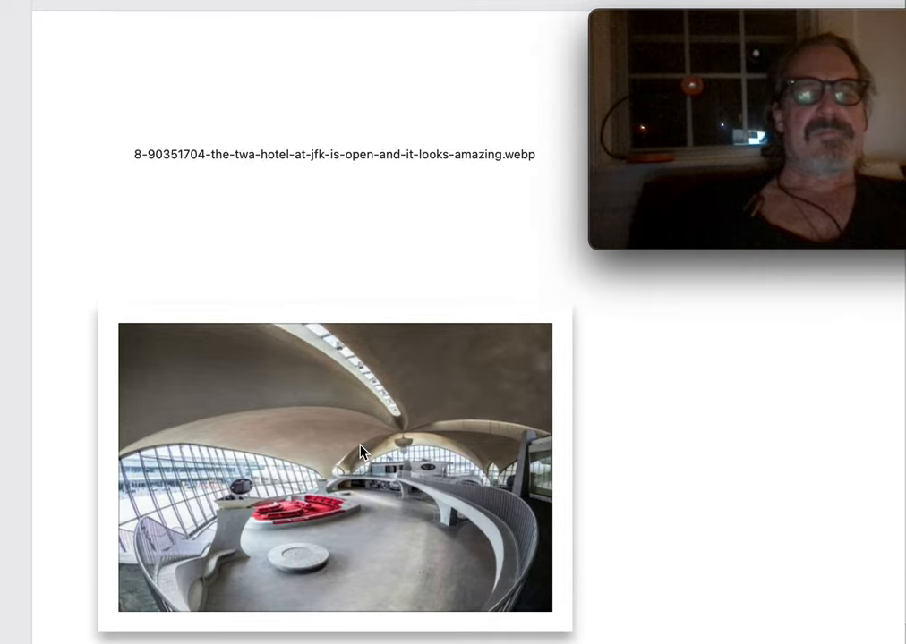
pyautogui.moveTo(447, 560)
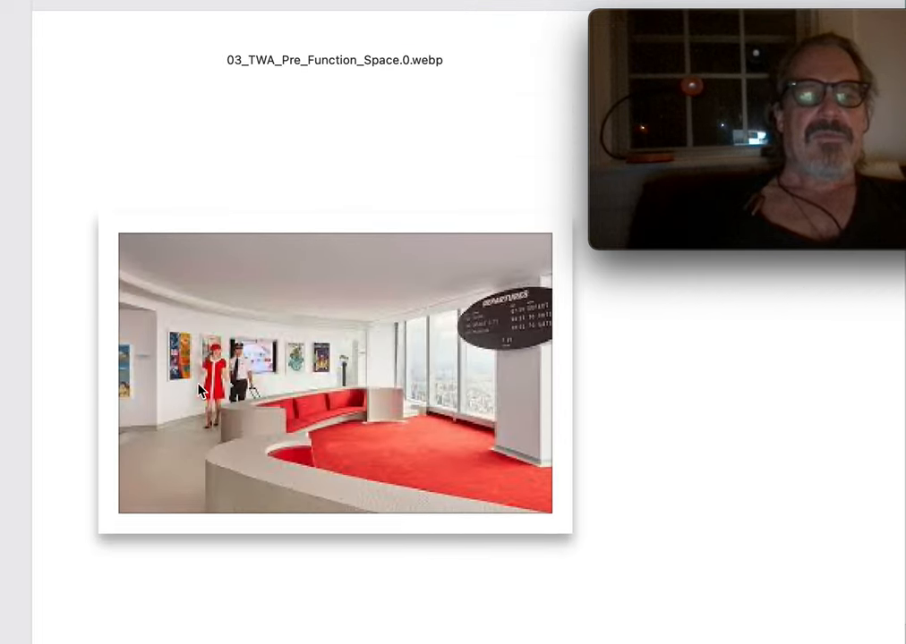
pyautogui.scroll(-3)
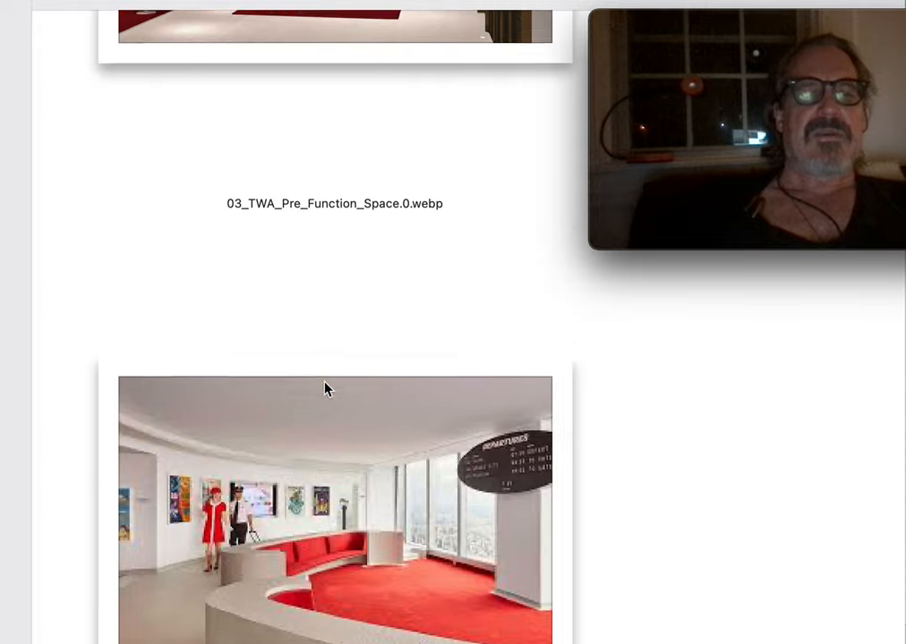
pyautogui.scroll(-3)
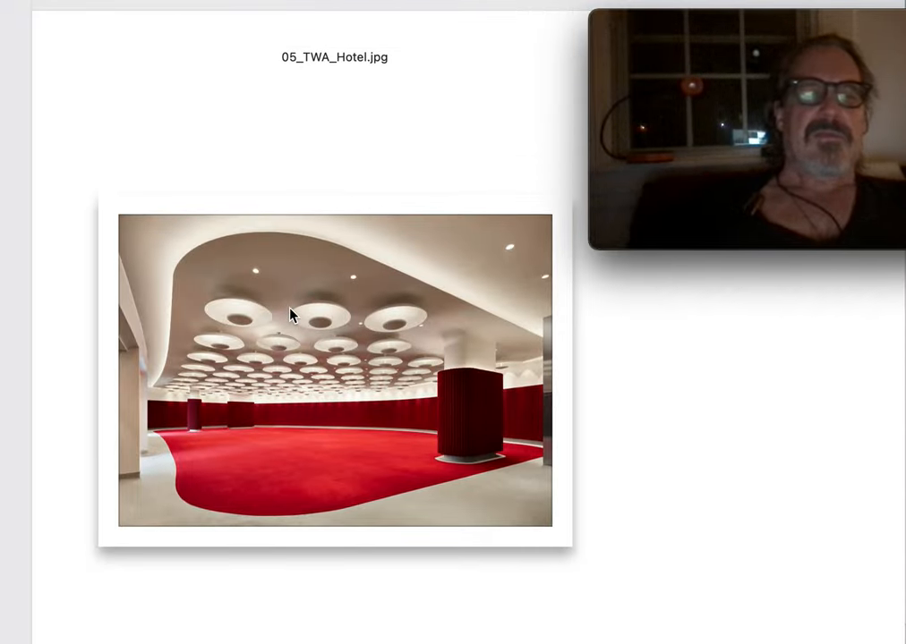
pyautogui.scroll(-3)
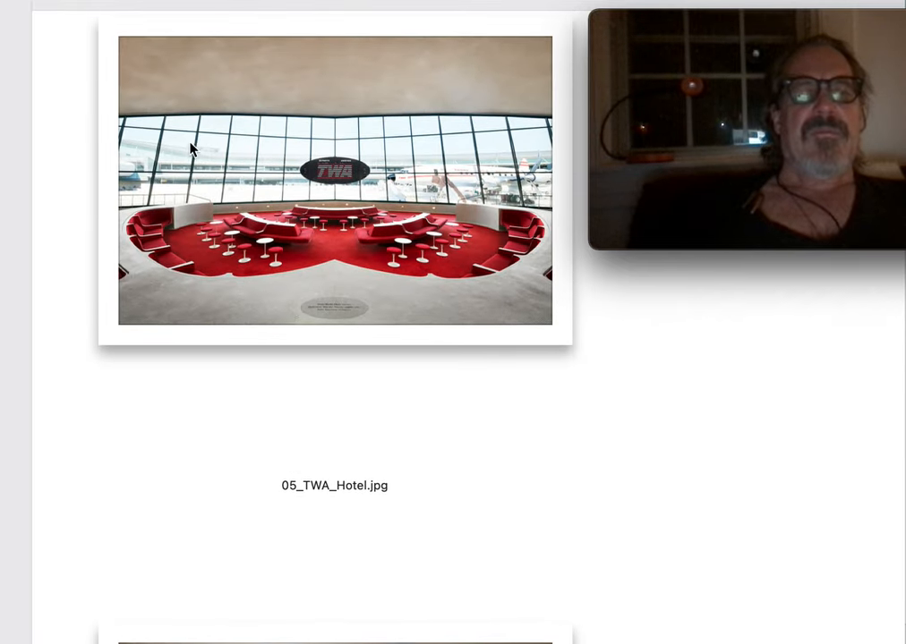
pyautogui.moveTo(348, 315)
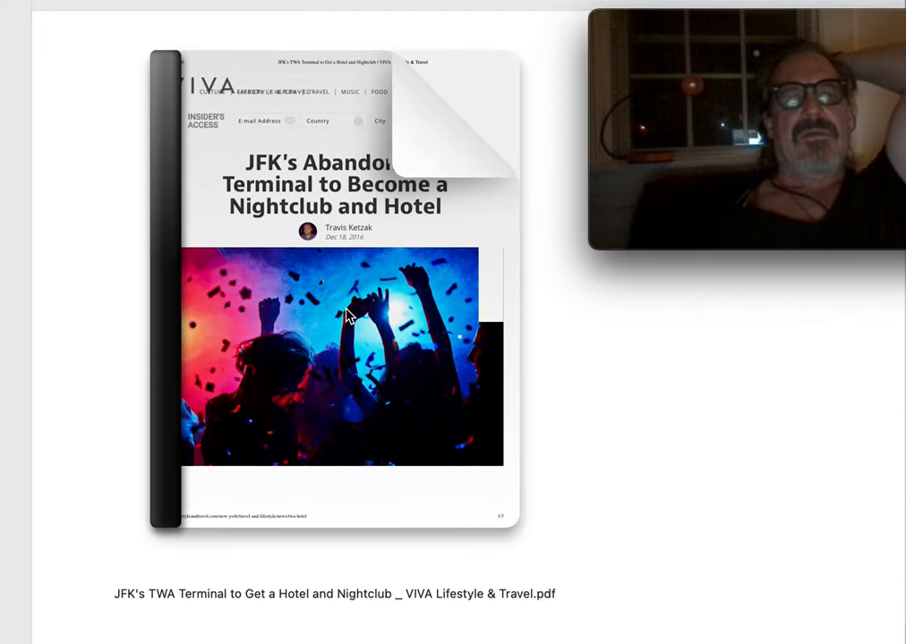
pyautogui.scroll(-3)
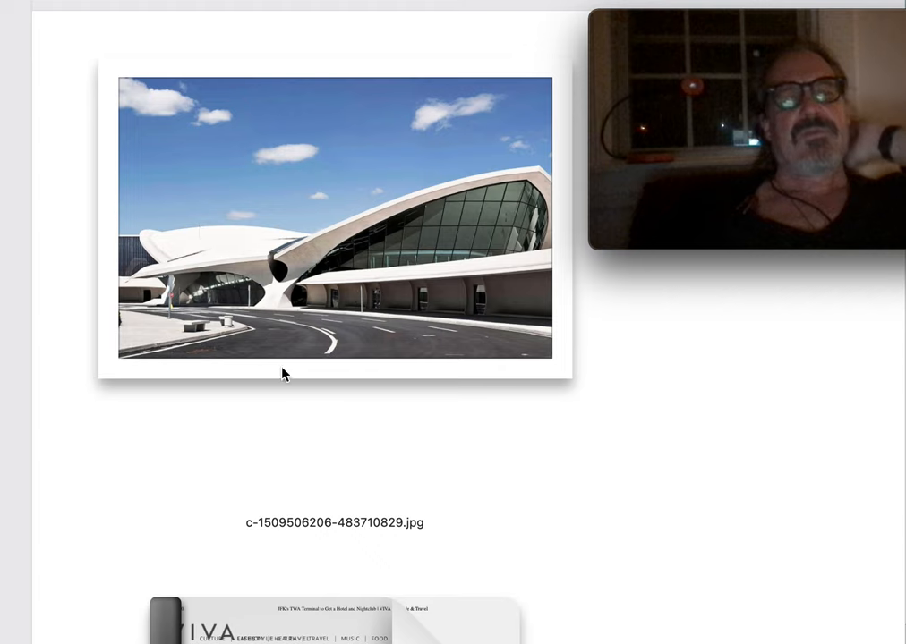
pyautogui.moveTo(298, 405)
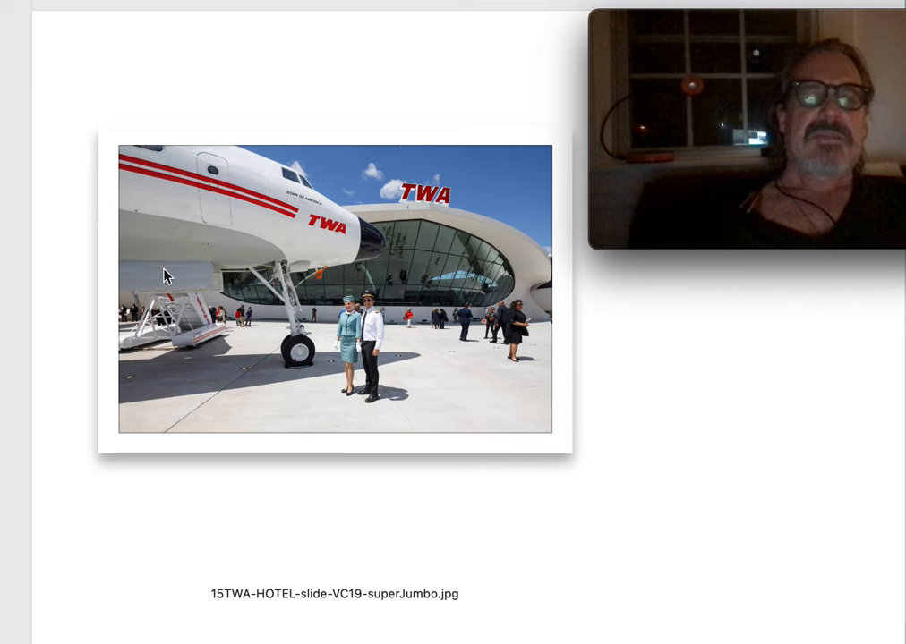
pyautogui.moveTo(331, 252)
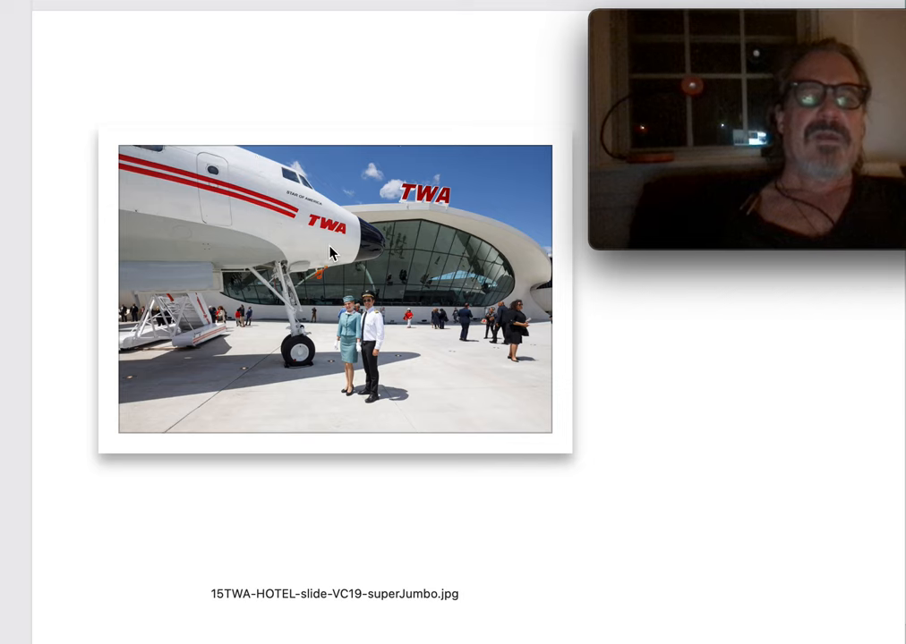
pyautogui.moveTo(242, 207)
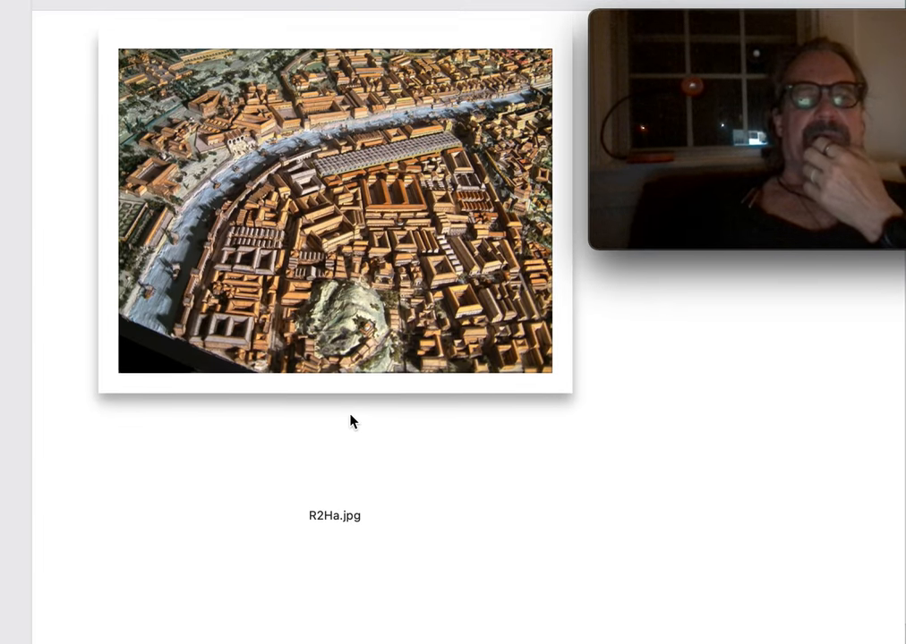
pyautogui.scroll(-3)
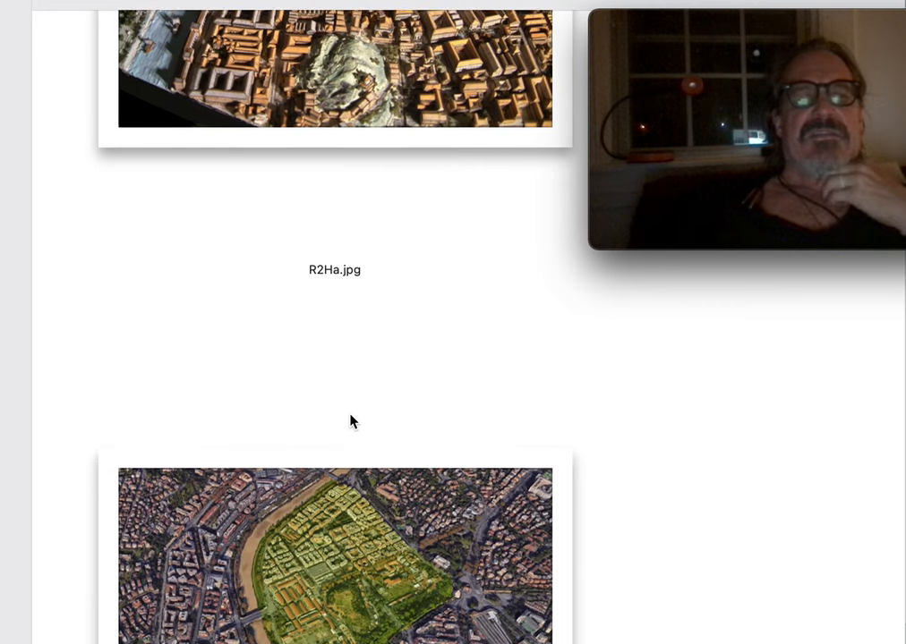
pyautogui.scroll(-3)
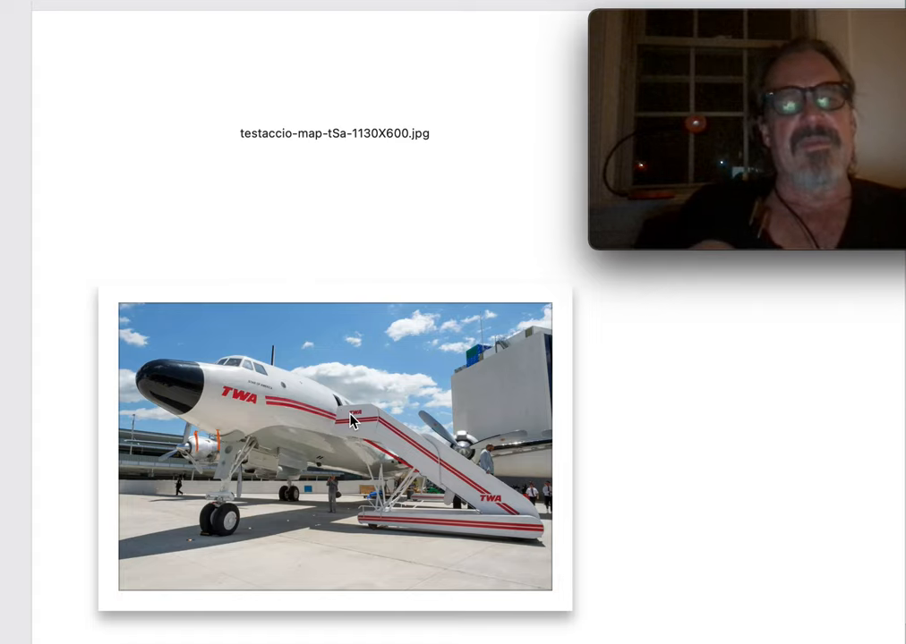
pyautogui.scroll(-3)
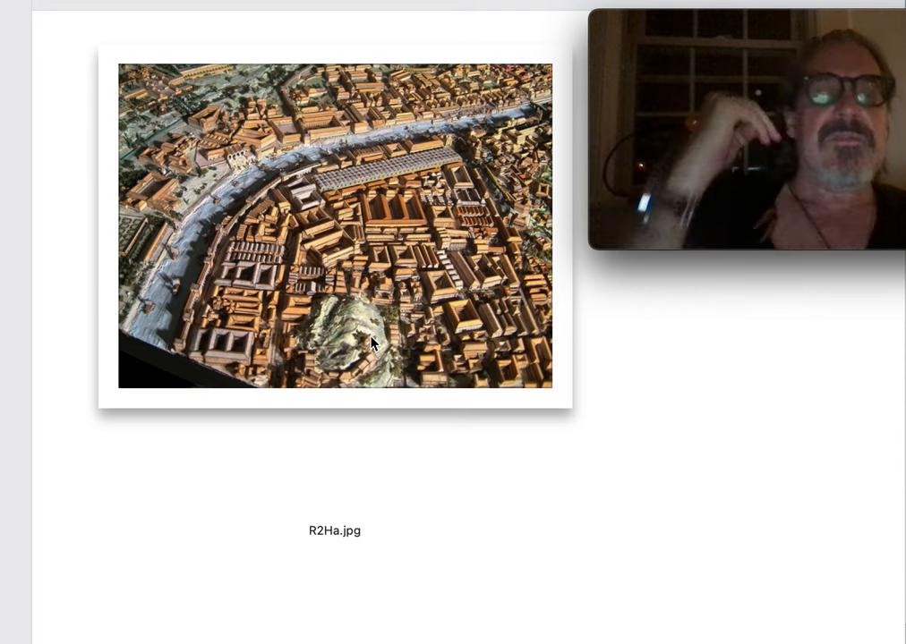
pyautogui.moveTo(255, 195)
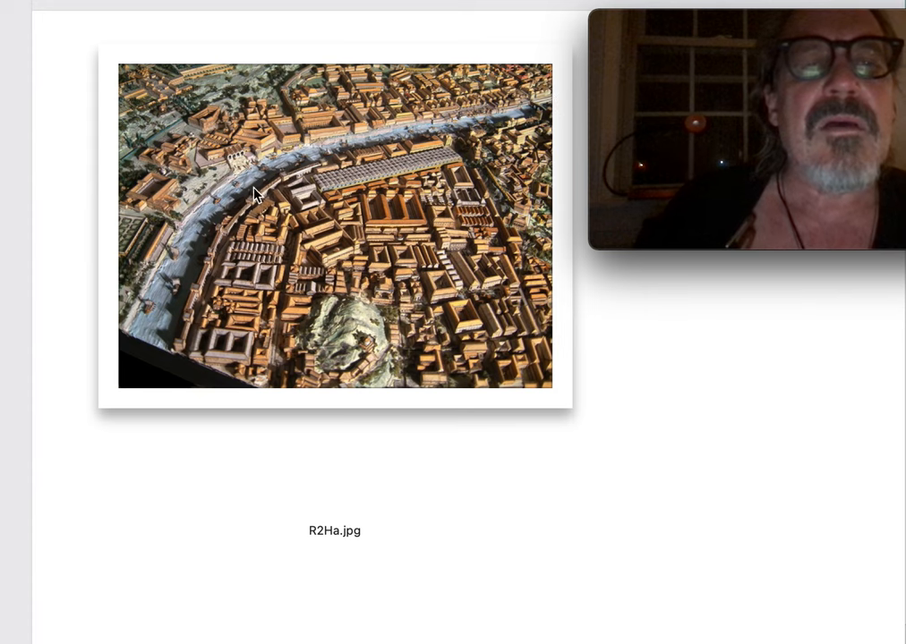
pyautogui.moveTo(315, 80)
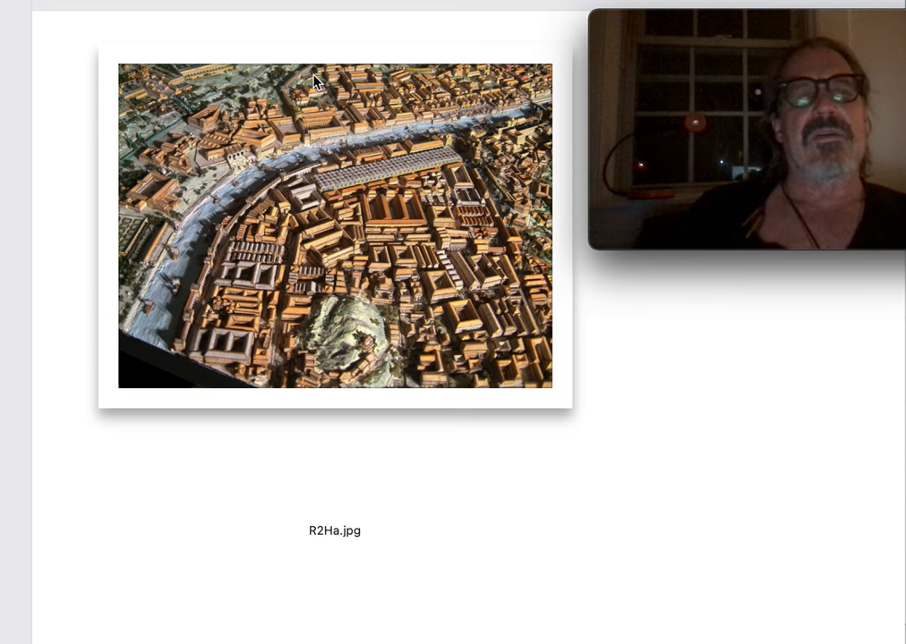
pyautogui.moveTo(213, 218)
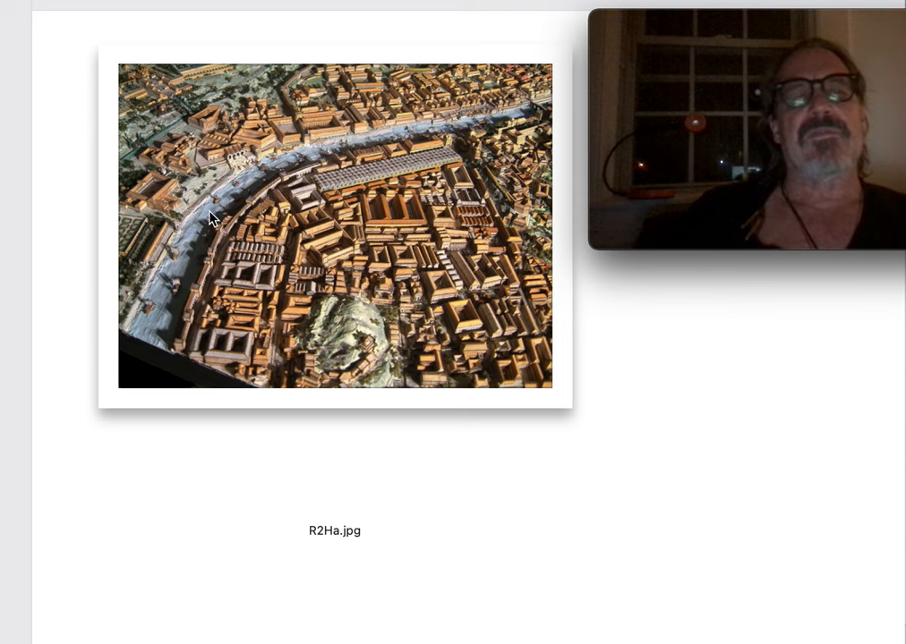
pyautogui.moveTo(274, 146)
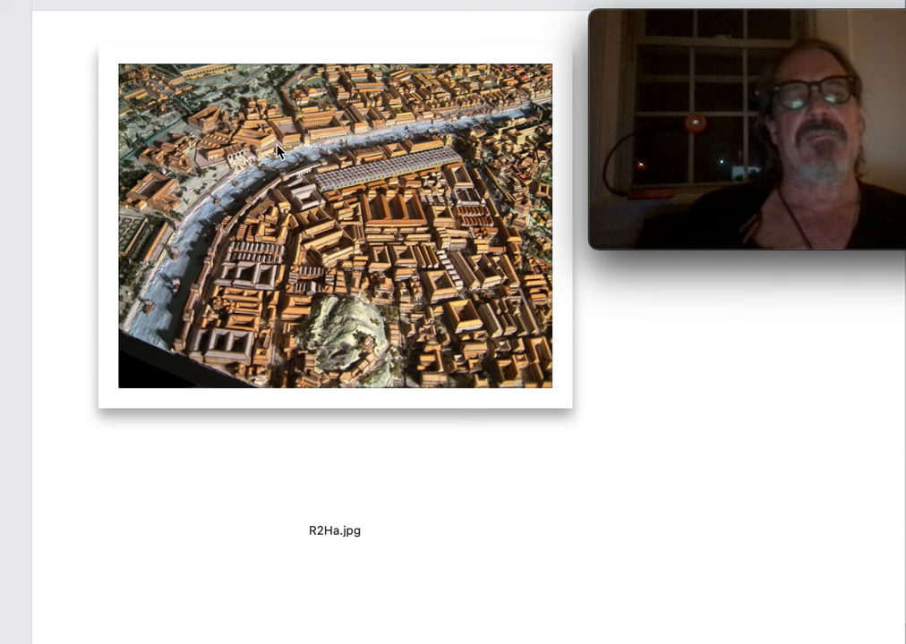
pyautogui.moveTo(365, 365)
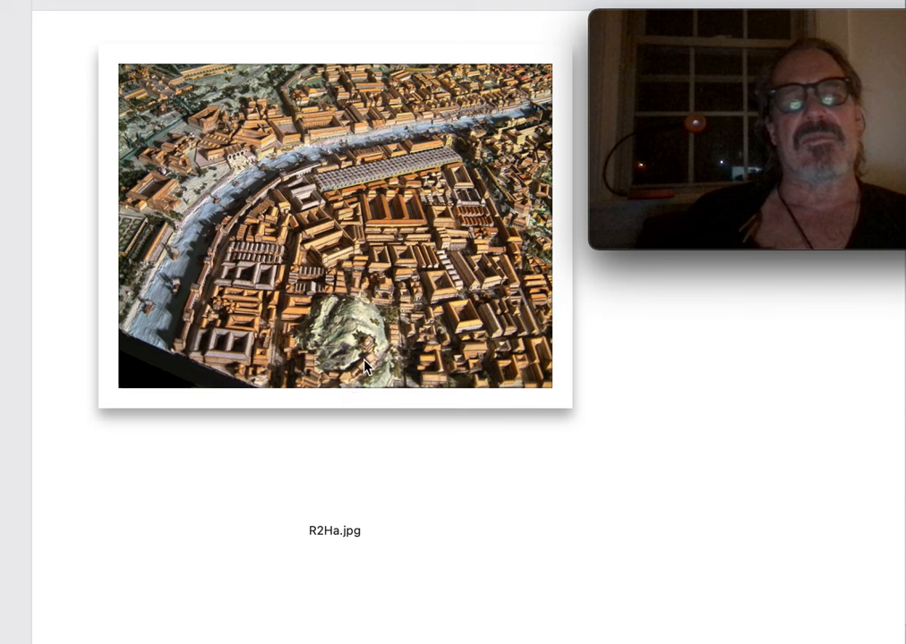
pyautogui.moveTo(329, 404)
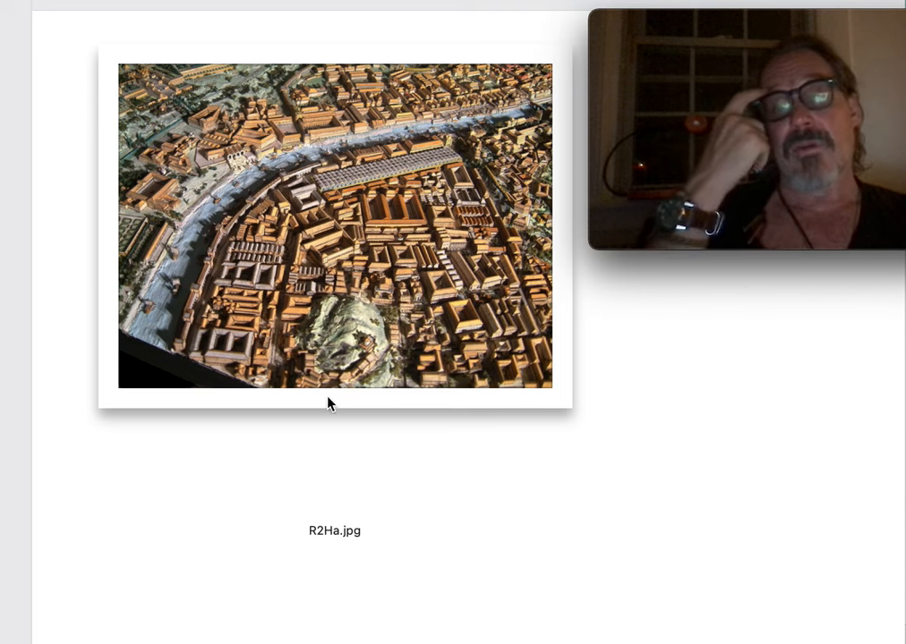
pyautogui.moveTo(464, 67)
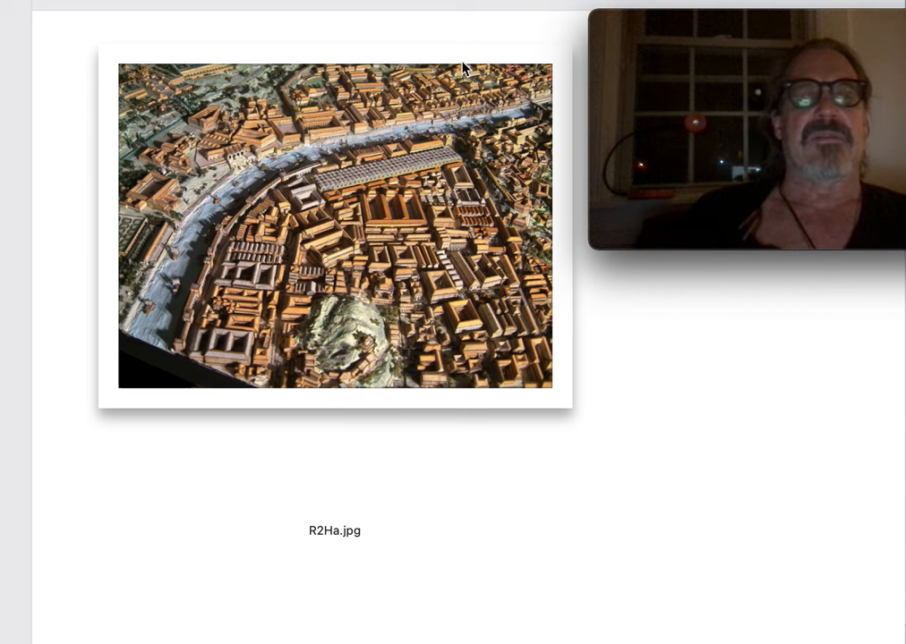
pyautogui.moveTo(446, 324)
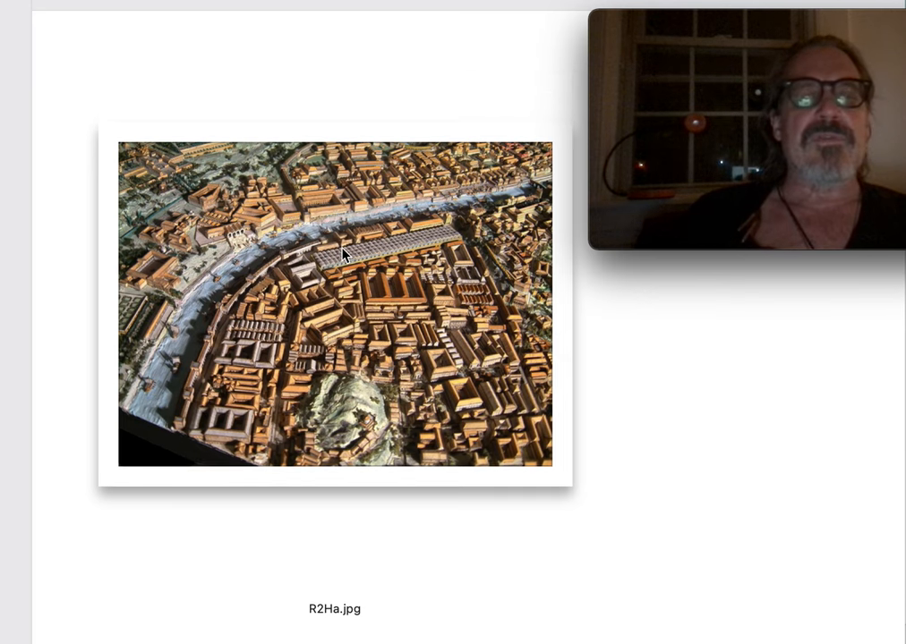
pyautogui.moveTo(359, 436)
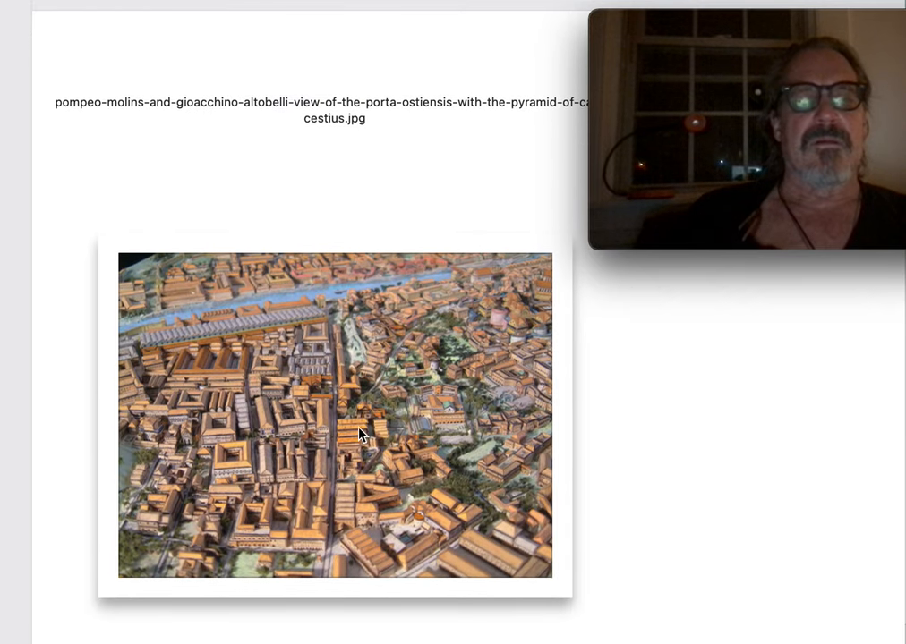
pyautogui.moveTo(390, 349)
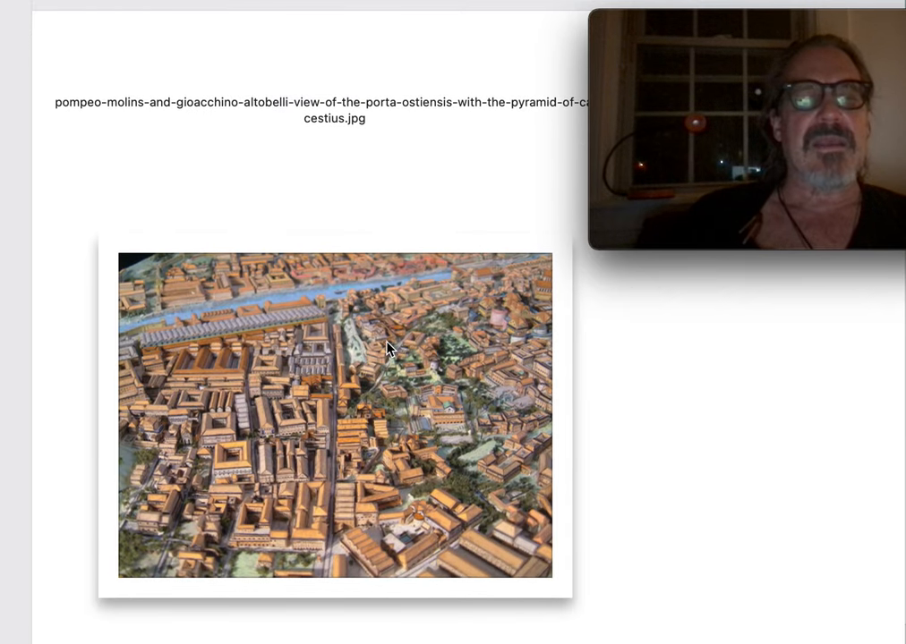
pyautogui.moveTo(413, 382)
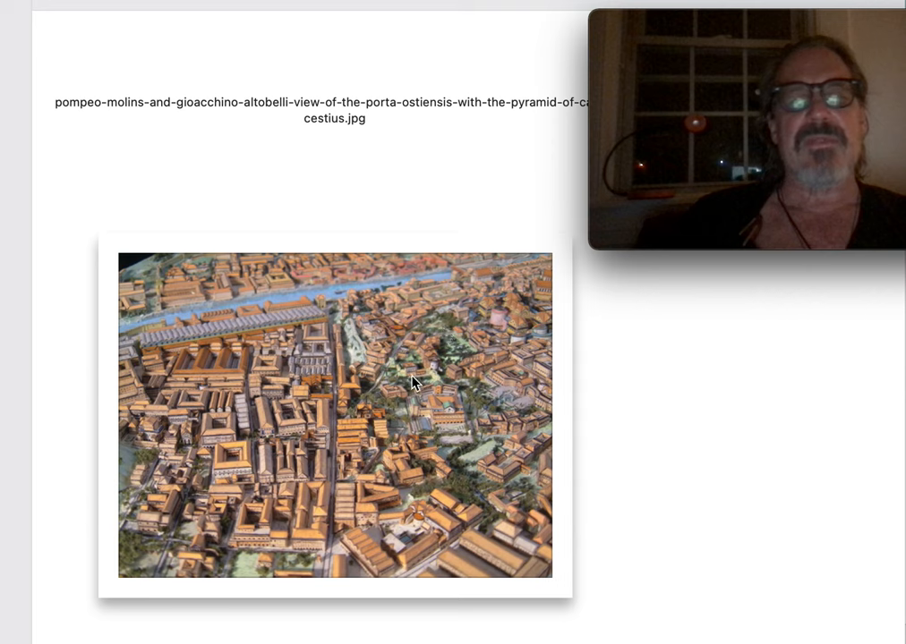
pyautogui.moveTo(443, 328)
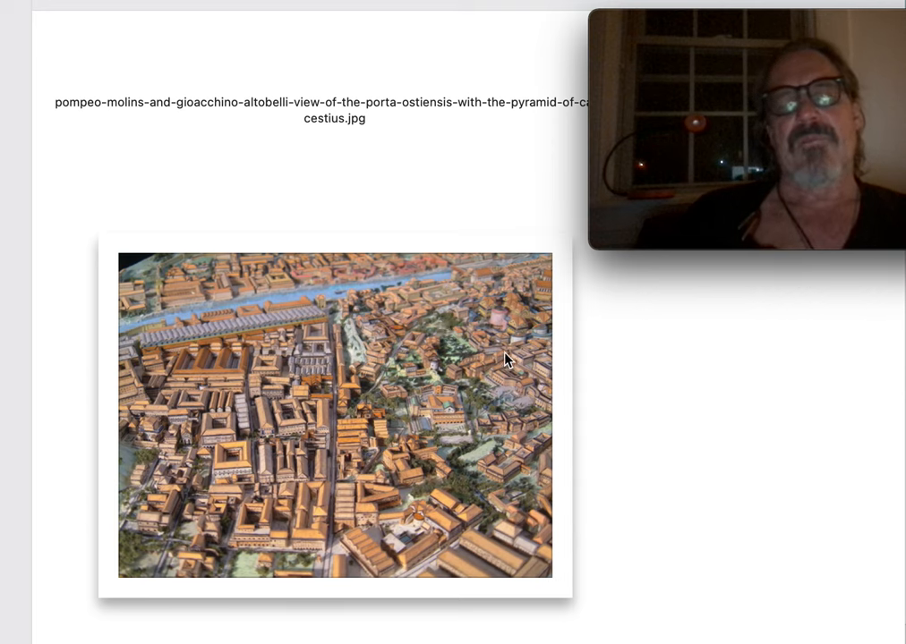
pyautogui.moveTo(482, 379)
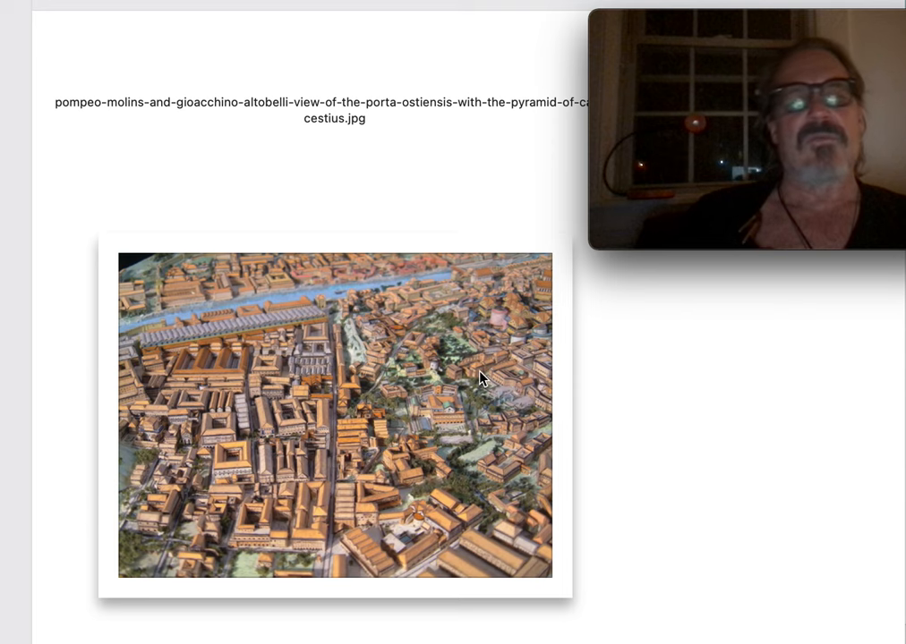
pyautogui.scroll(-3)
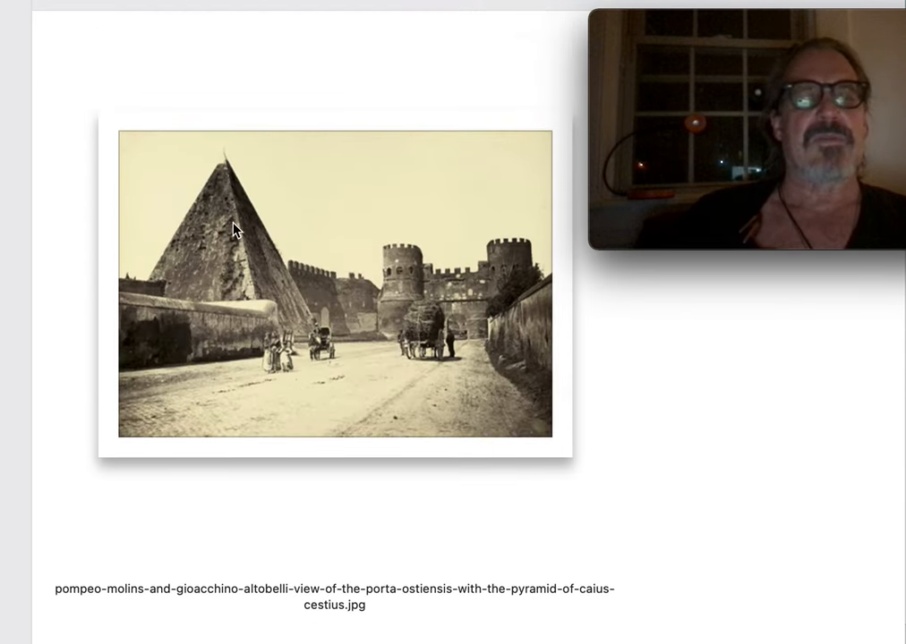
pyautogui.moveTo(275, 293)
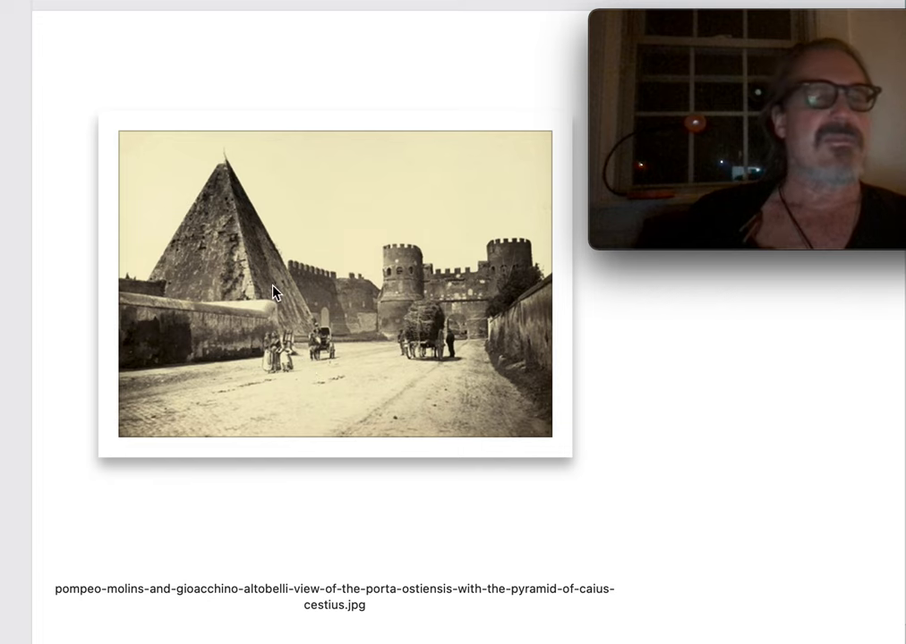
pyautogui.moveTo(88, 291)
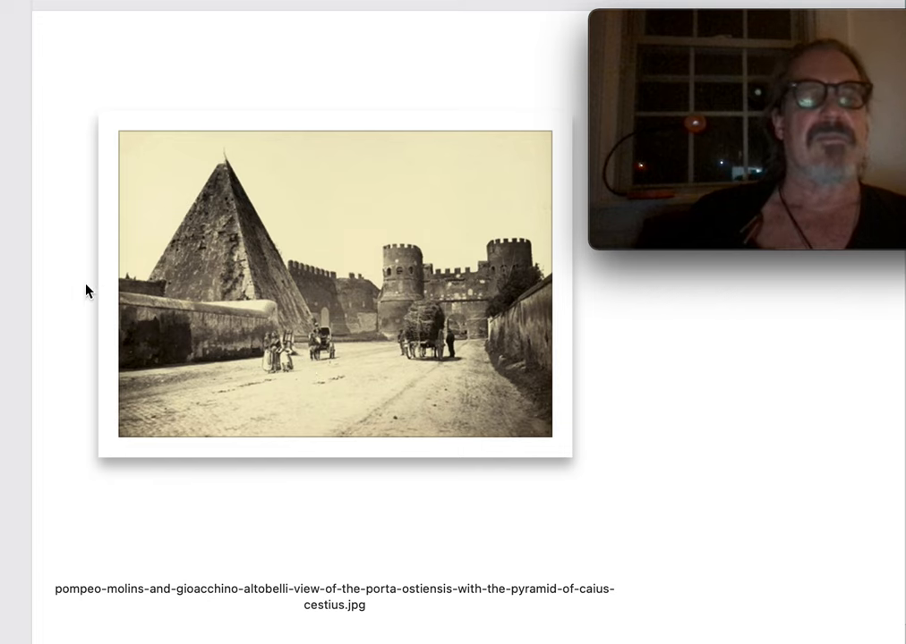
pyautogui.moveTo(273, 337)
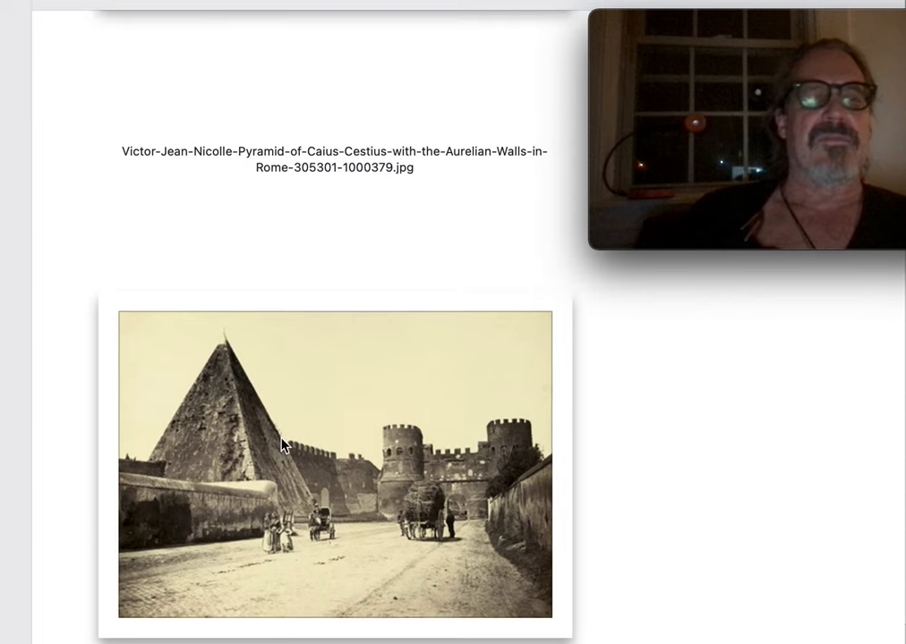
pyautogui.moveTo(283, 462)
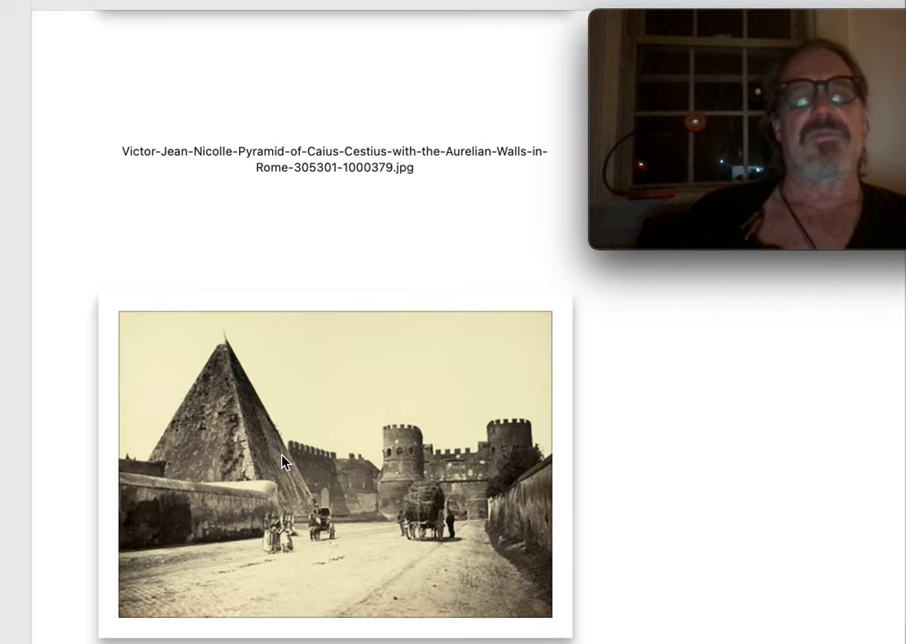
pyautogui.scroll(-3)
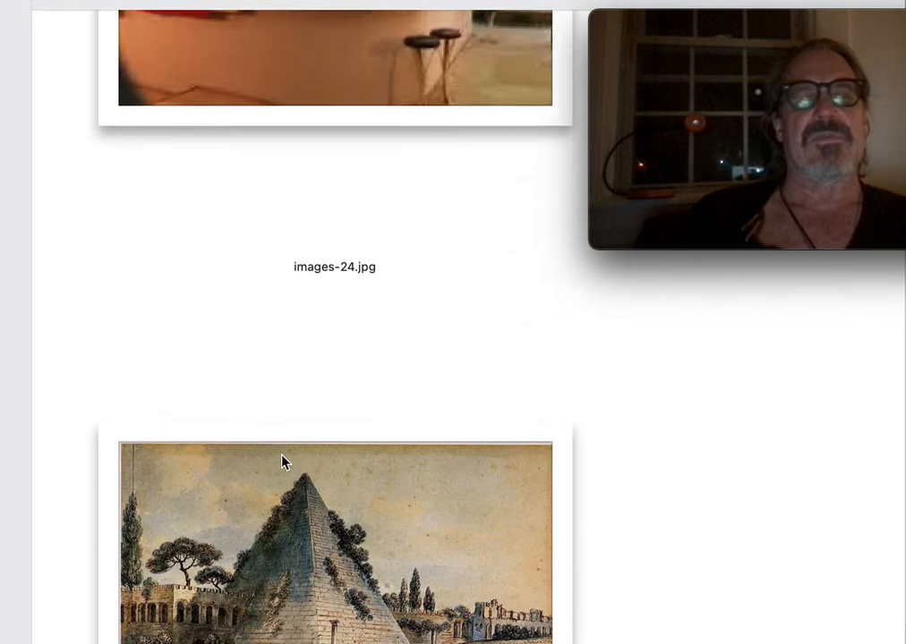
pyautogui.scroll(-3)
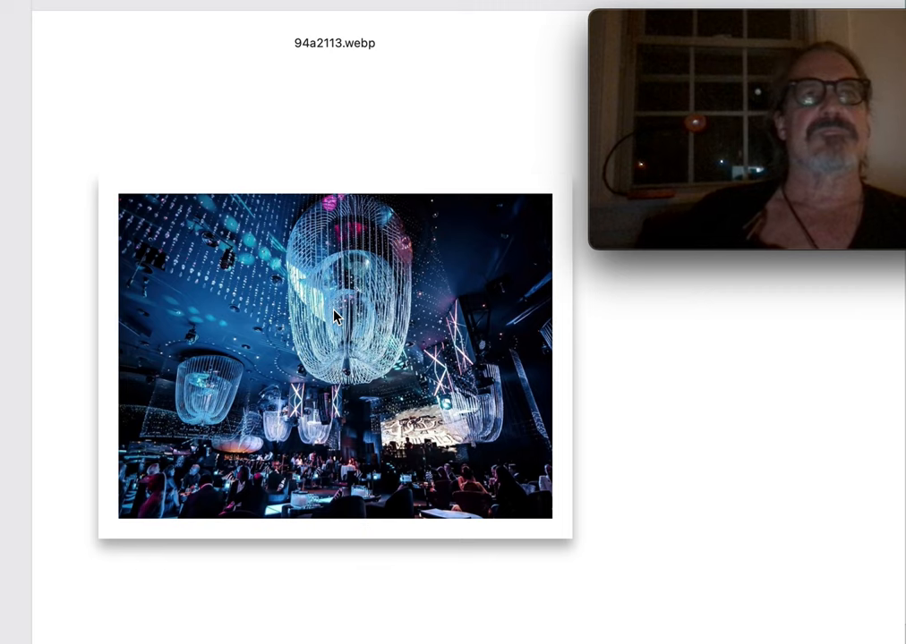
pyautogui.moveTo(349, 276)
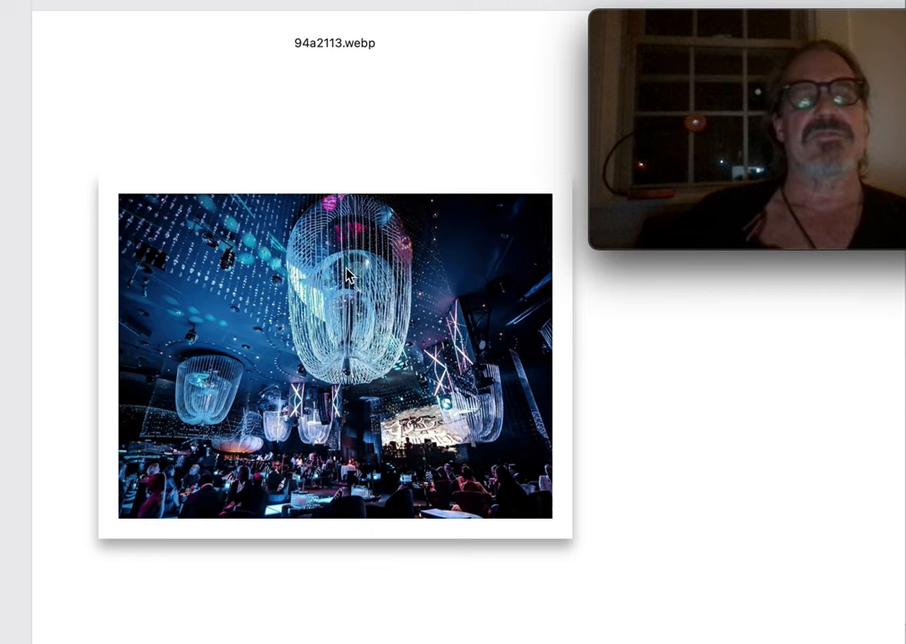
pyautogui.moveTo(357, 335)
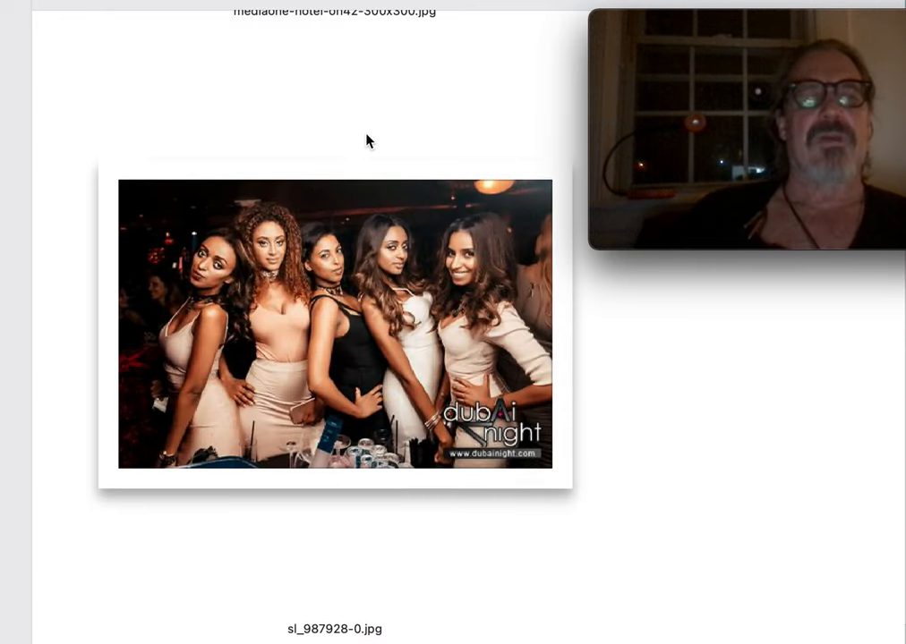
pyautogui.moveTo(311, 130)
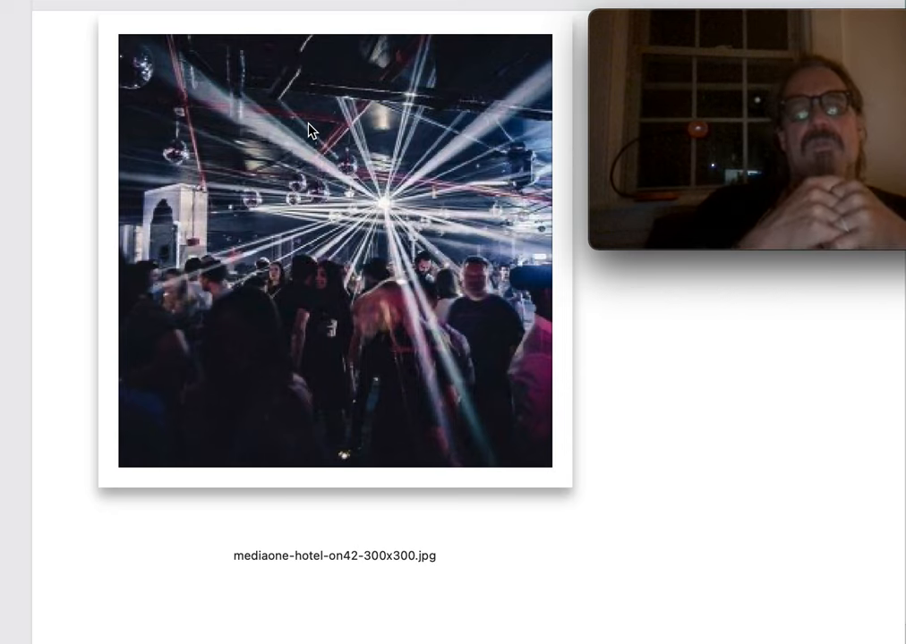
pyautogui.moveTo(623, 376)
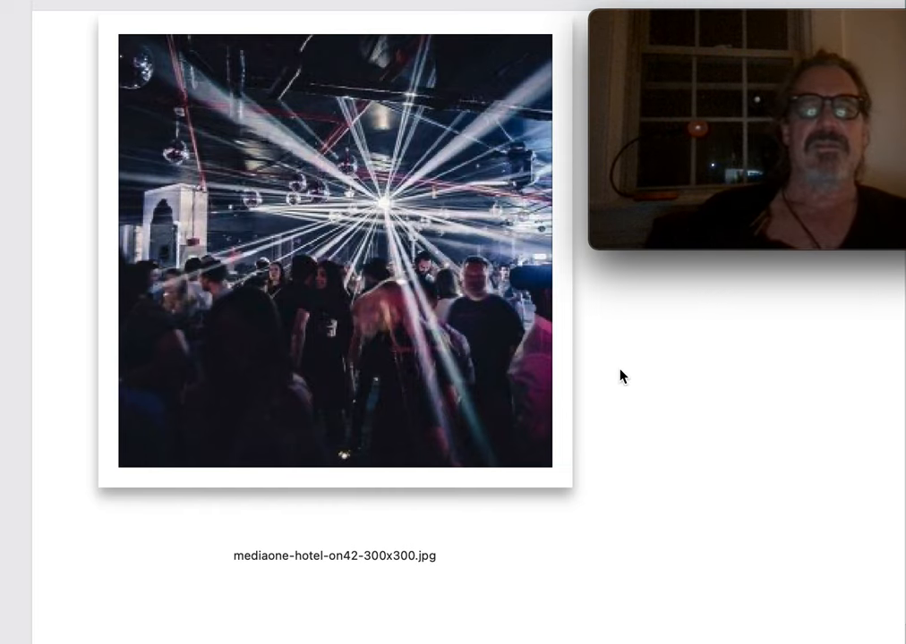